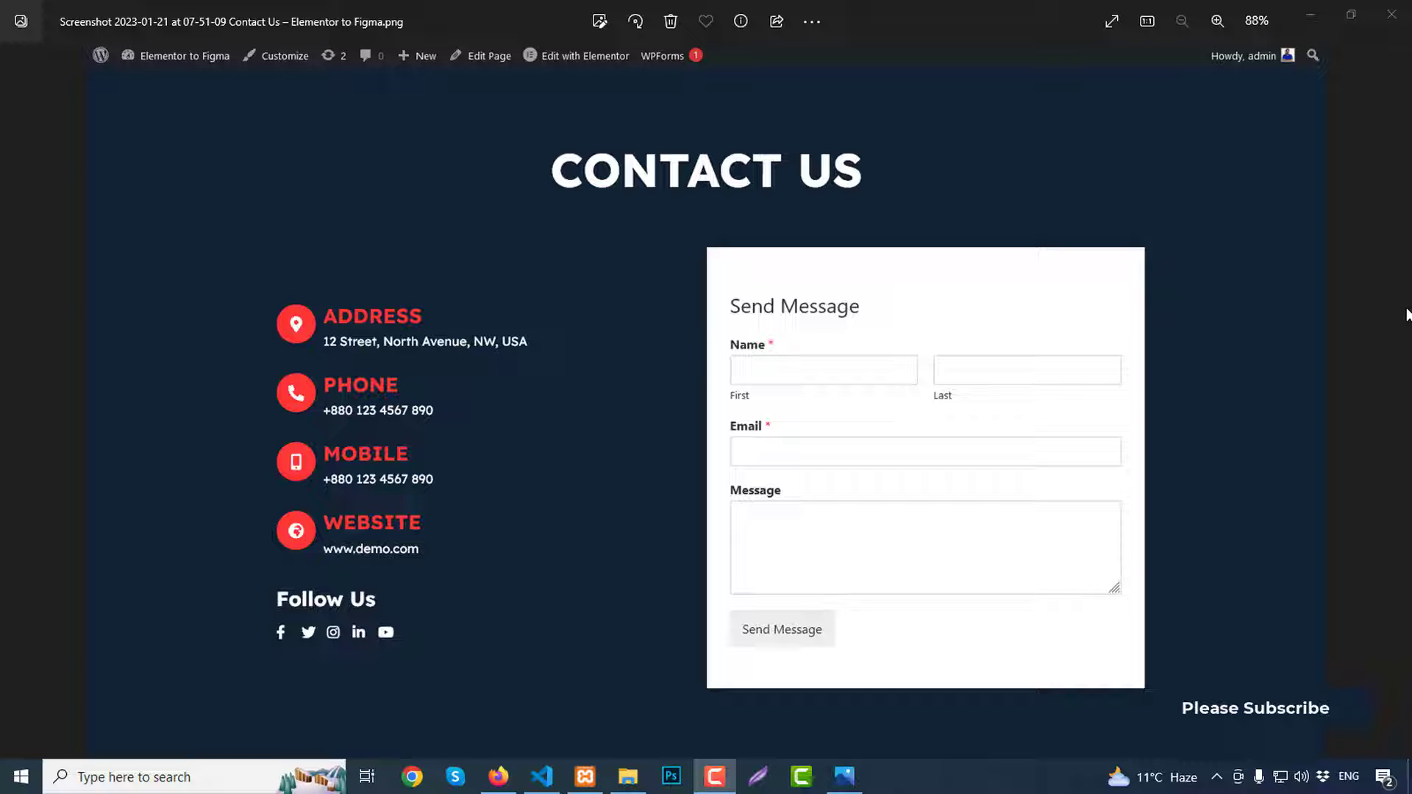
mouse_move(918, 139)
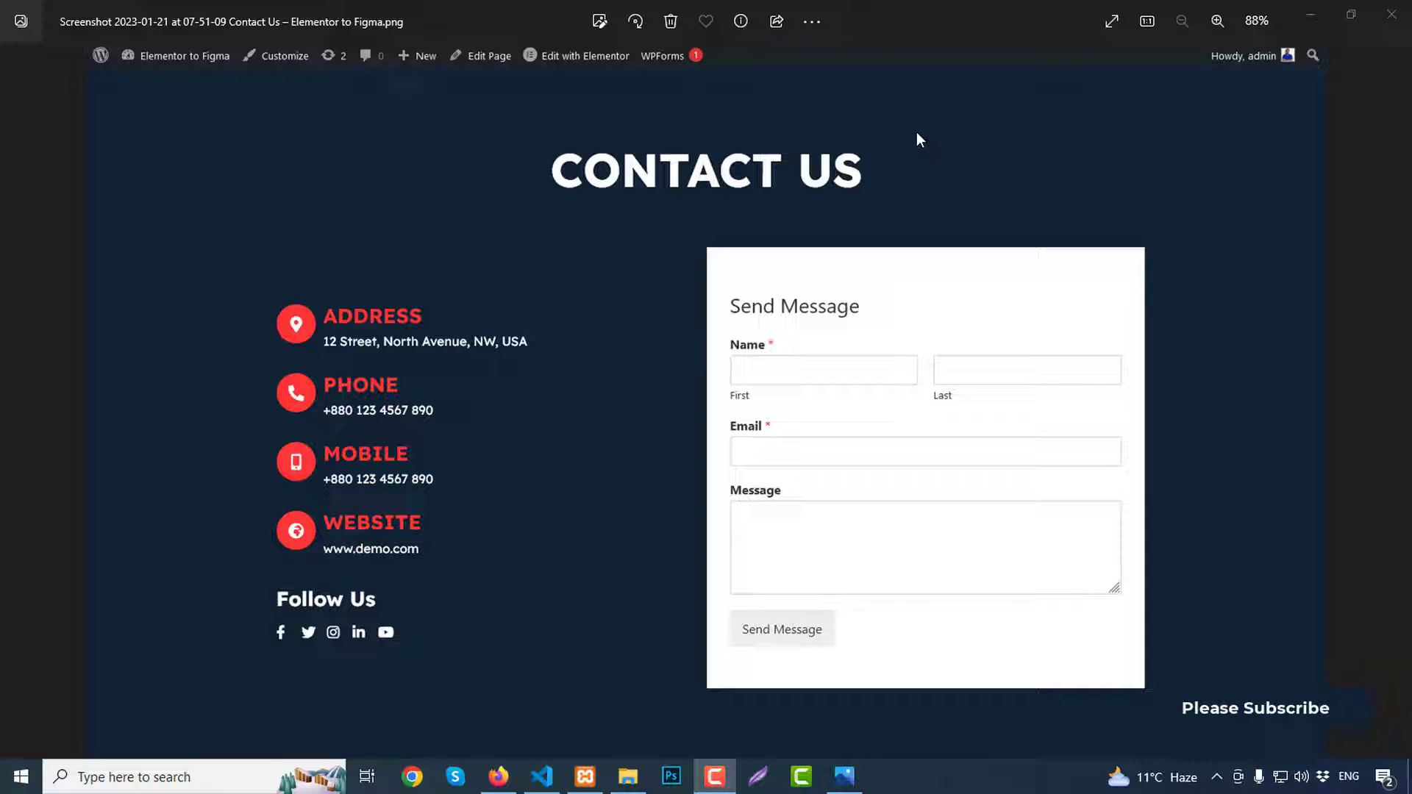
mouse_move(655, 312)
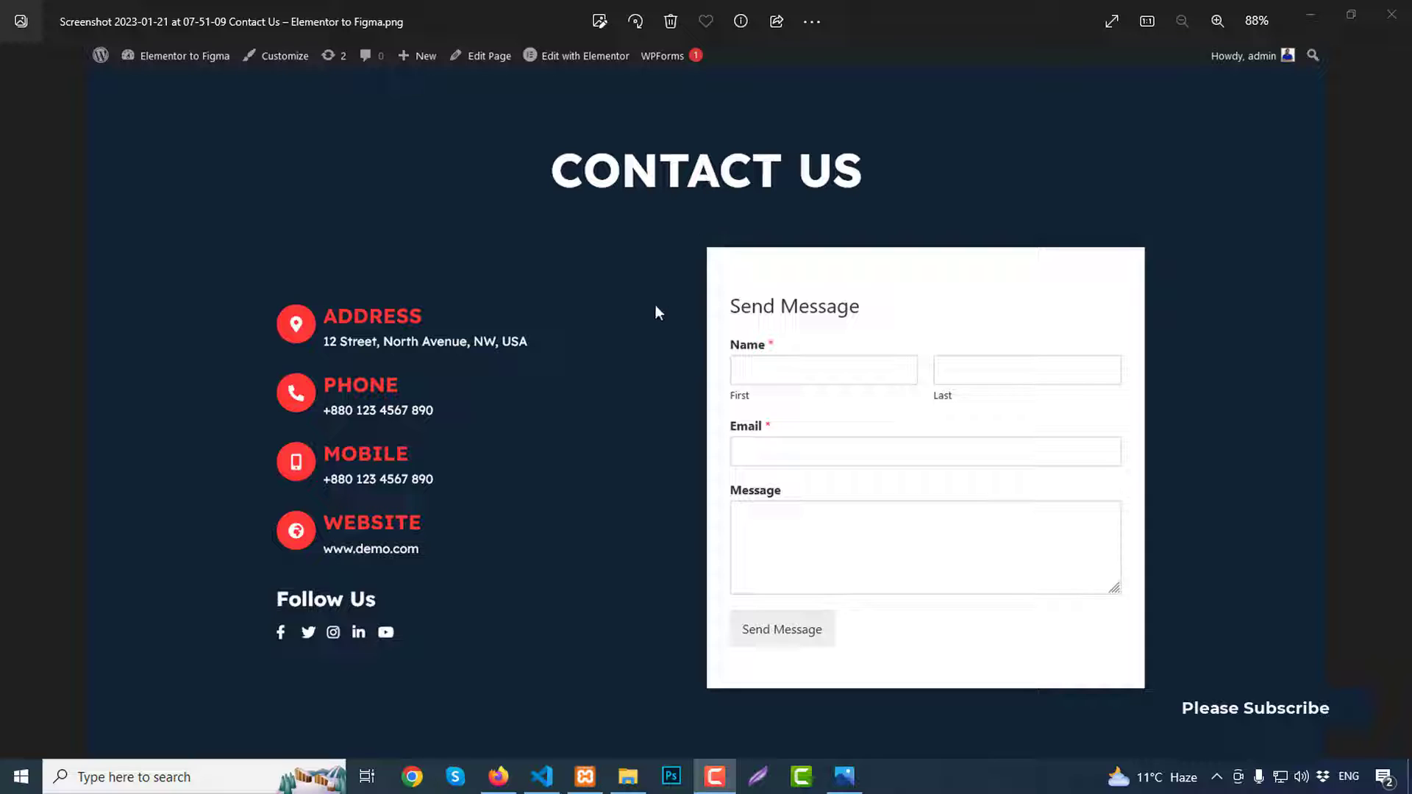
mouse_move(534, 424)
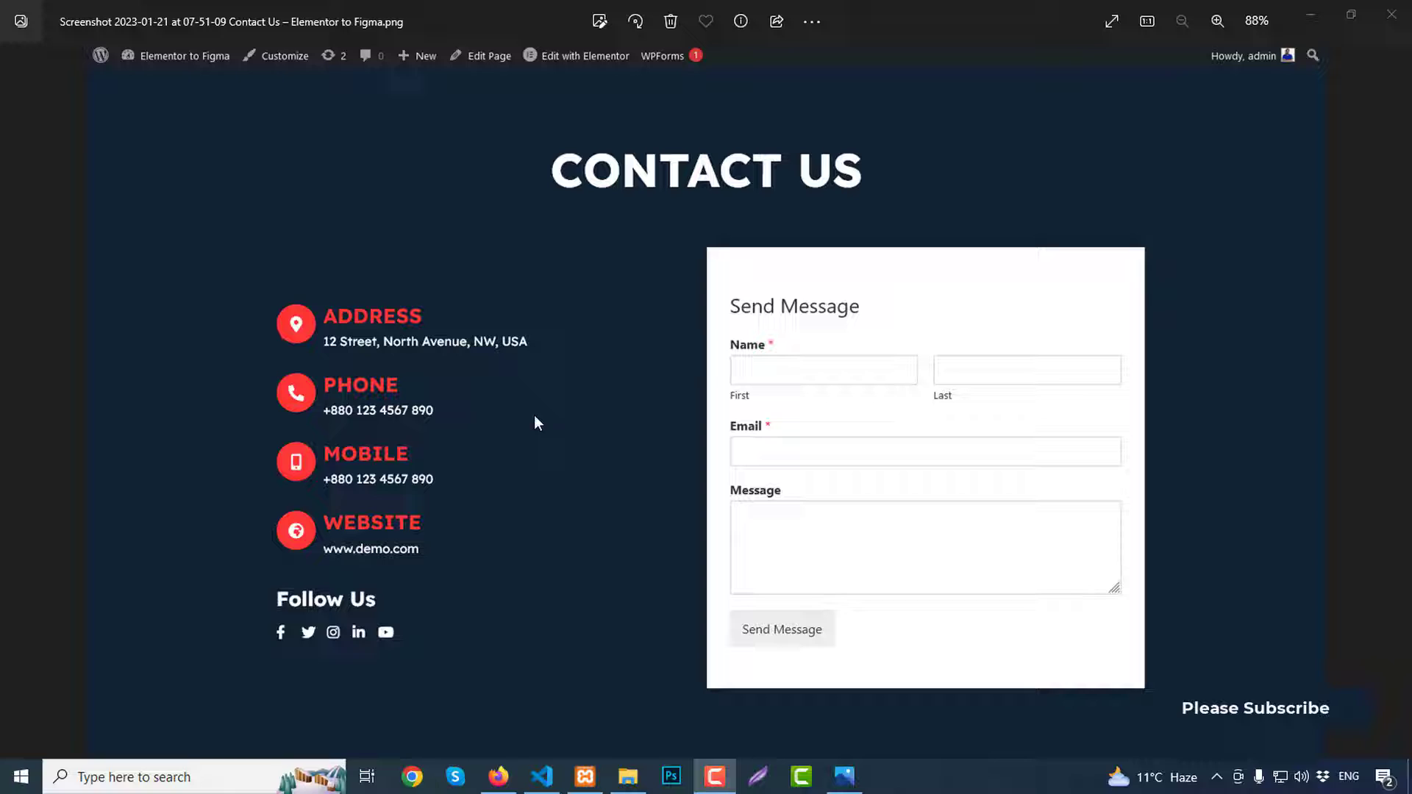
mouse_move(494, 423)
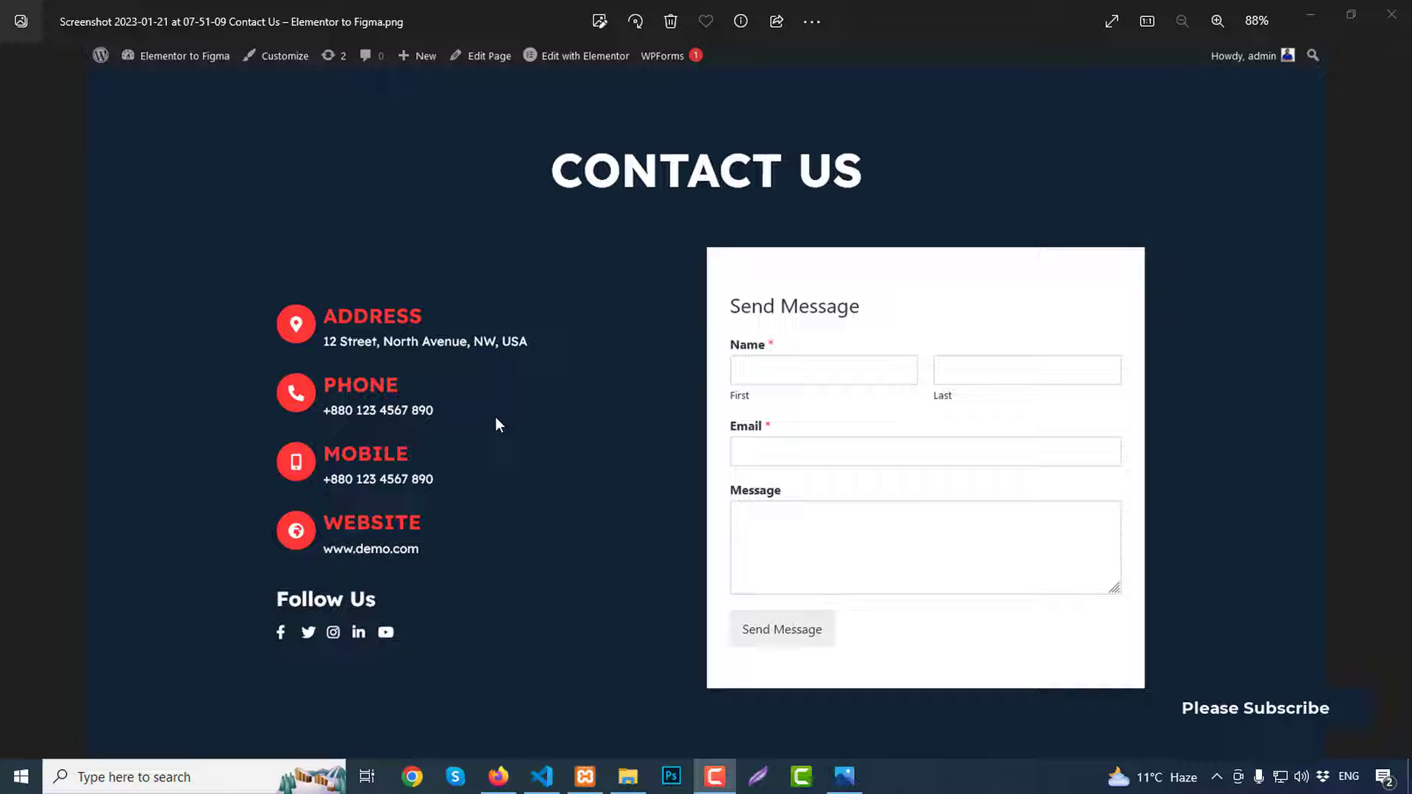
mouse_move(492, 424)
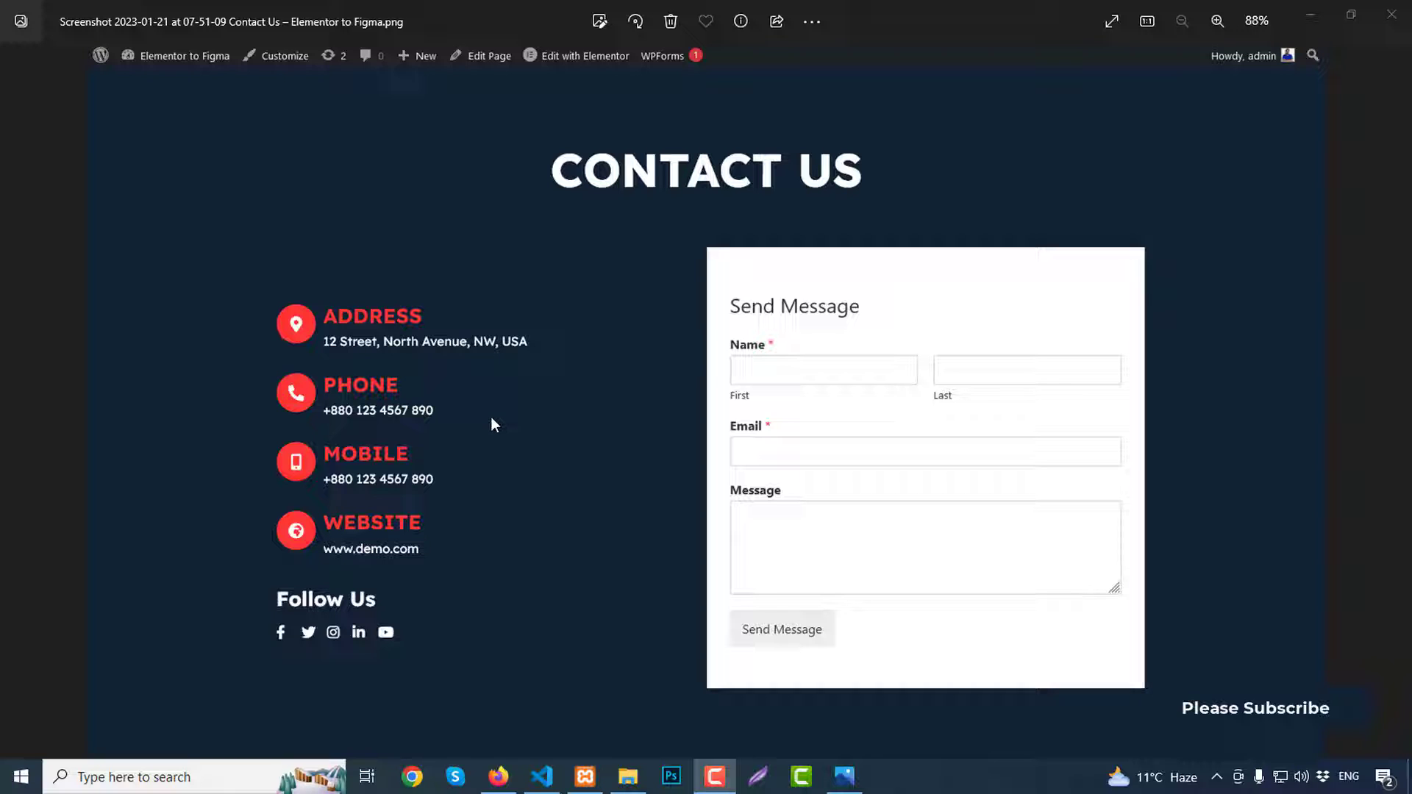
mouse_move(441, 591)
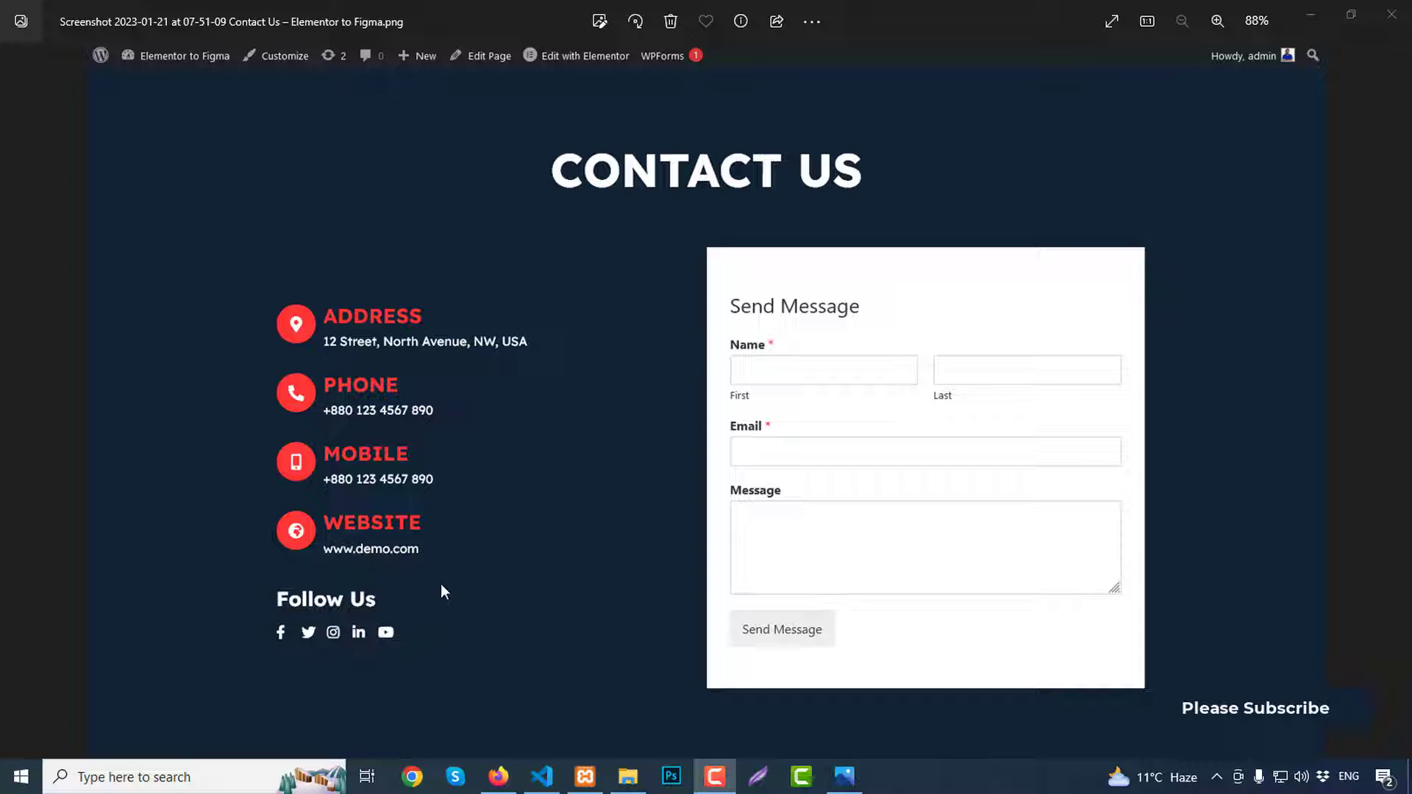
mouse_move(1040, 294)
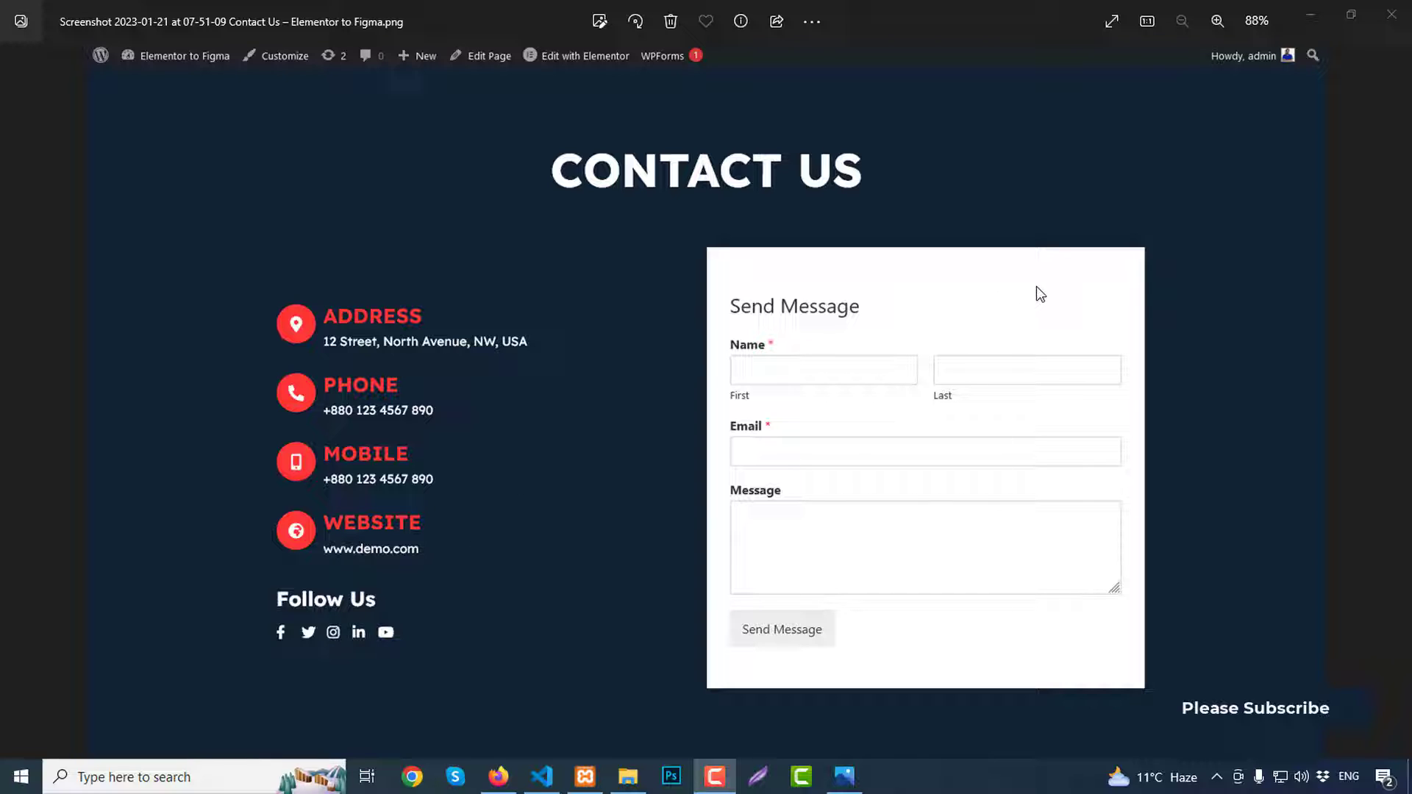
mouse_move(820, 372)
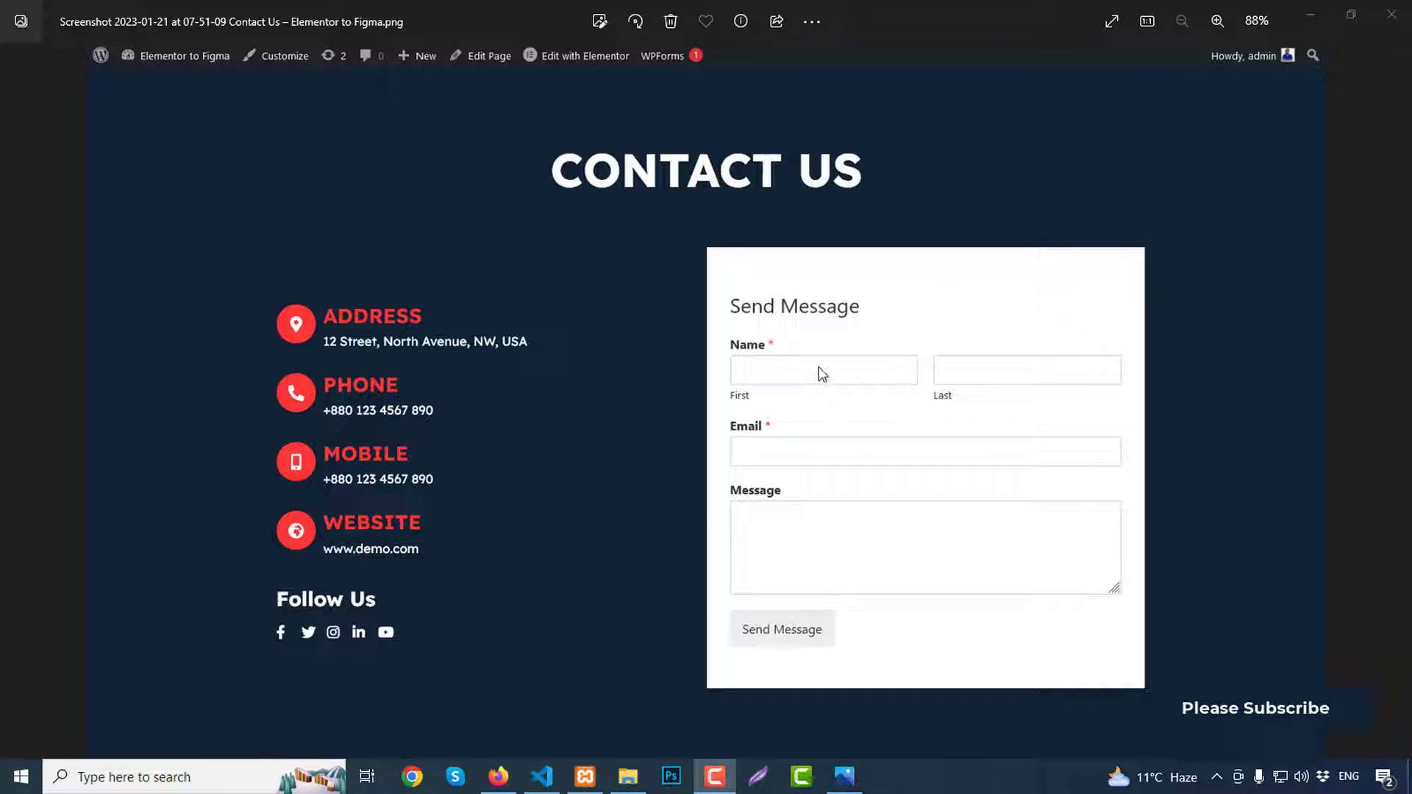
mouse_move(904, 620)
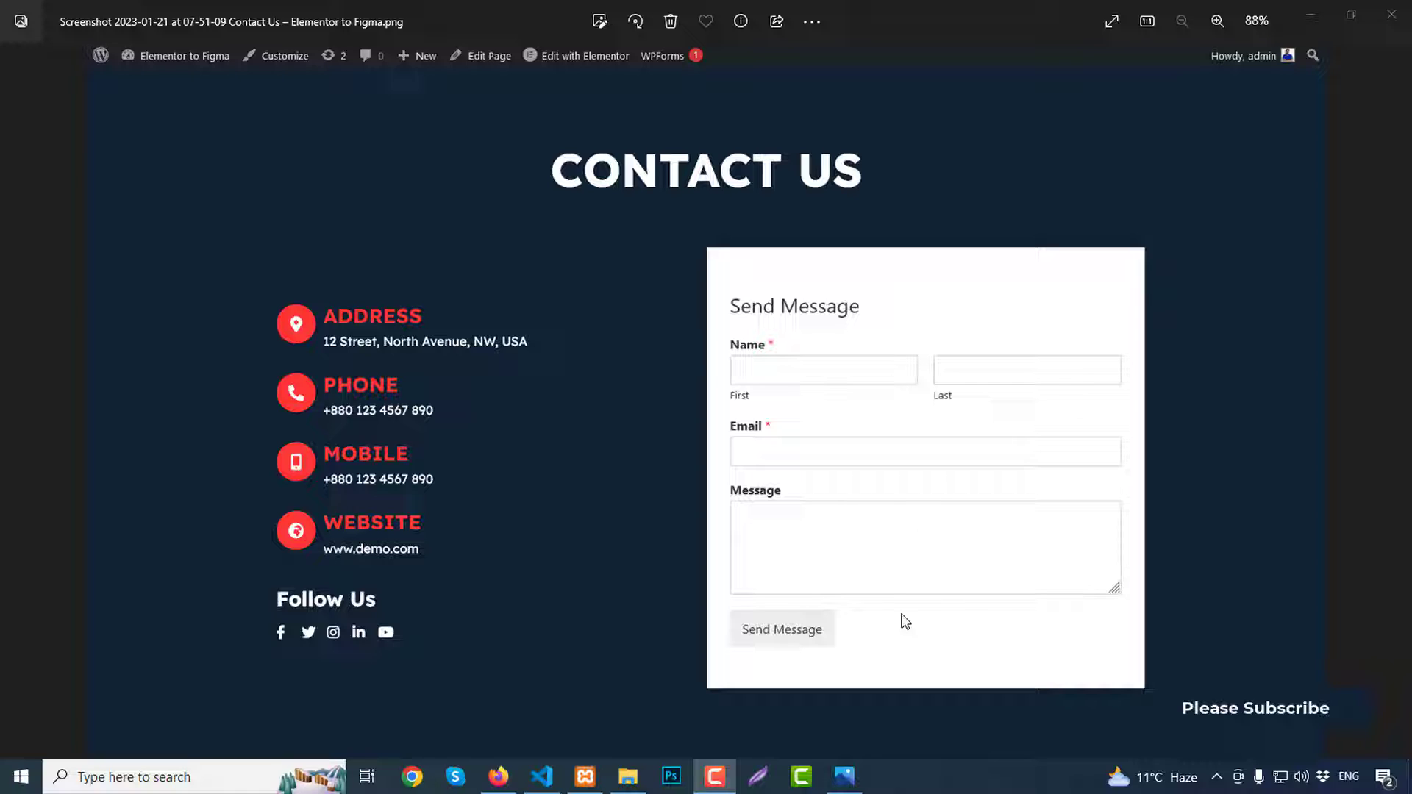
mouse_move(870, 605)
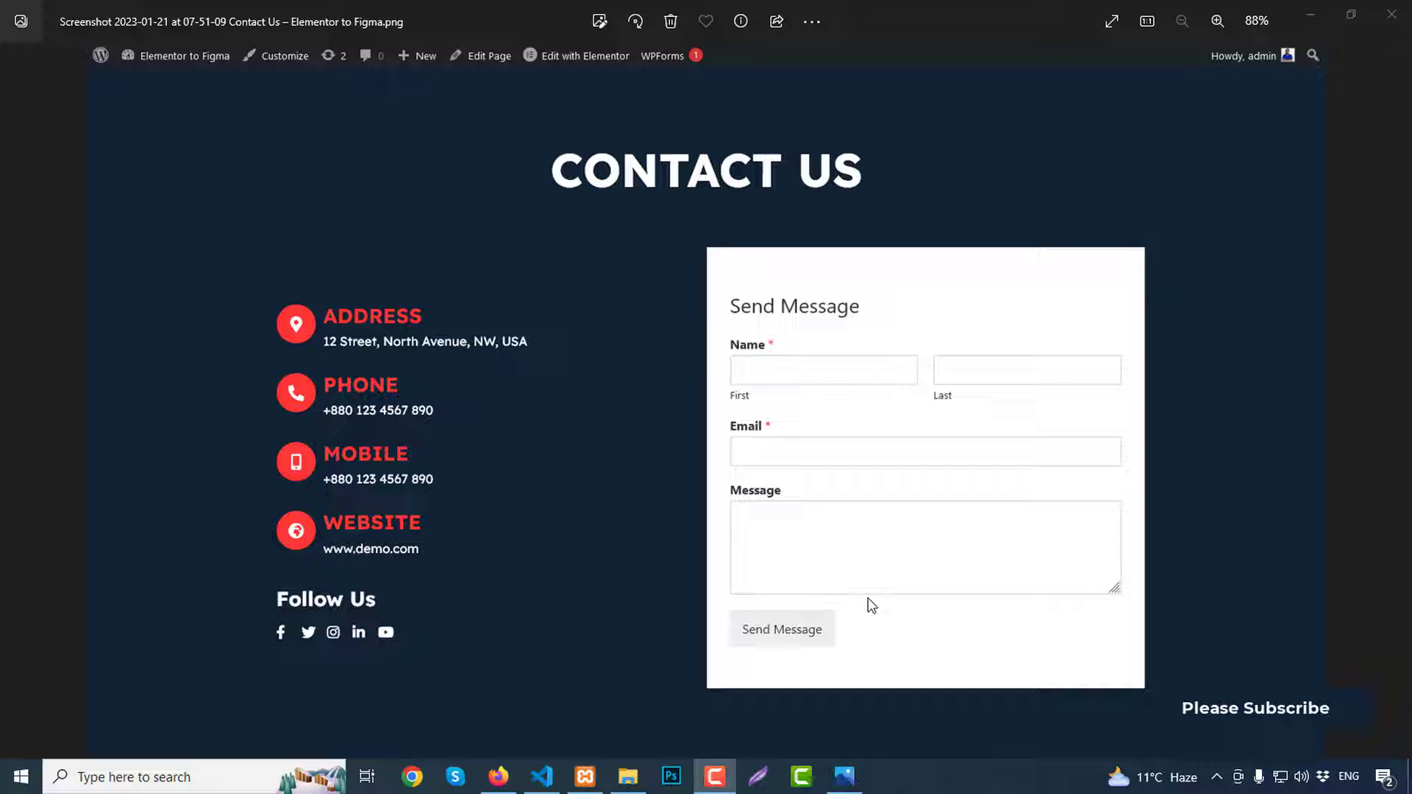
mouse_move(874, 590)
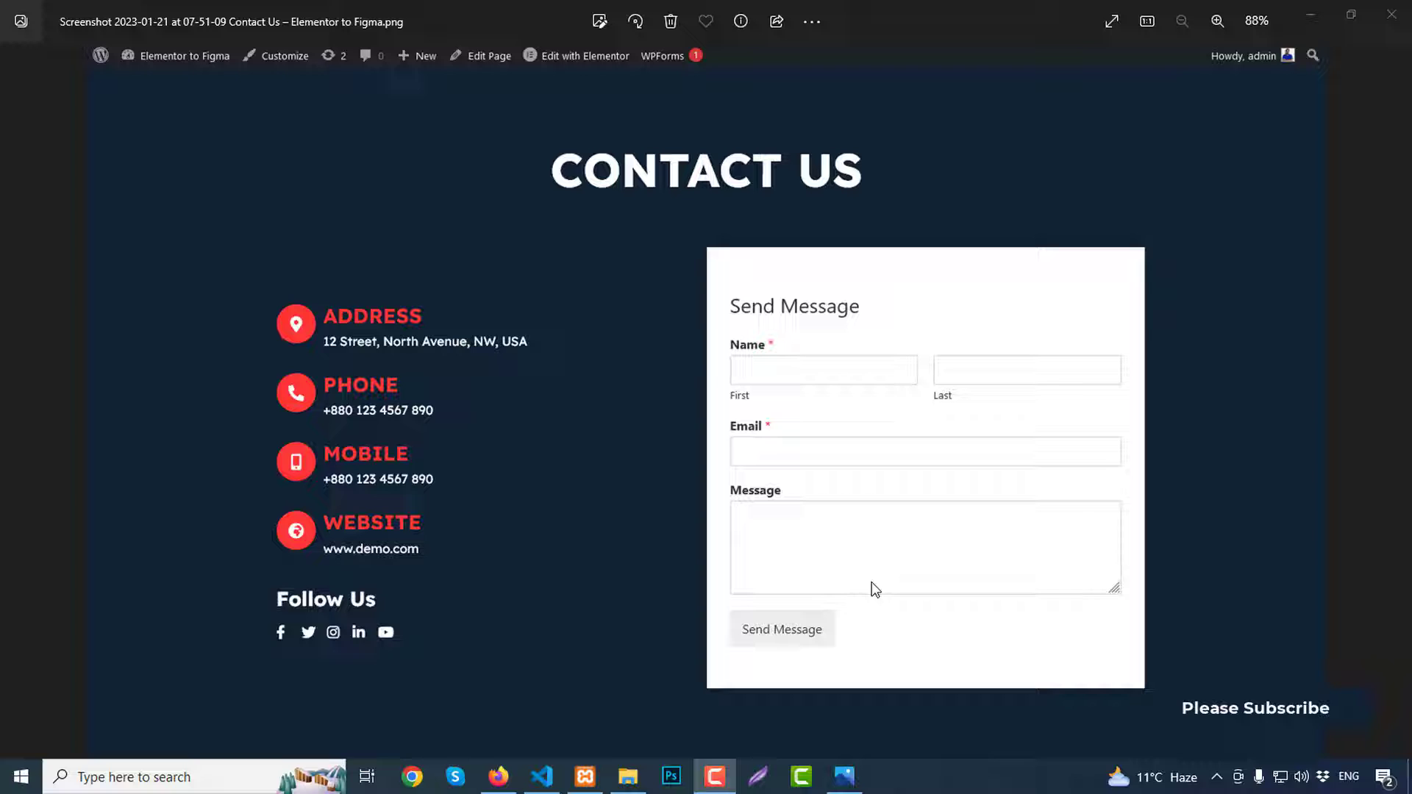
mouse_move(522, 775)
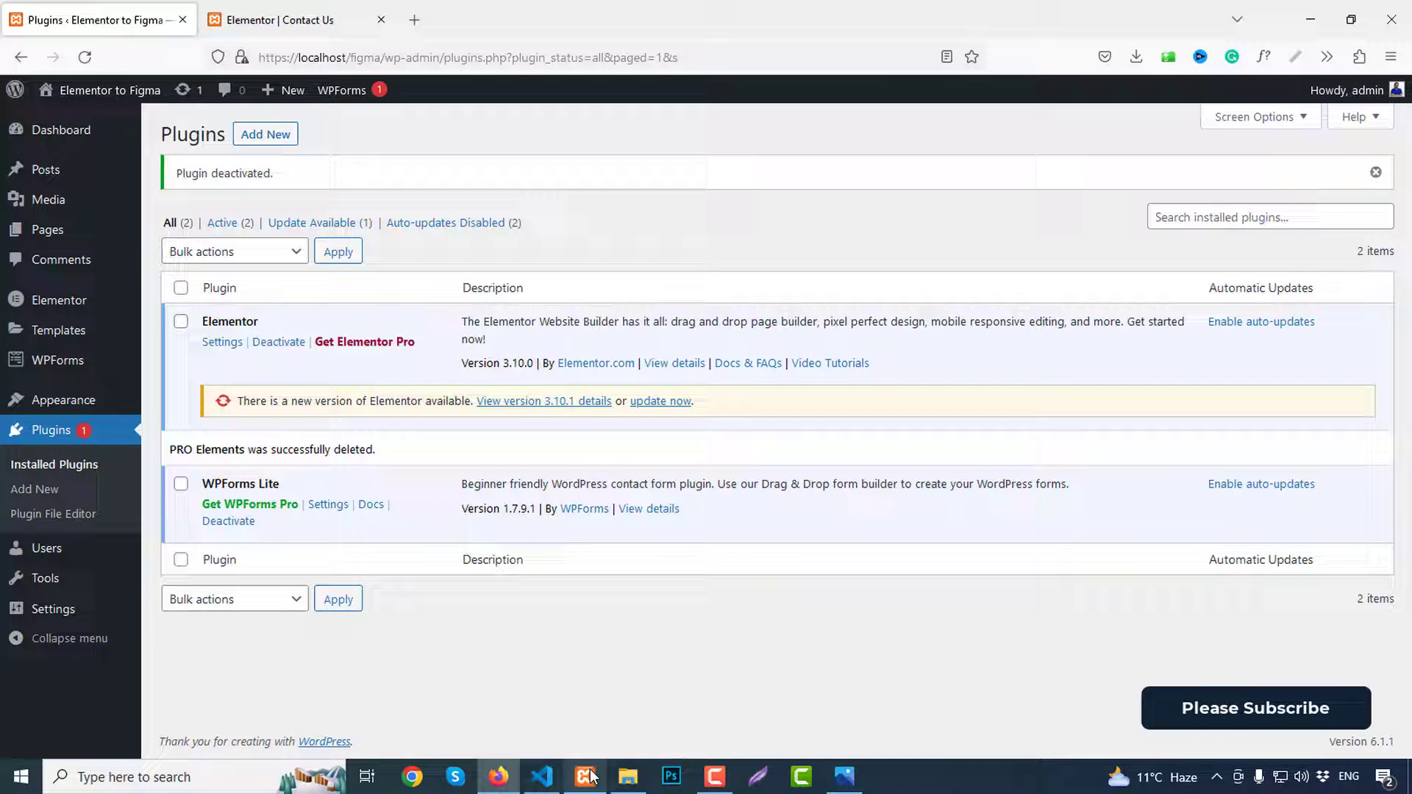
mouse_move(251, 356)
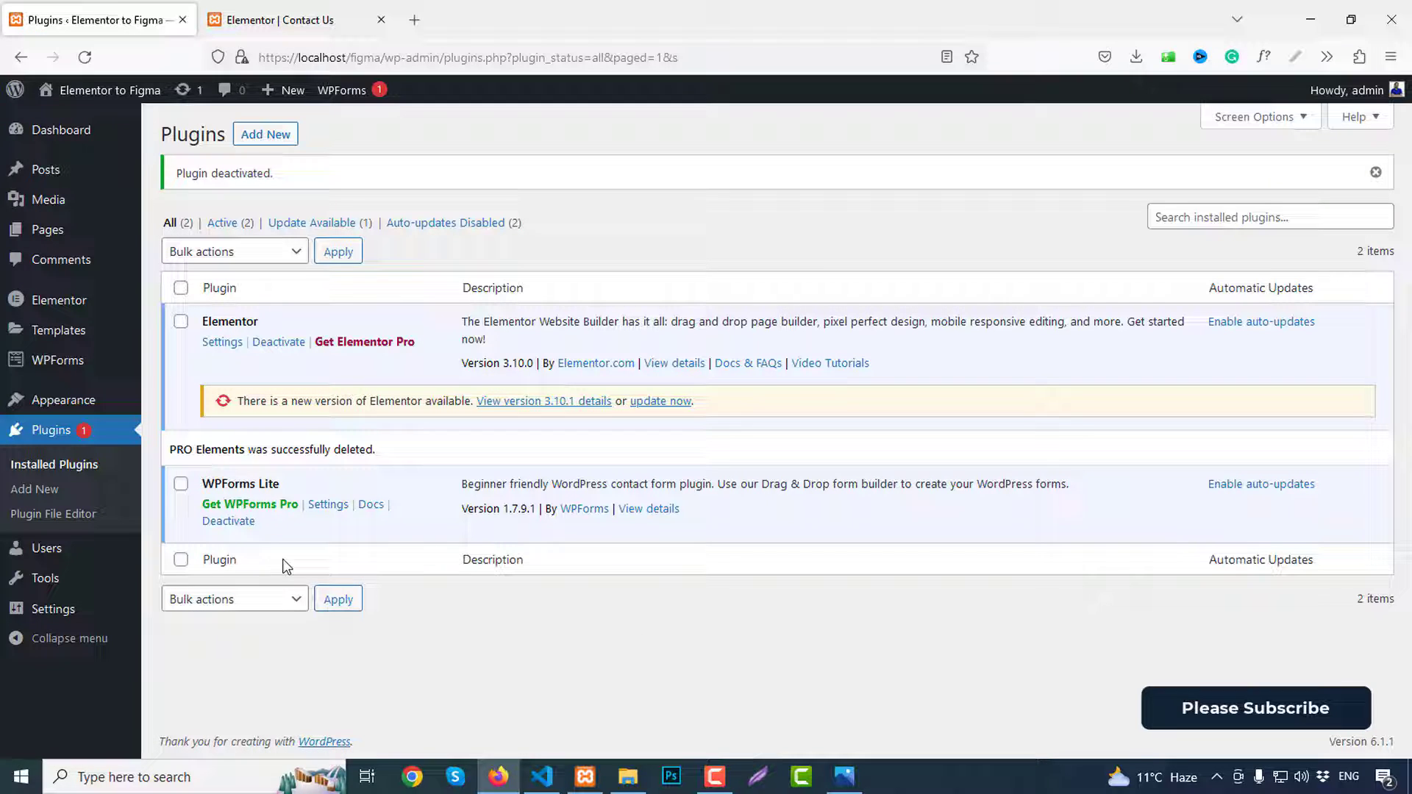
mouse_move(256, 559)
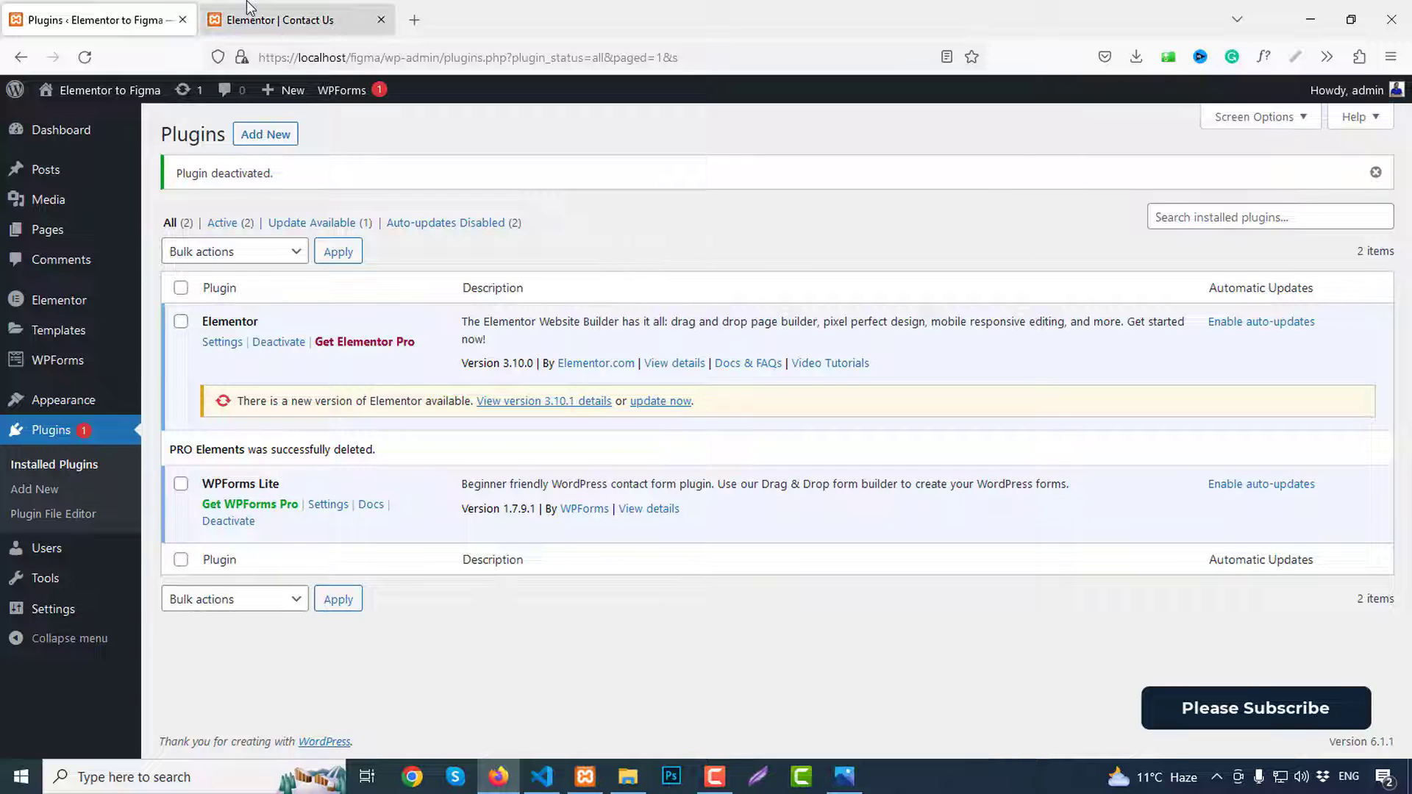
mouse_move(354, 424)
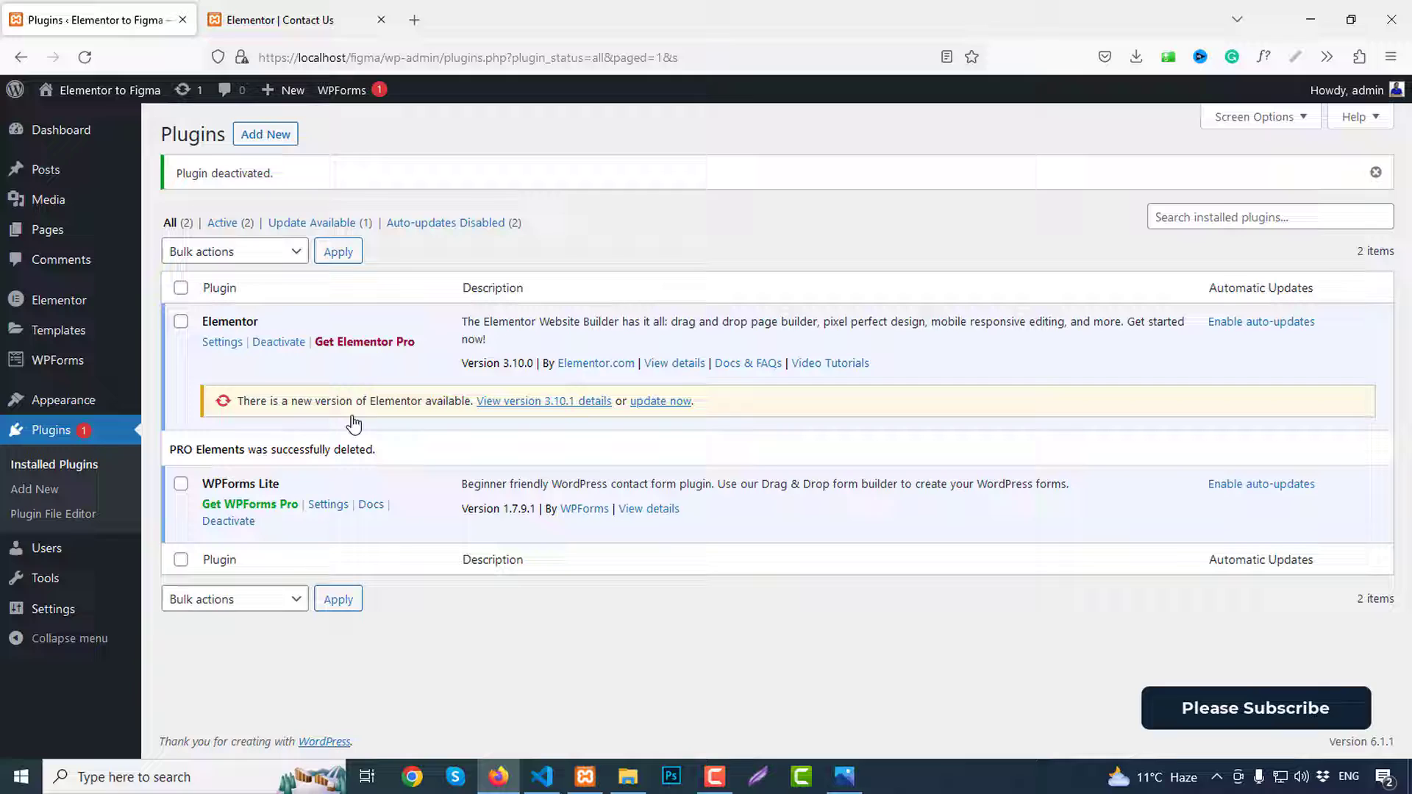
Step: Set the Contact Us page layout to Elementor Canvas and begin adding a new section
click(297, 19)
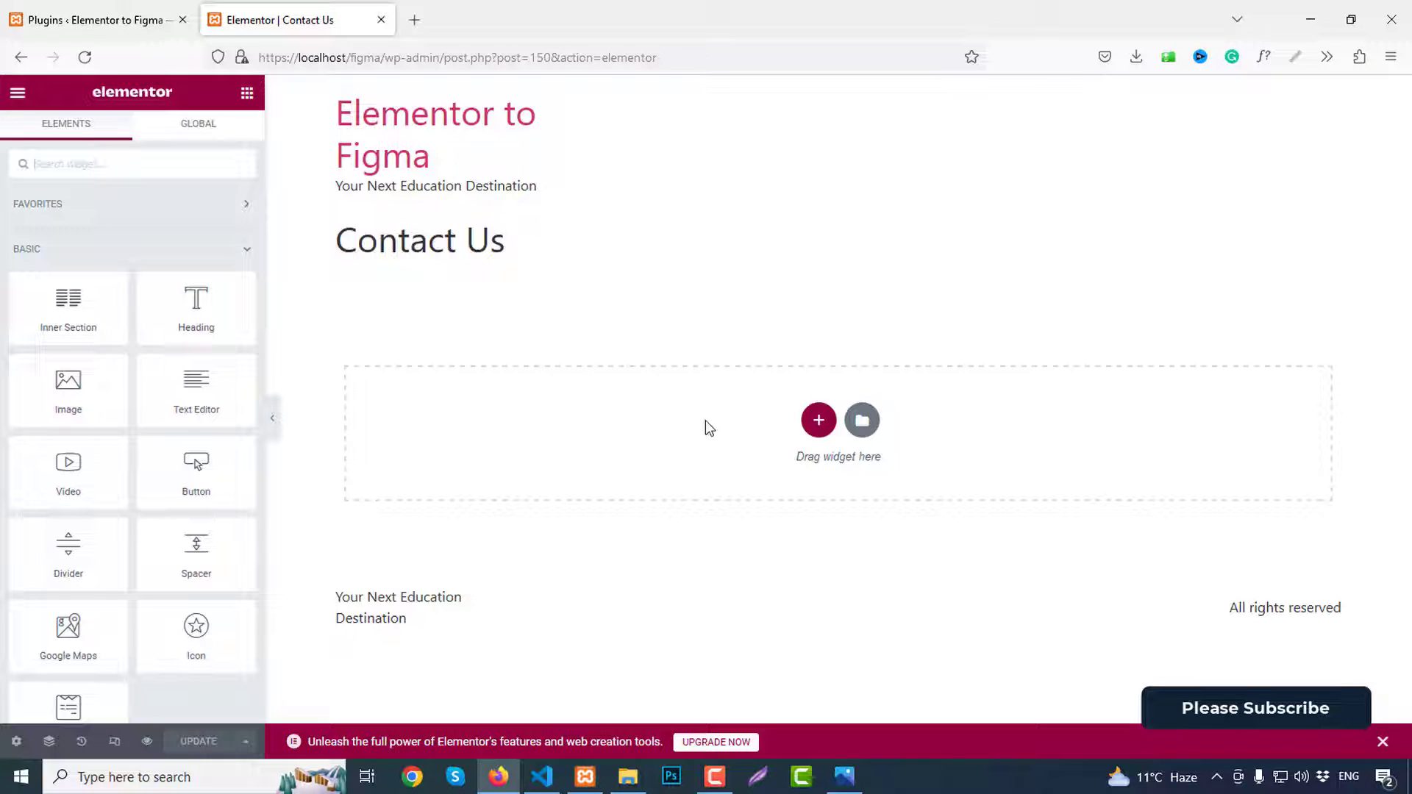
mouse_move(15, 741)
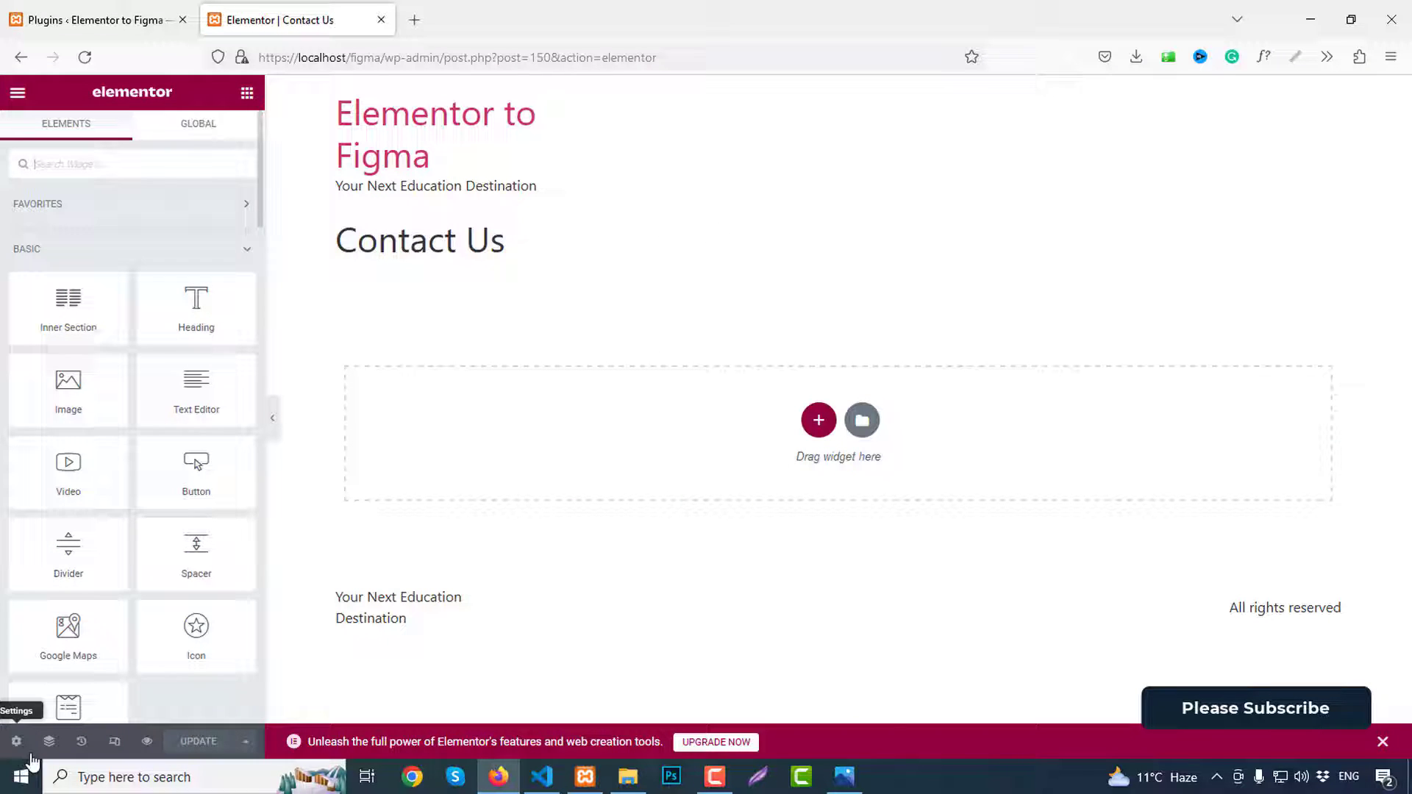
click(15, 742)
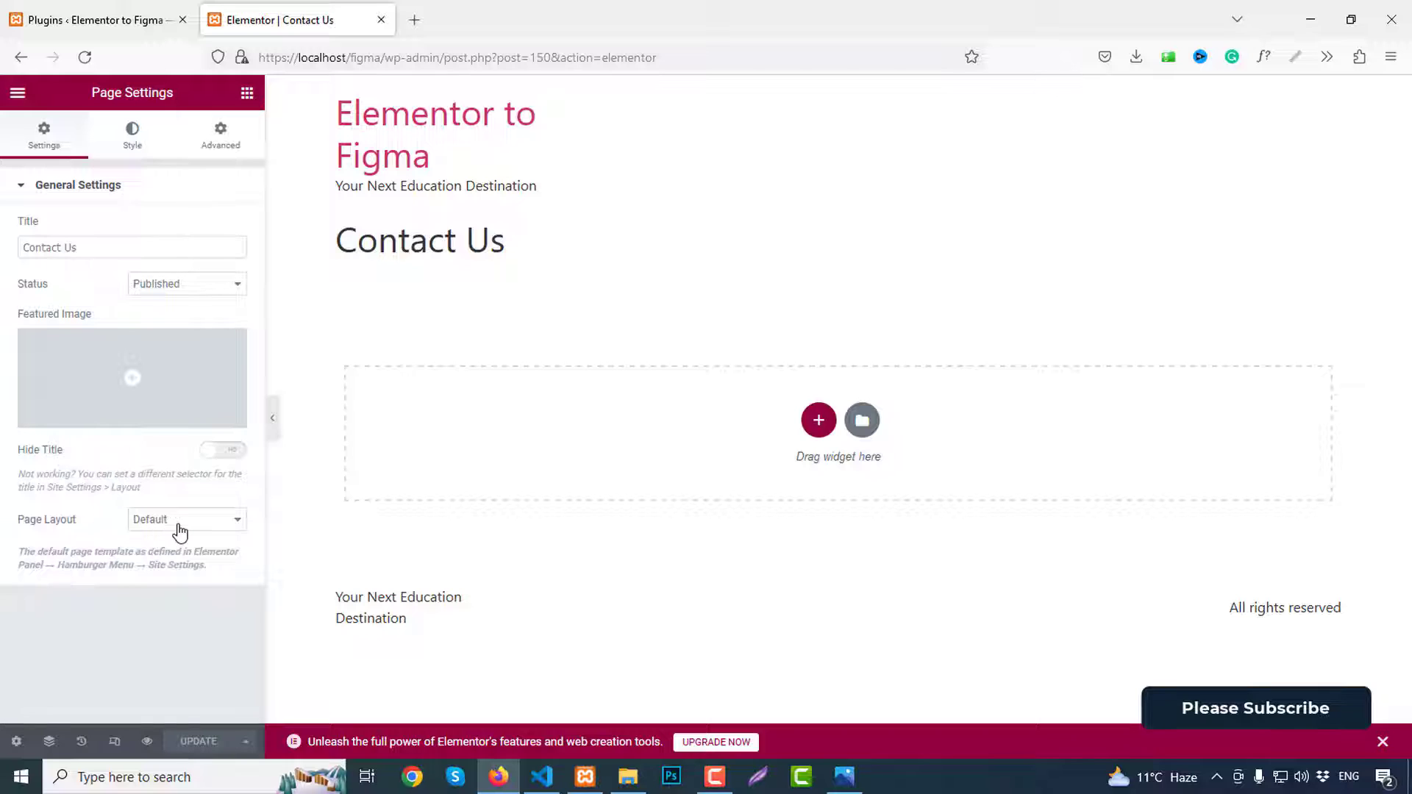
click(185, 519)
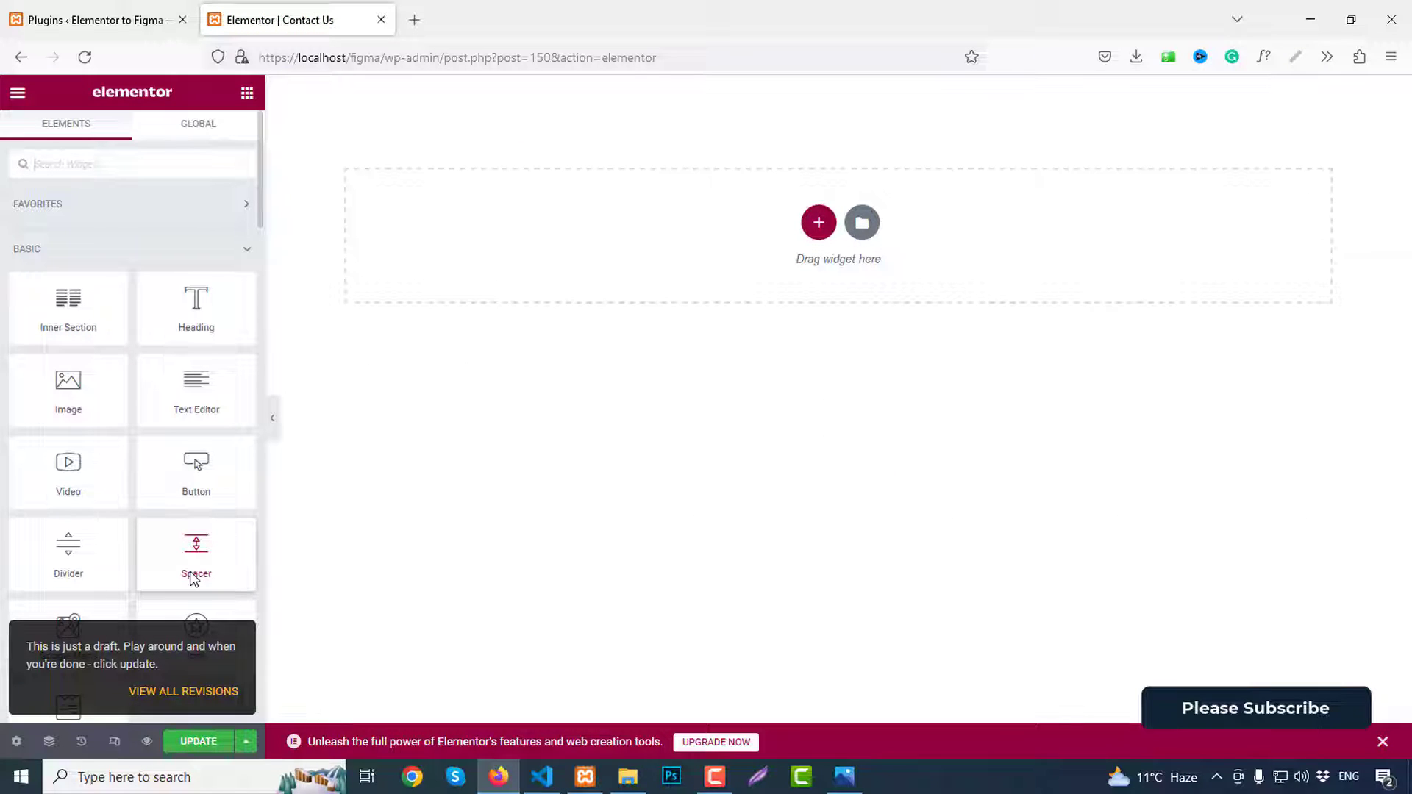
mouse_move(818, 222)
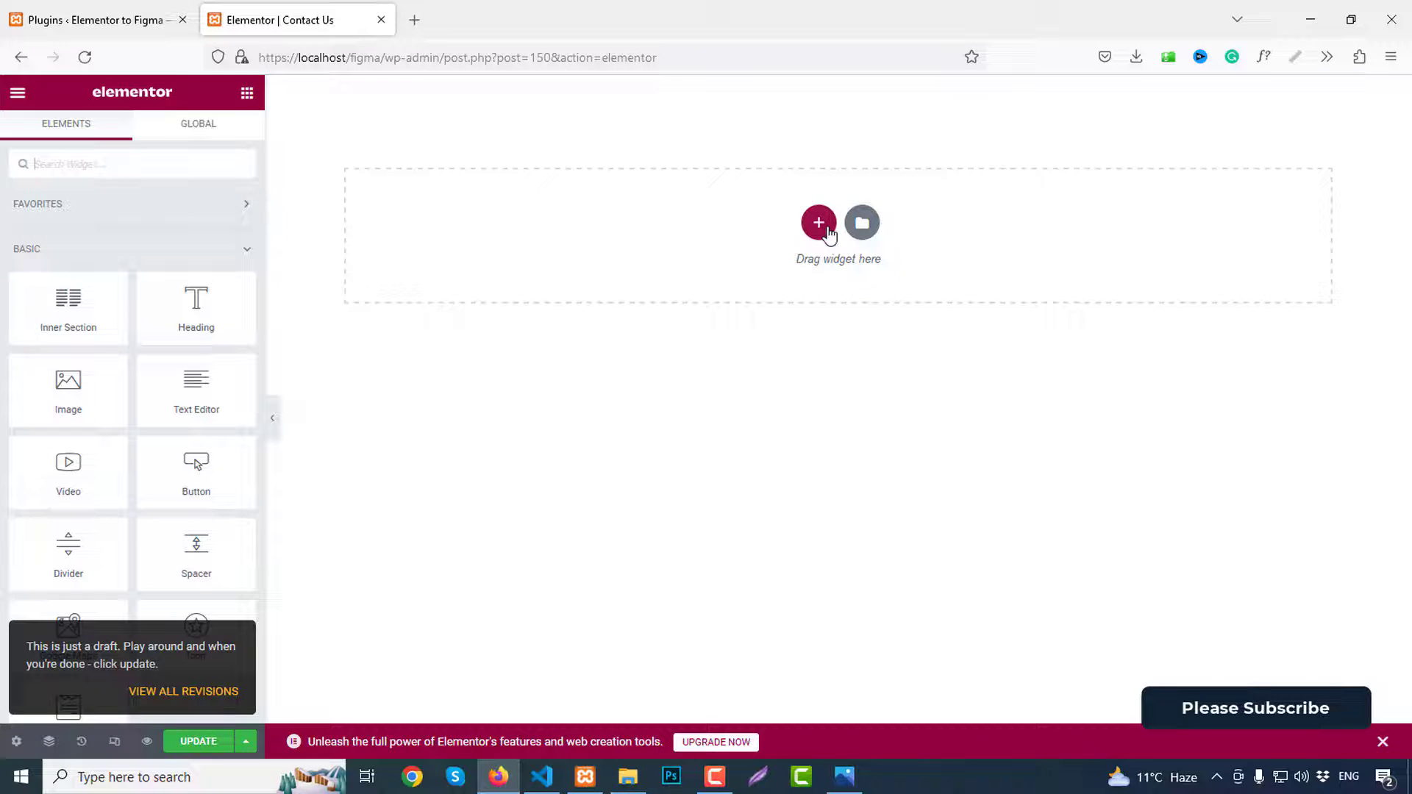
click(818, 222)
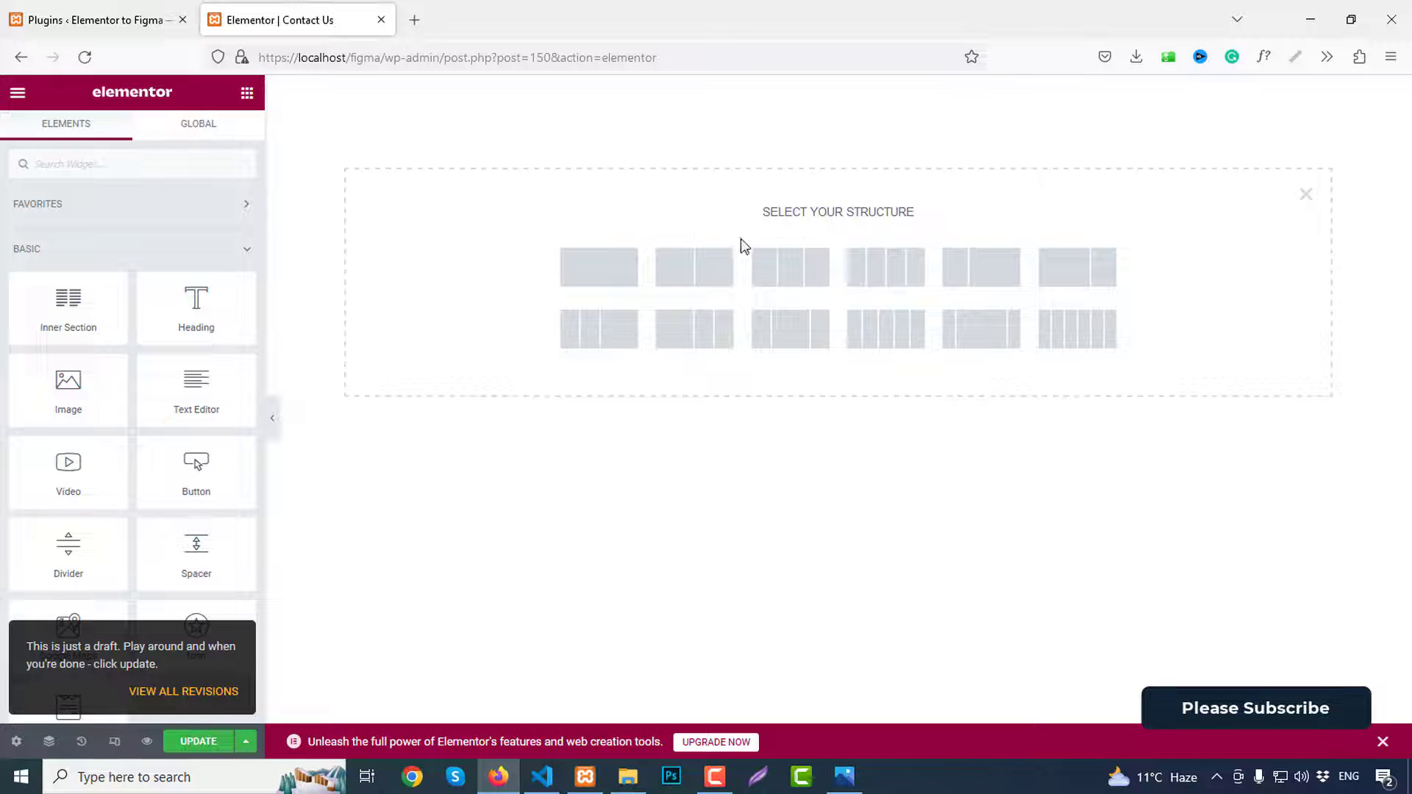
Step: Create a one-column section with classic background colour #123 and 80px top/bottom padding
click(598, 266)
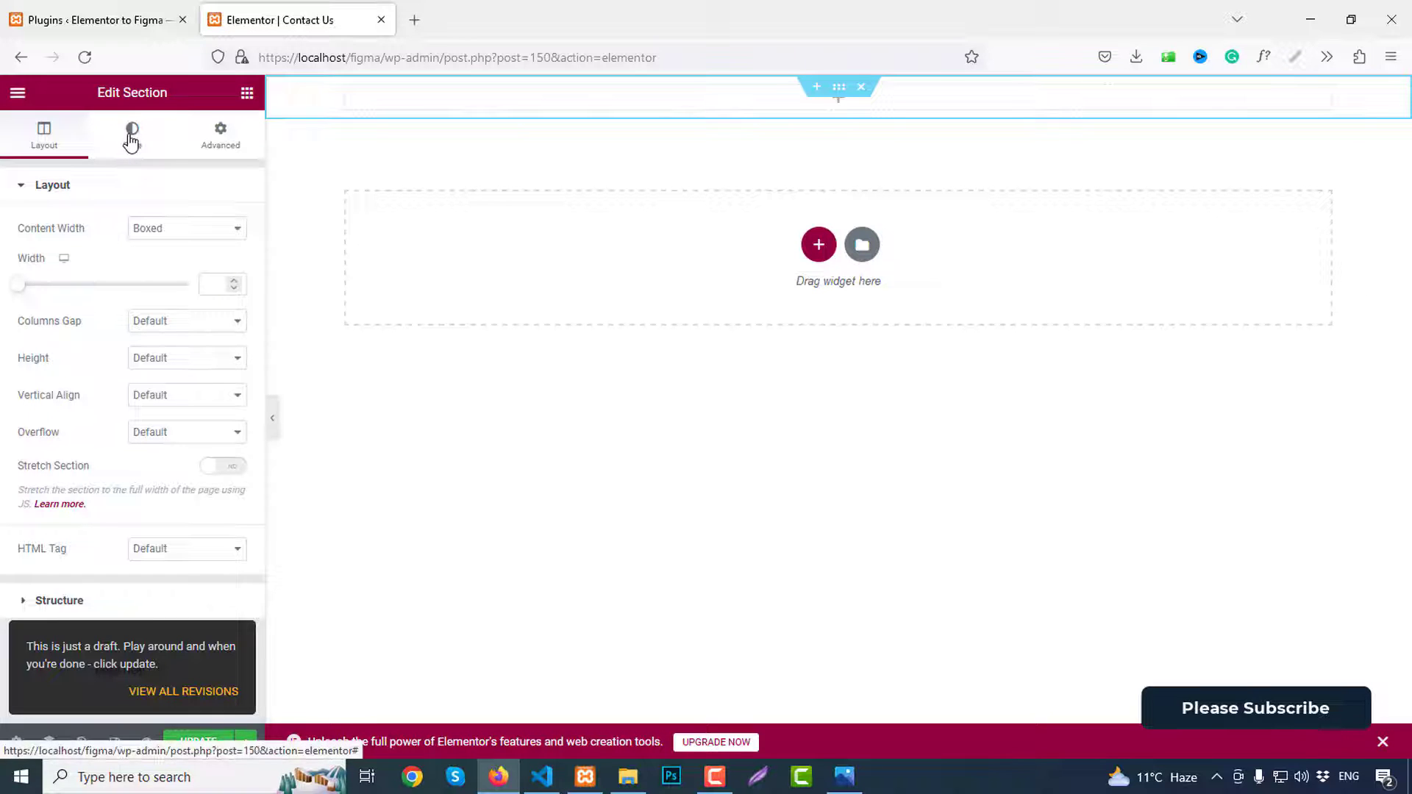
click(131, 134)
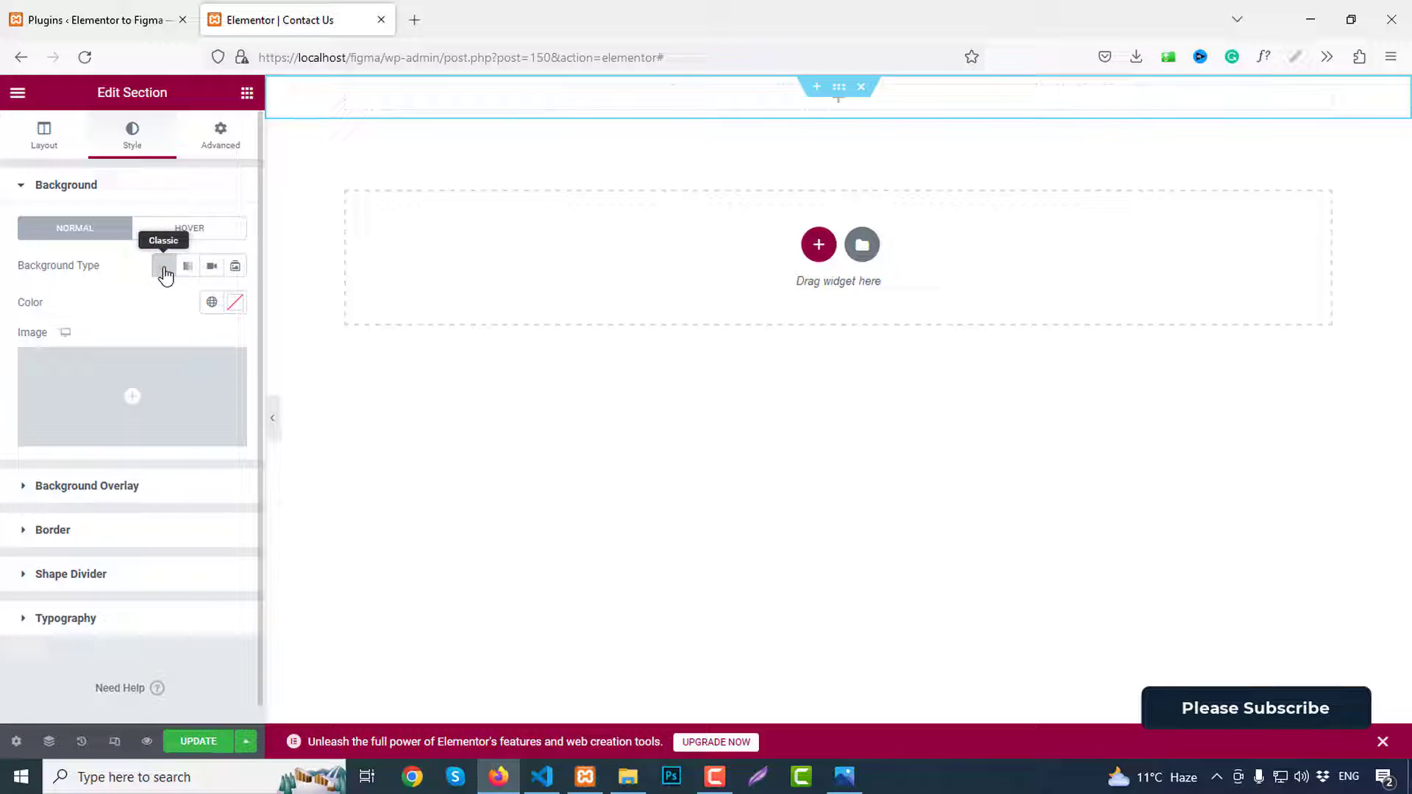
click(211, 301)
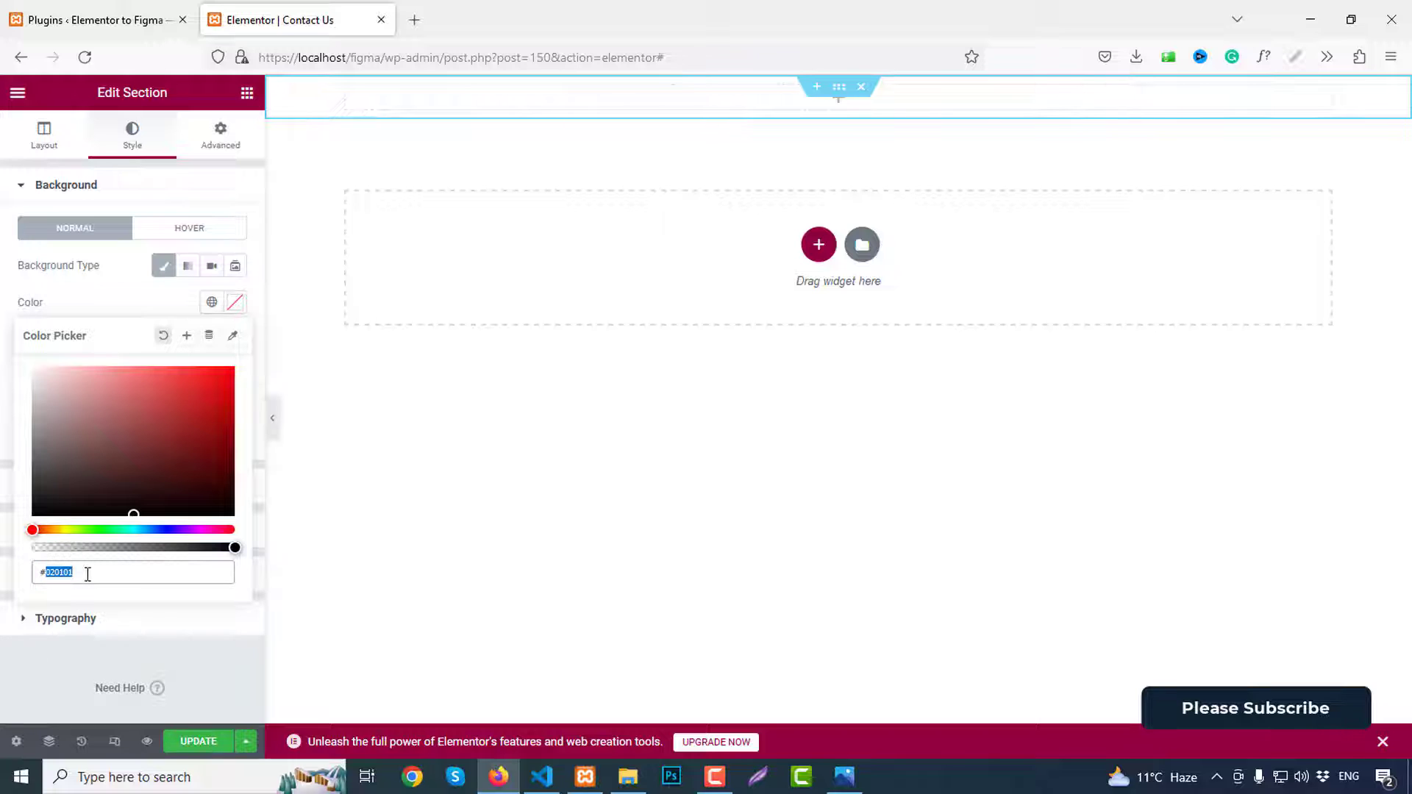
text(123)
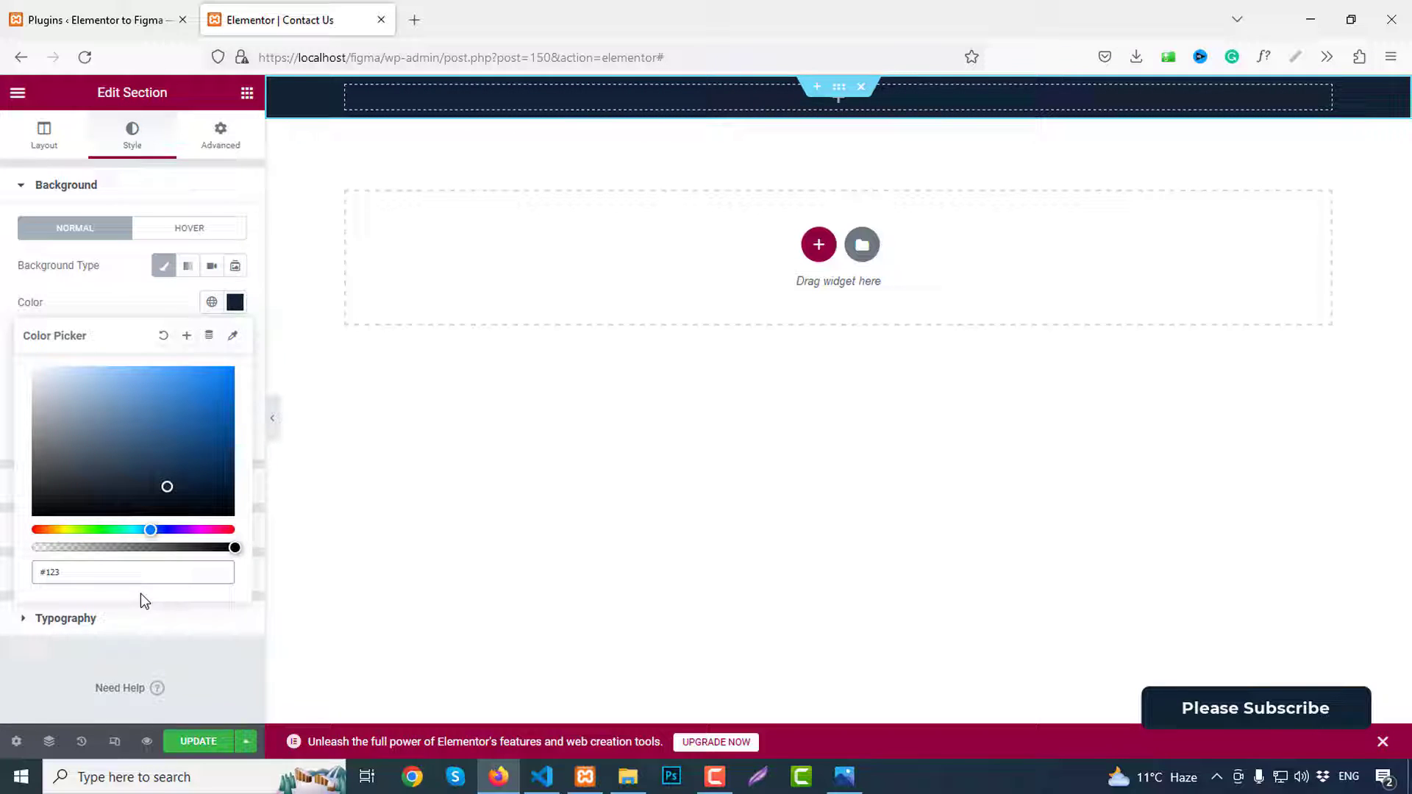
click(219, 134)
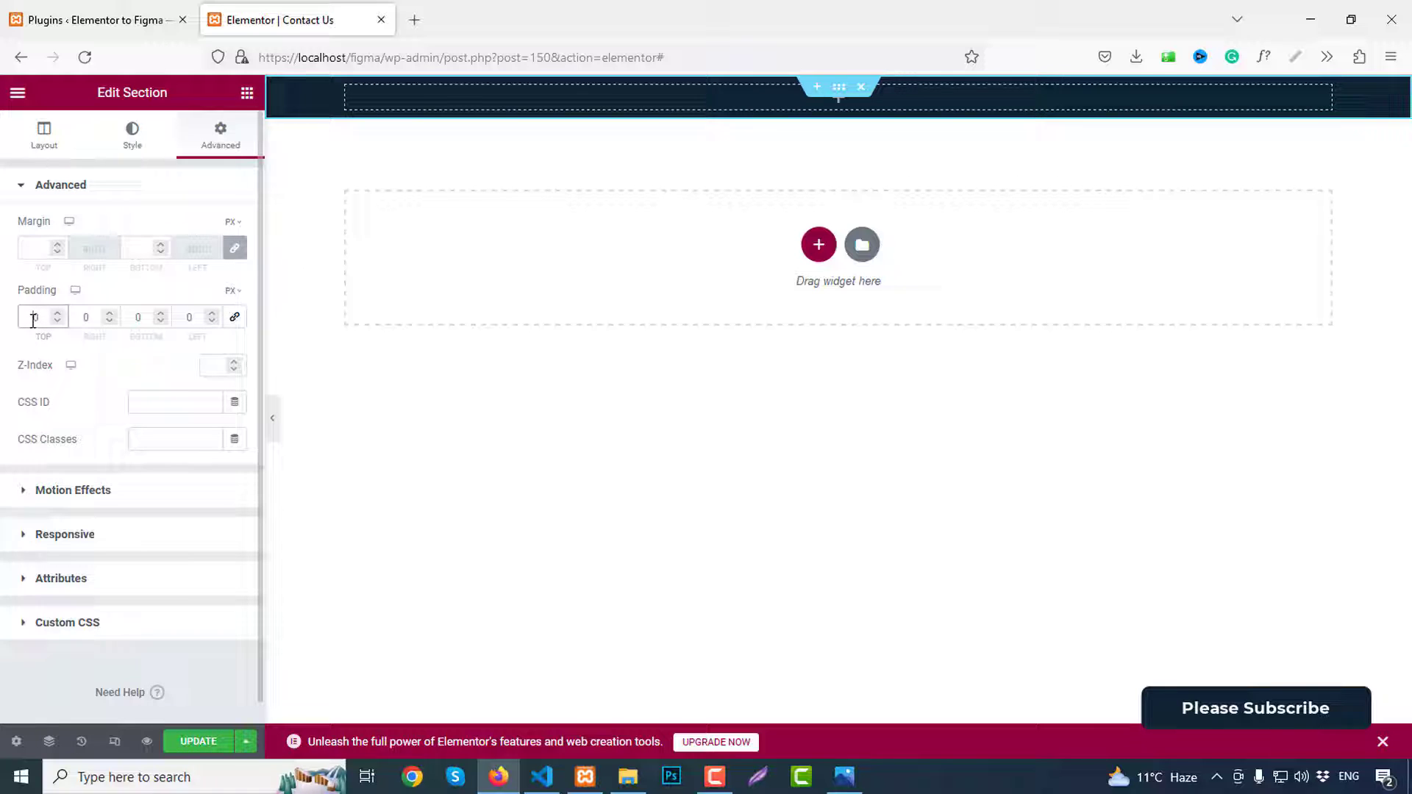
text(80)
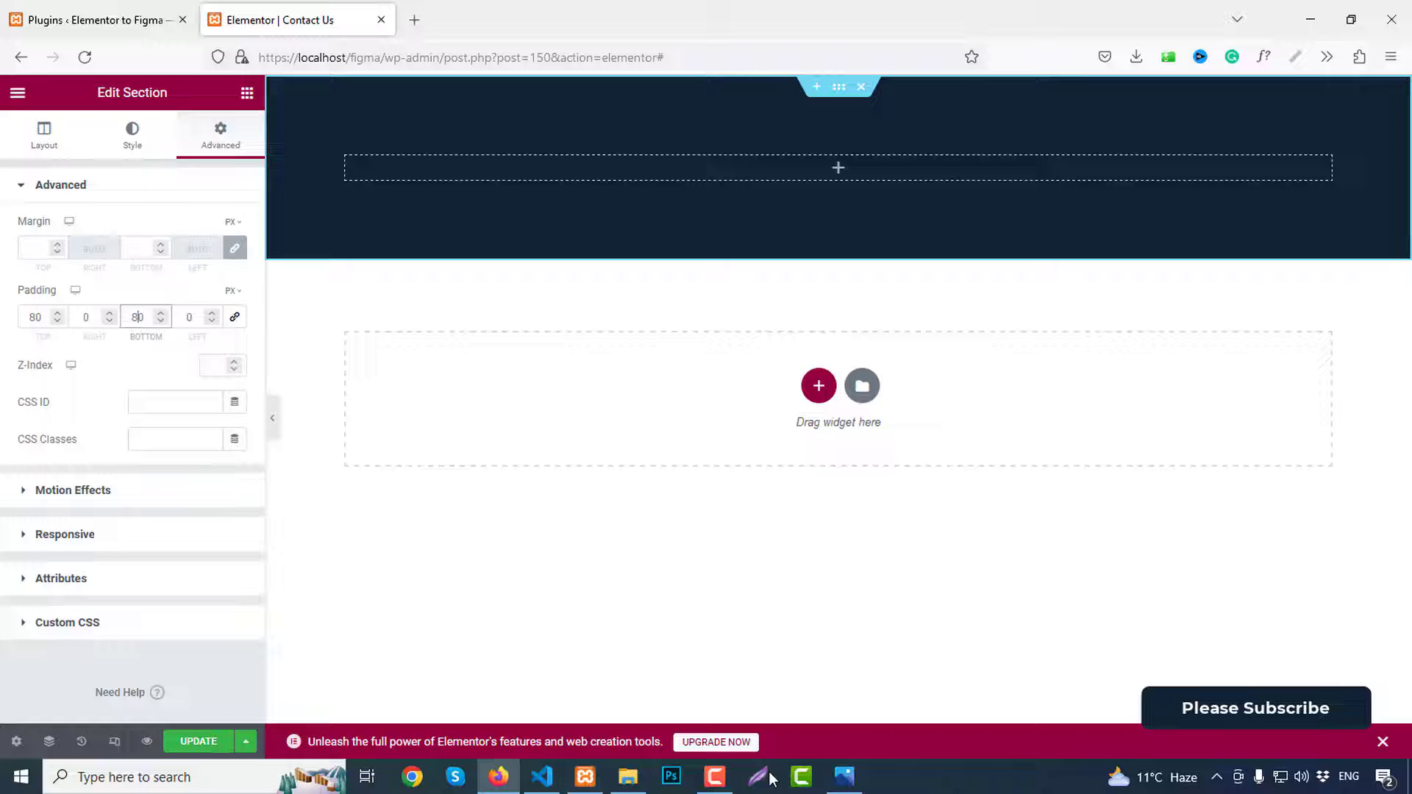
Step: Add a heading and a two-column inner section inside the navy section
click(841, 776)
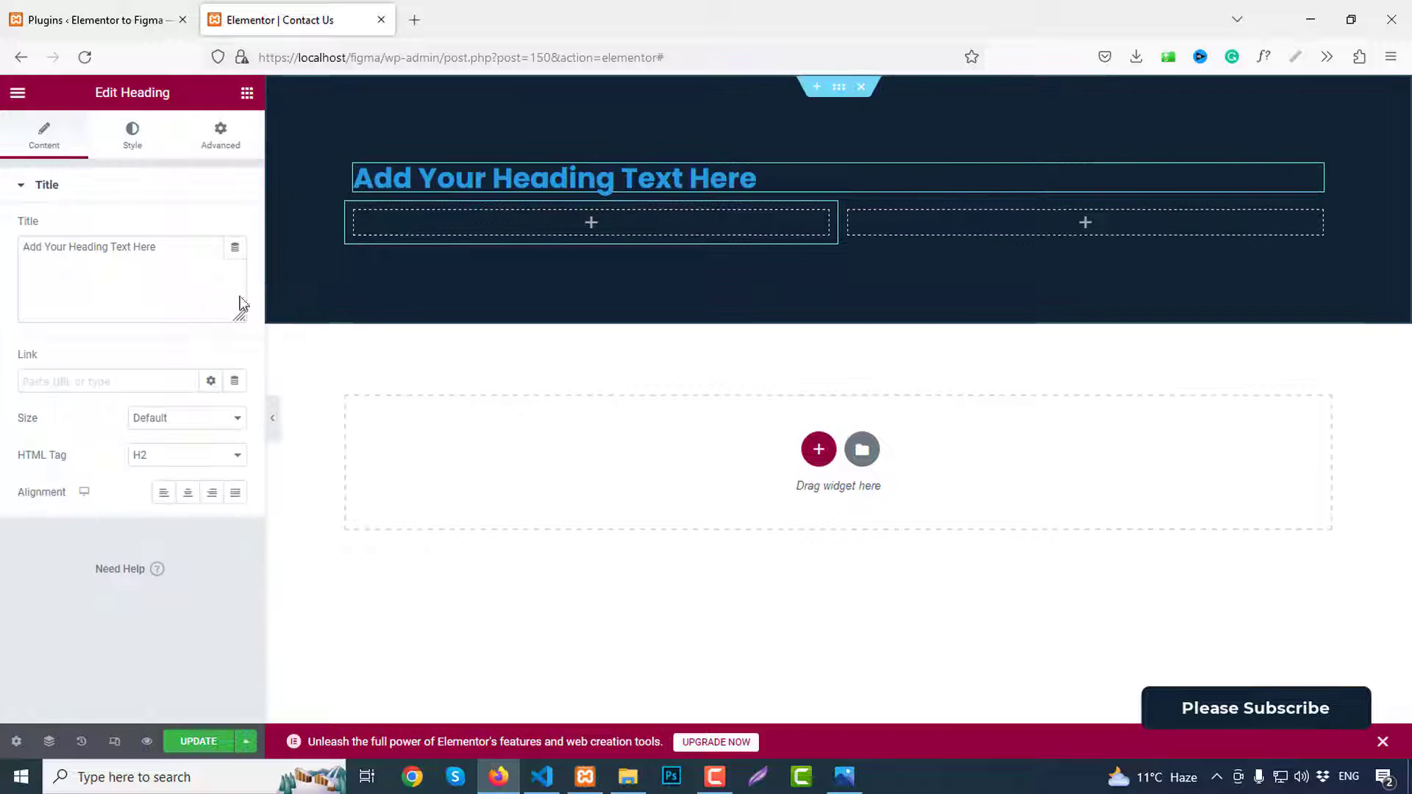
Step: Make the heading read 'contact us', centred with white text colour
text(co)
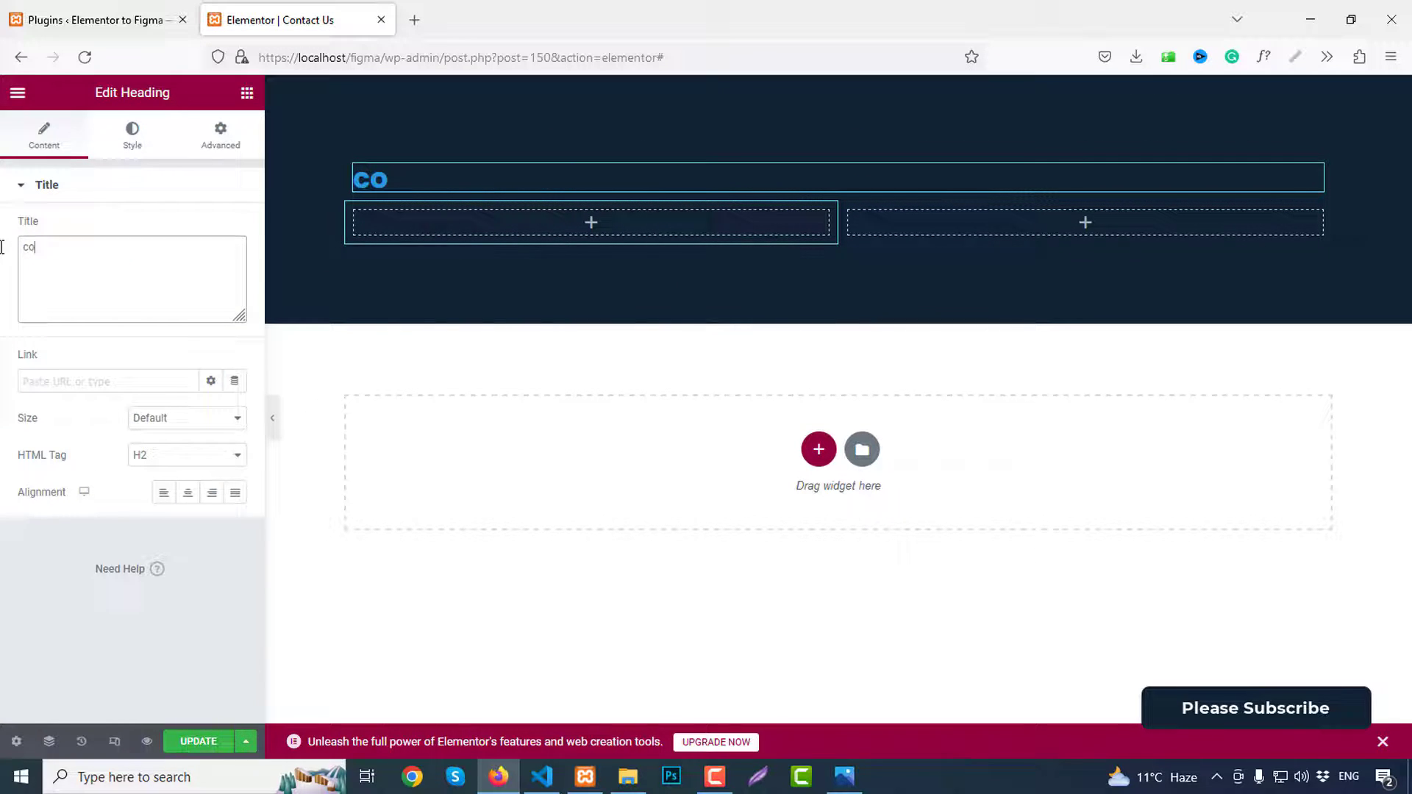
text(ntact us)
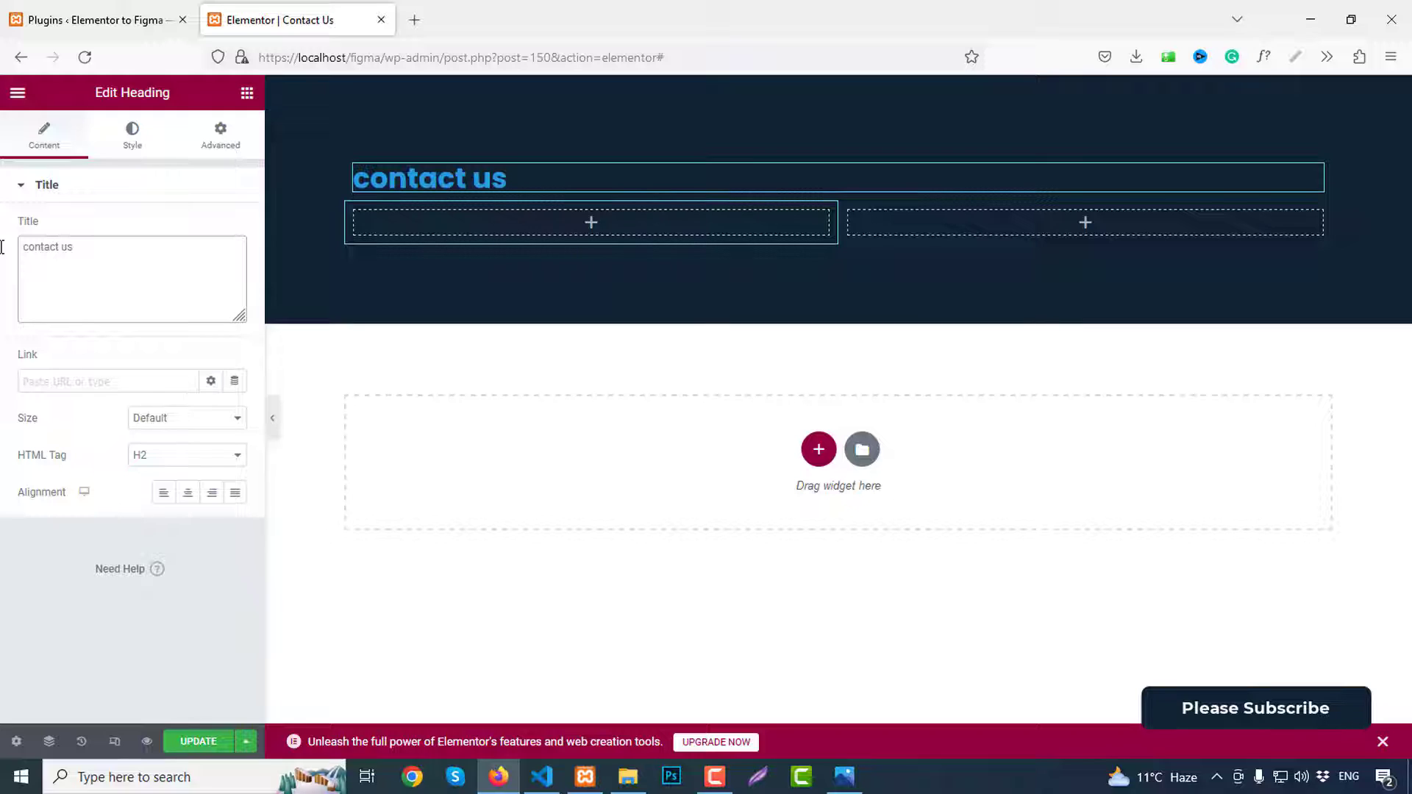
mouse_move(186, 493)
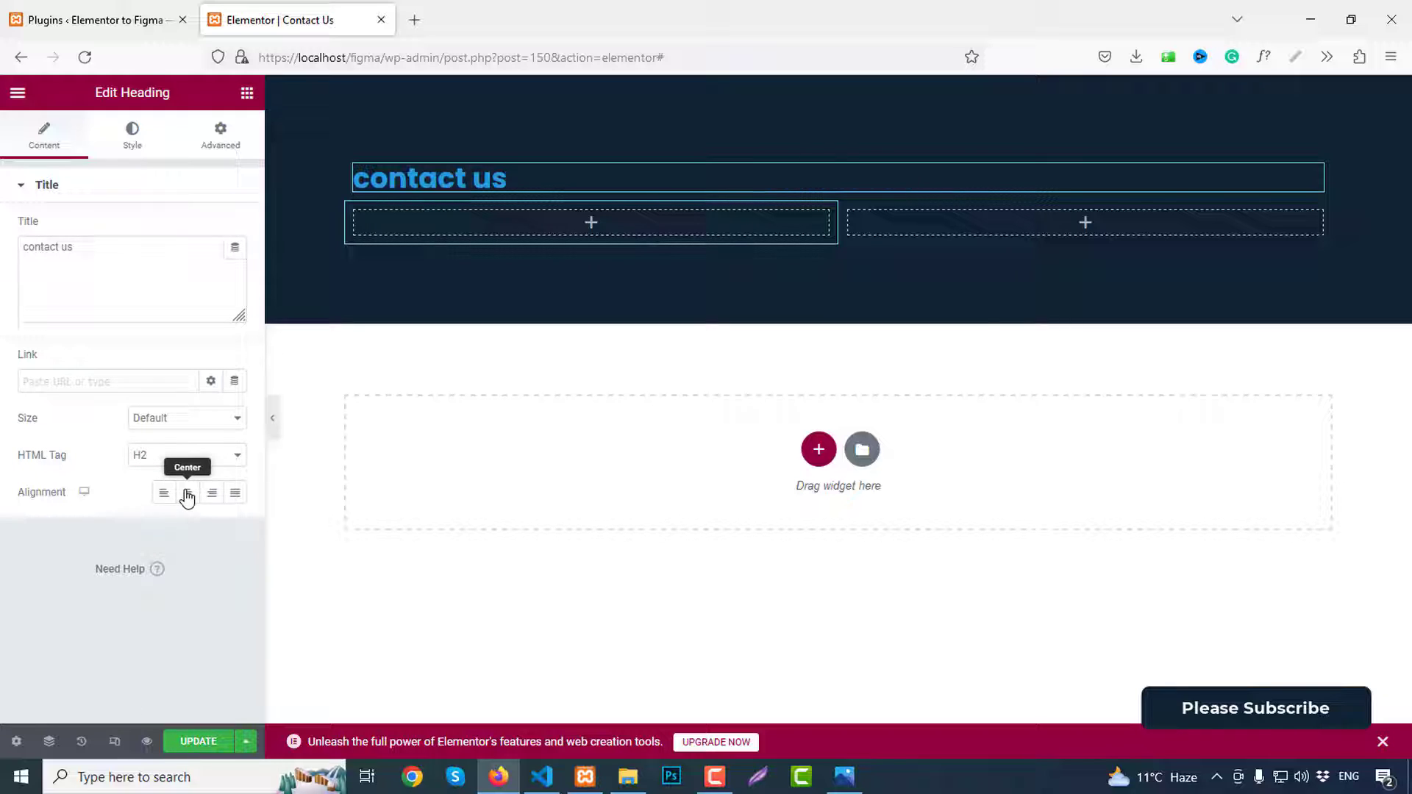
click(131, 134)
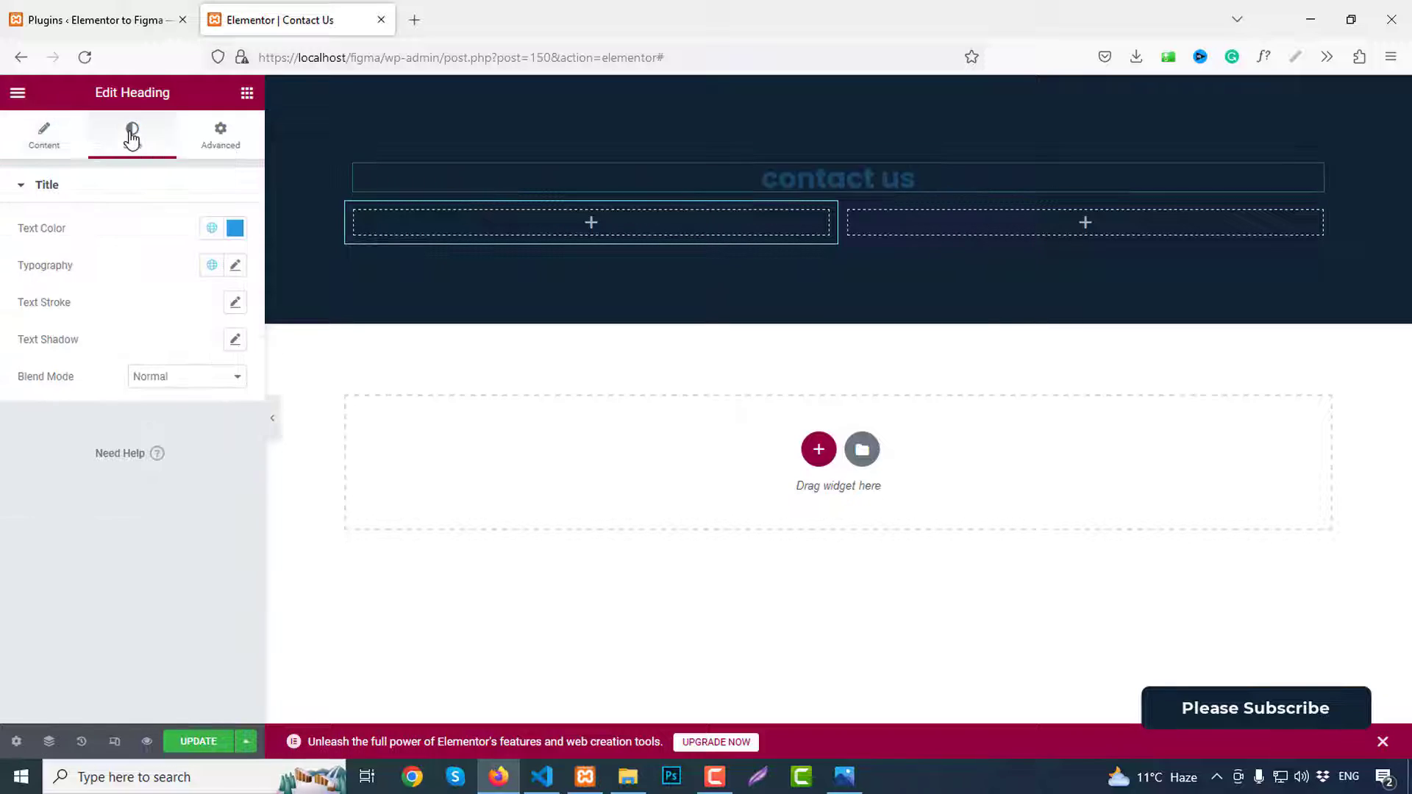
click(235, 228)
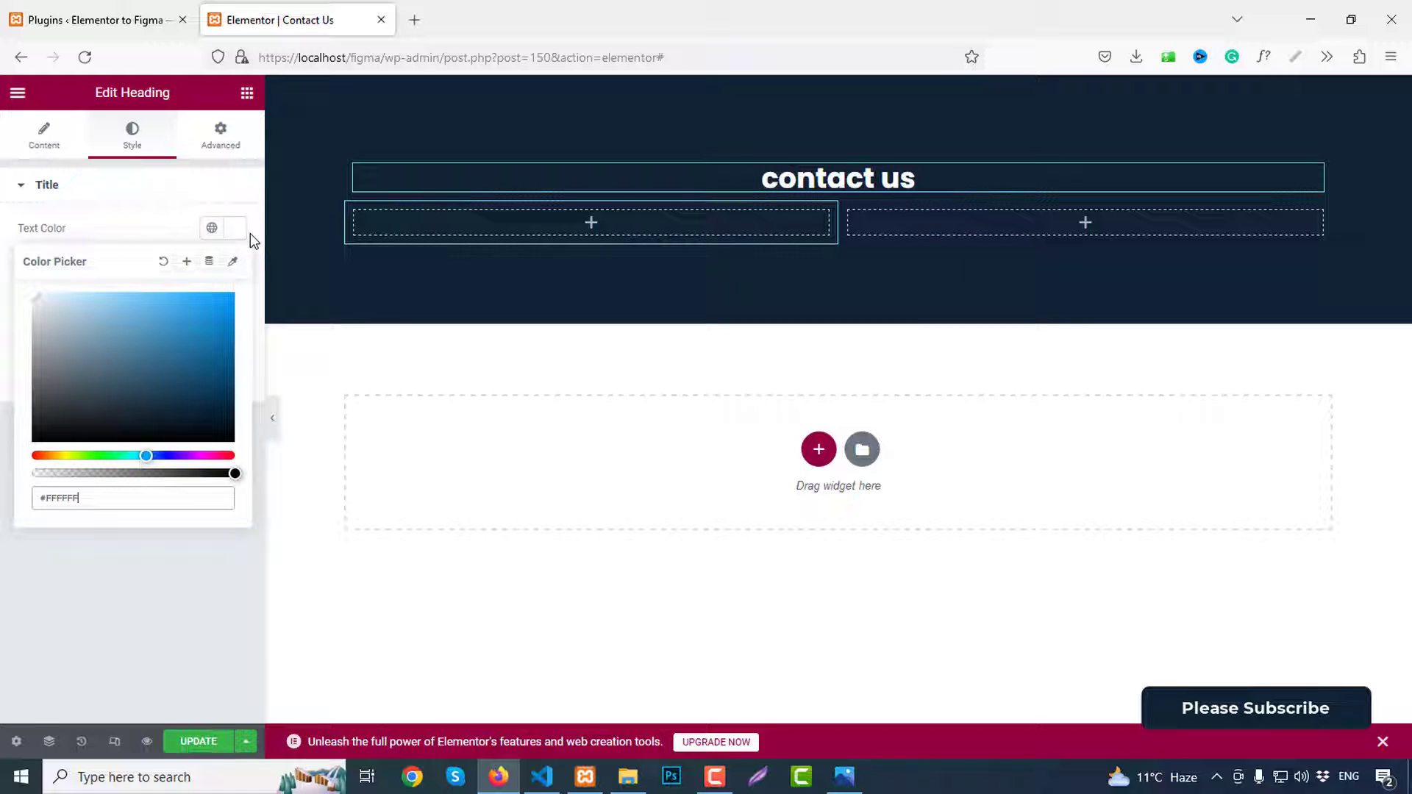
click(235, 264)
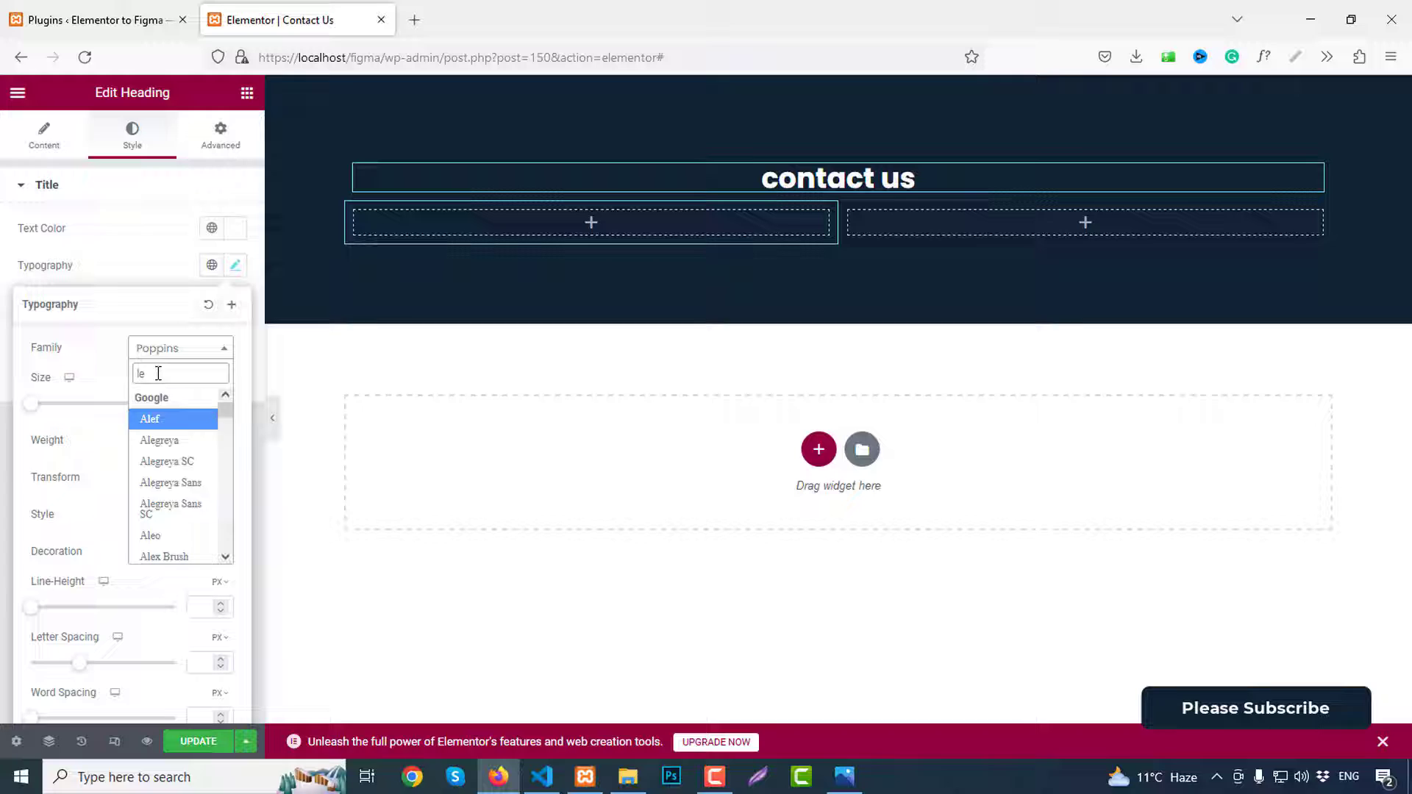
Step: Set the heading typography to Lexend, 60px, uppercase
text(lexend)
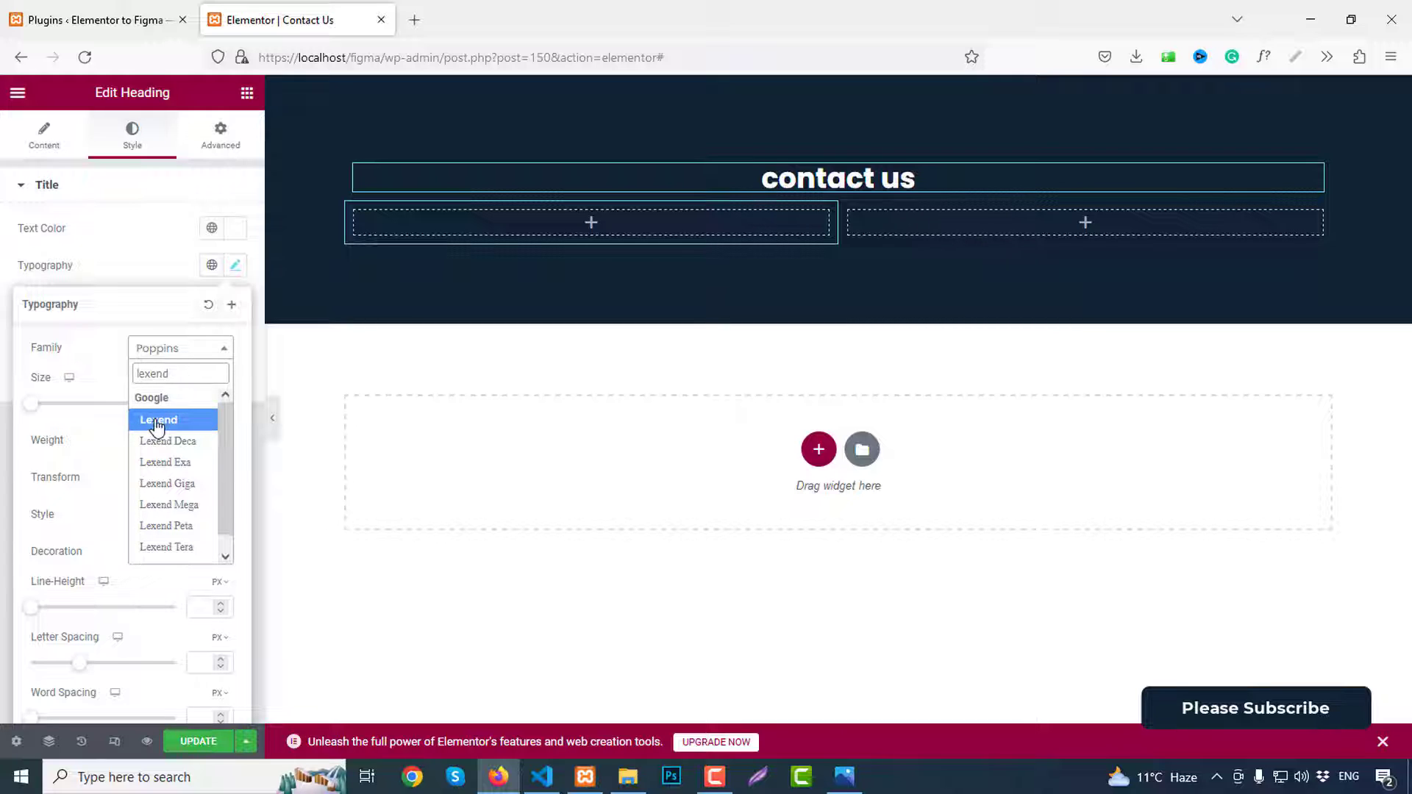
click(159, 419)
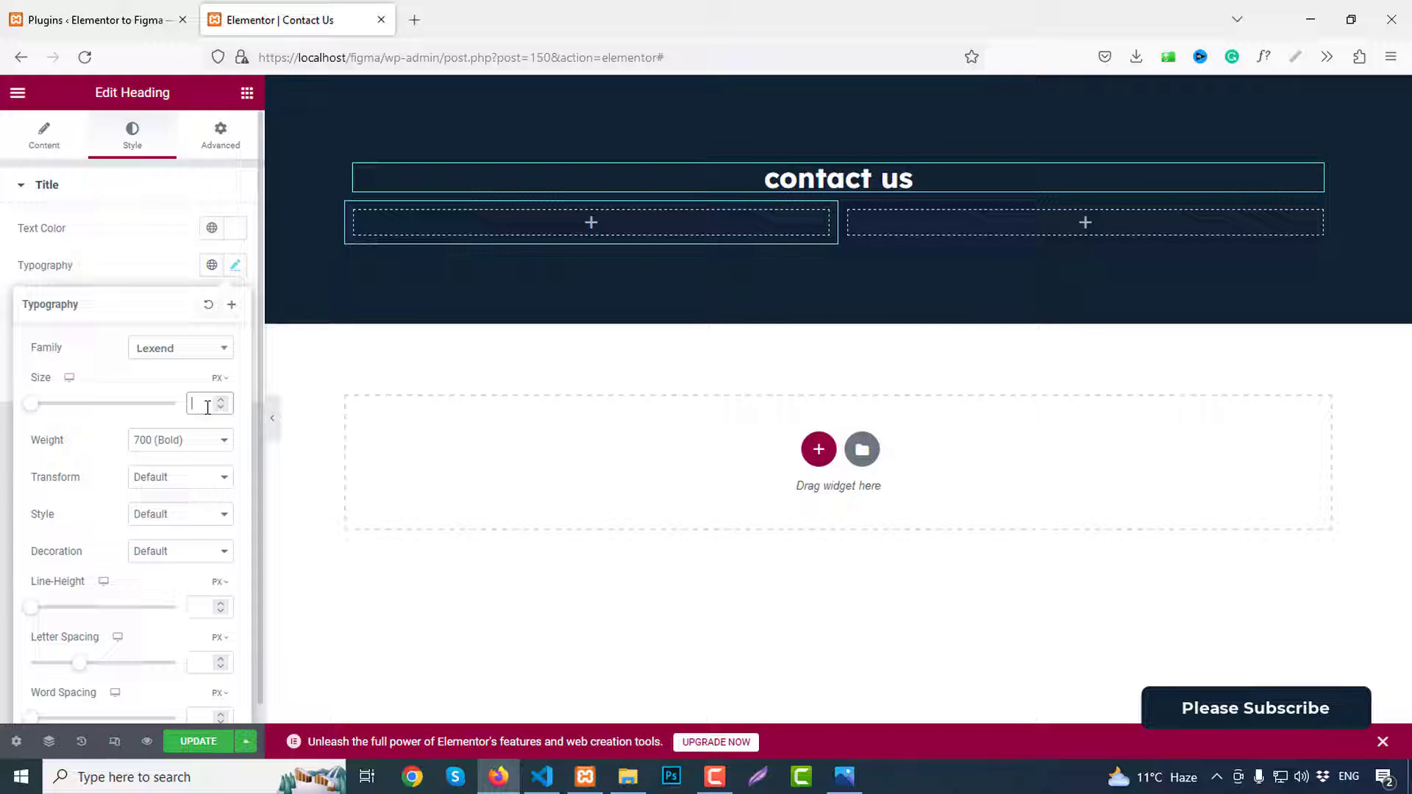
text(60)
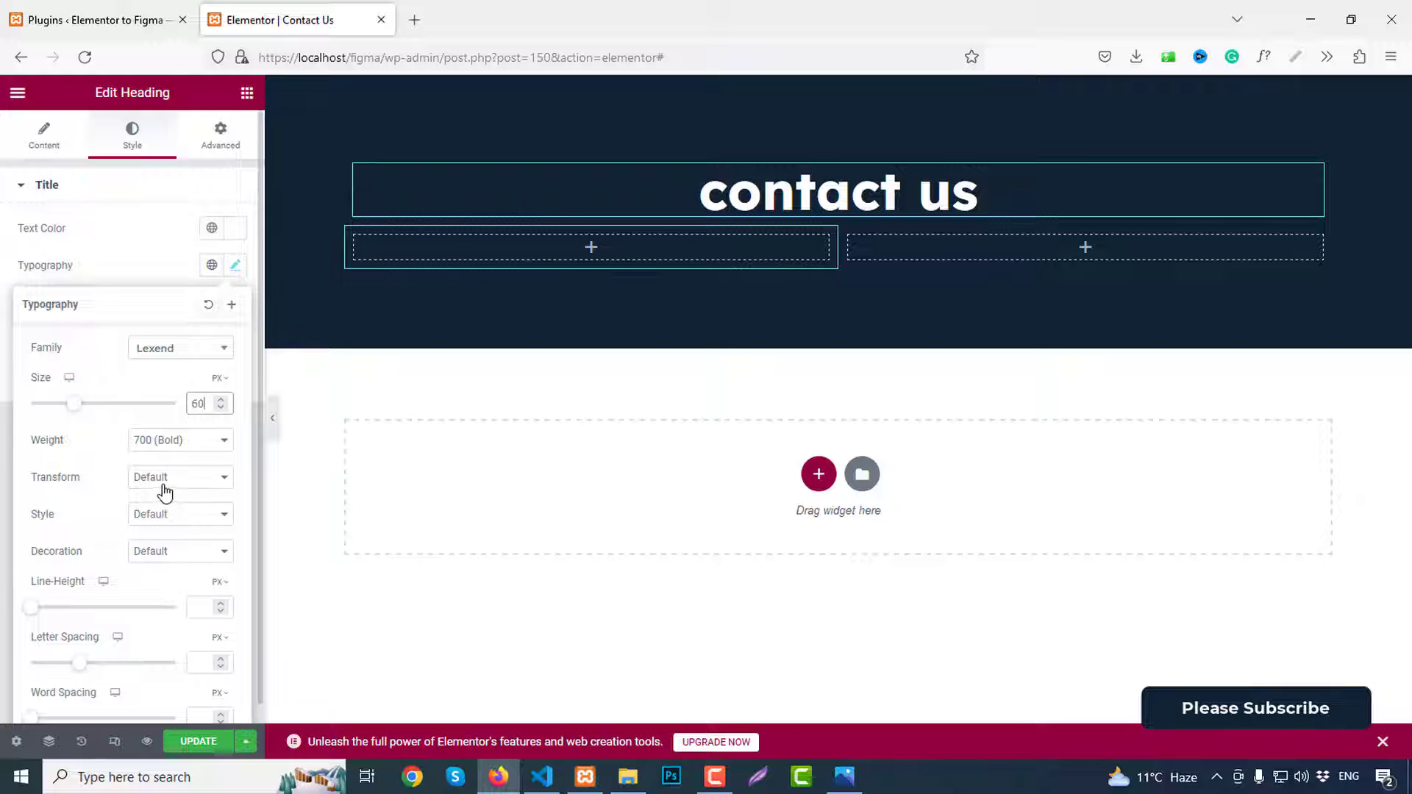
click(178, 476)
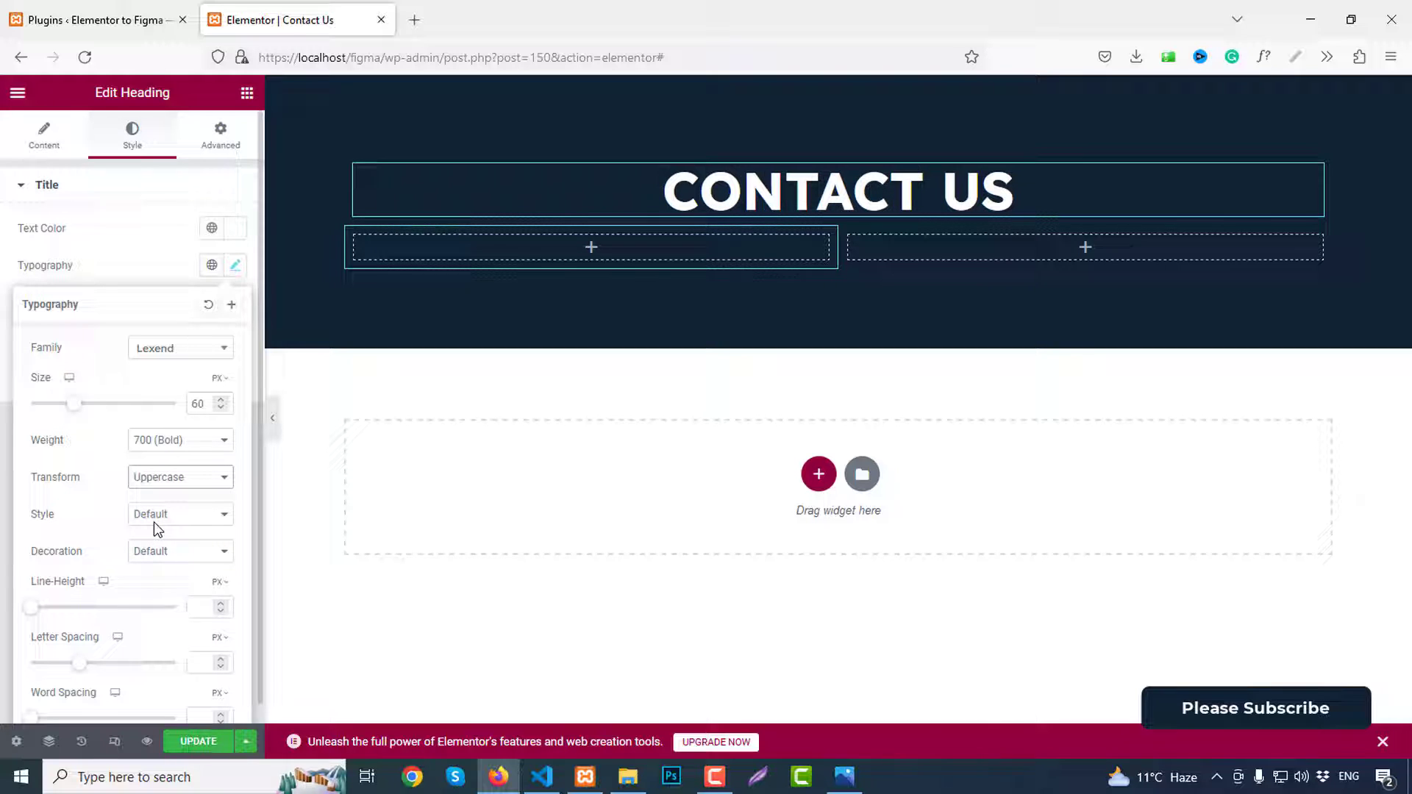
click(734, 250)
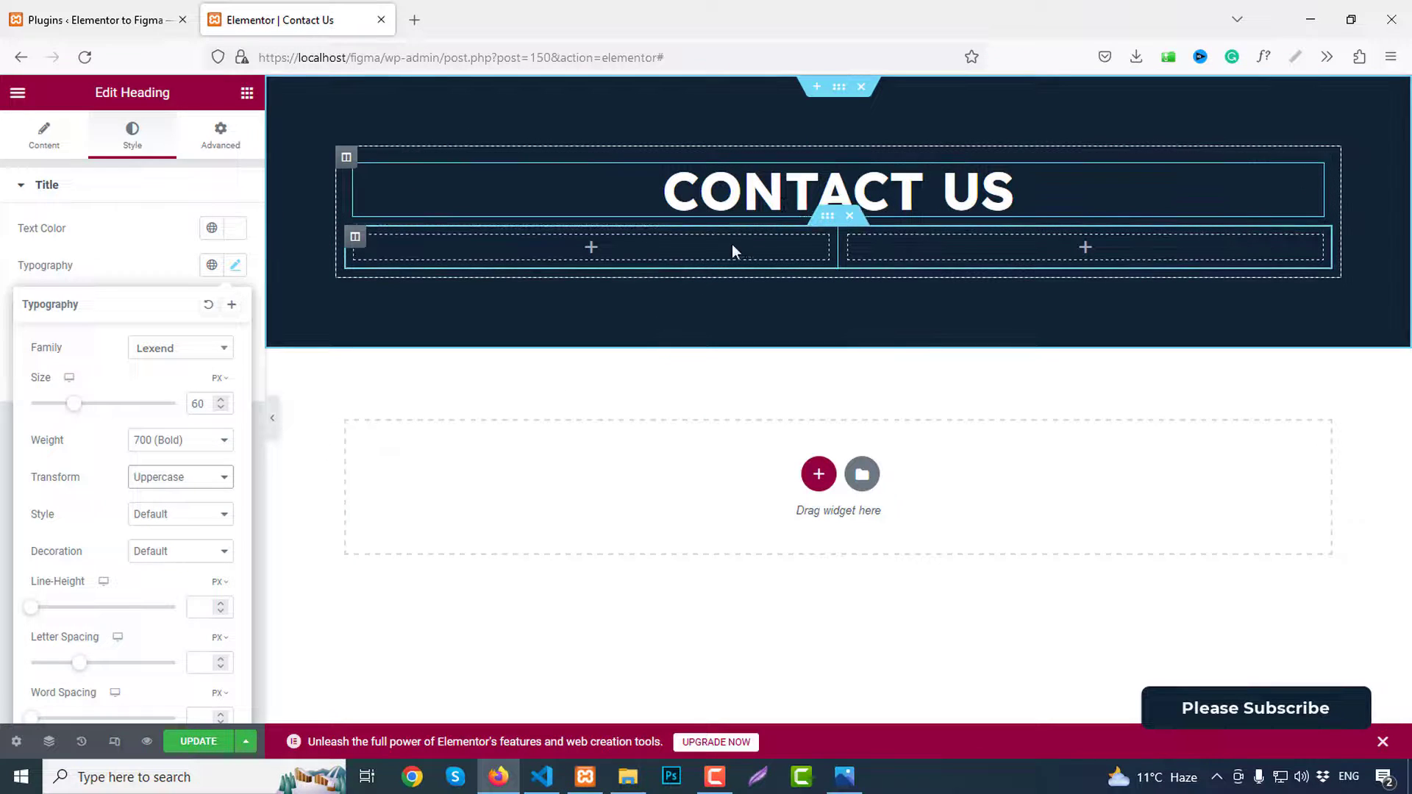
Step: Unlink the inner section's padding to add space below the CONTACT US heading
click(824, 146)
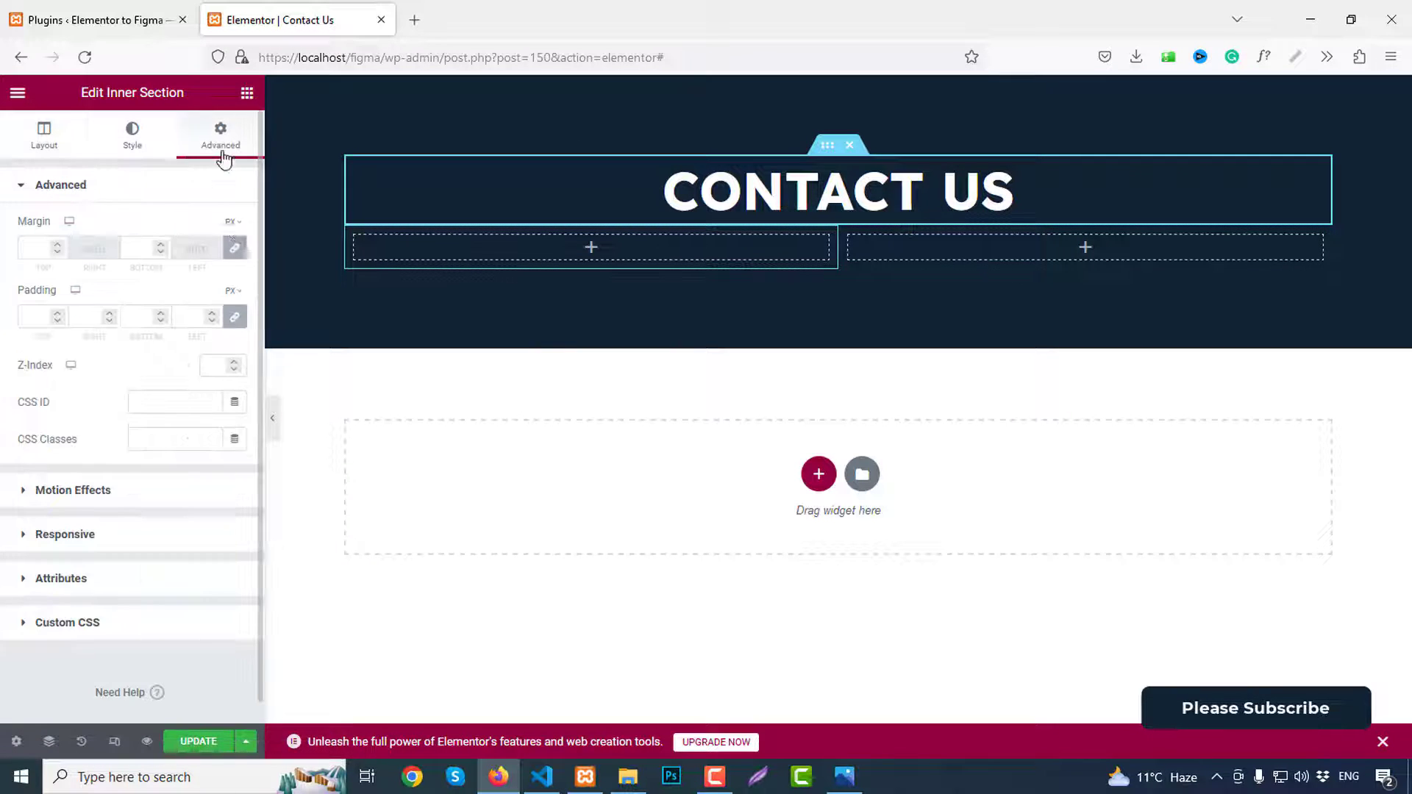
mouse_move(234, 316)
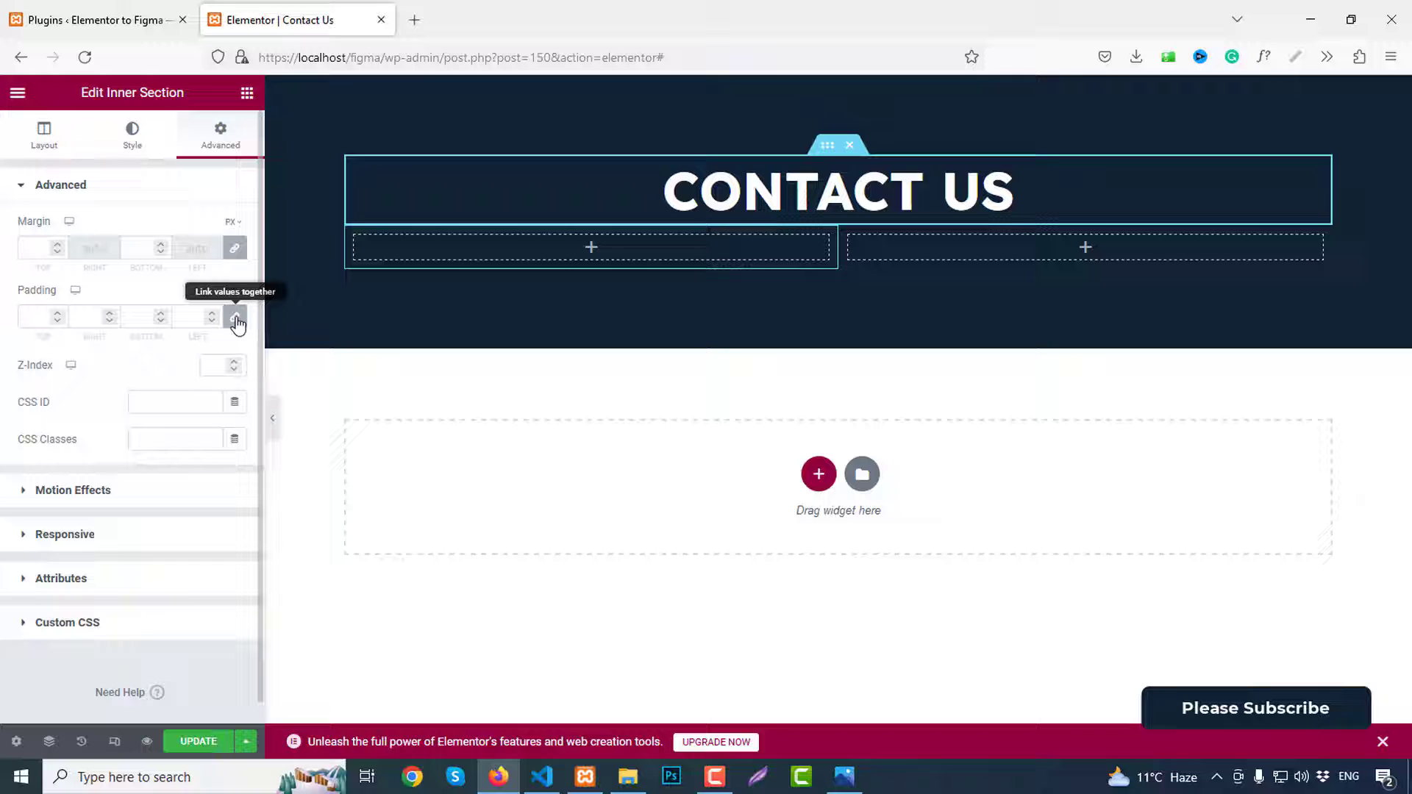
click(234, 322)
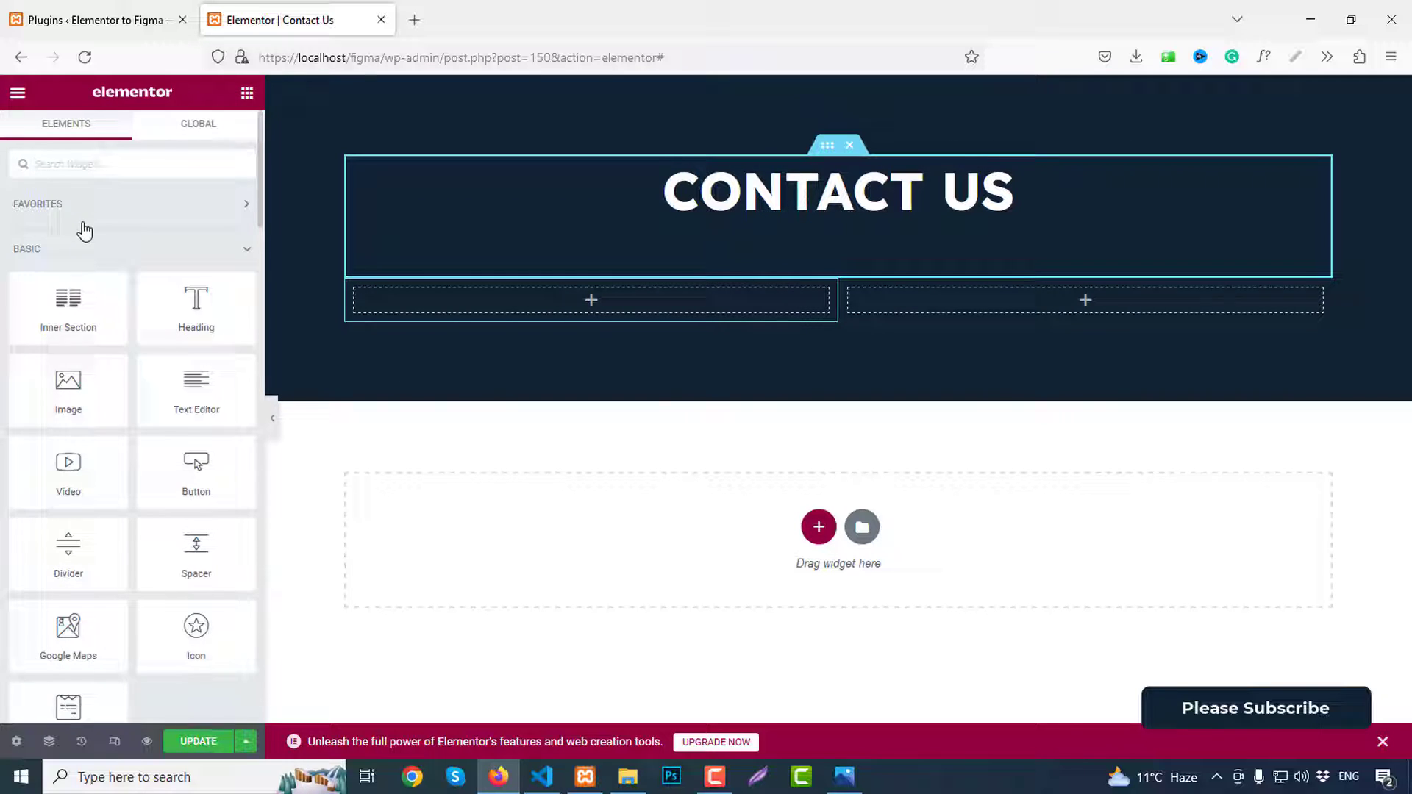
Step: Add an Icon Box to the left column and give it the map marker icon
text(icon)
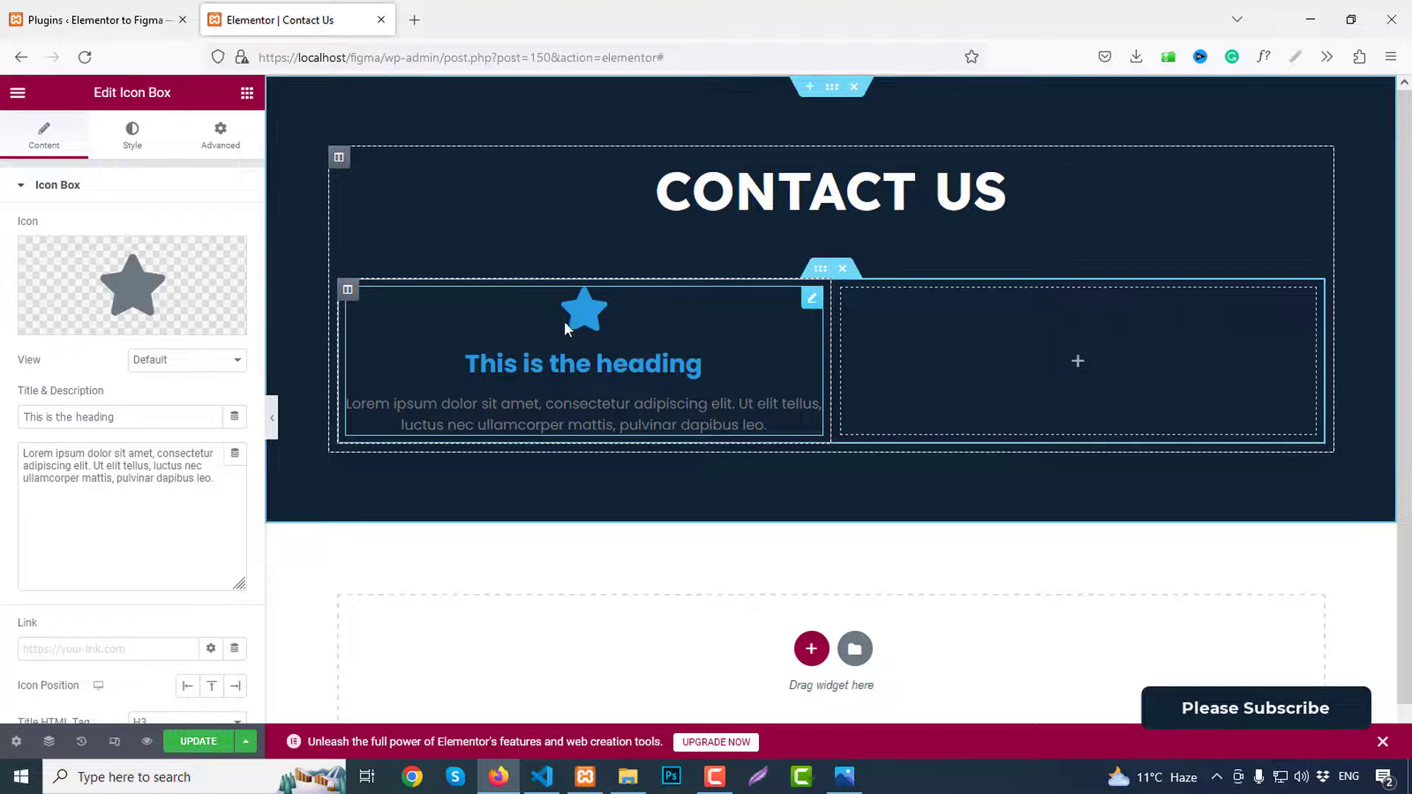
click(131, 284)
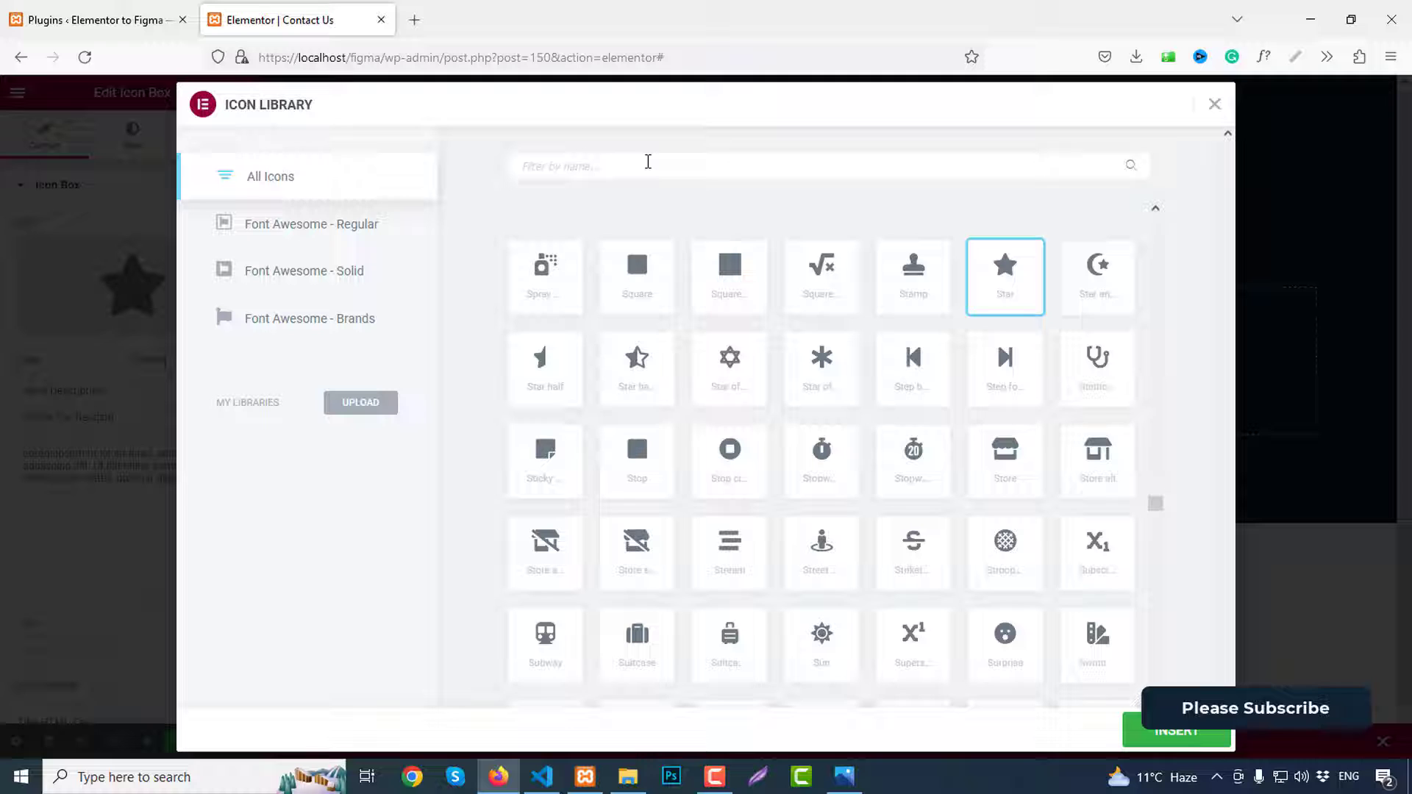
text(map)
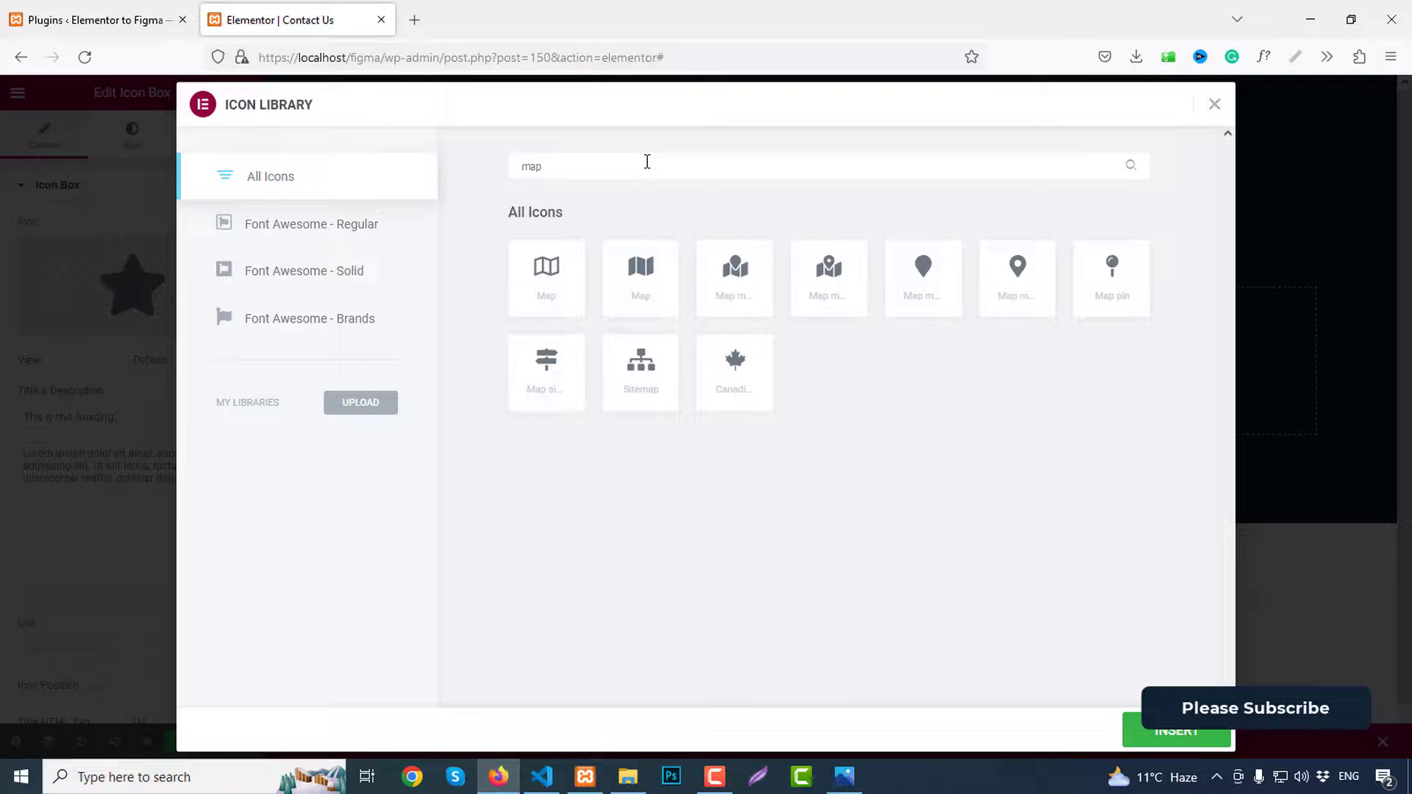
click(1016, 278)
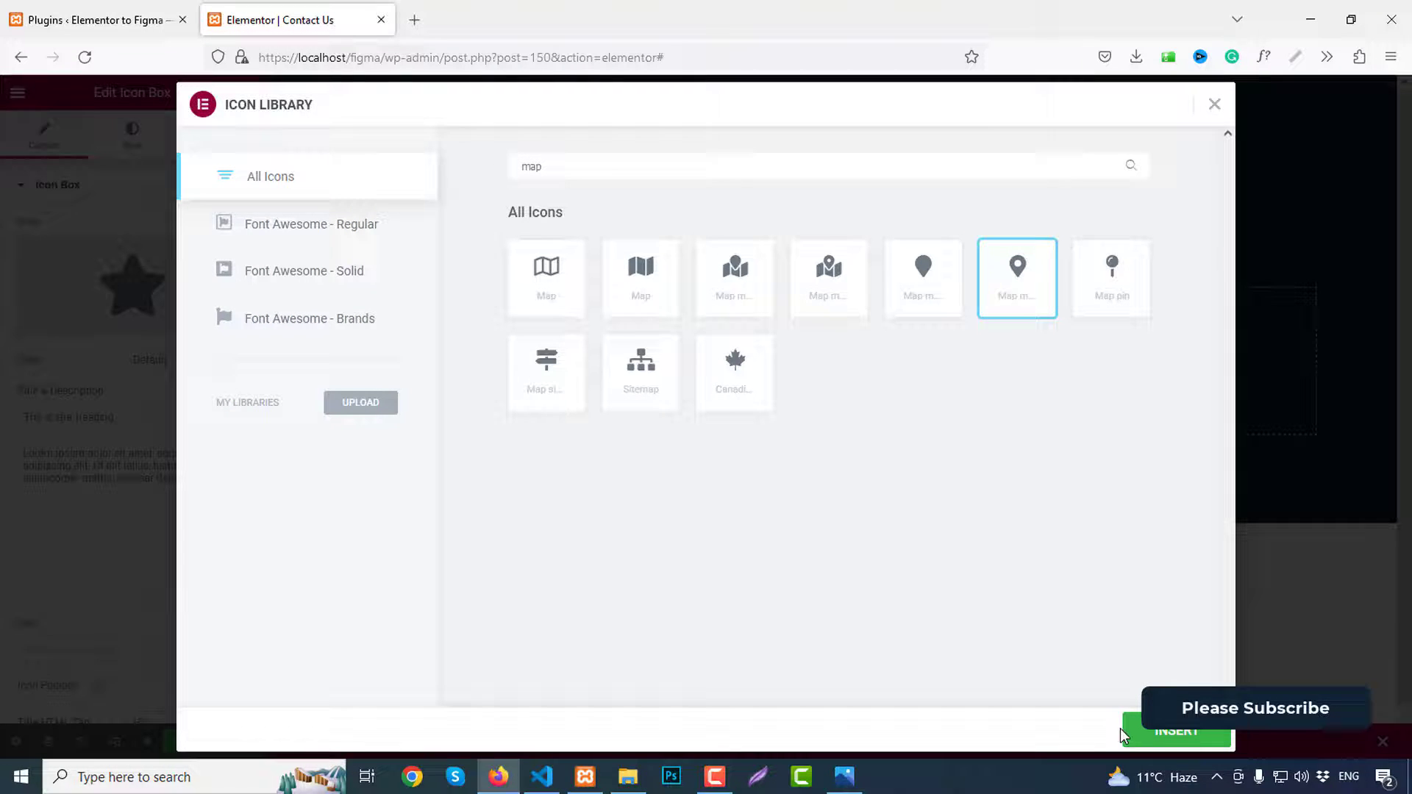
click(1175, 731)
text(add)
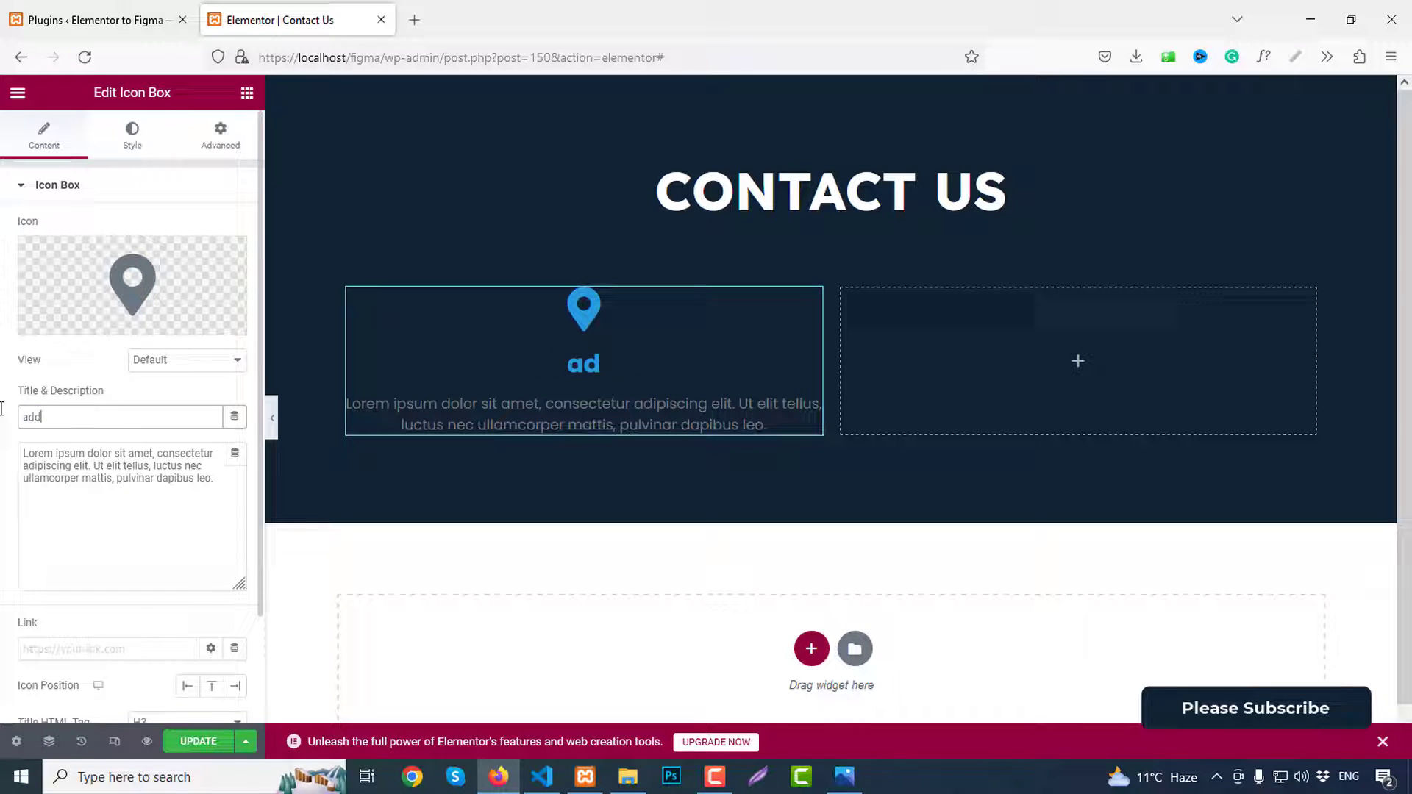
Step: Title the icon box 'address' with description '12 Street Avenue, NY, USA' and icon on the left
text(ress)
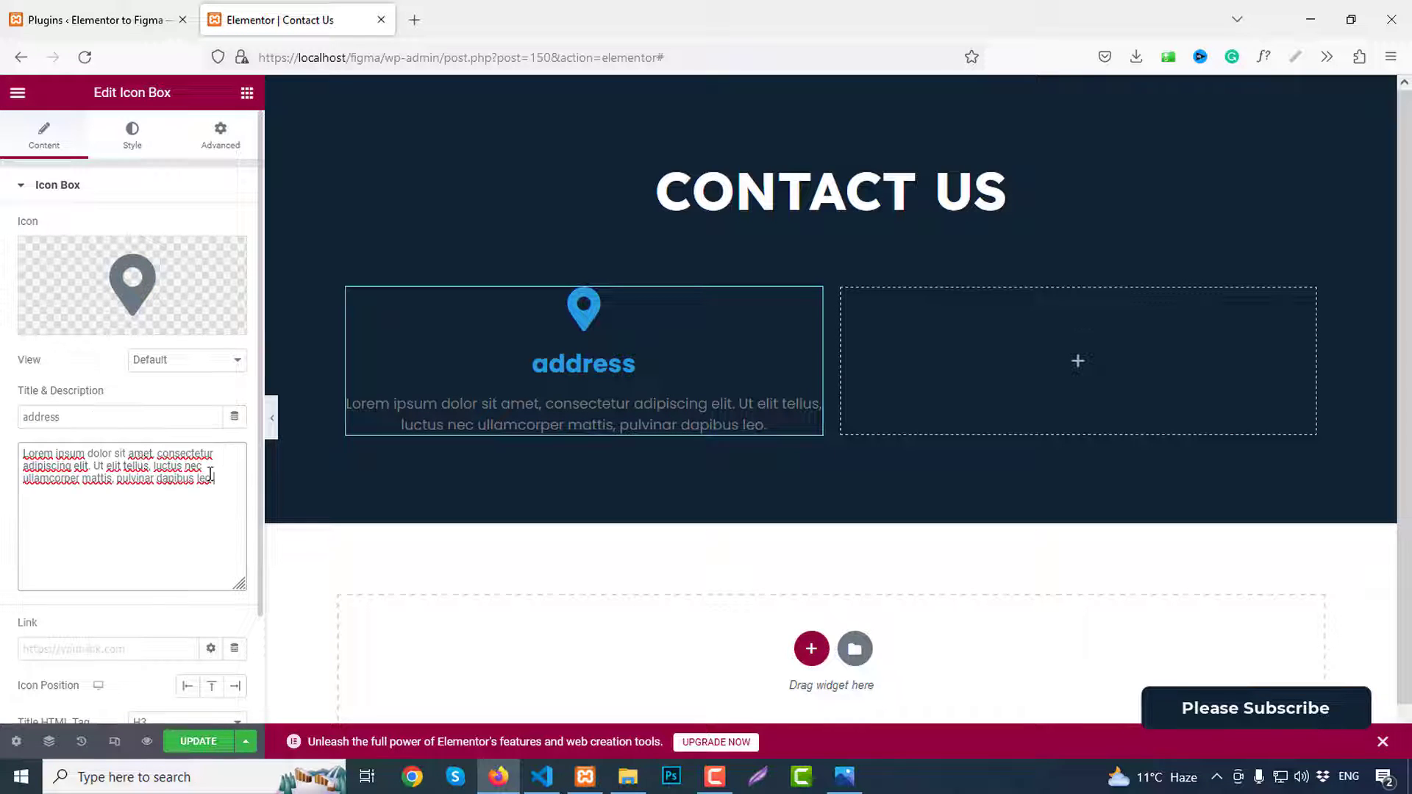
text(12)
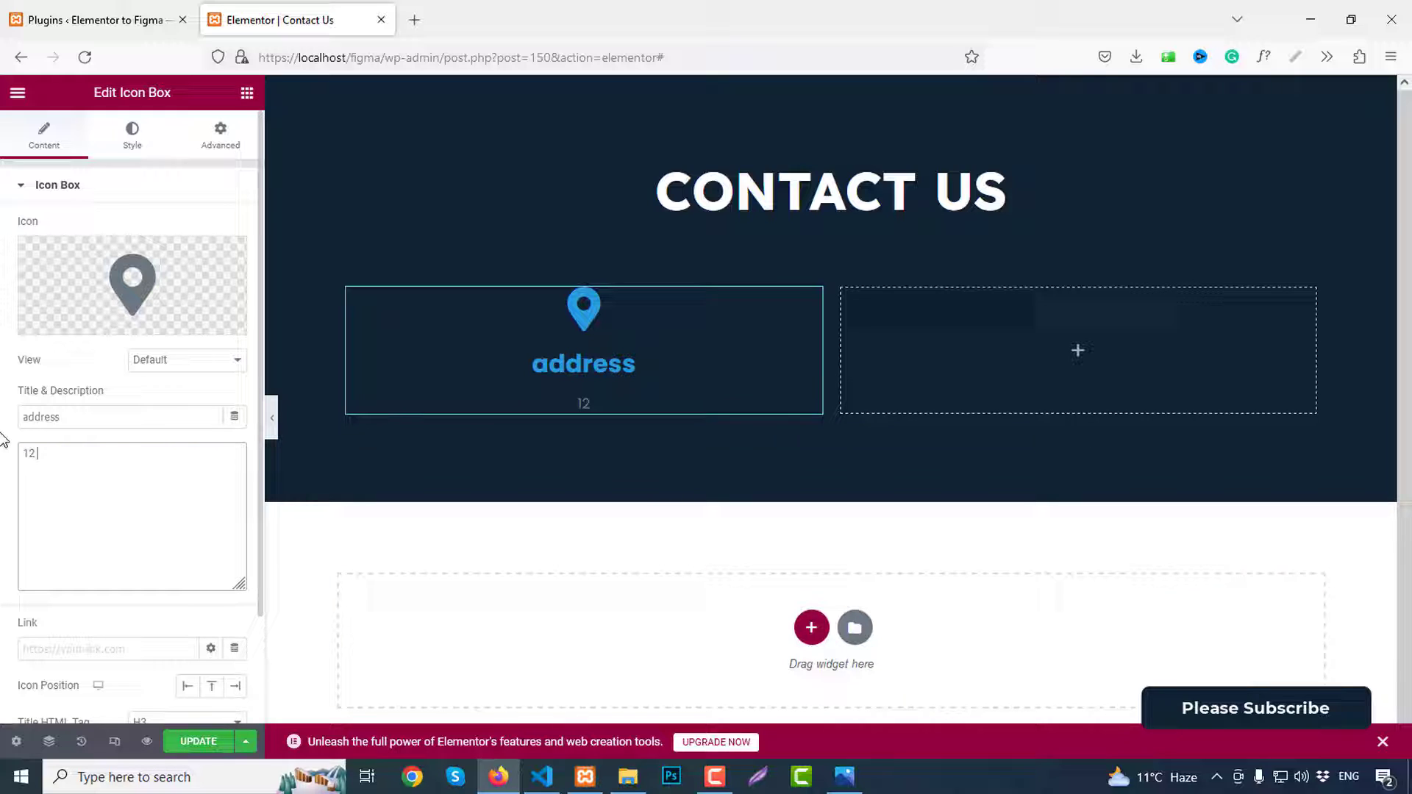
text(Street)
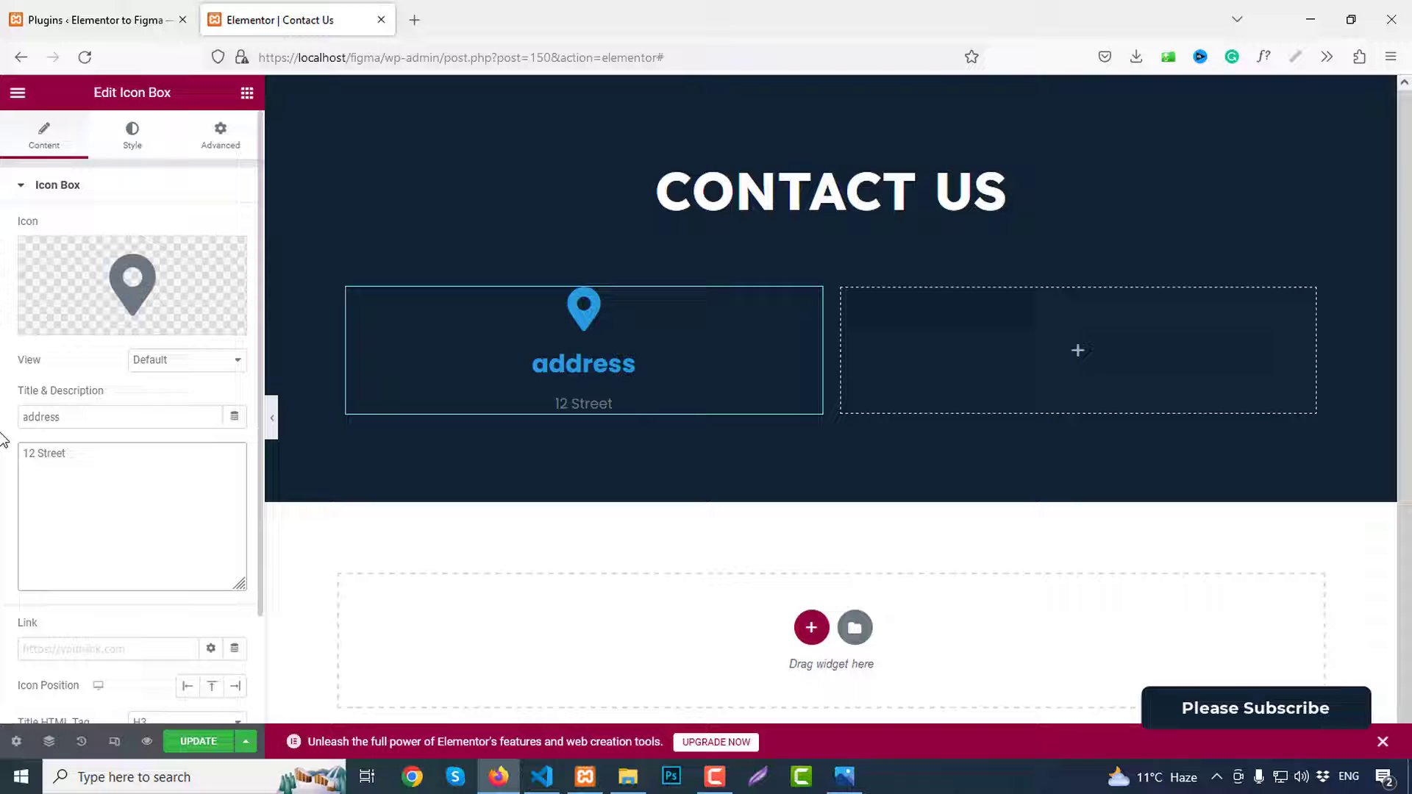
text(Avenue)
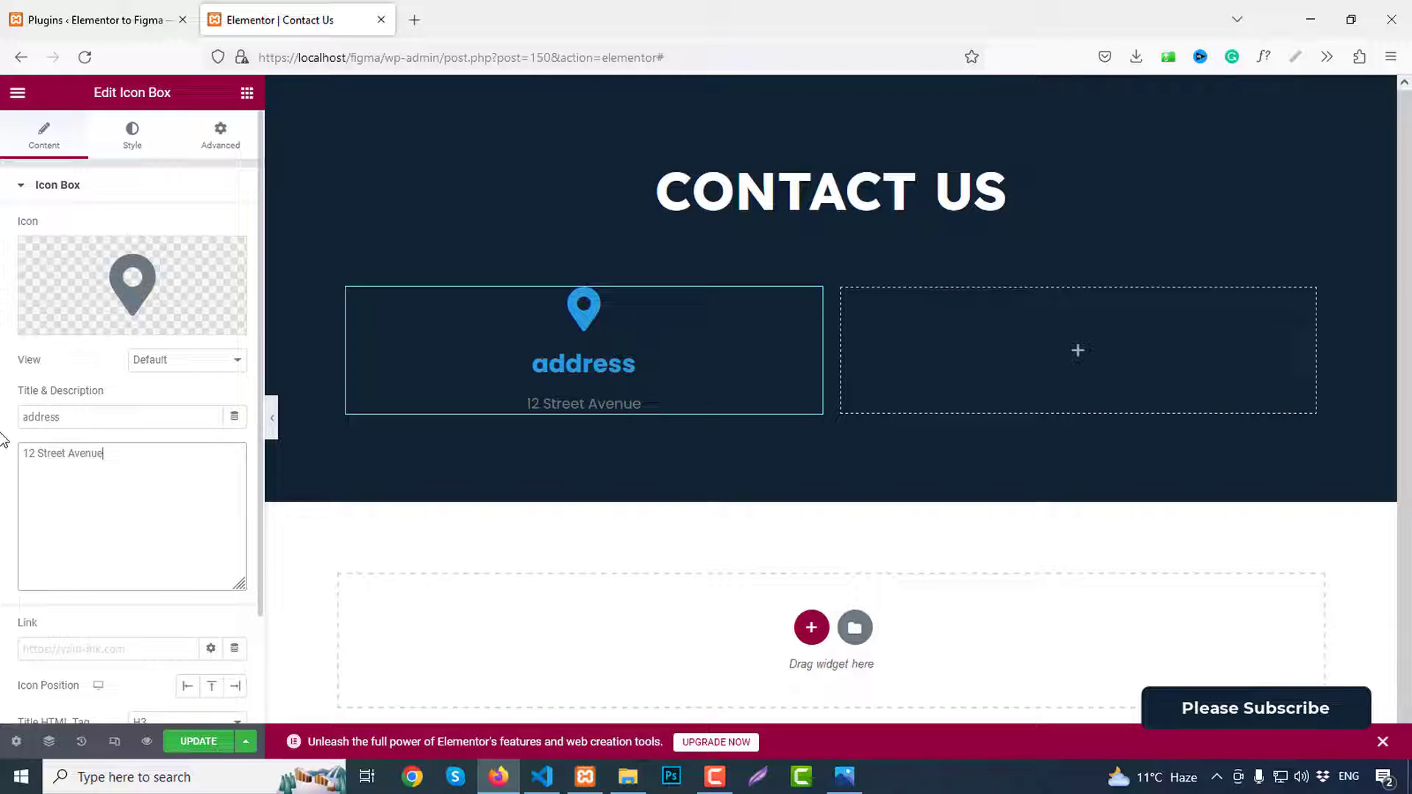
text(, NY,)
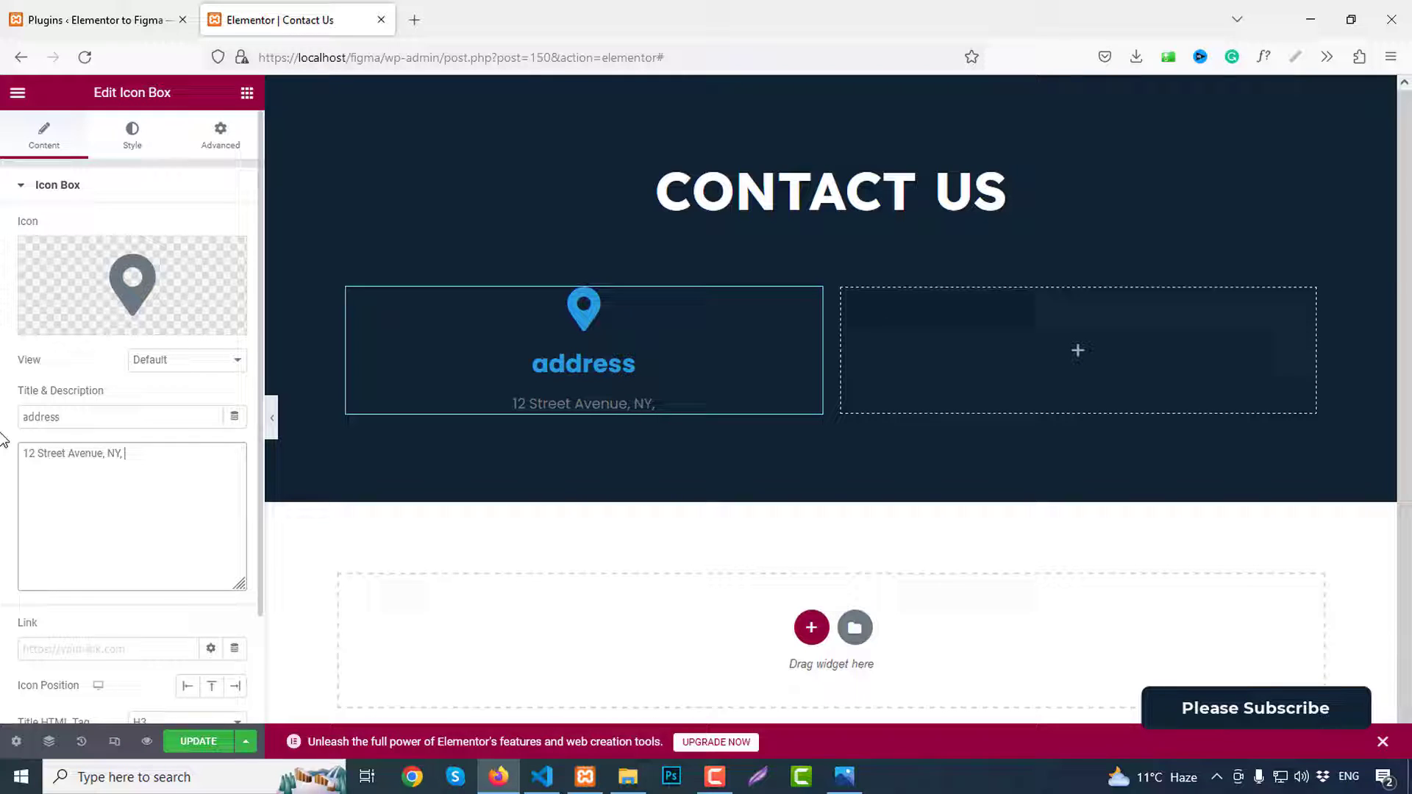
text(USA)
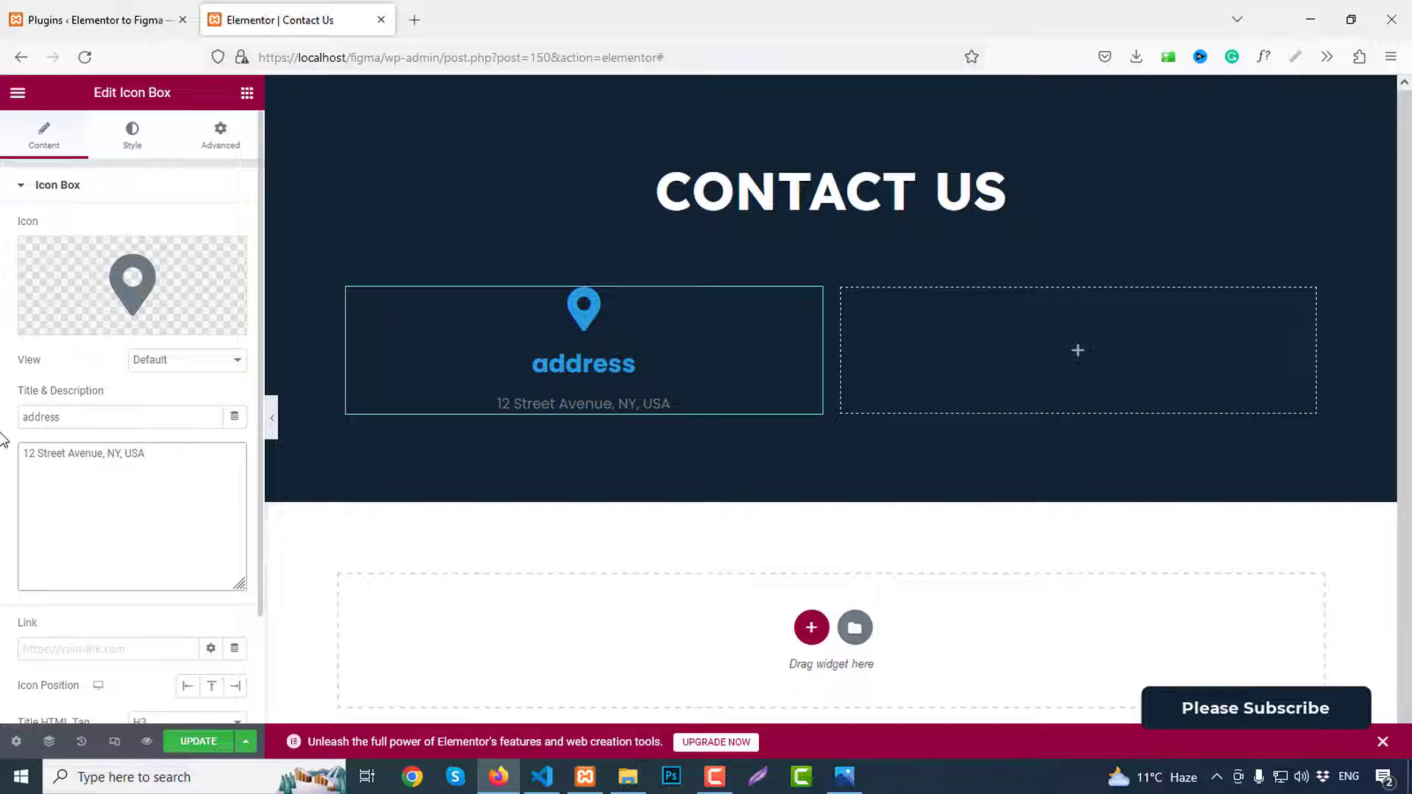
scroll(down, 3)
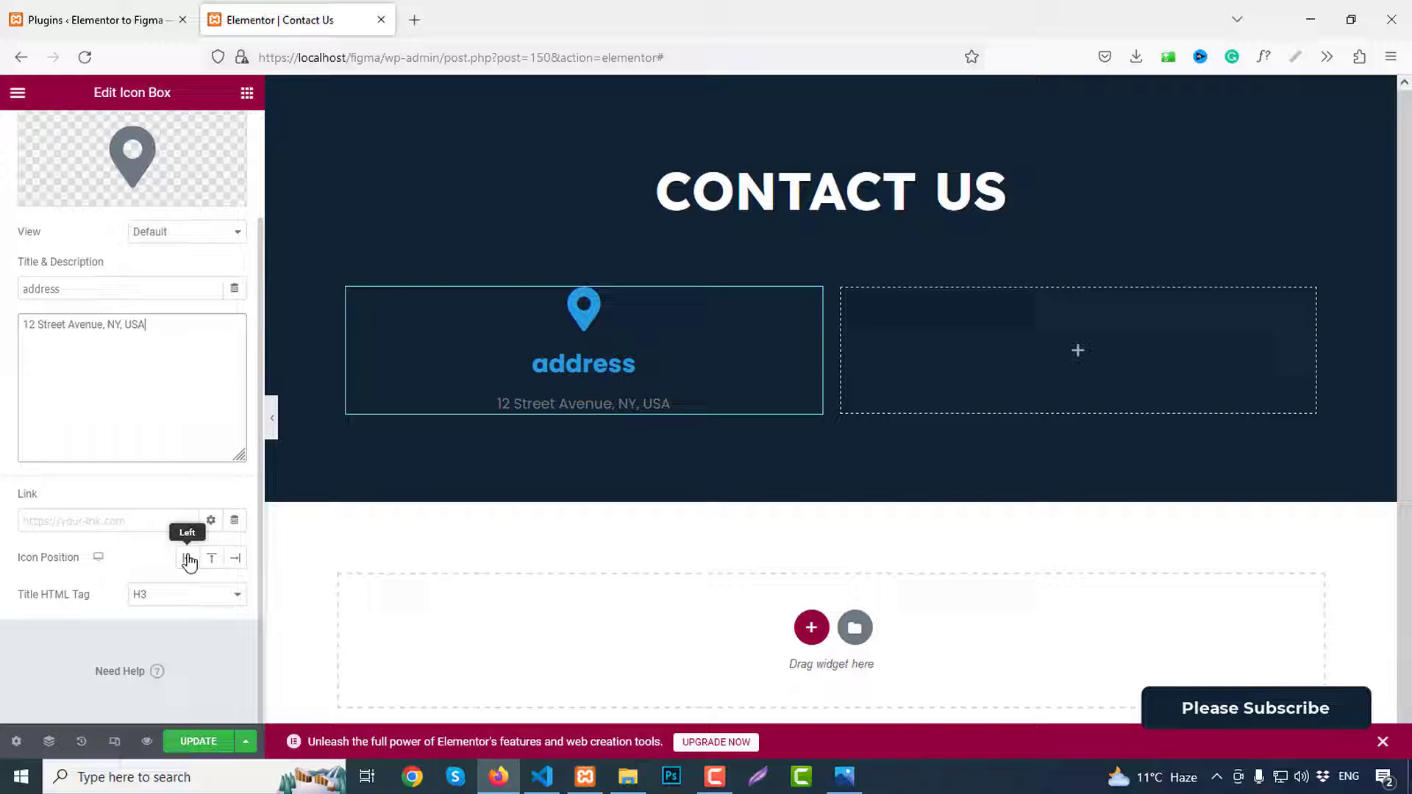
click(187, 559)
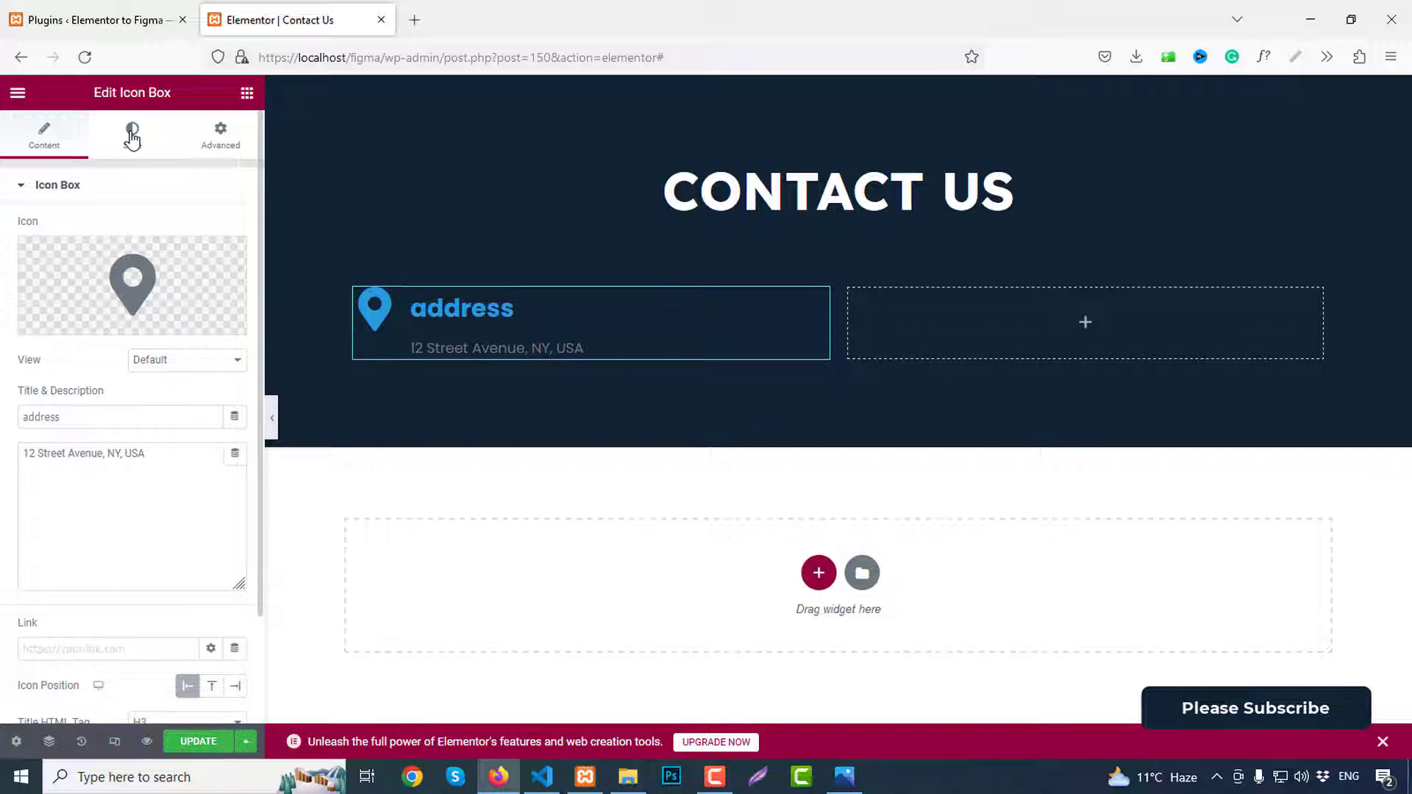
Step: Give the address icon a stacked circular background
click(131, 135)
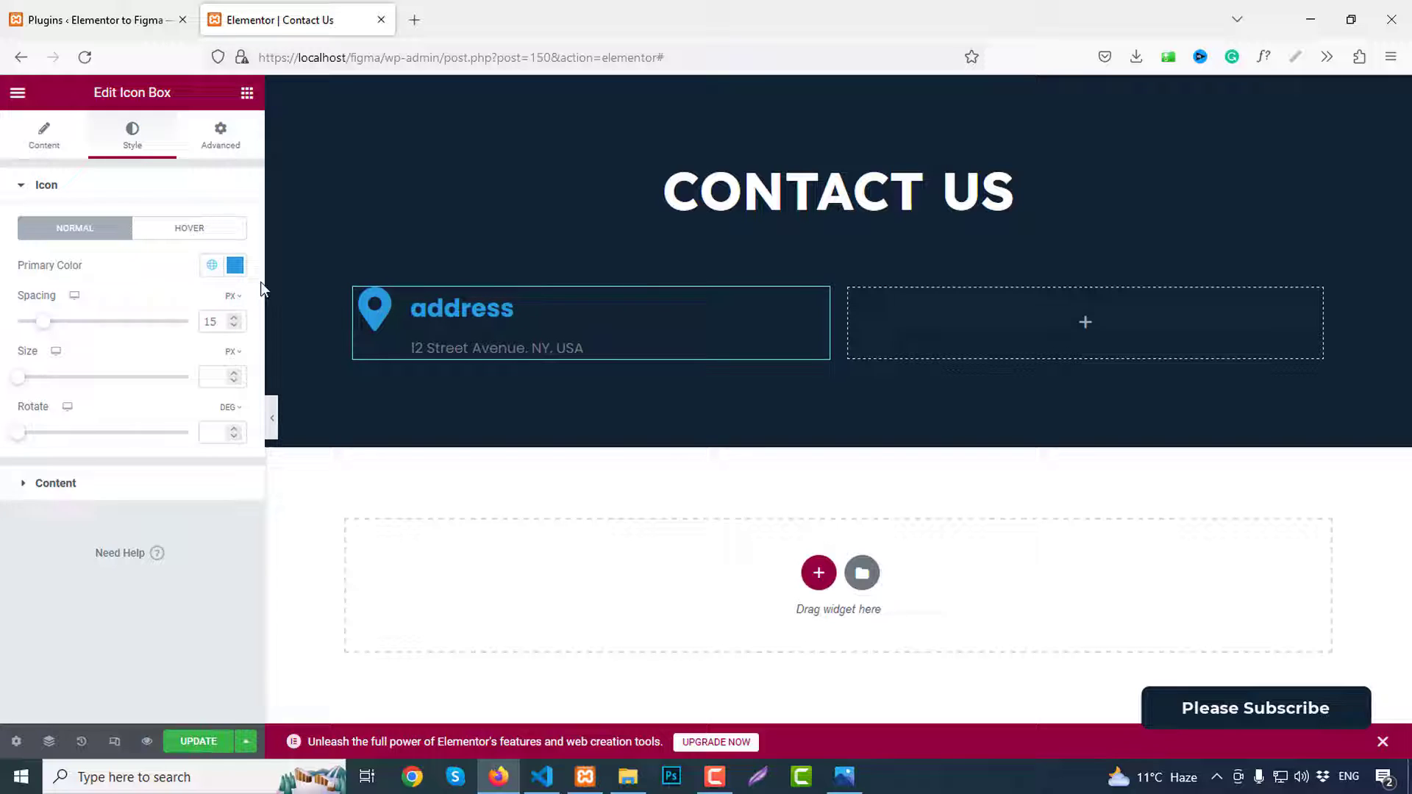
click(234, 264)
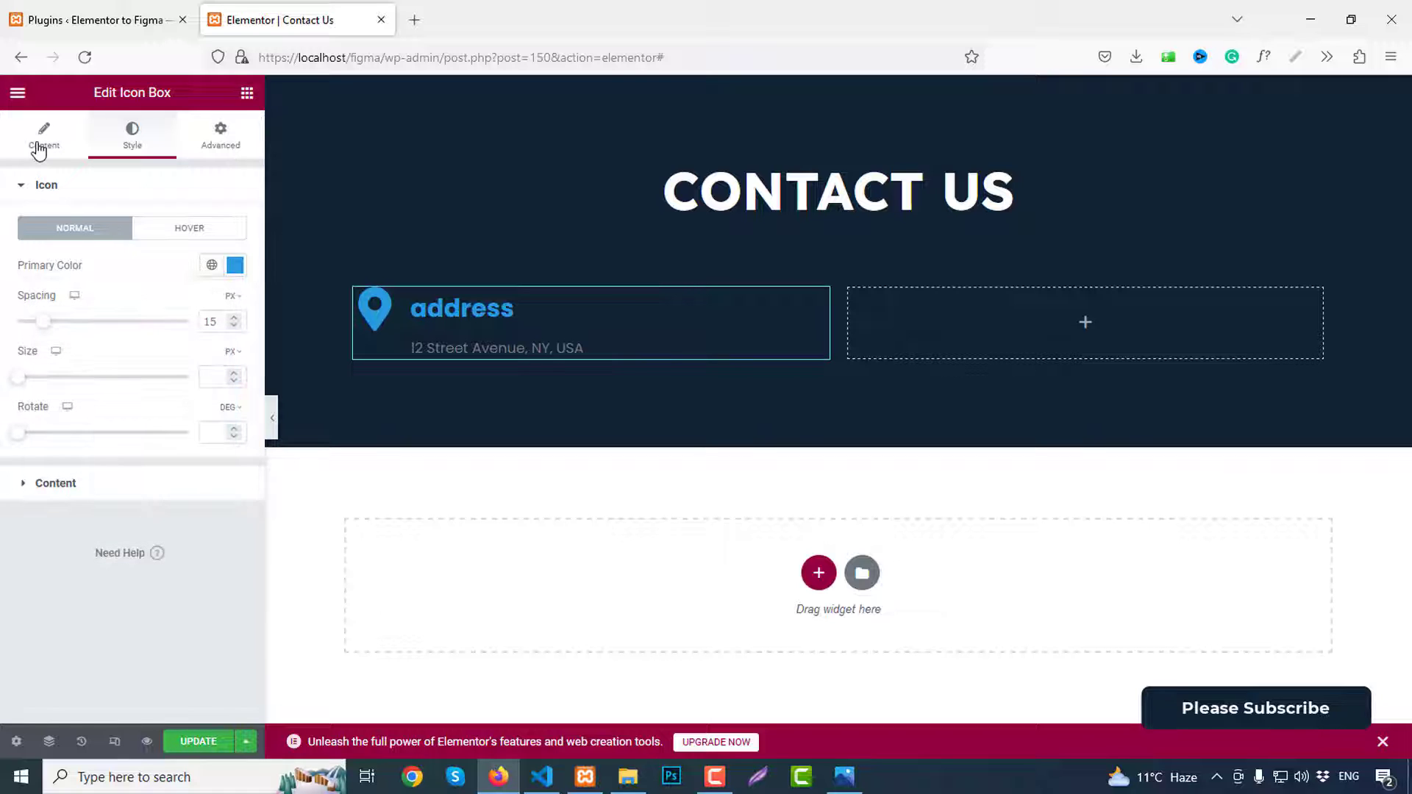
click(43, 135)
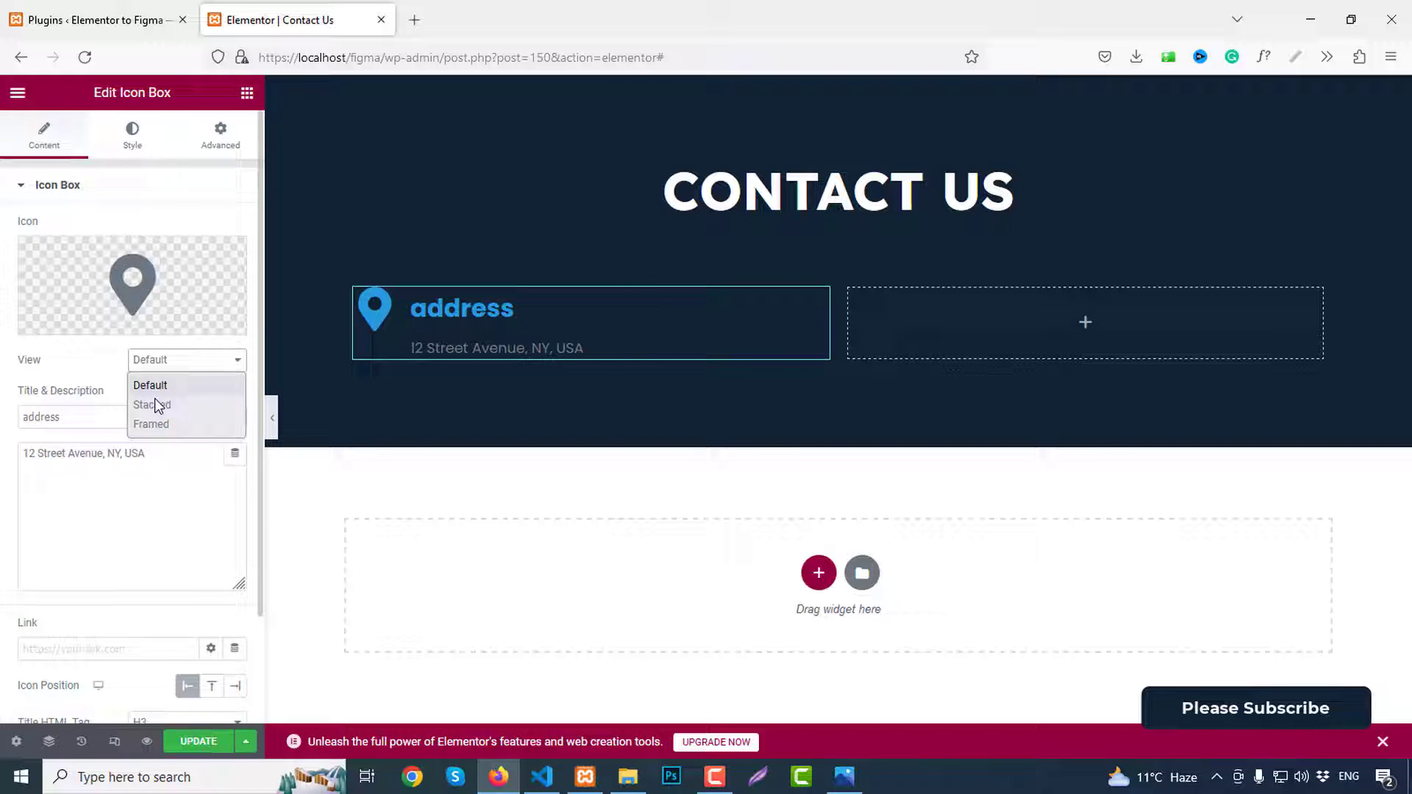
click(152, 405)
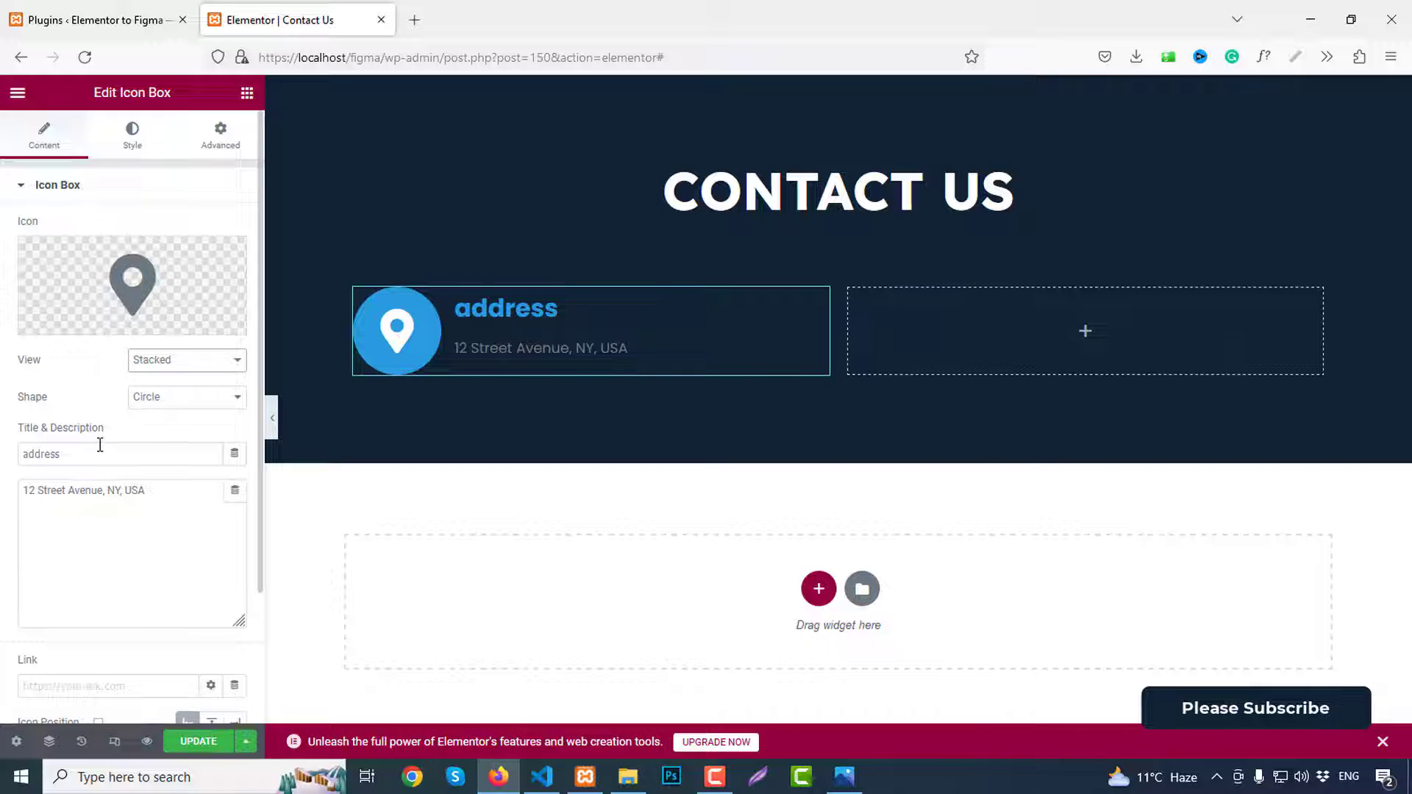
Step: Make the icon red at size 20 with 10 spacing and 15 padding
click(131, 134)
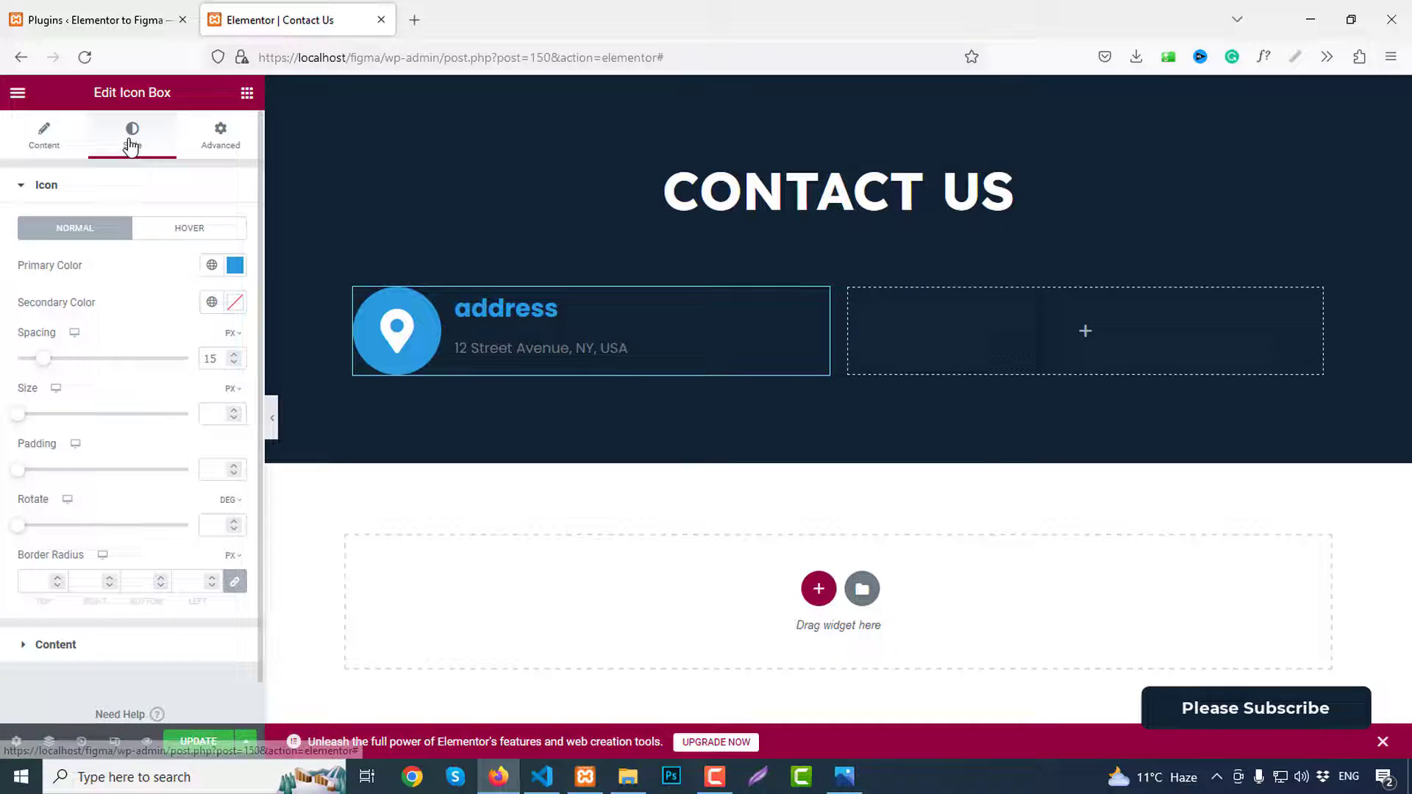
click(235, 264)
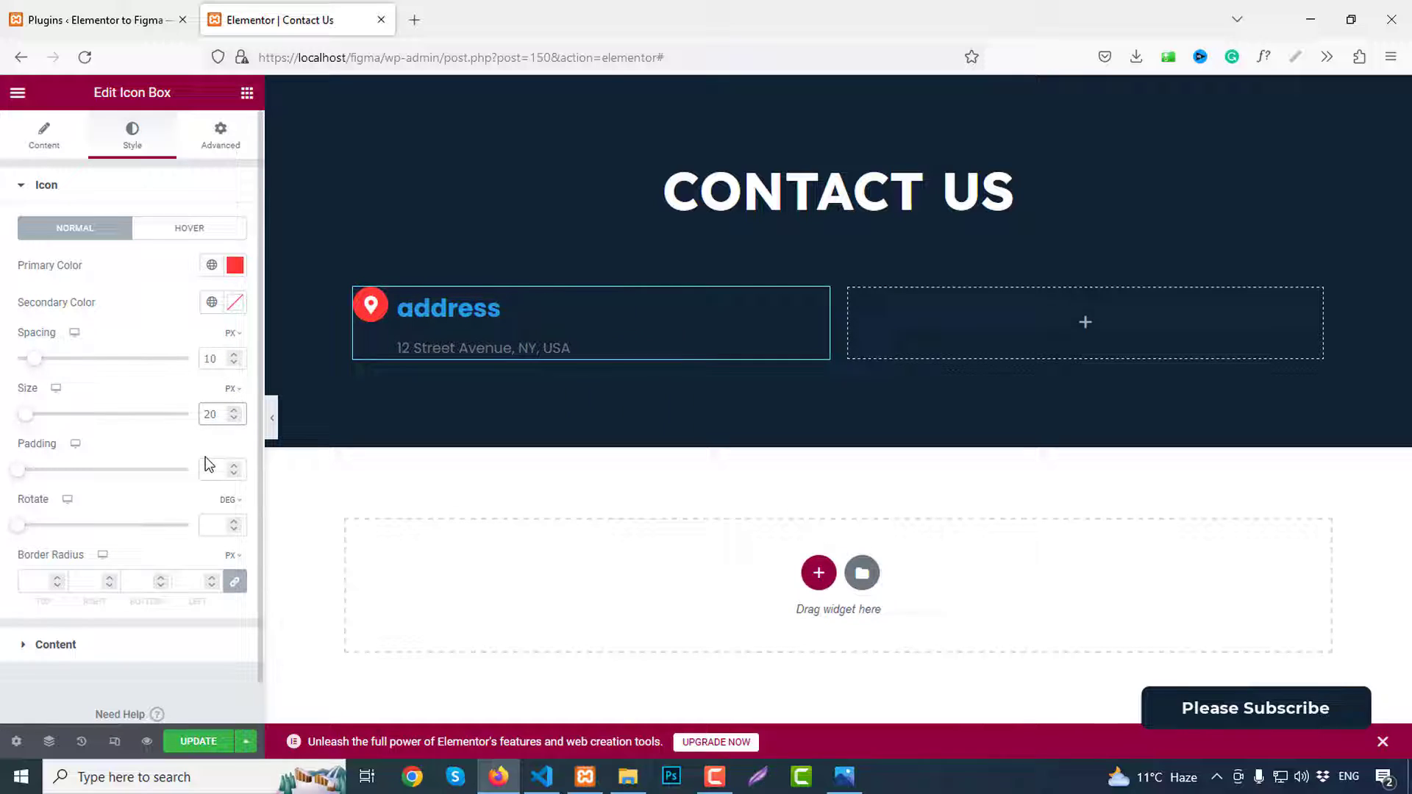
click(234, 463)
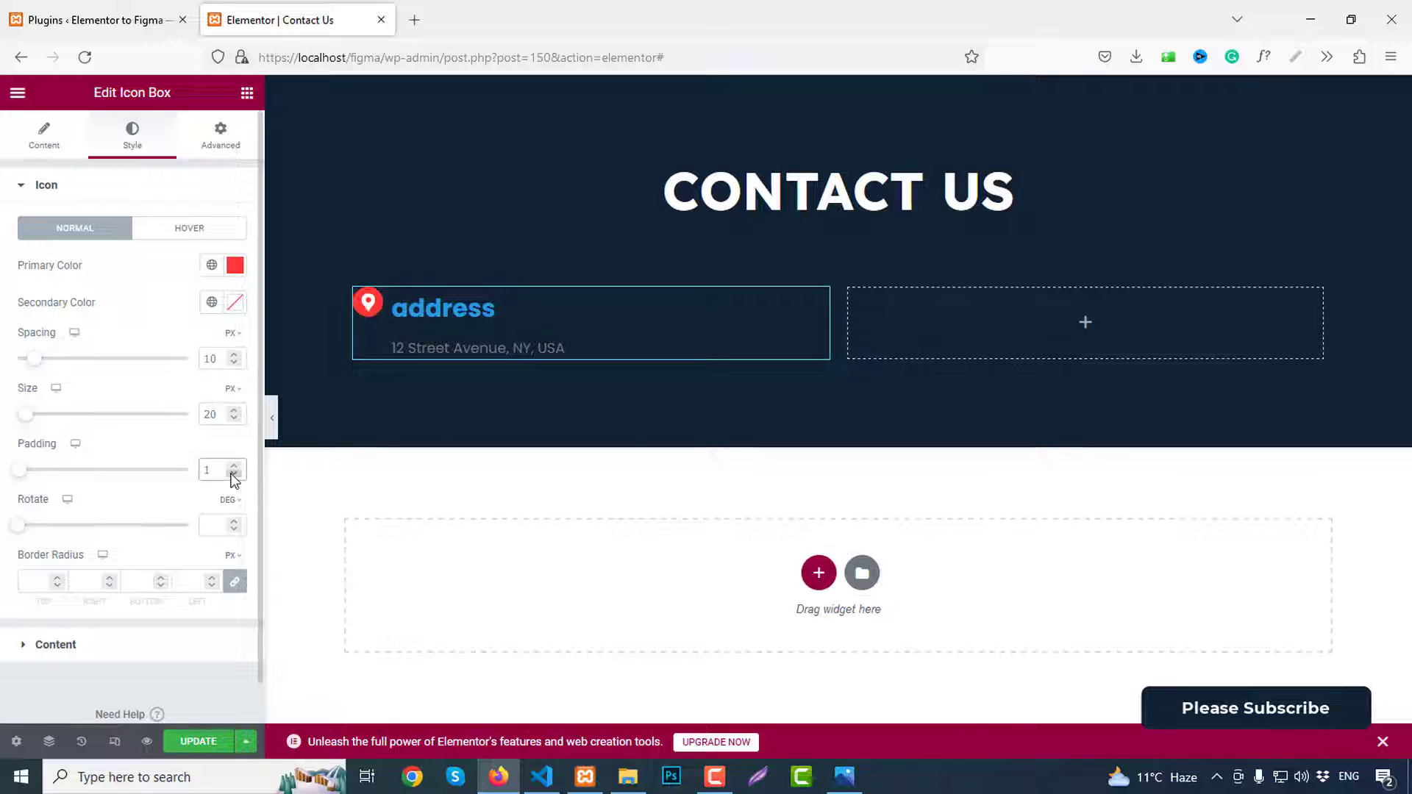
click(234, 463)
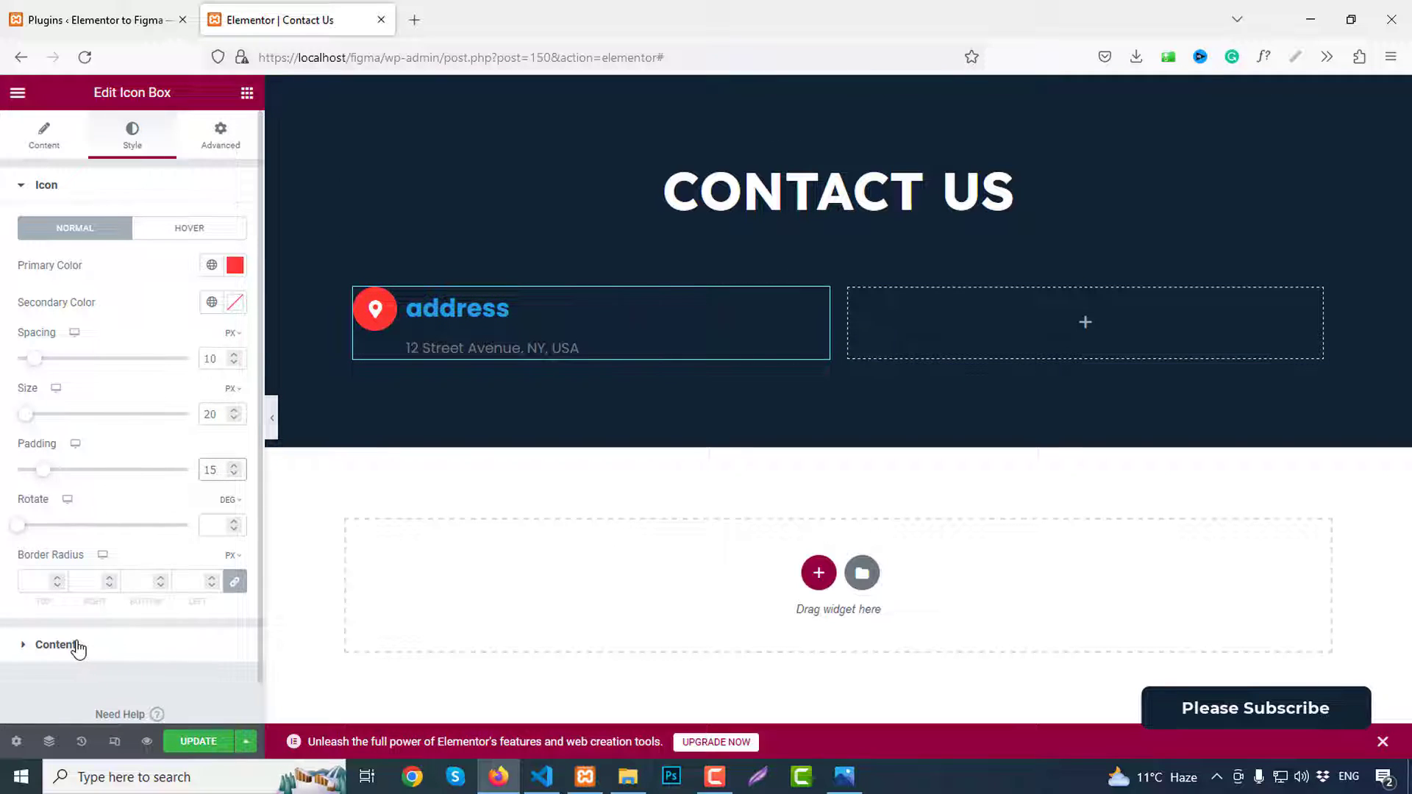
click(56, 644)
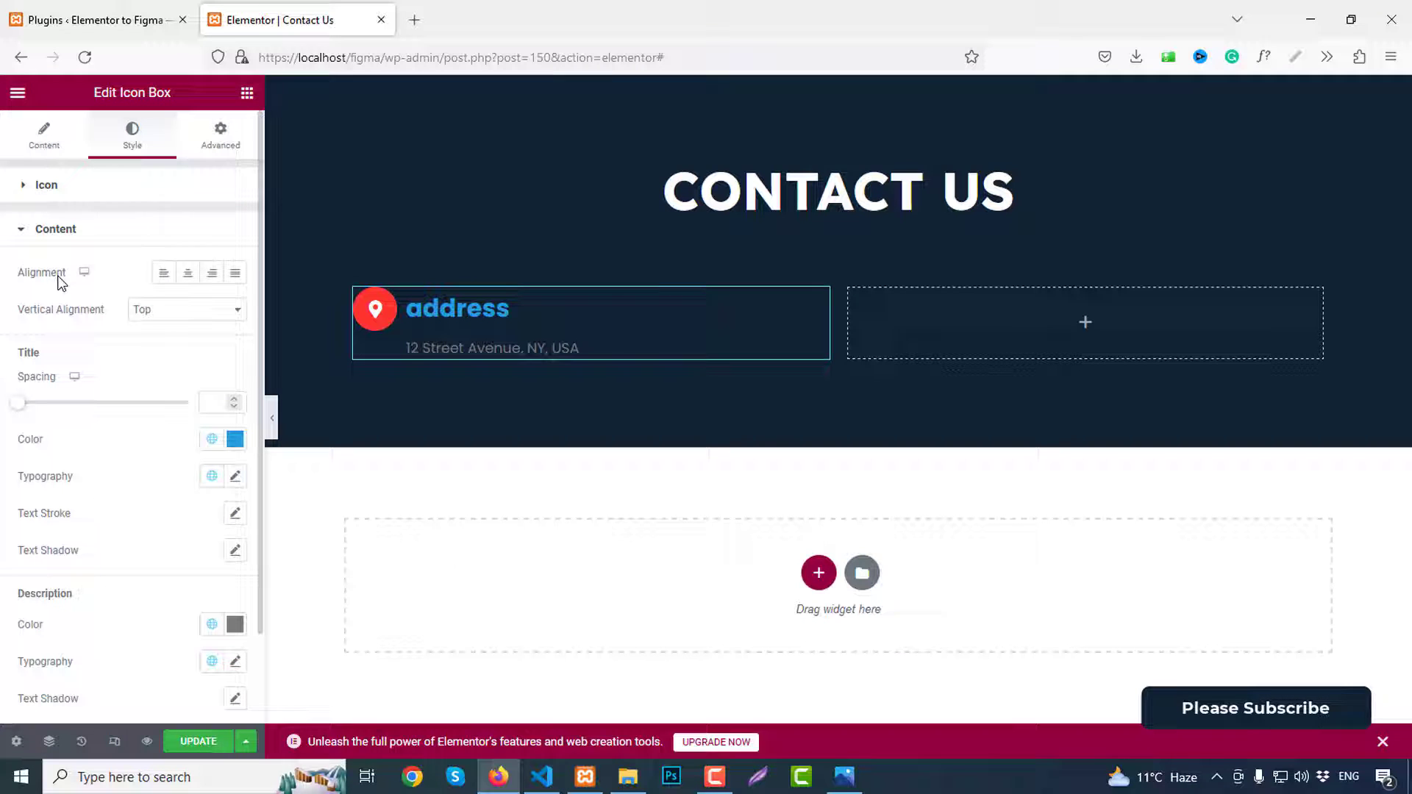
Step: Vertically centre the text beside the icon, set title spacing 5 and a red title colour
click(187, 309)
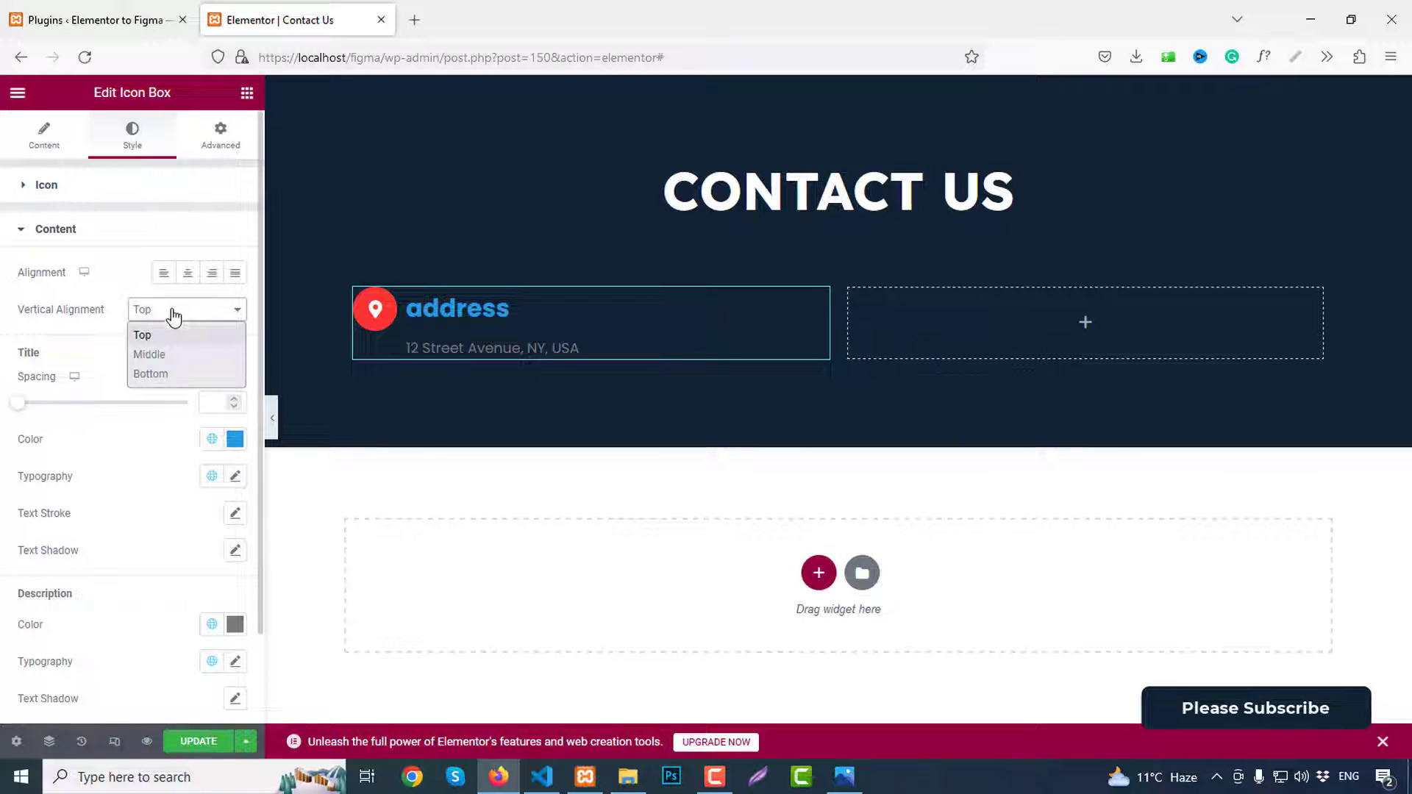
click(148, 355)
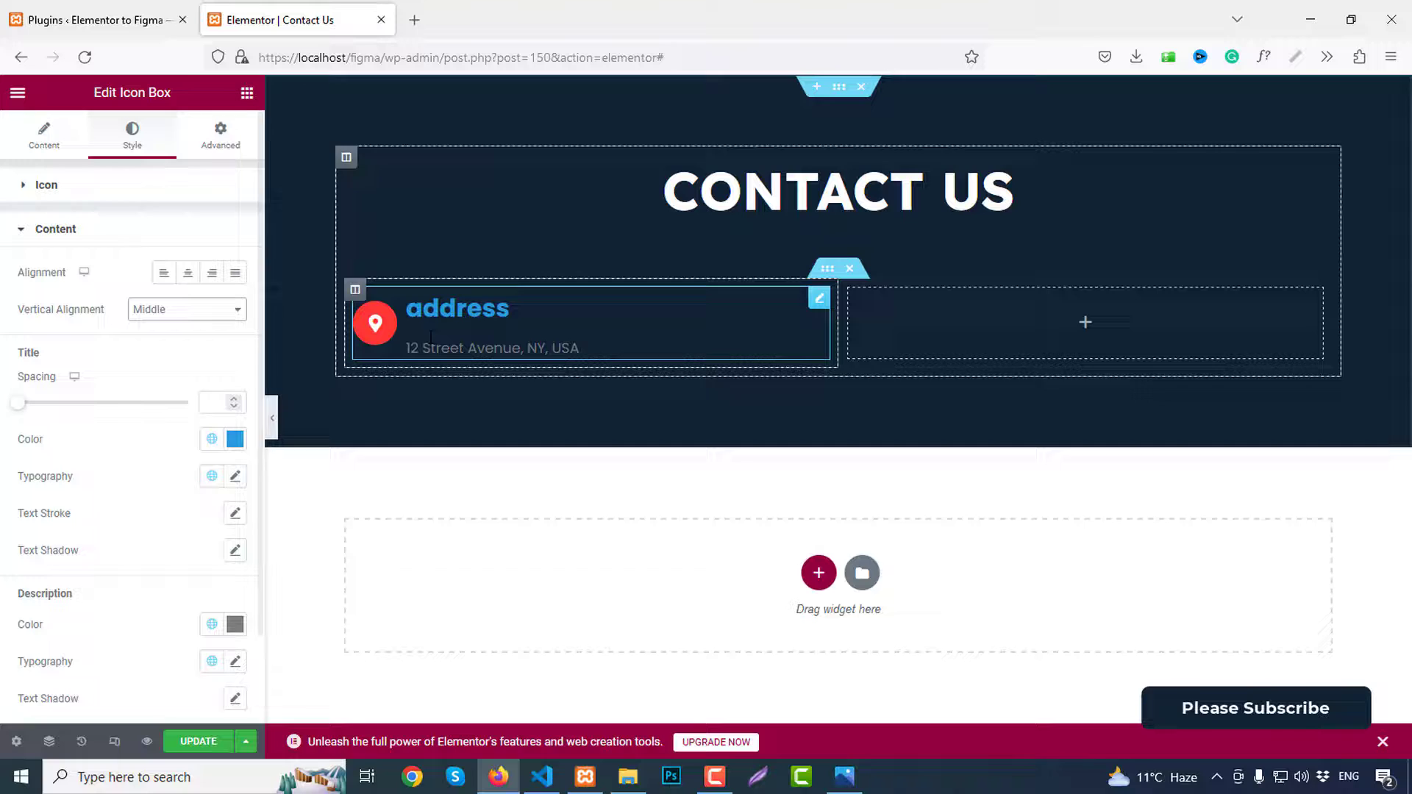
click(216, 403)
text(5)
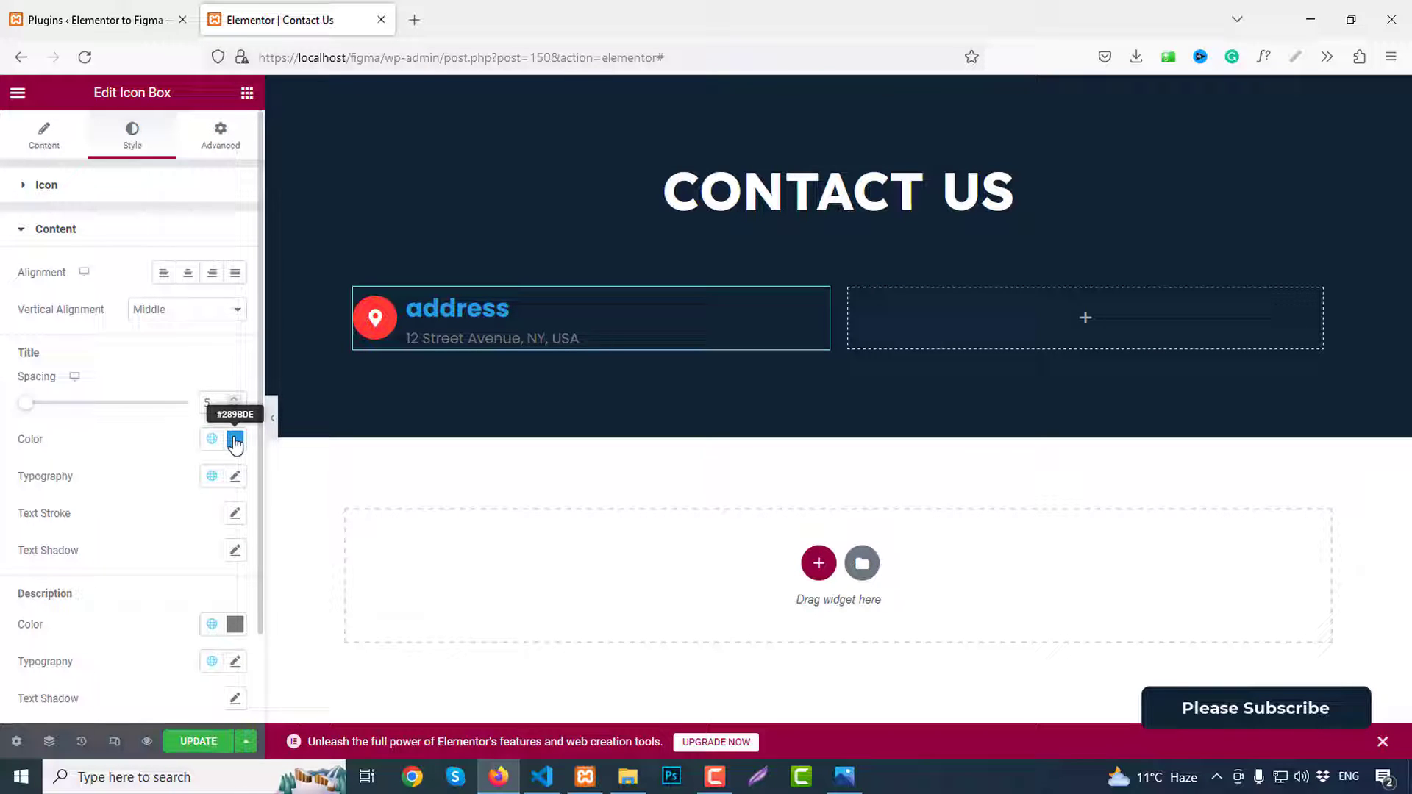
click(234, 438)
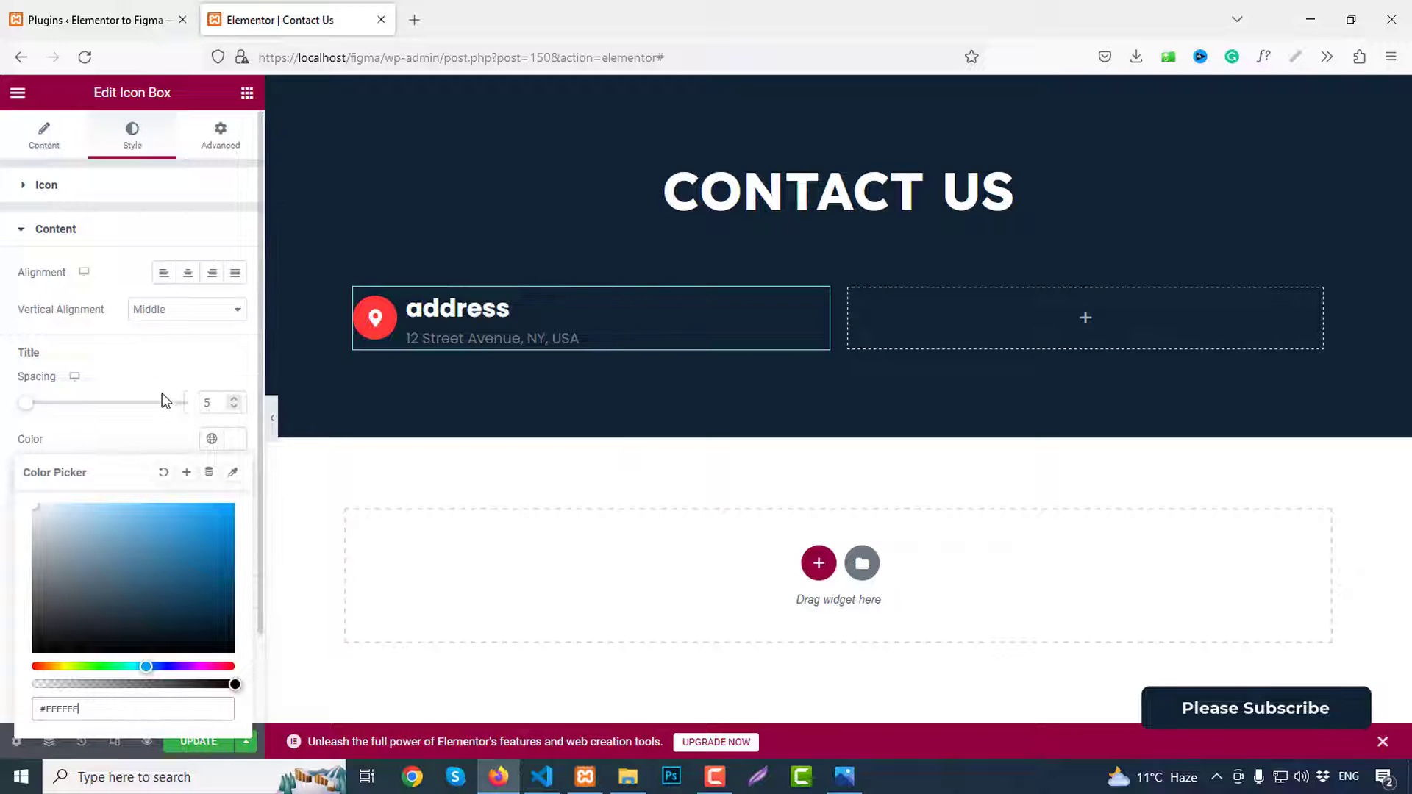
click(211, 438)
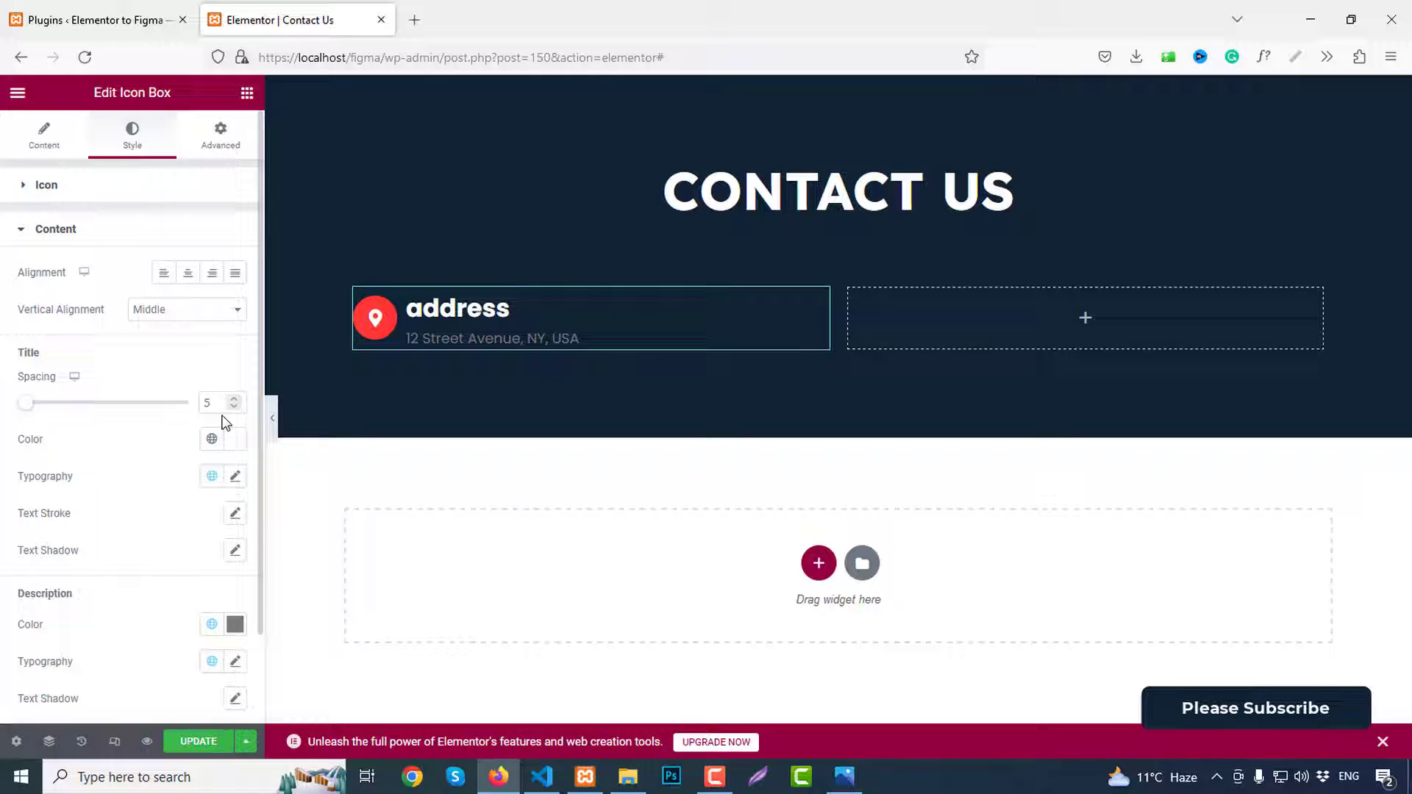
click(212, 438)
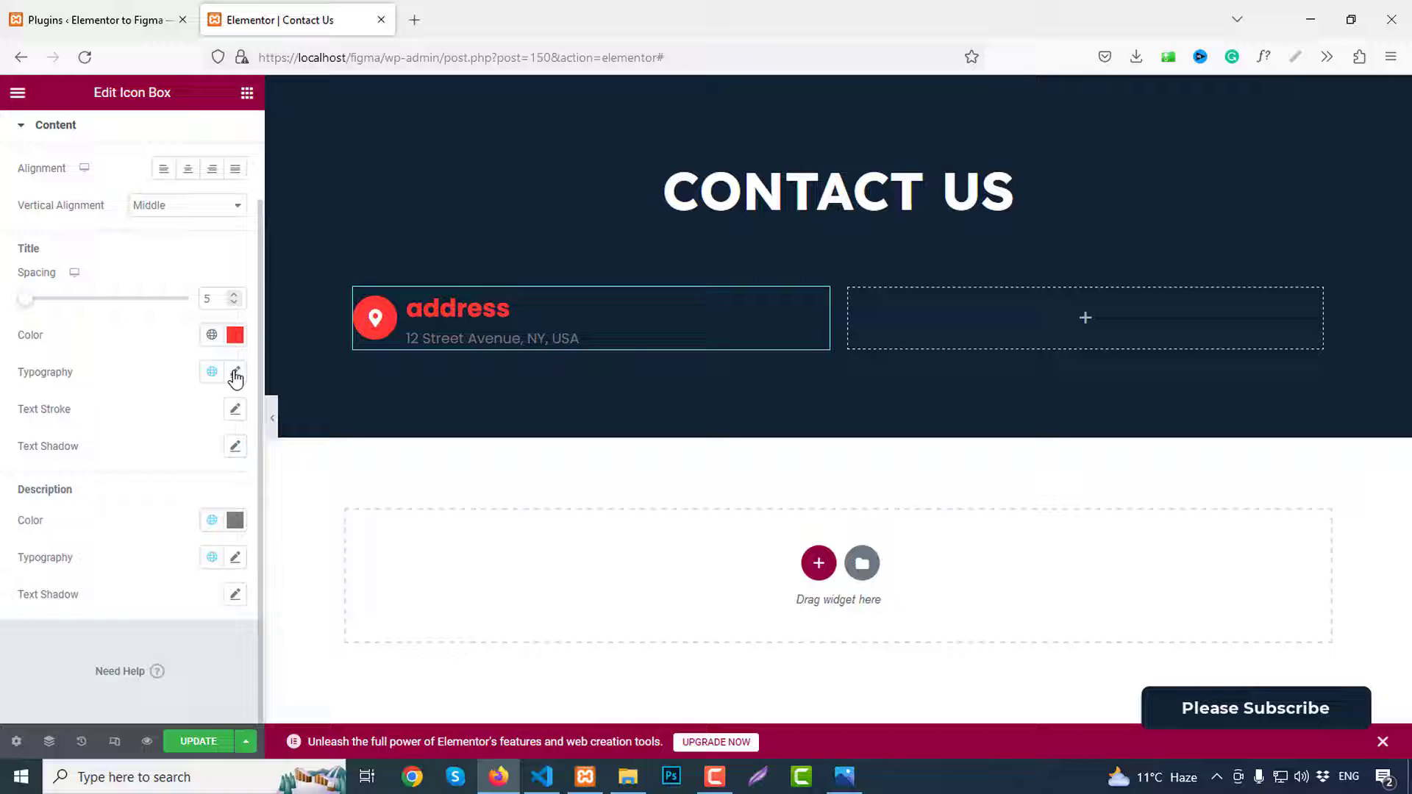
Step: Set the address title to Lexend, 26px, weight 700, uppercase, with white description text
click(234, 372)
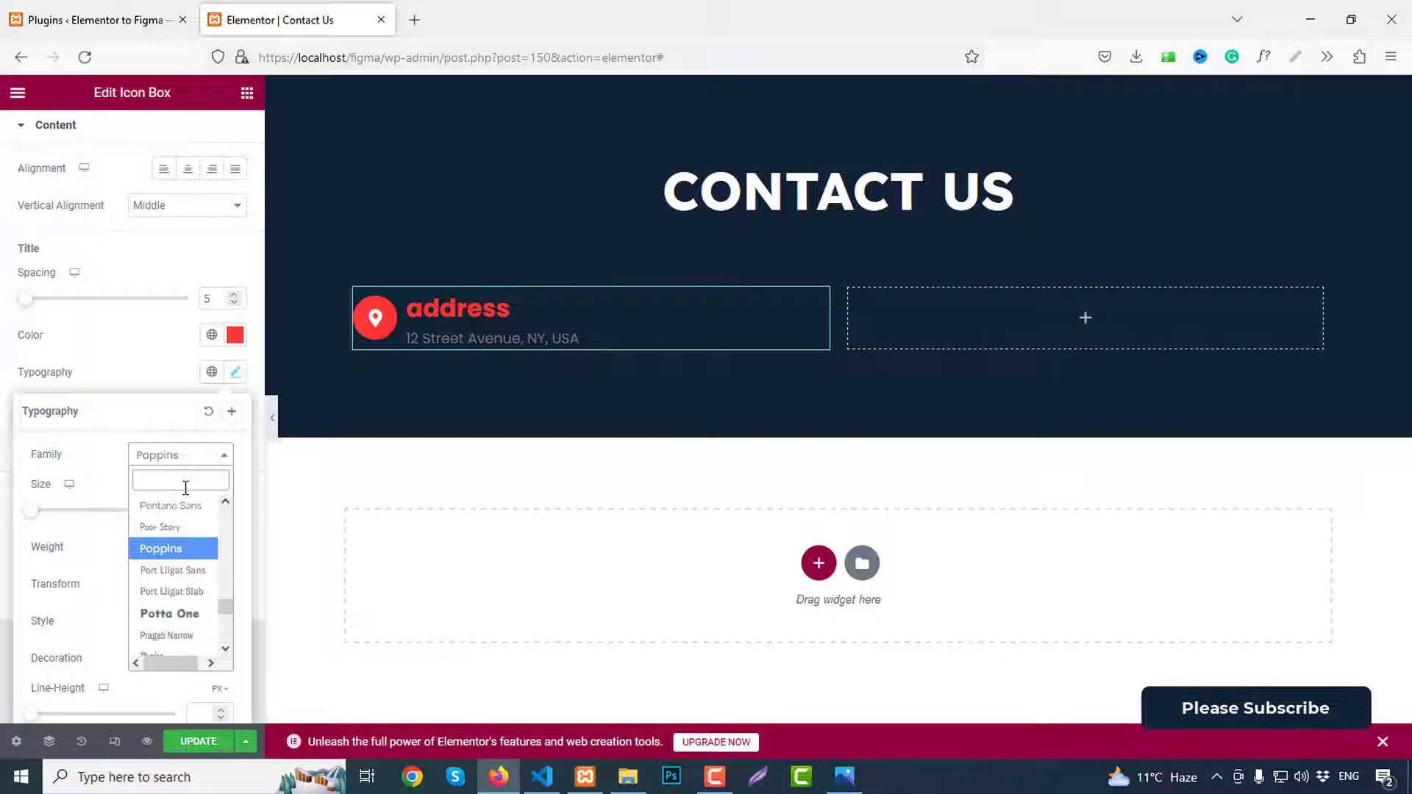
text(lexend)
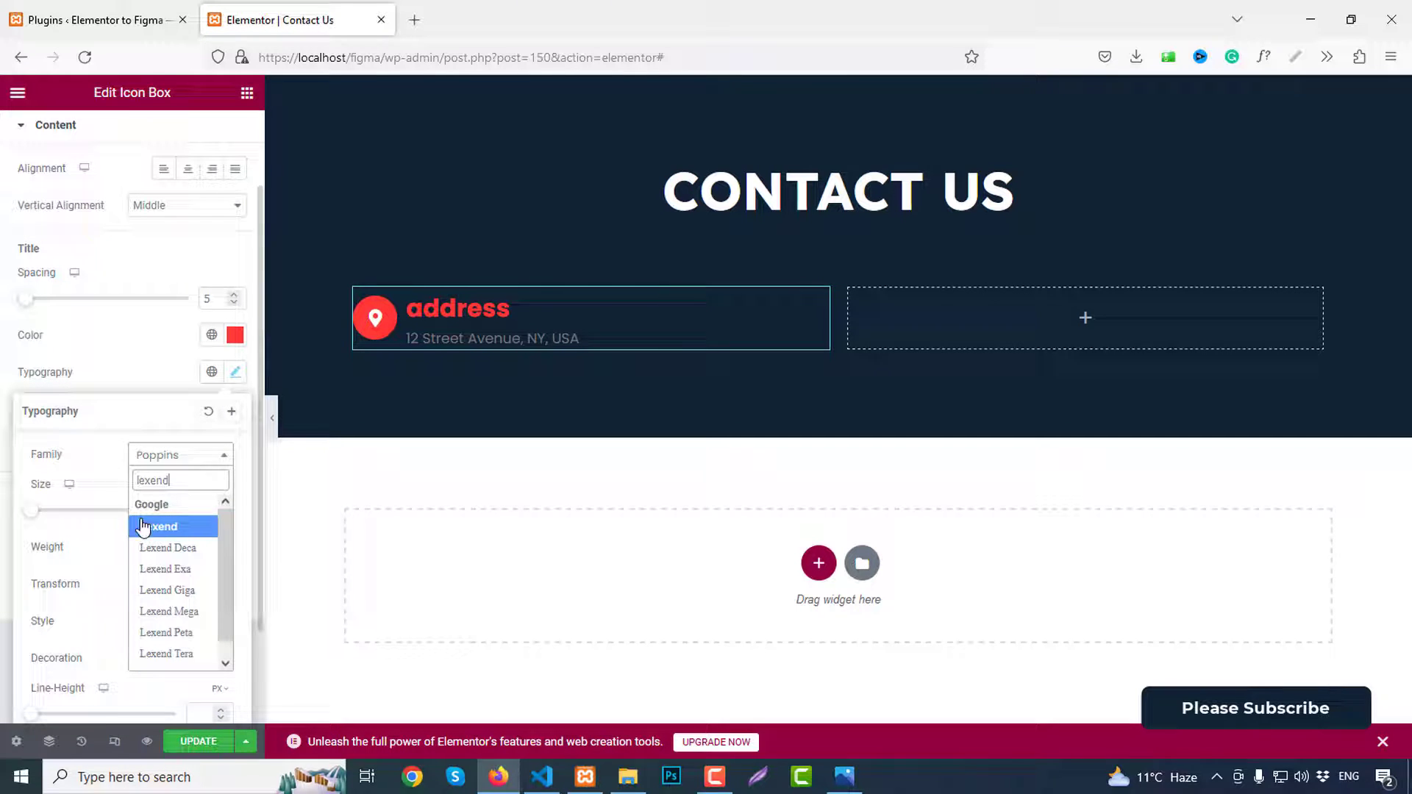
click(162, 527)
text(2)
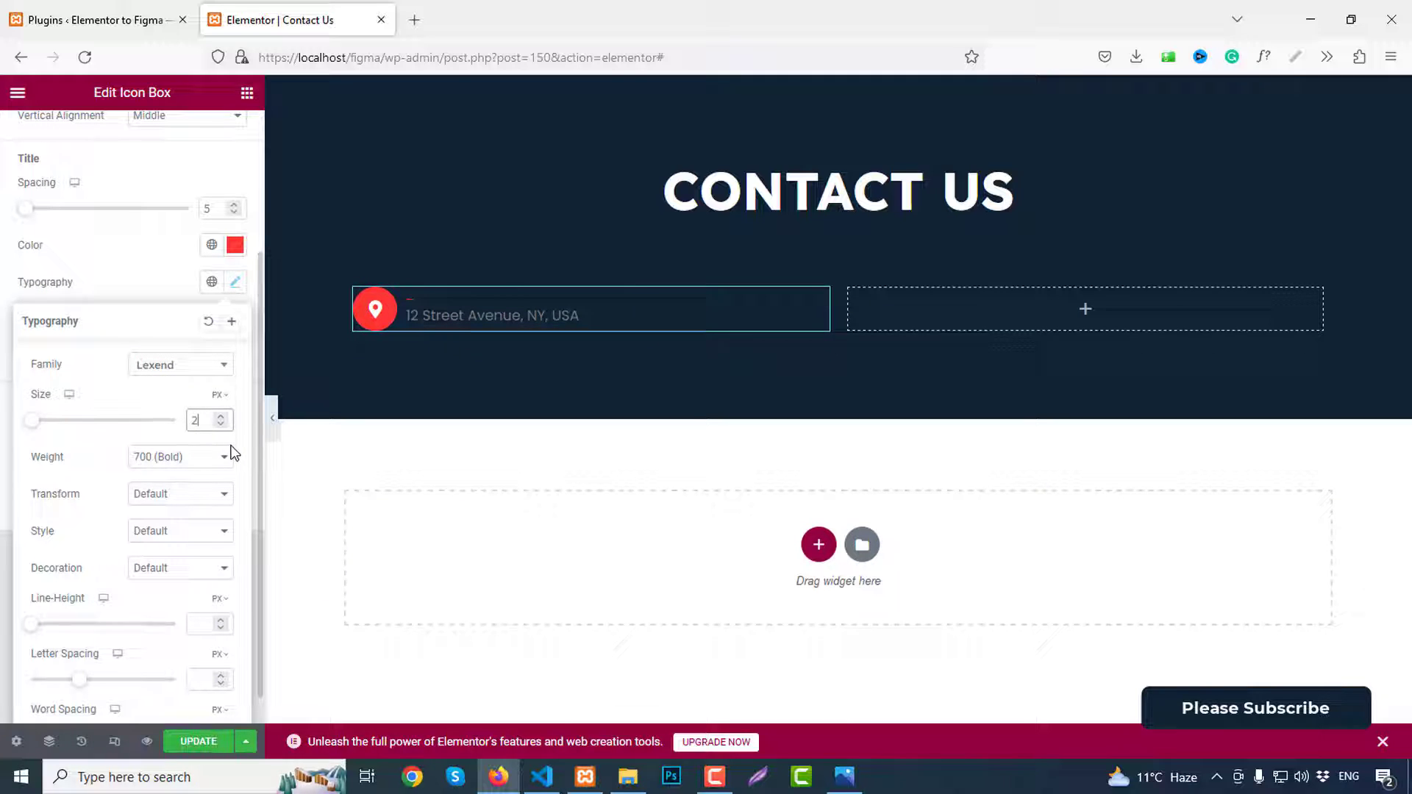
click(180, 494)
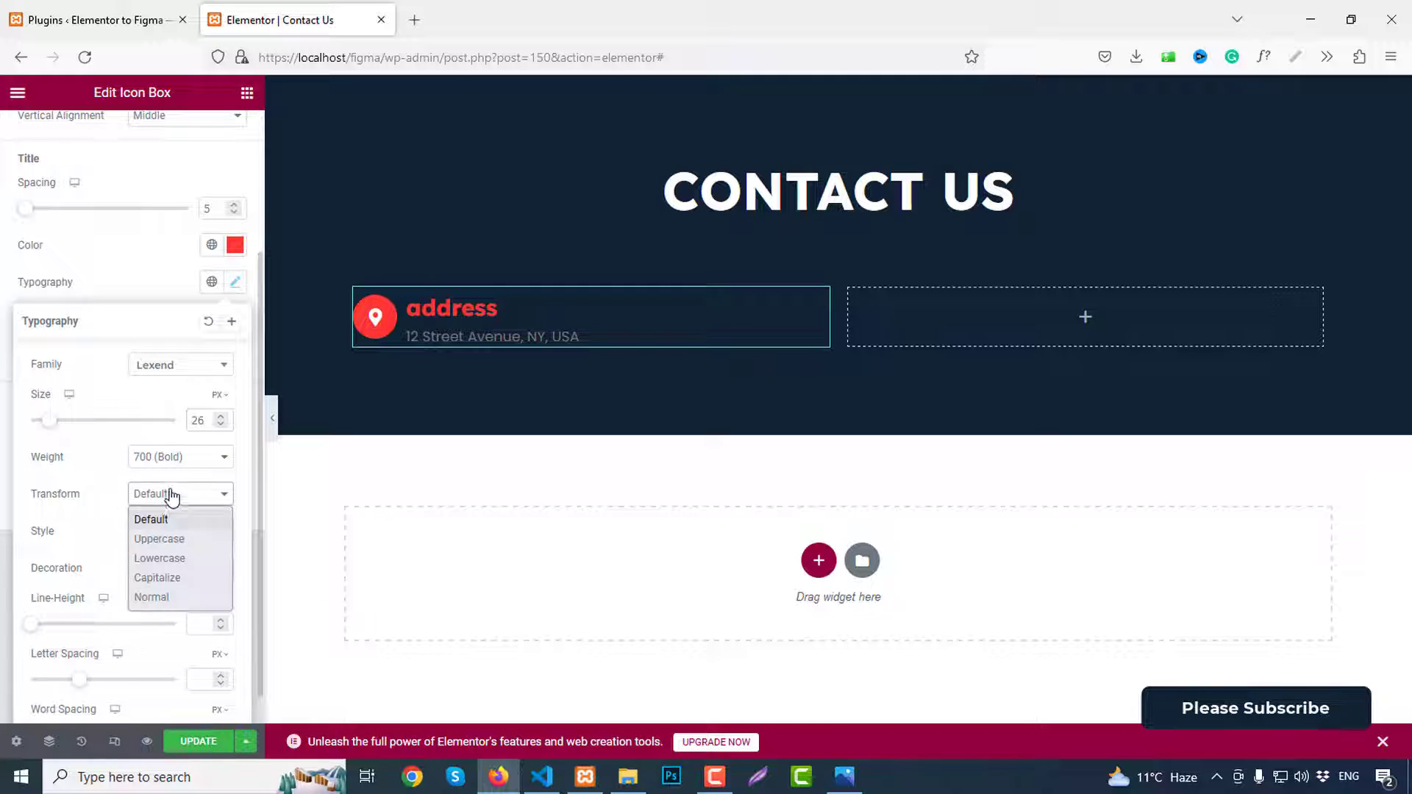
click(159, 538)
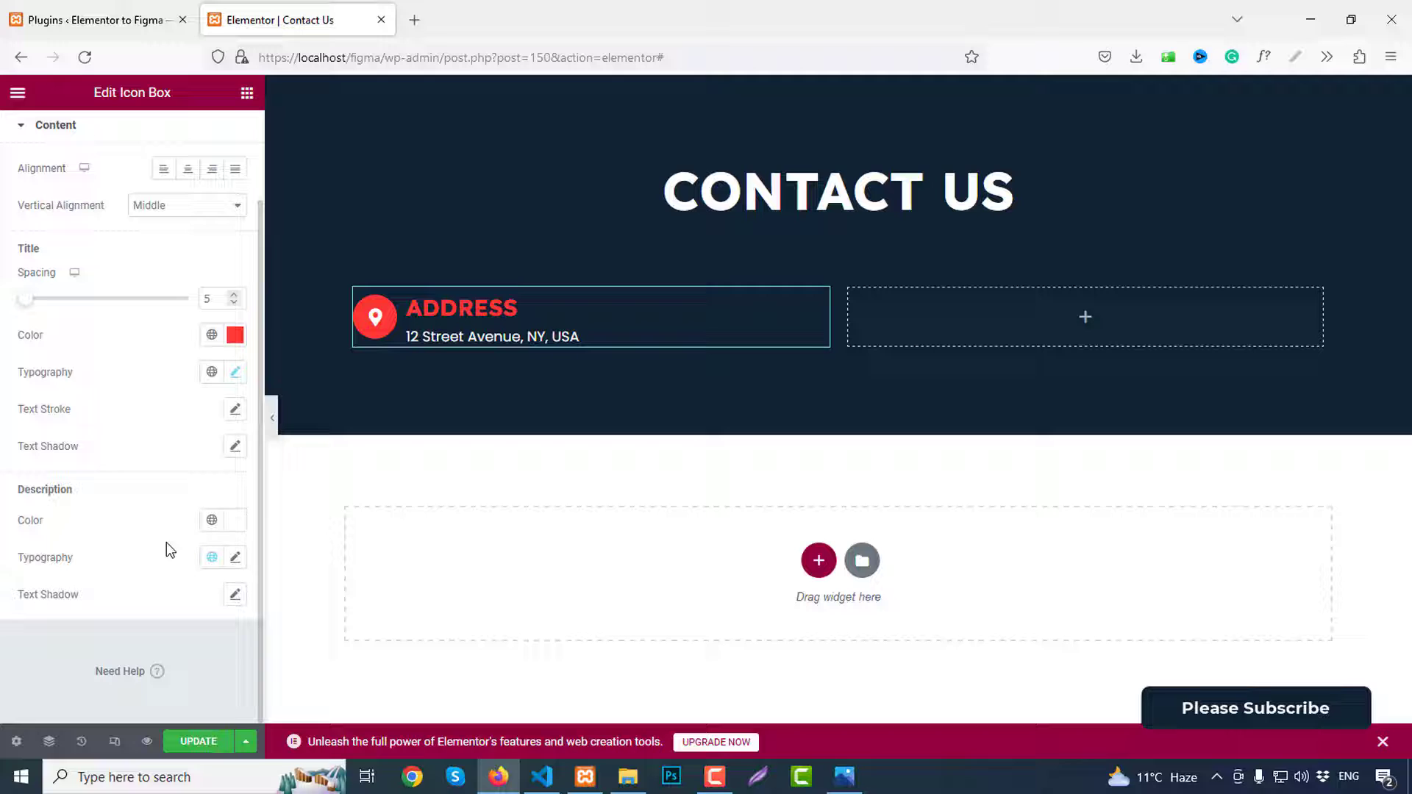
Step: Set the icon box description font to Lexend with a slightly bolder weight
click(235, 555)
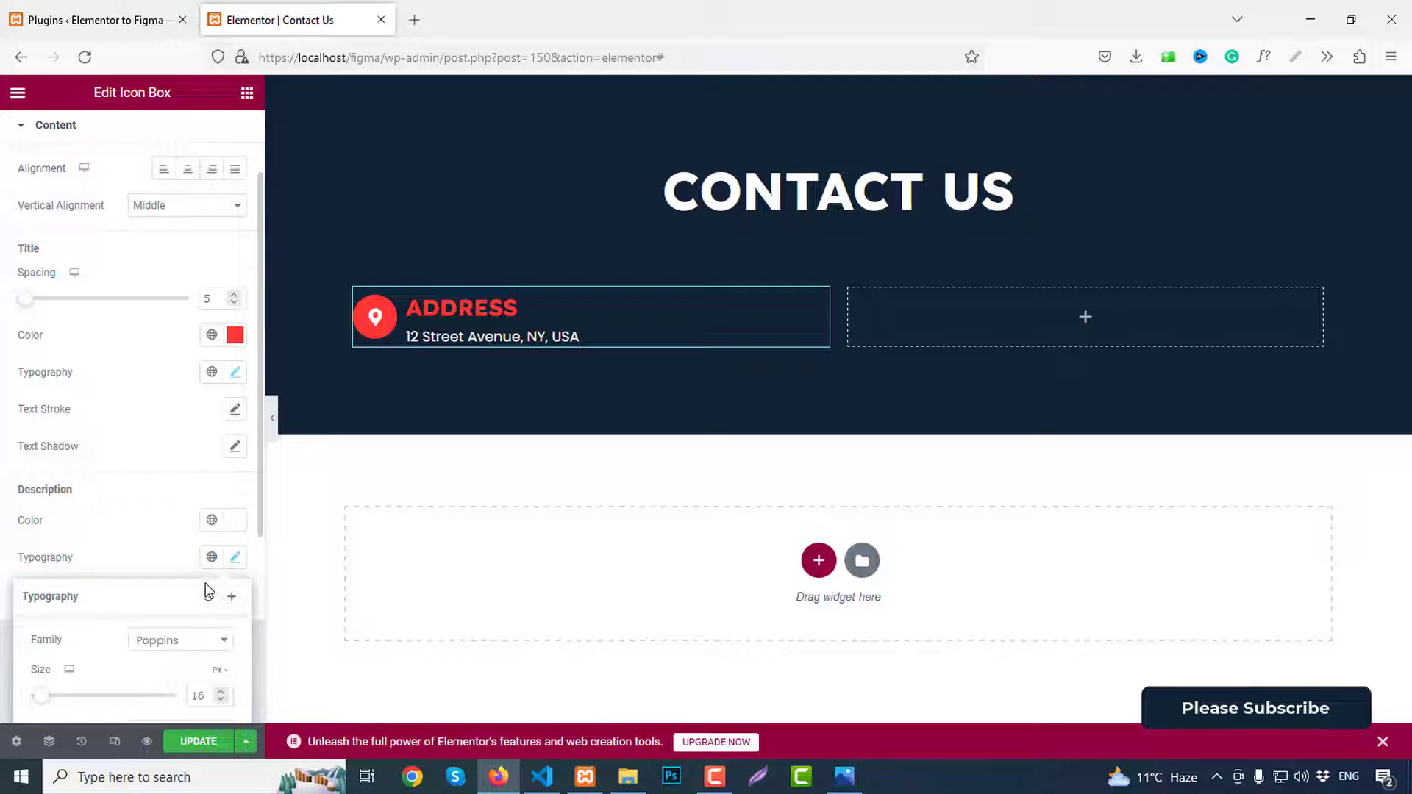
click(179, 640)
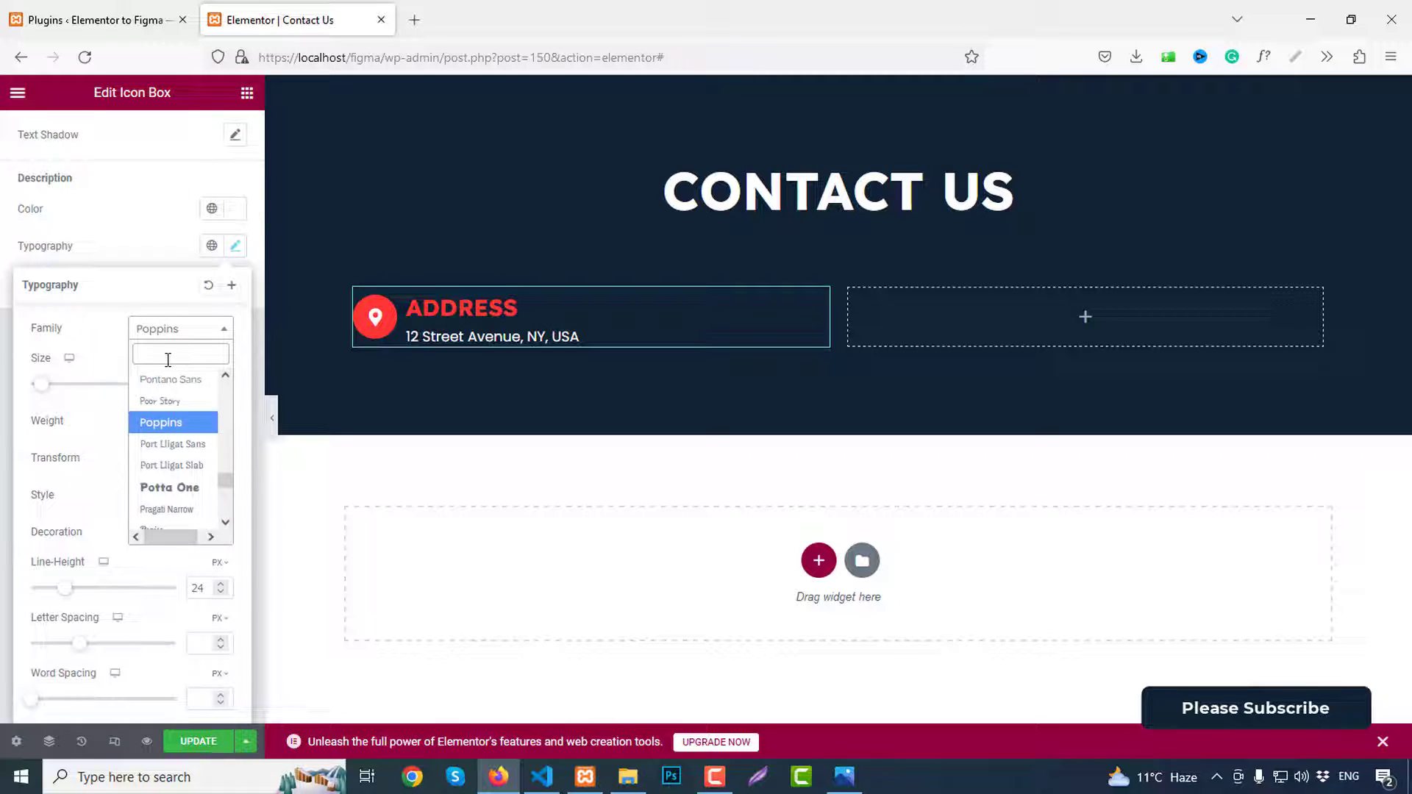
text(lexend)
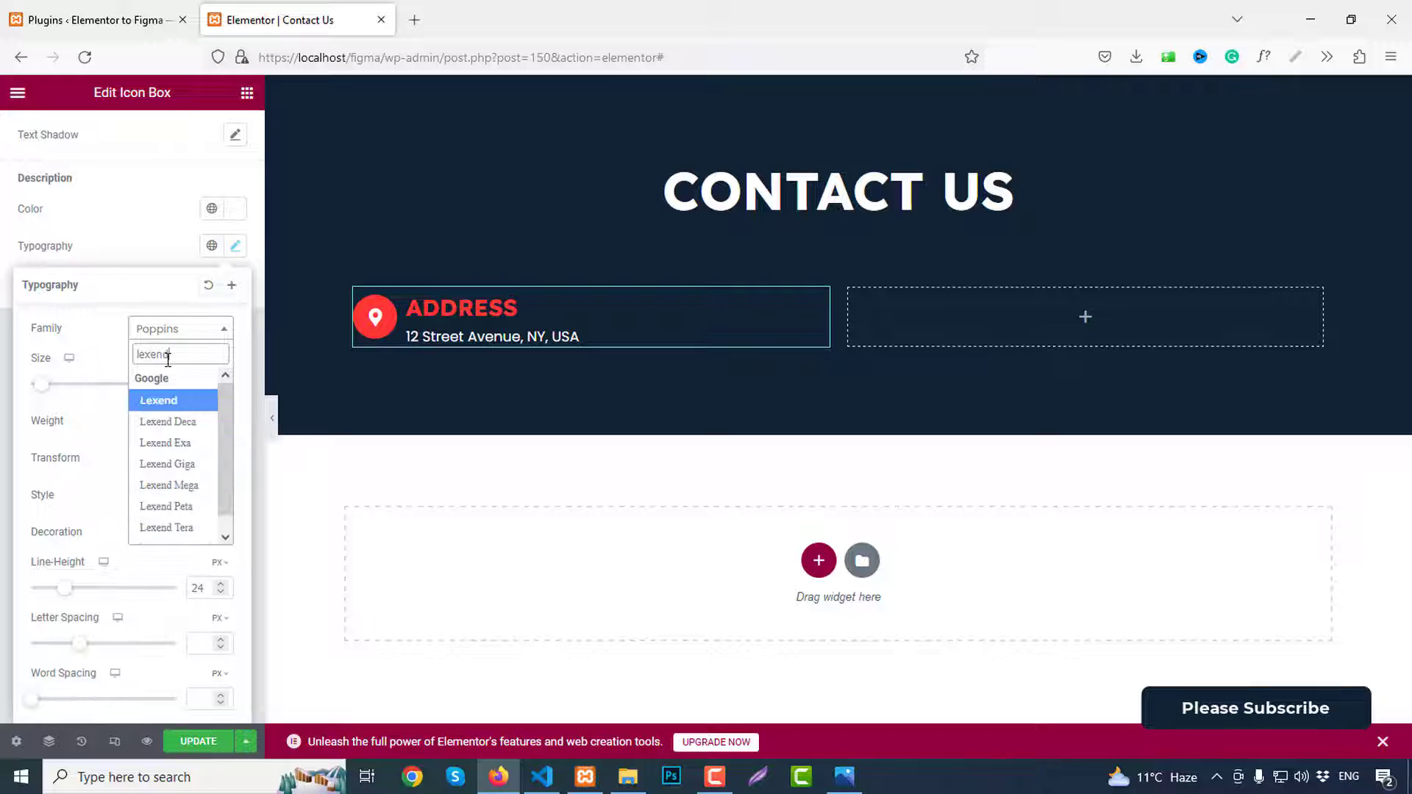
click(159, 400)
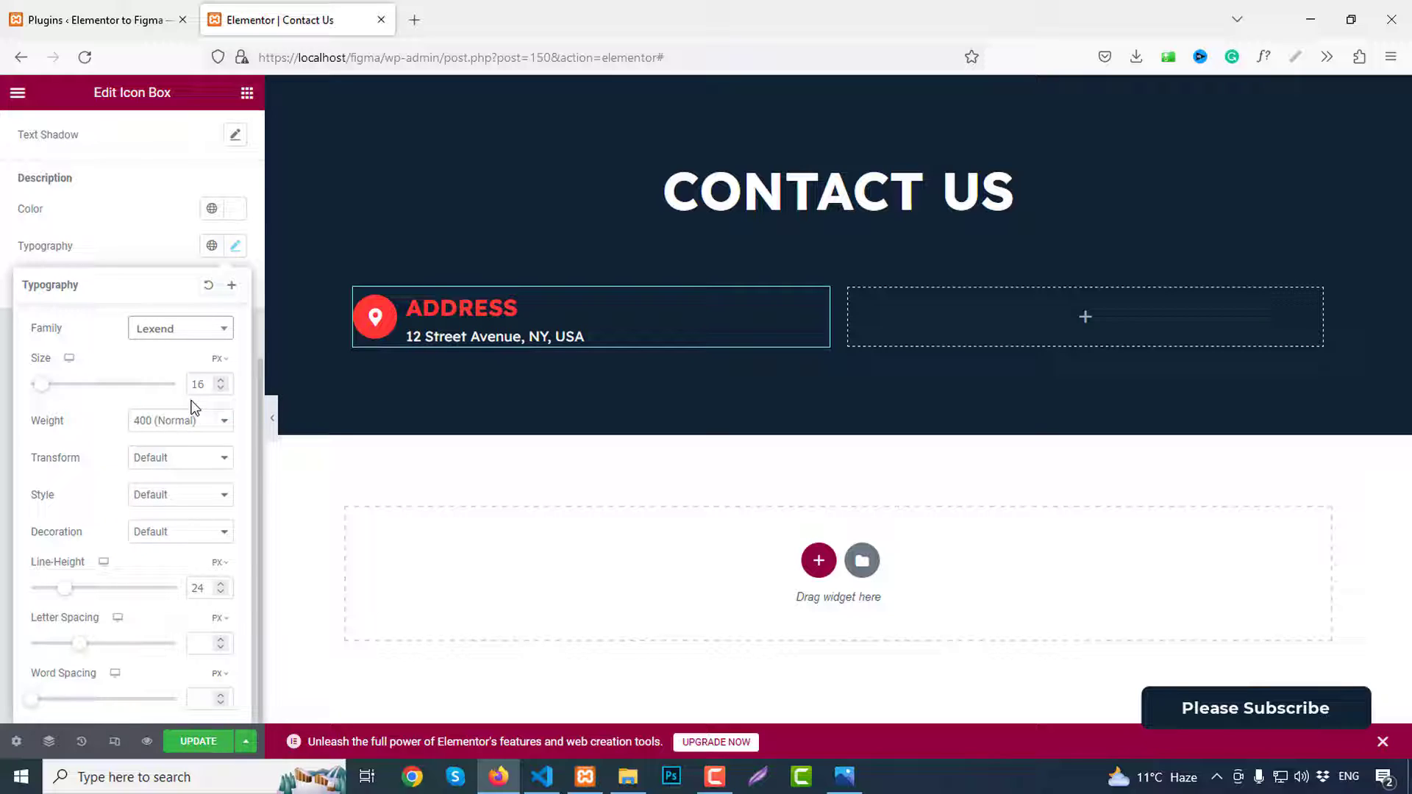
click(219, 379)
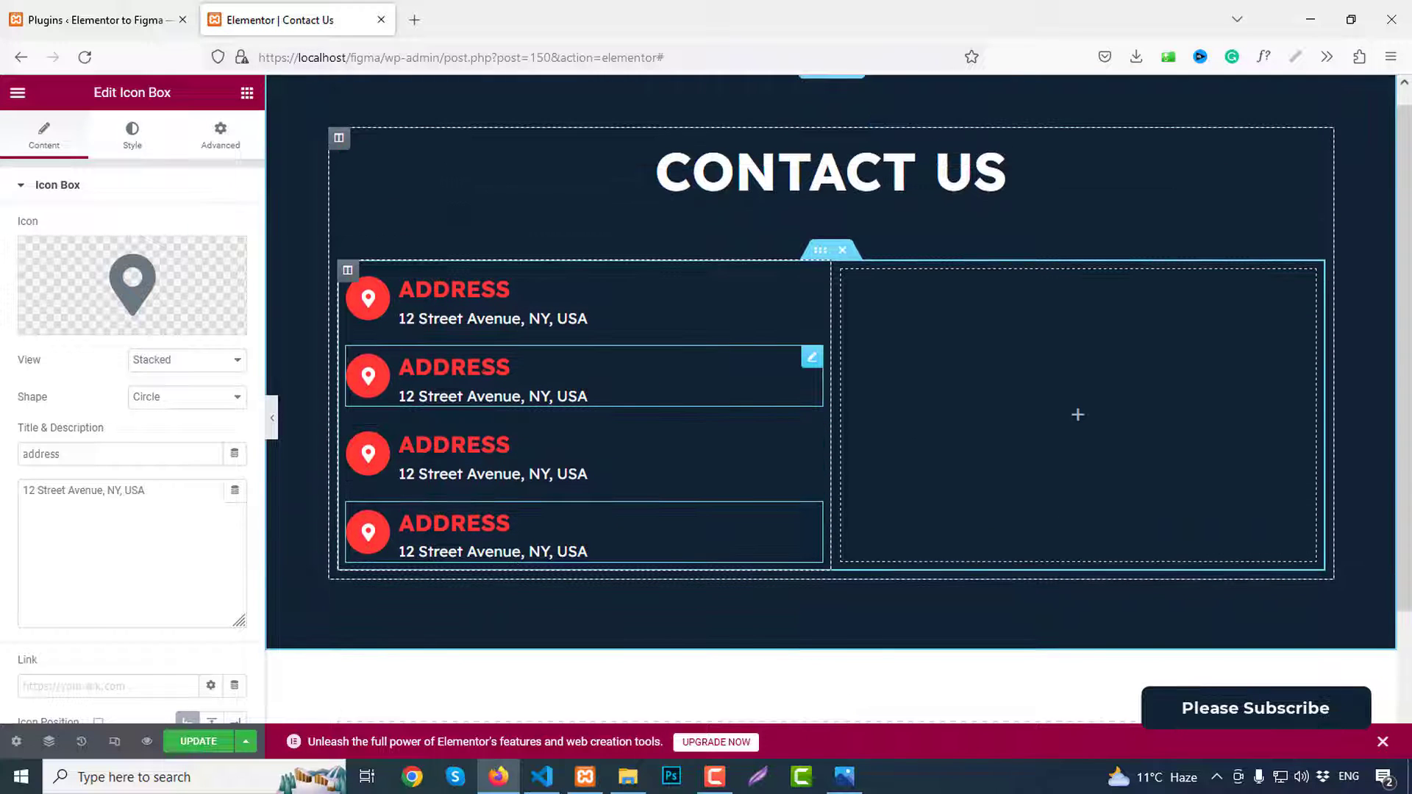
Step: Replace the second entry's icon with a phone handset from the Icon Library
click(131, 283)
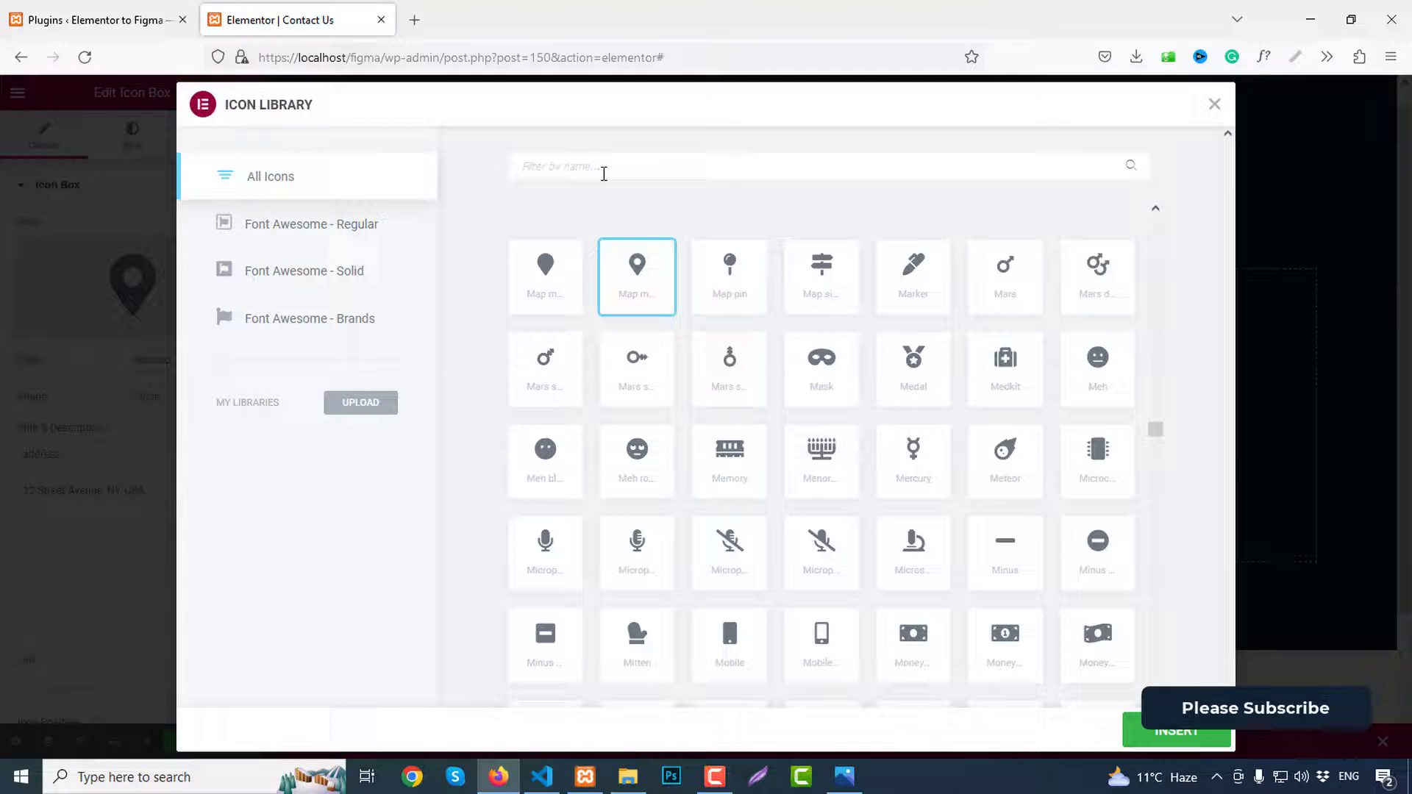
text(phone)
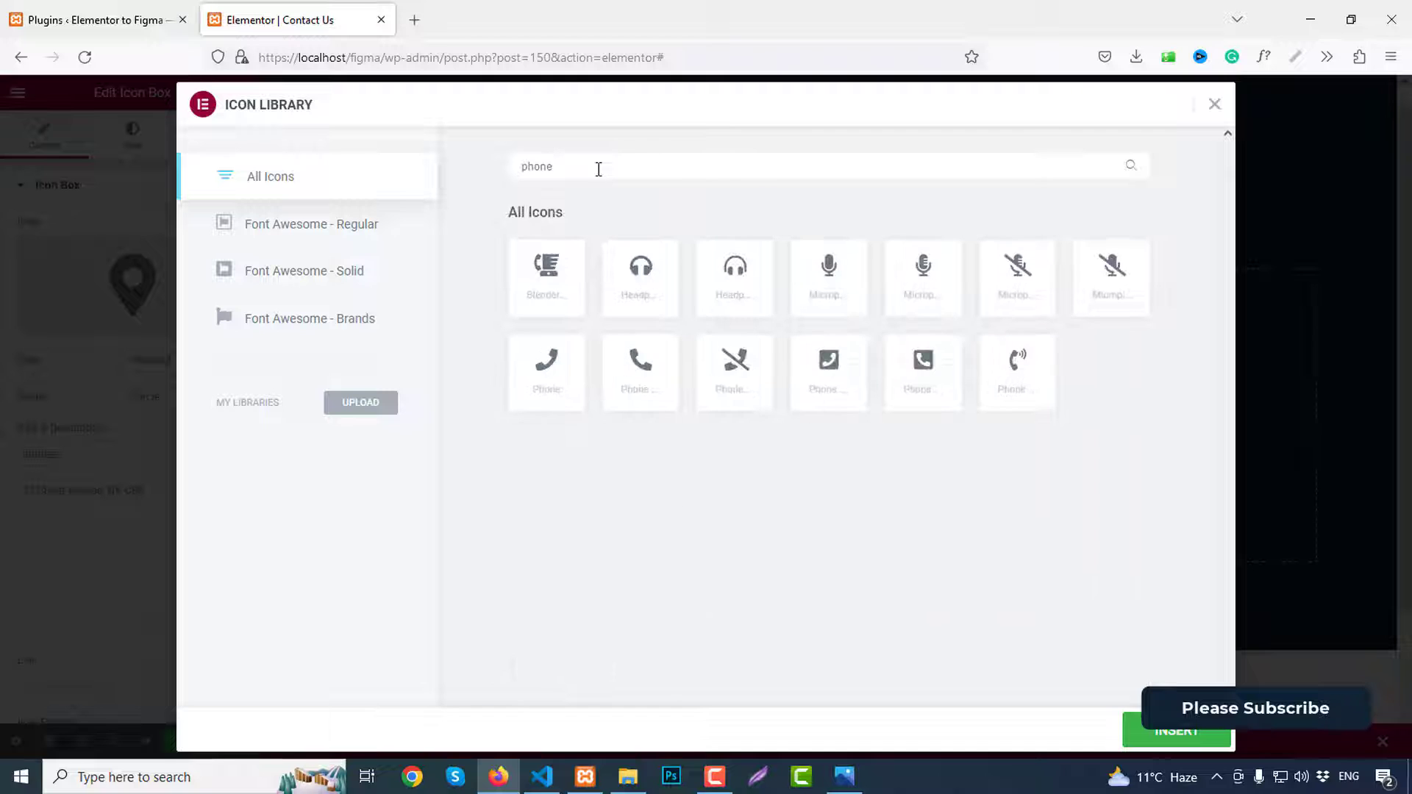
click(639, 372)
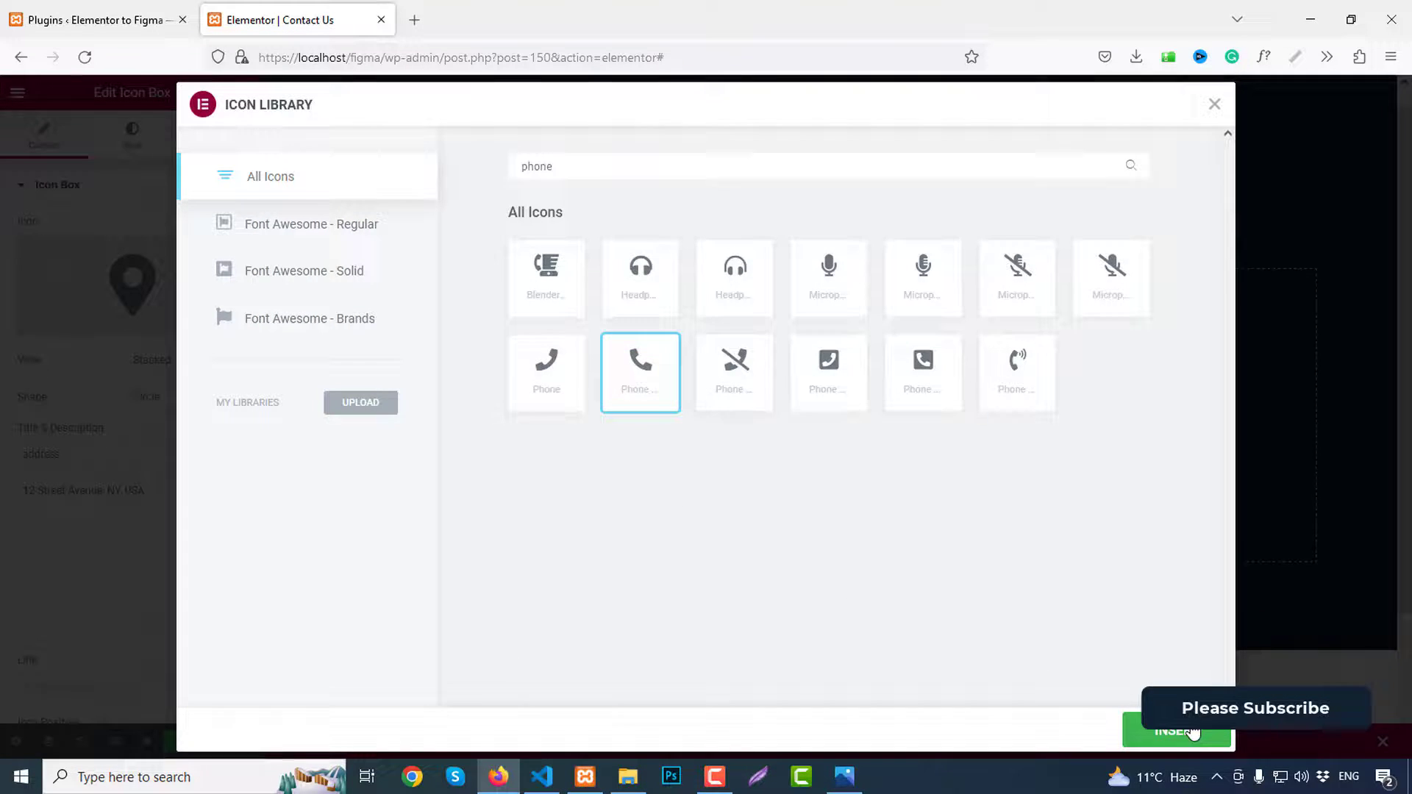
click(1176, 731)
text(phone)
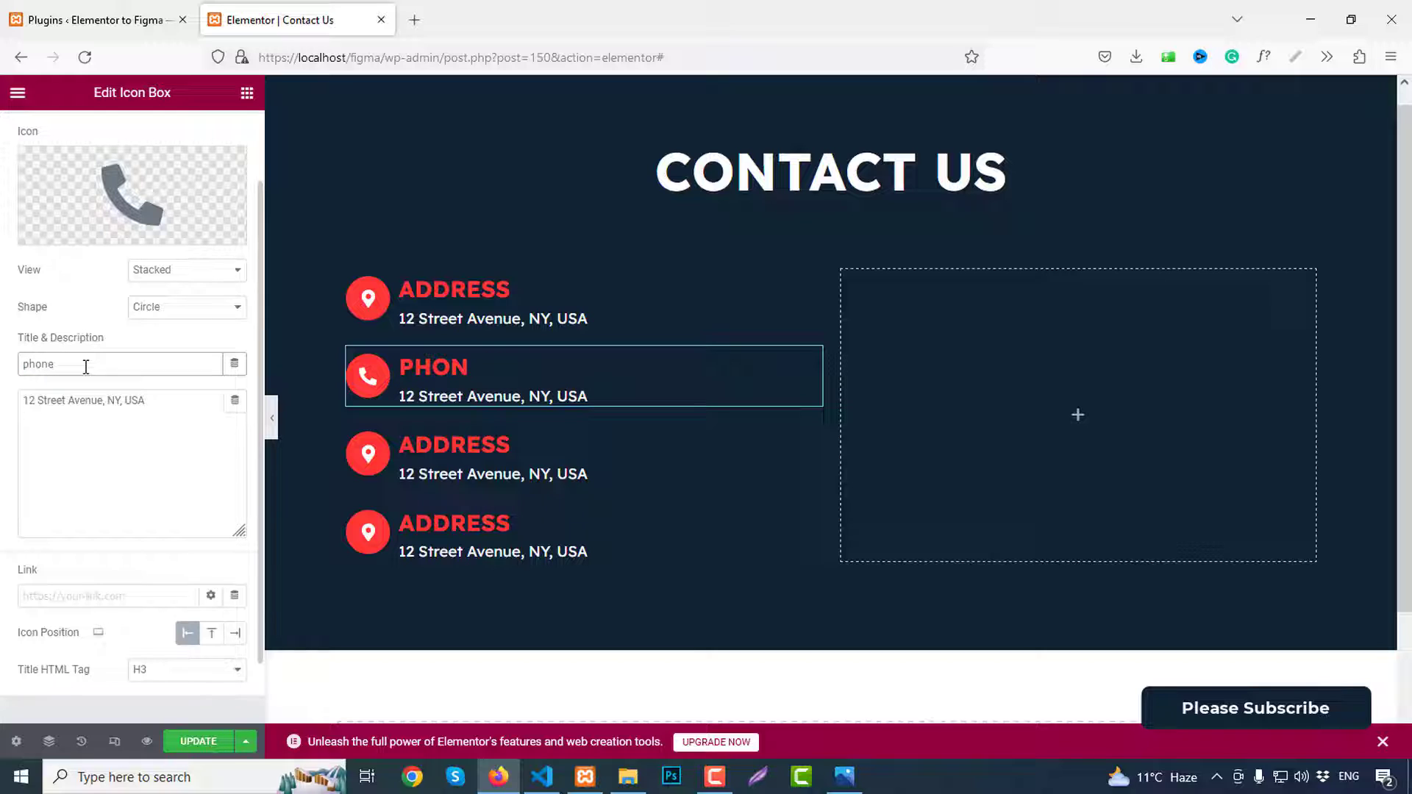
triple_click(81, 400)
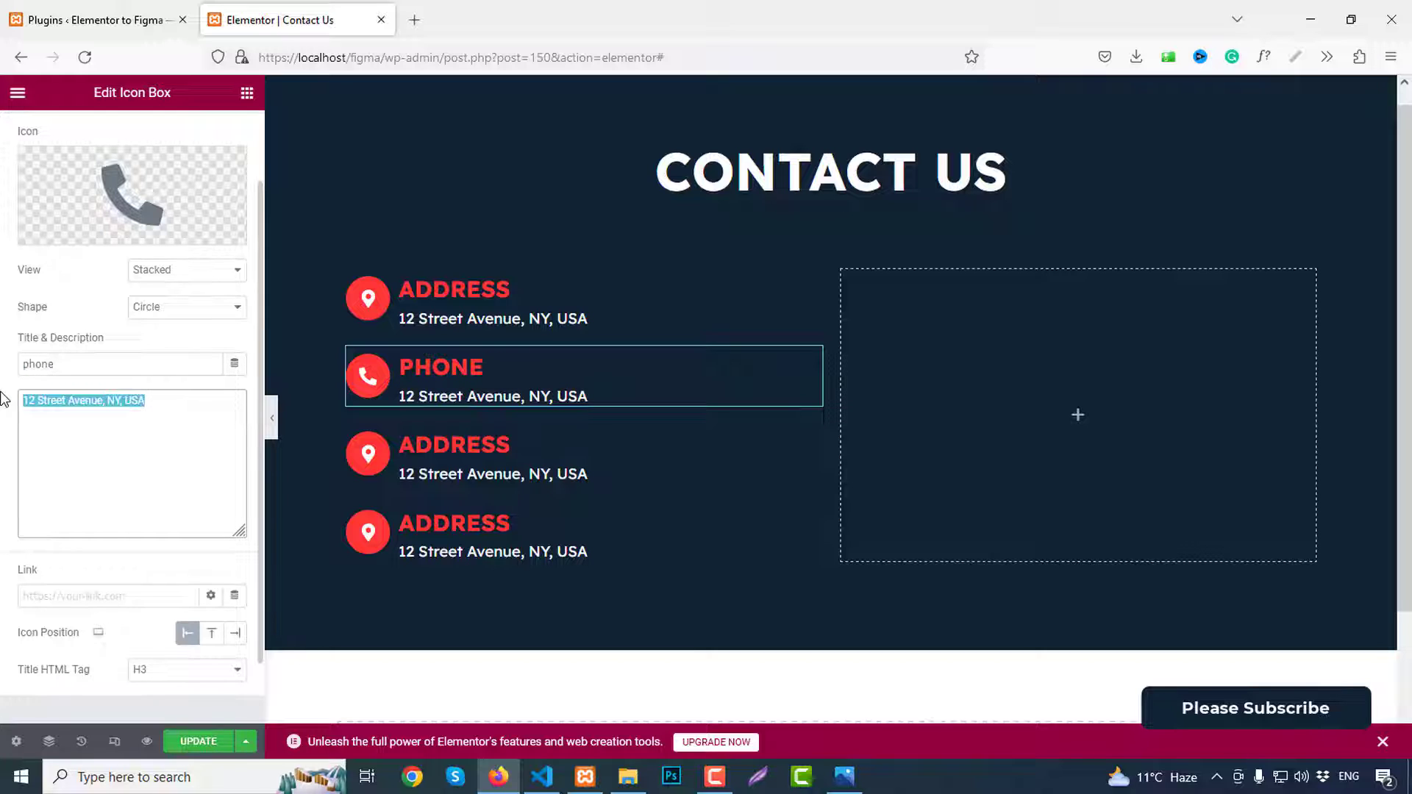
text(+123 4)
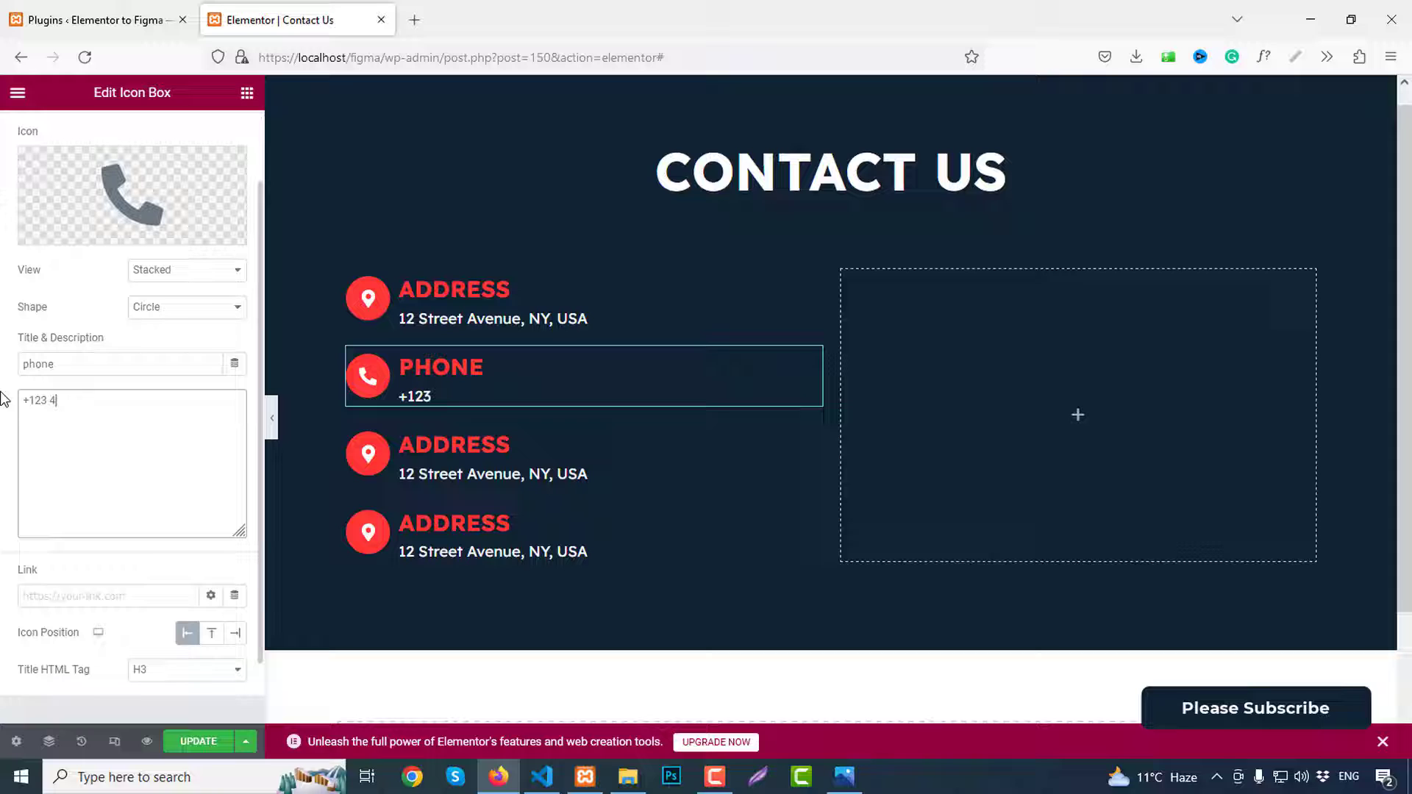
text(567 890)
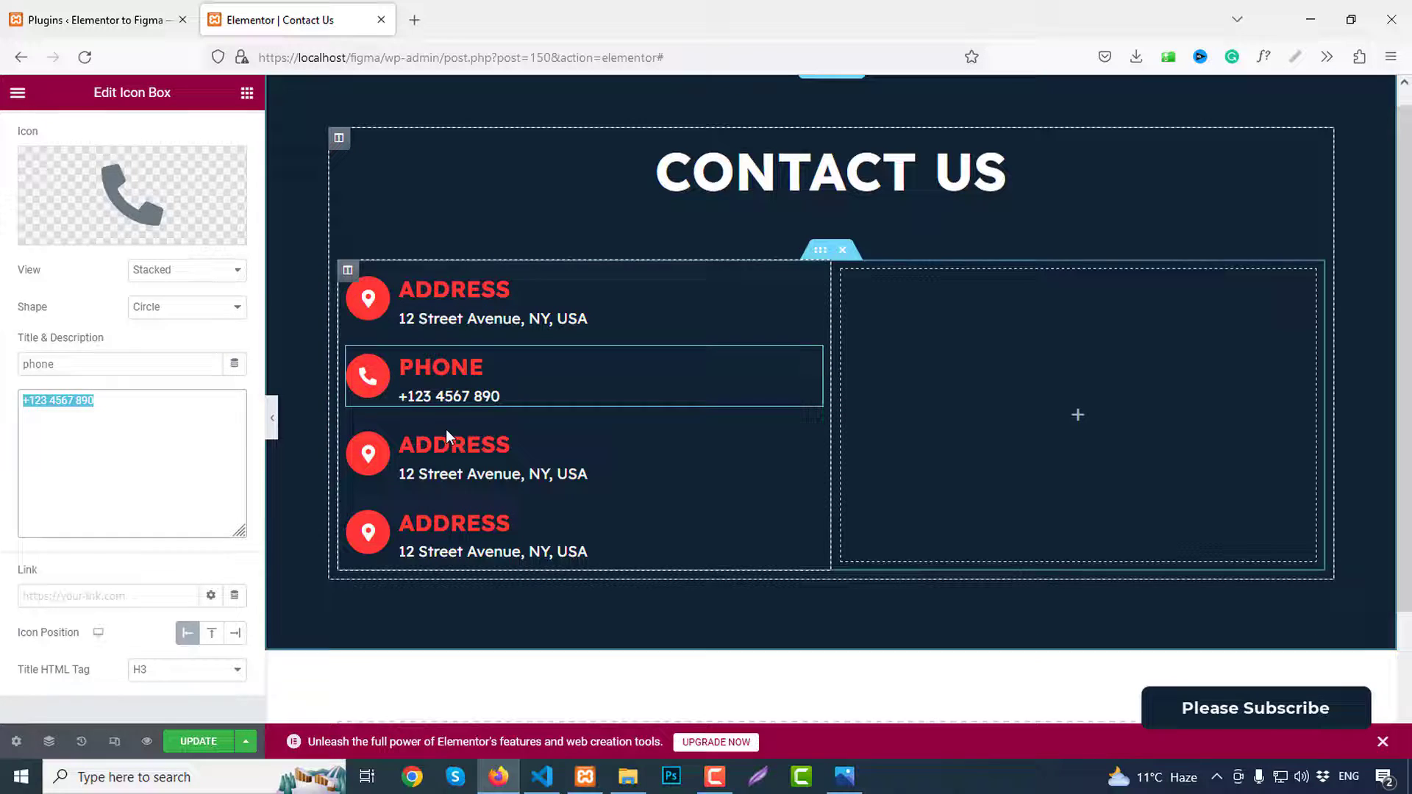
click(131, 194)
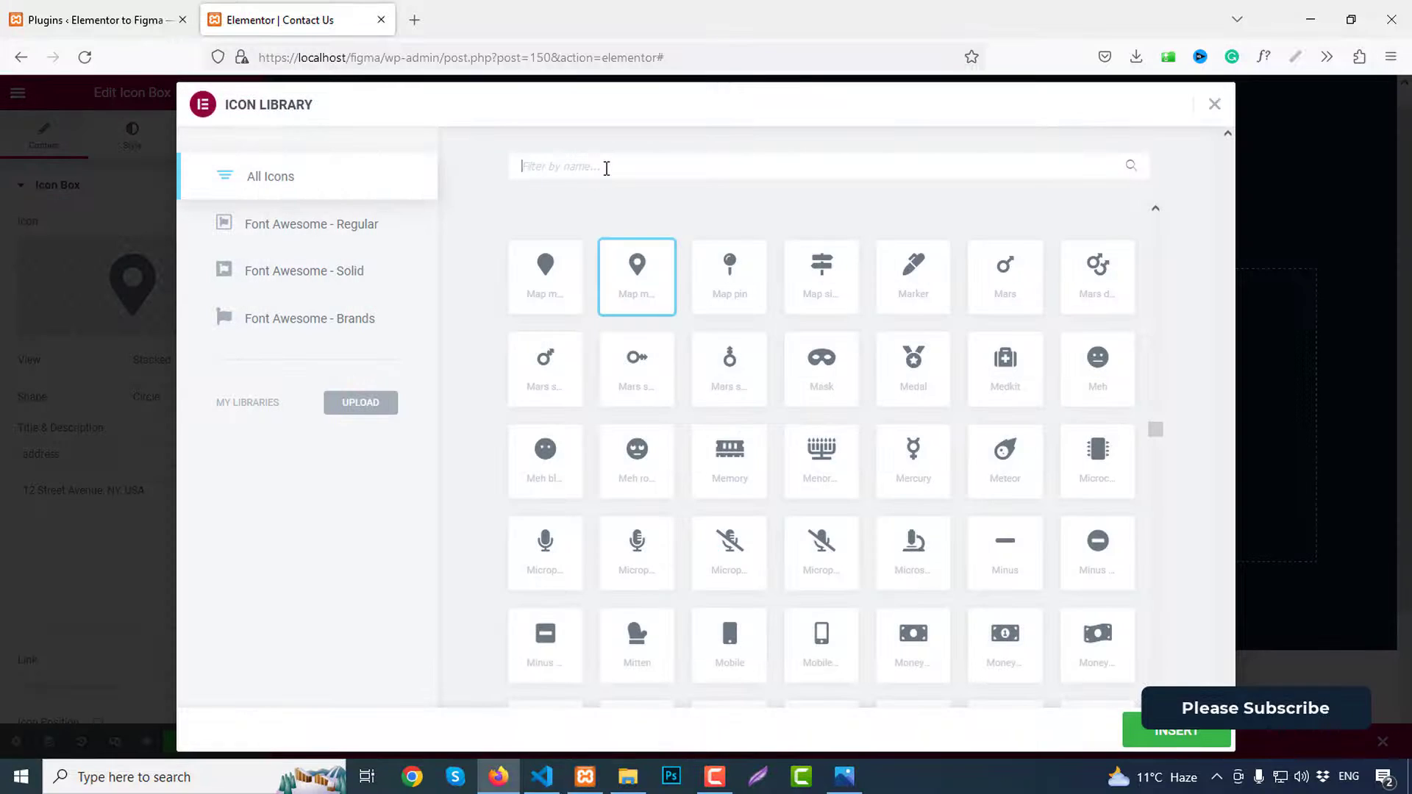
Step: Give the third contact entry a mobile phone icon
text(mobile)
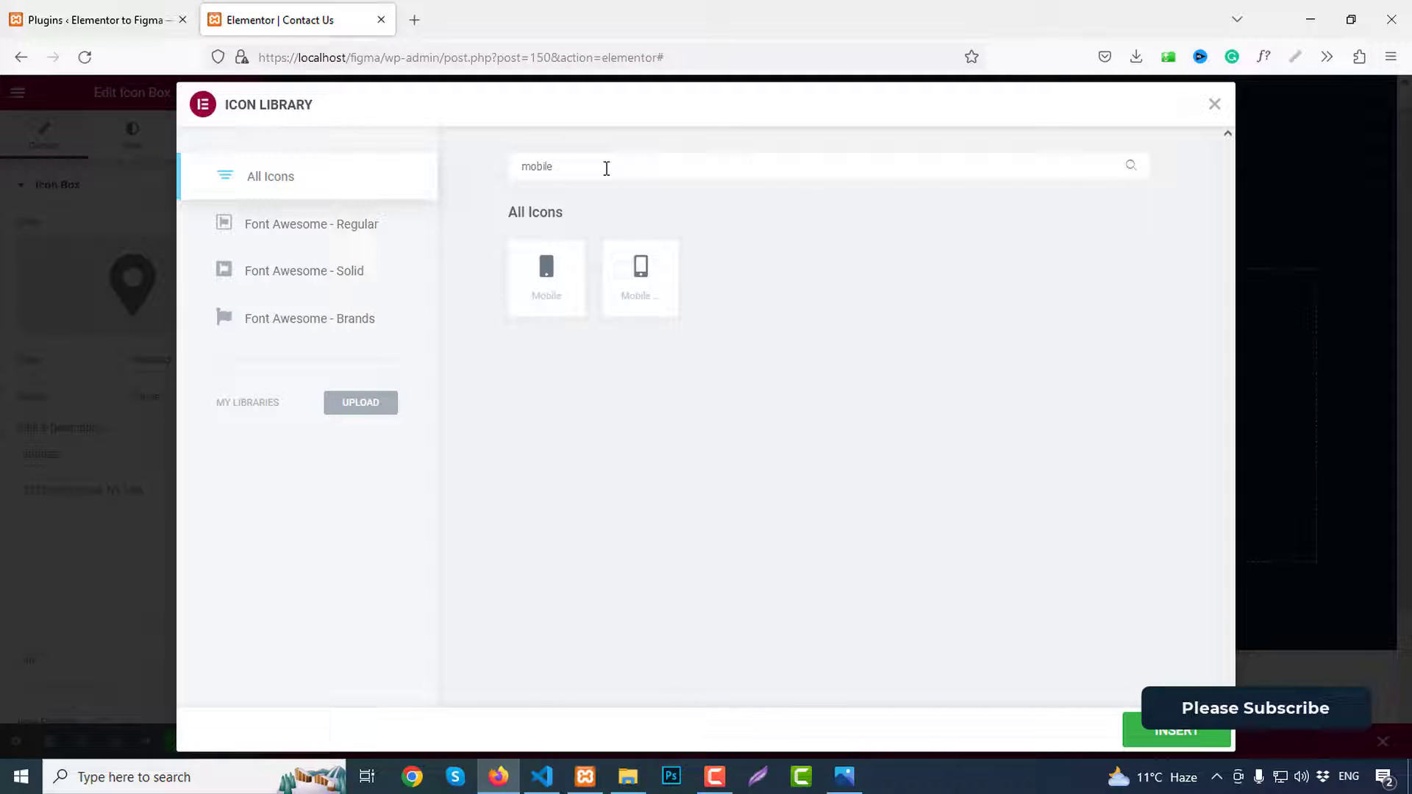
click(1175, 730)
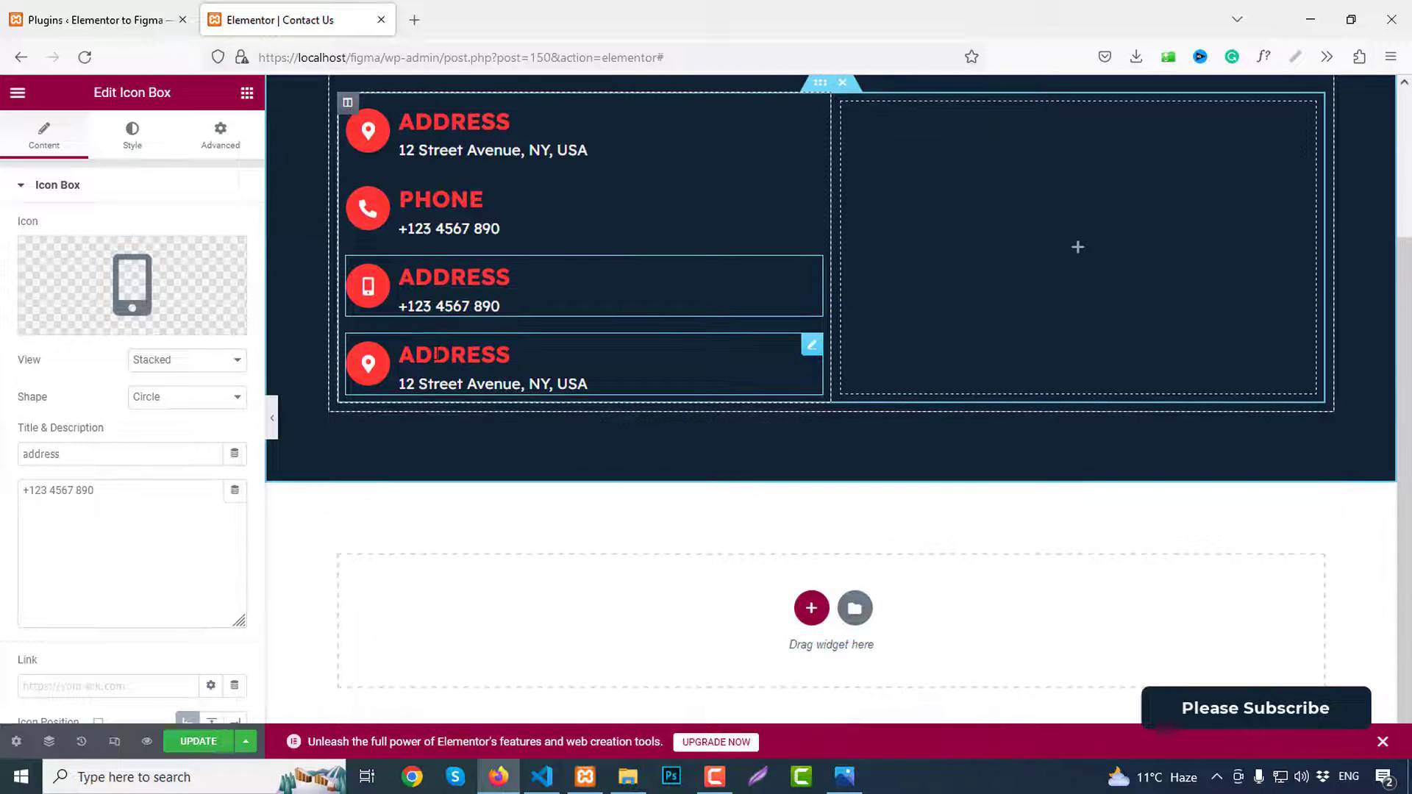
click(131, 285)
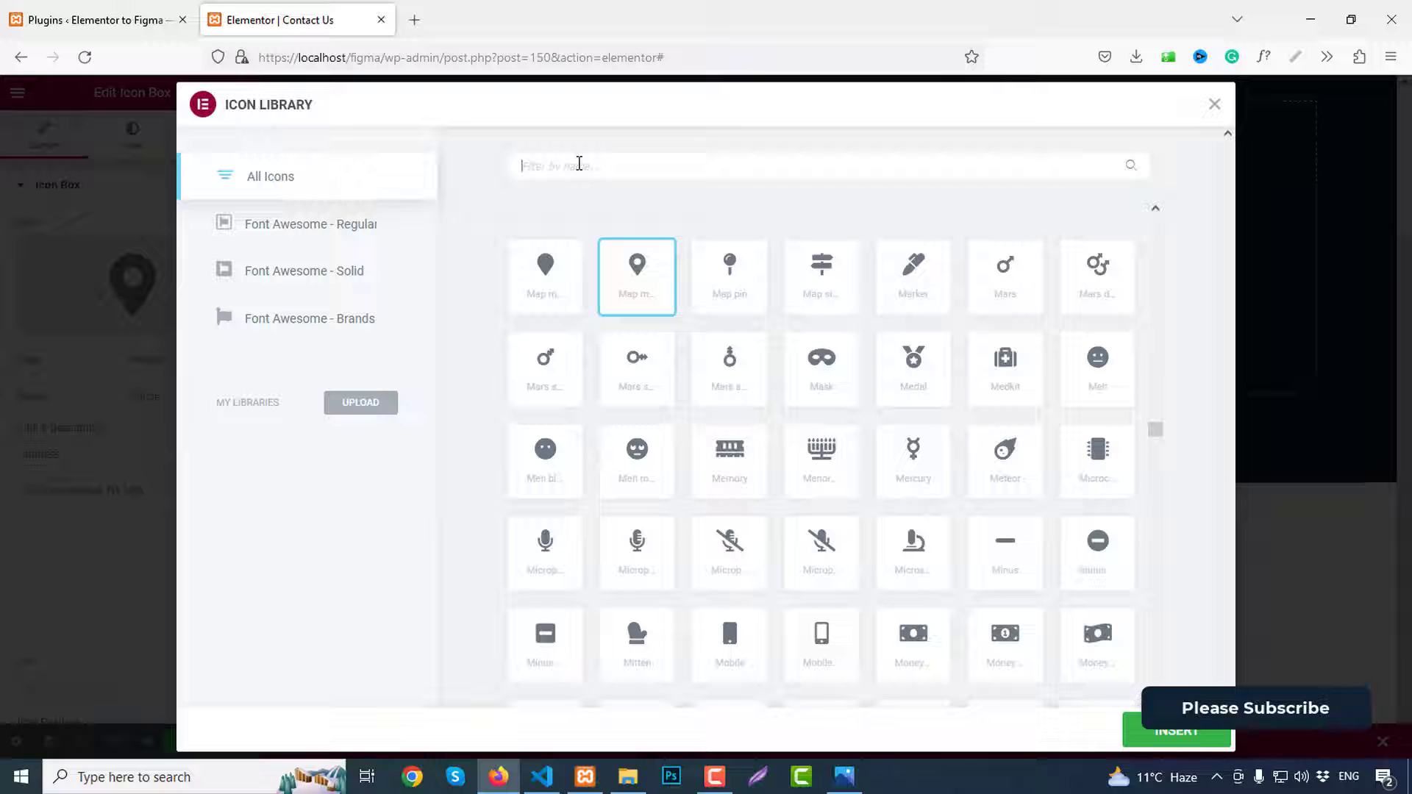
text(globe)
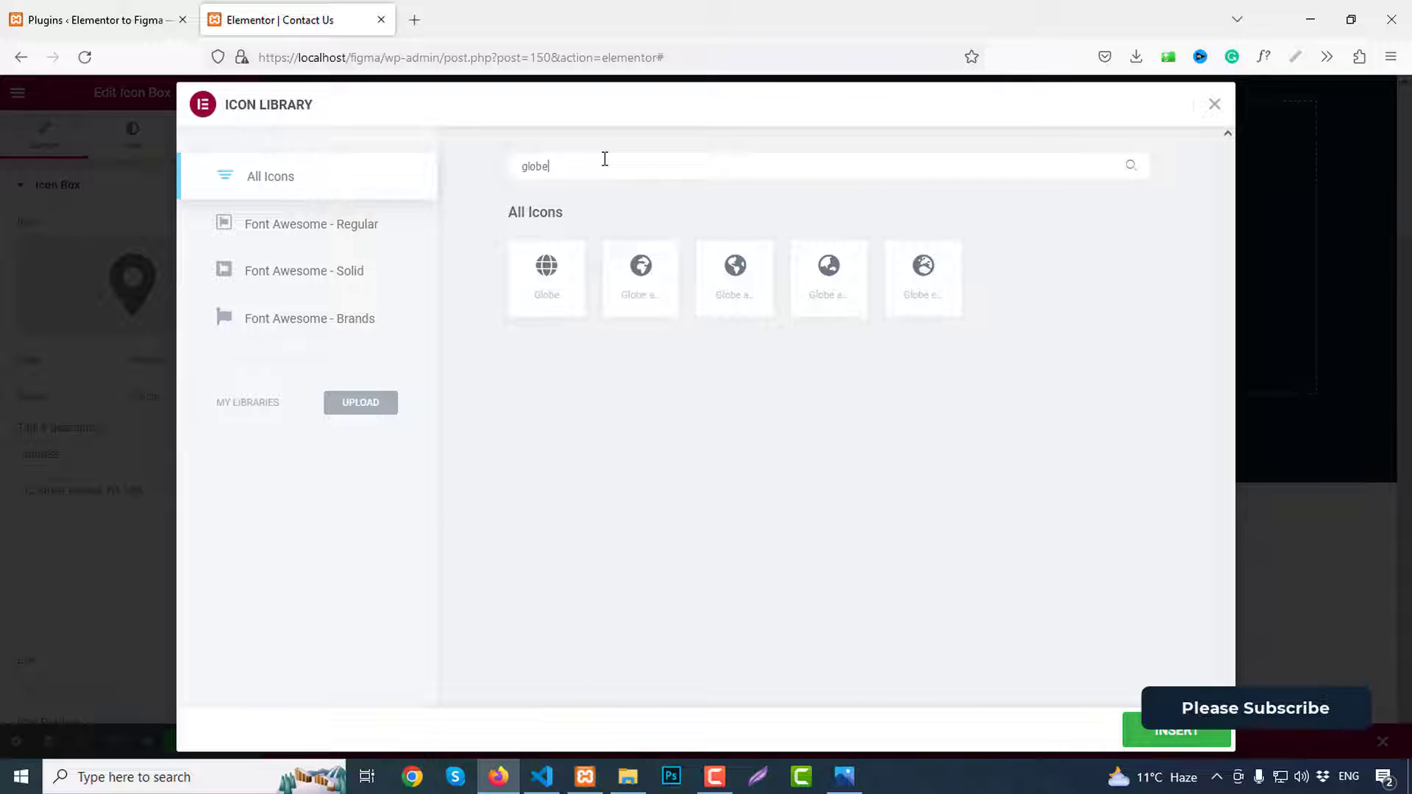
mouse_move(692, 272)
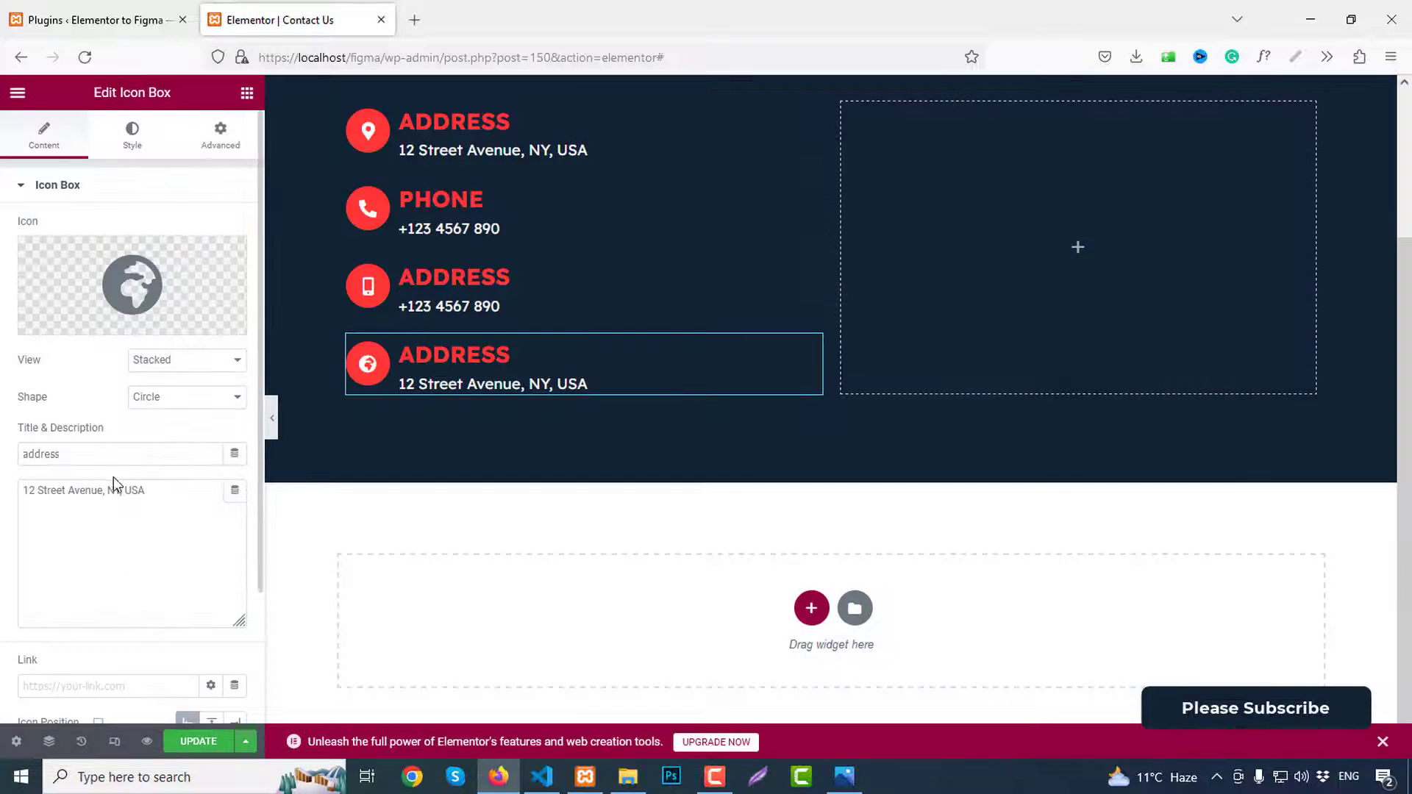
text(webs)
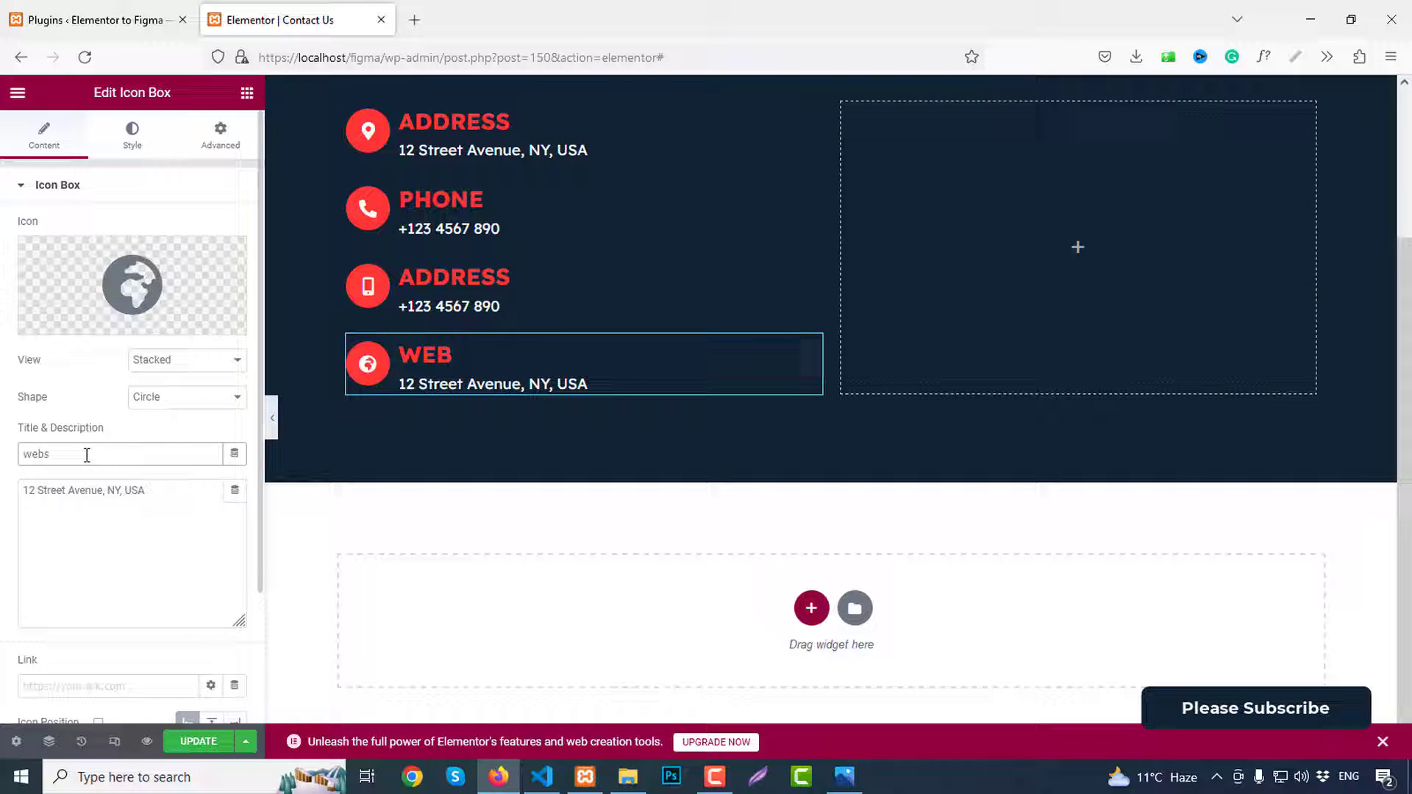
text(ite)
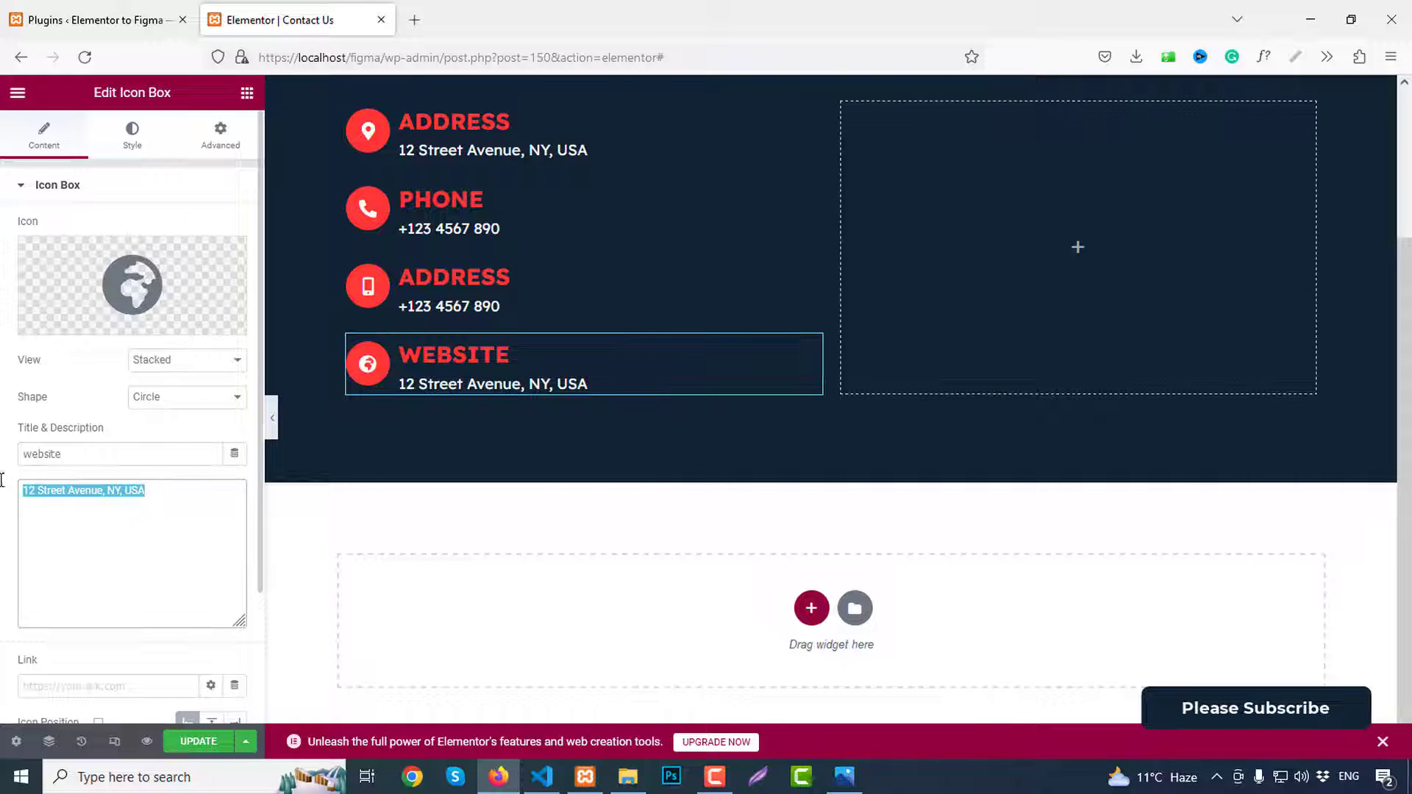
text(www)
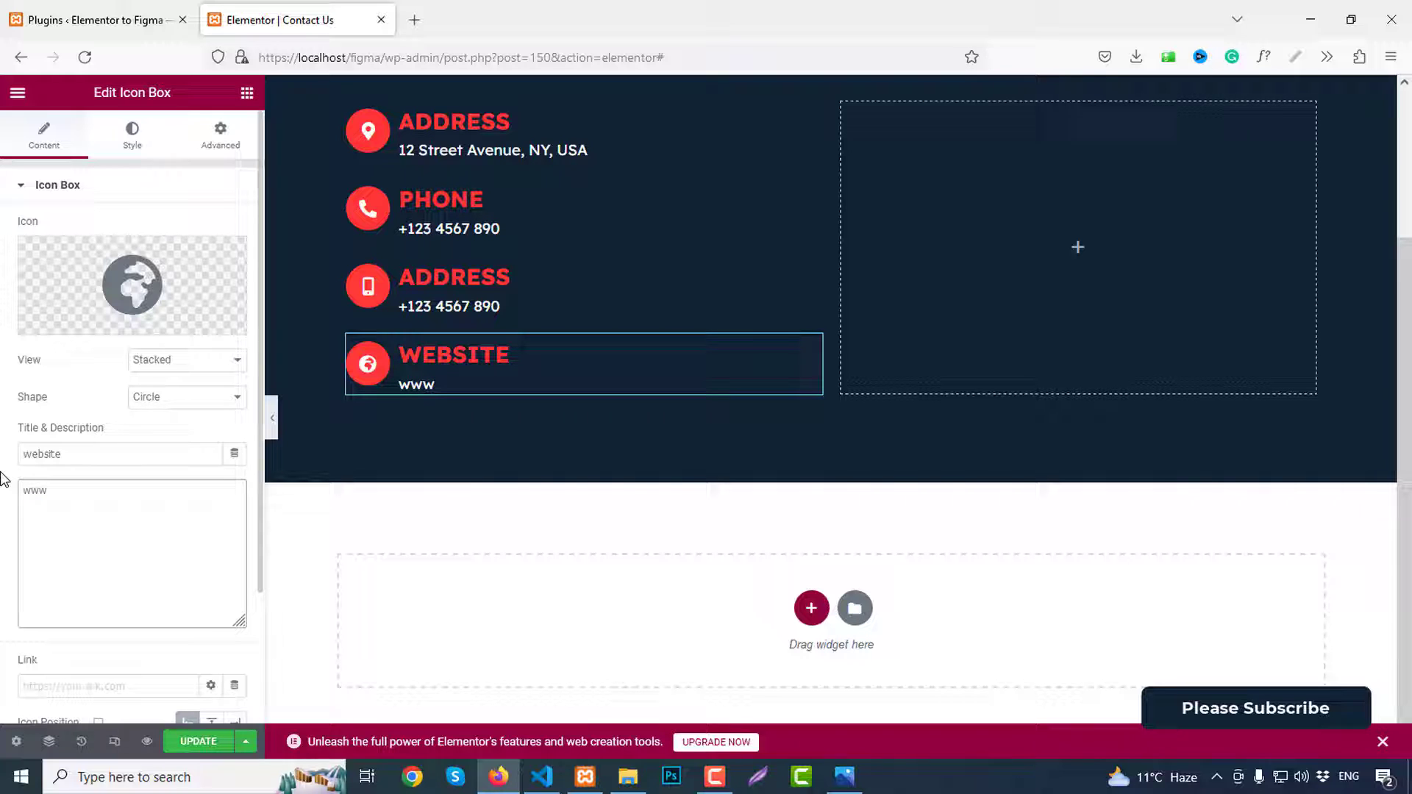
text(.websit)
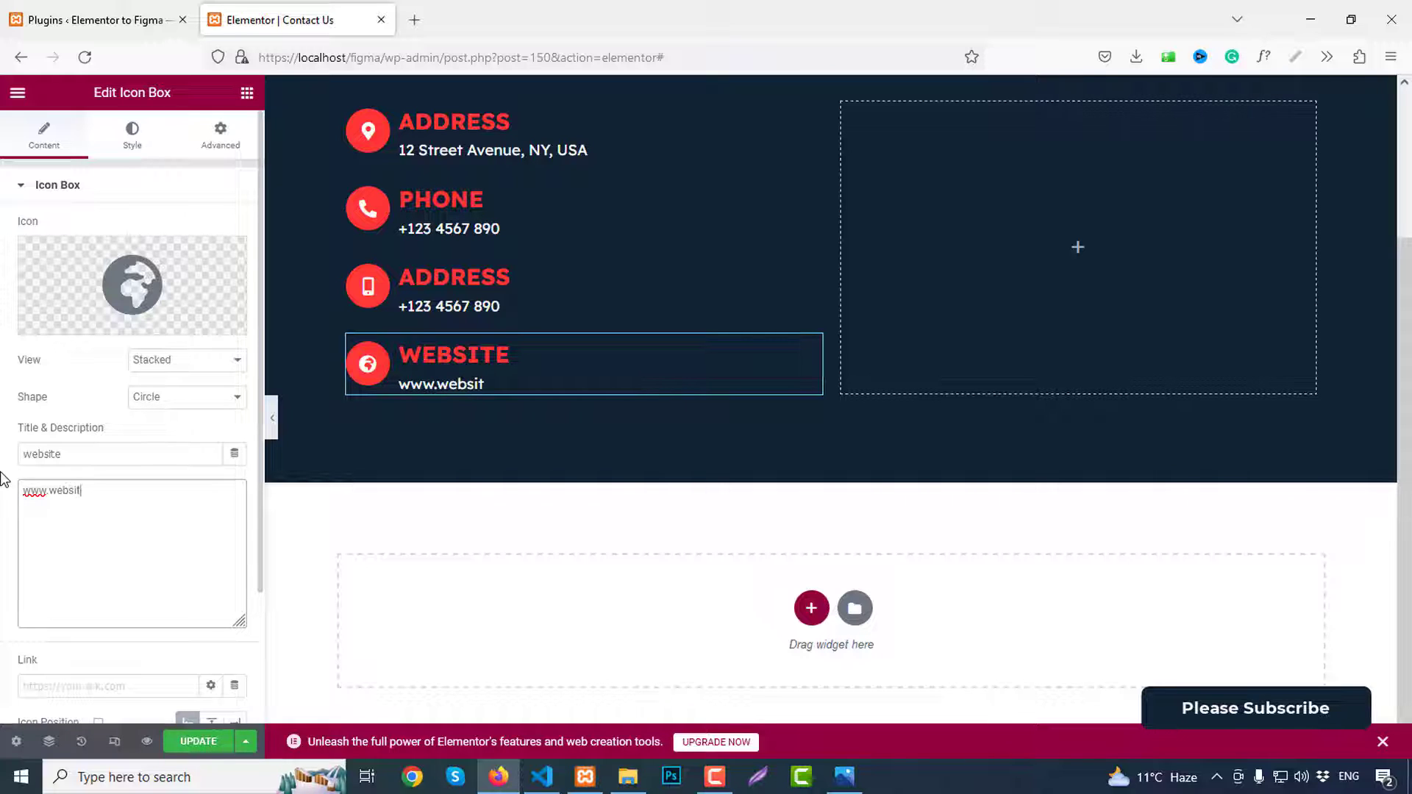
text(e.com)
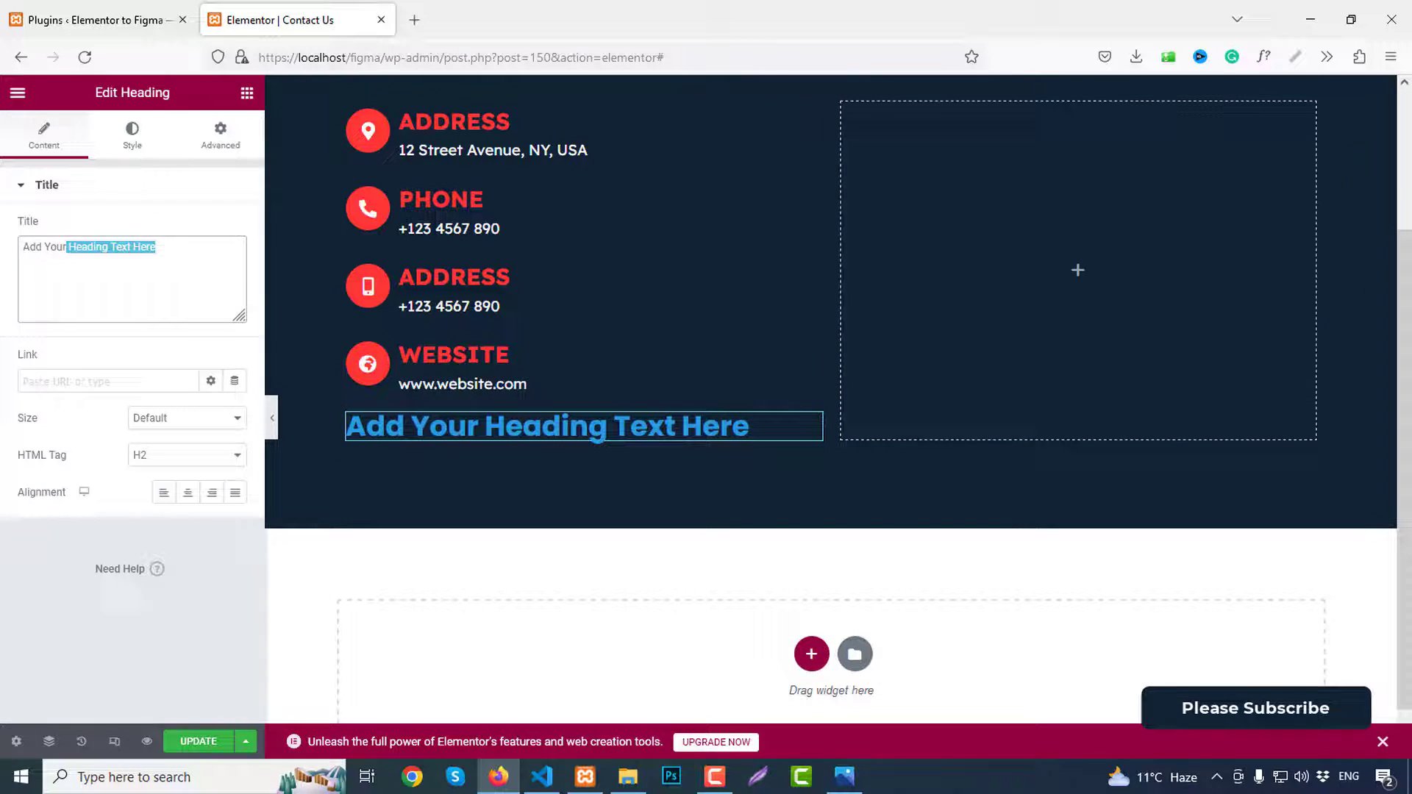
Step: Add a 'follow us' heading under the contact list and colour it white
text(follow)
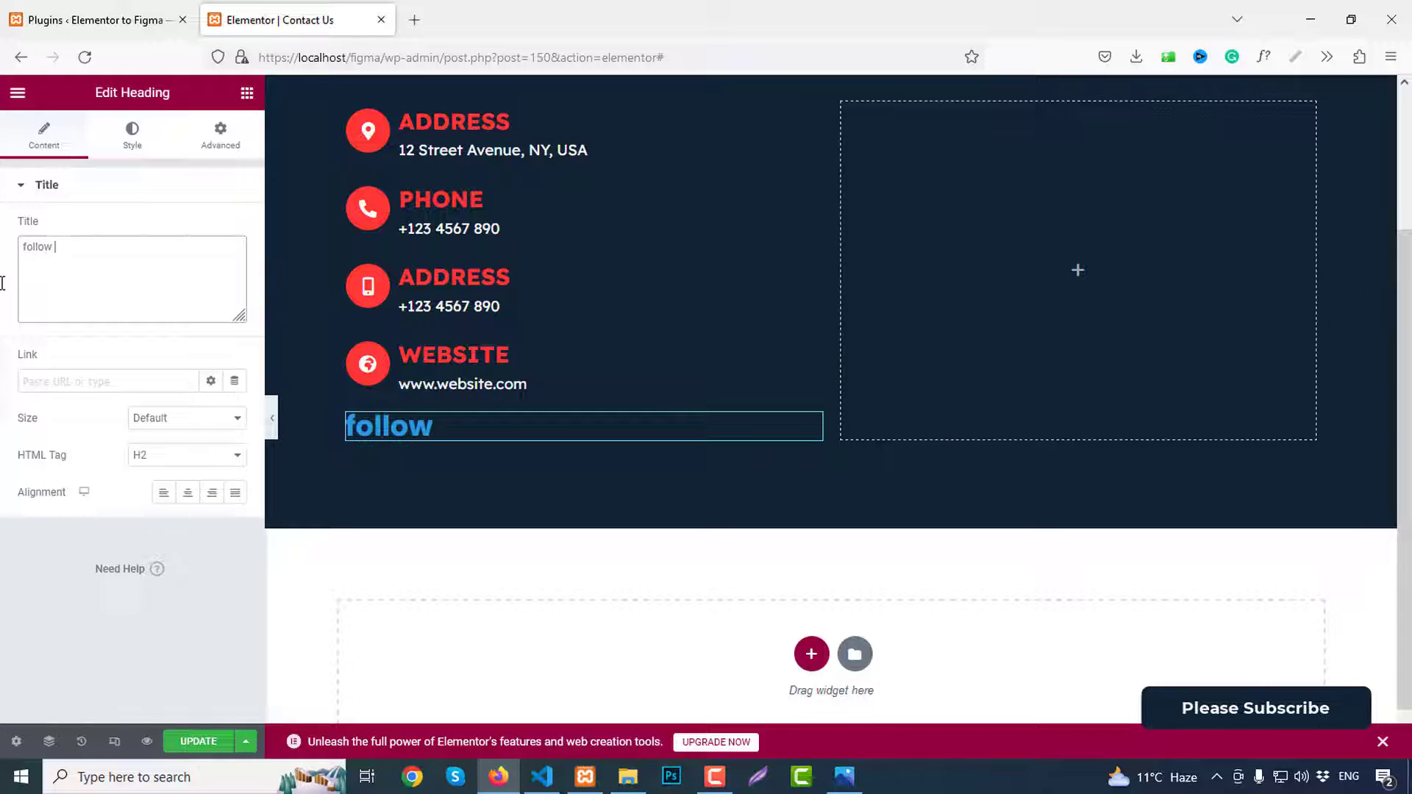
text(us)
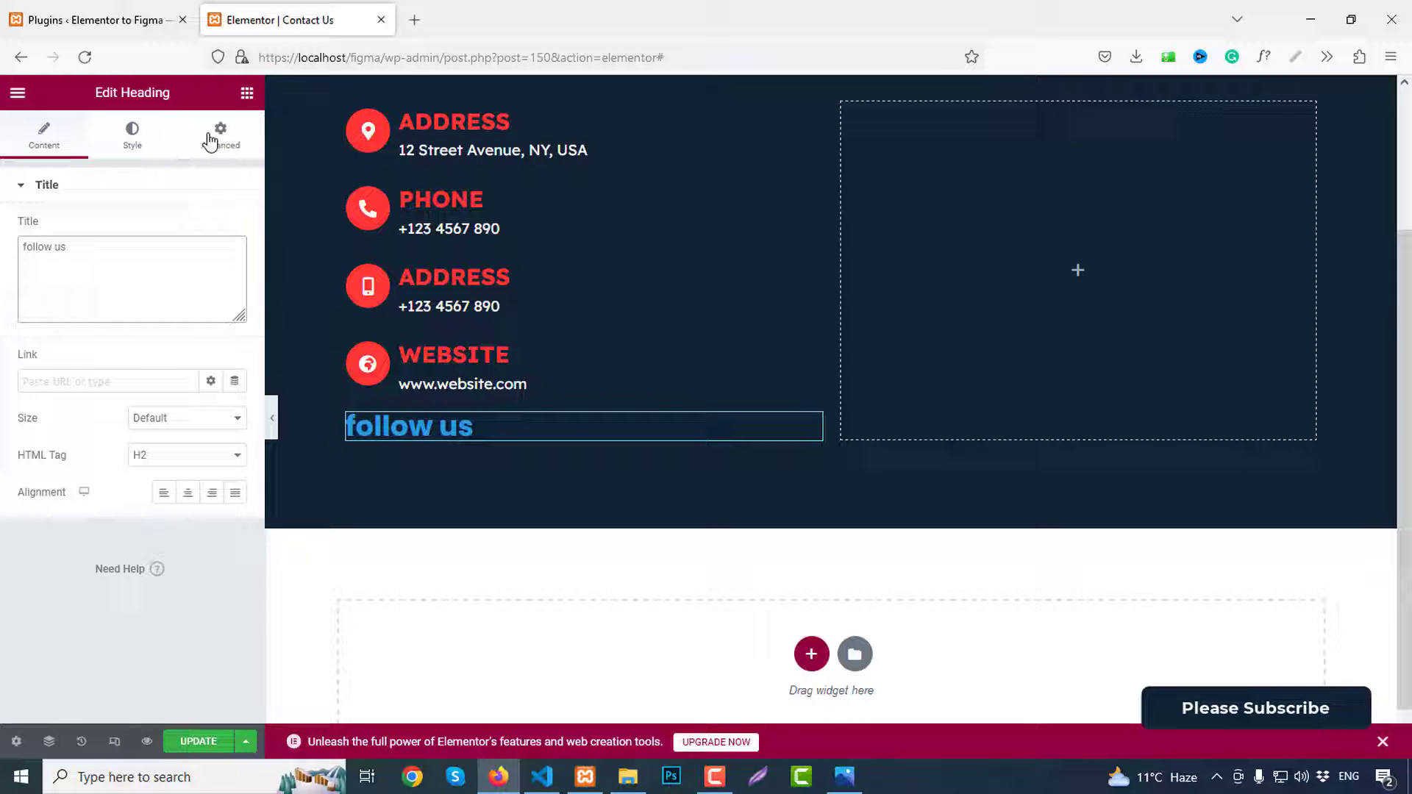
click(219, 135)
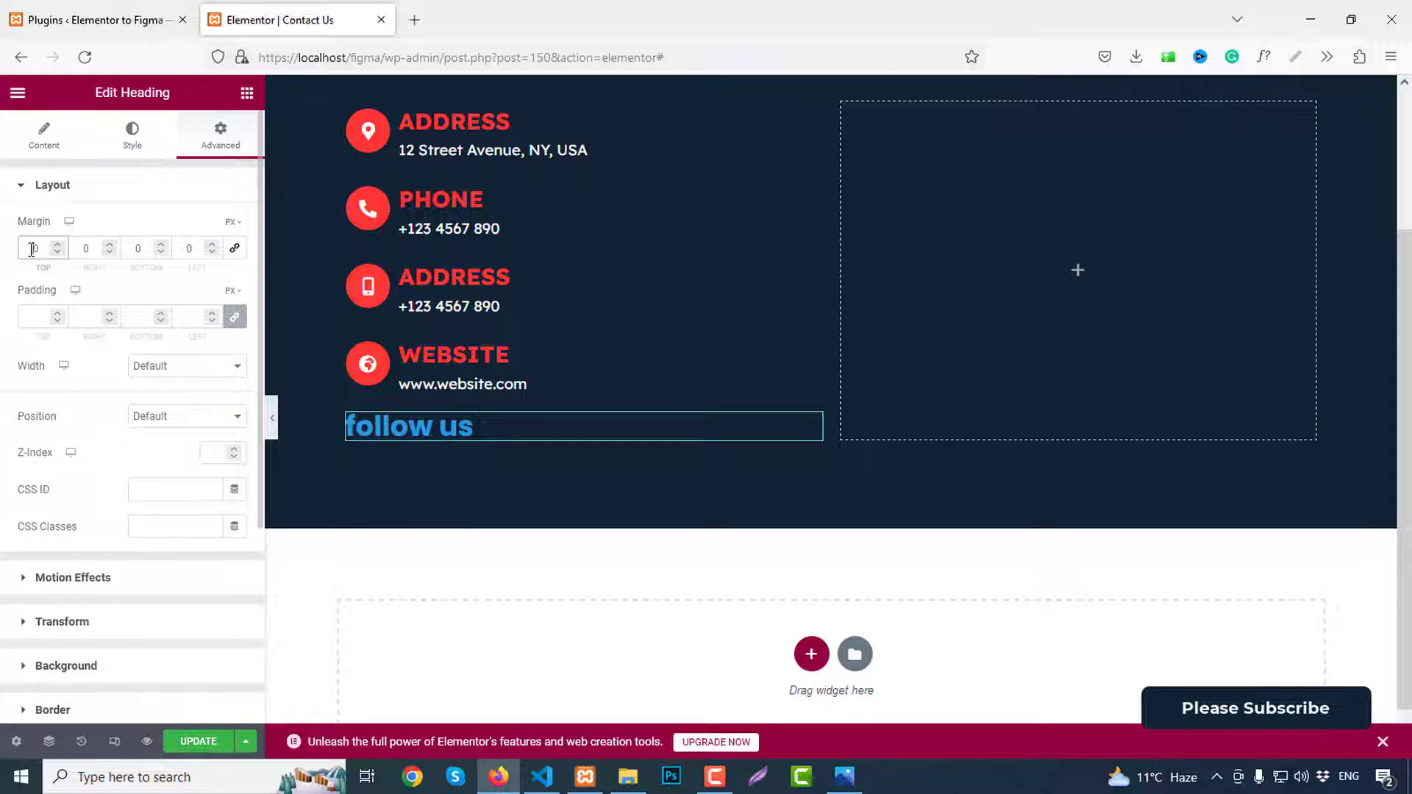
click(131, 135)
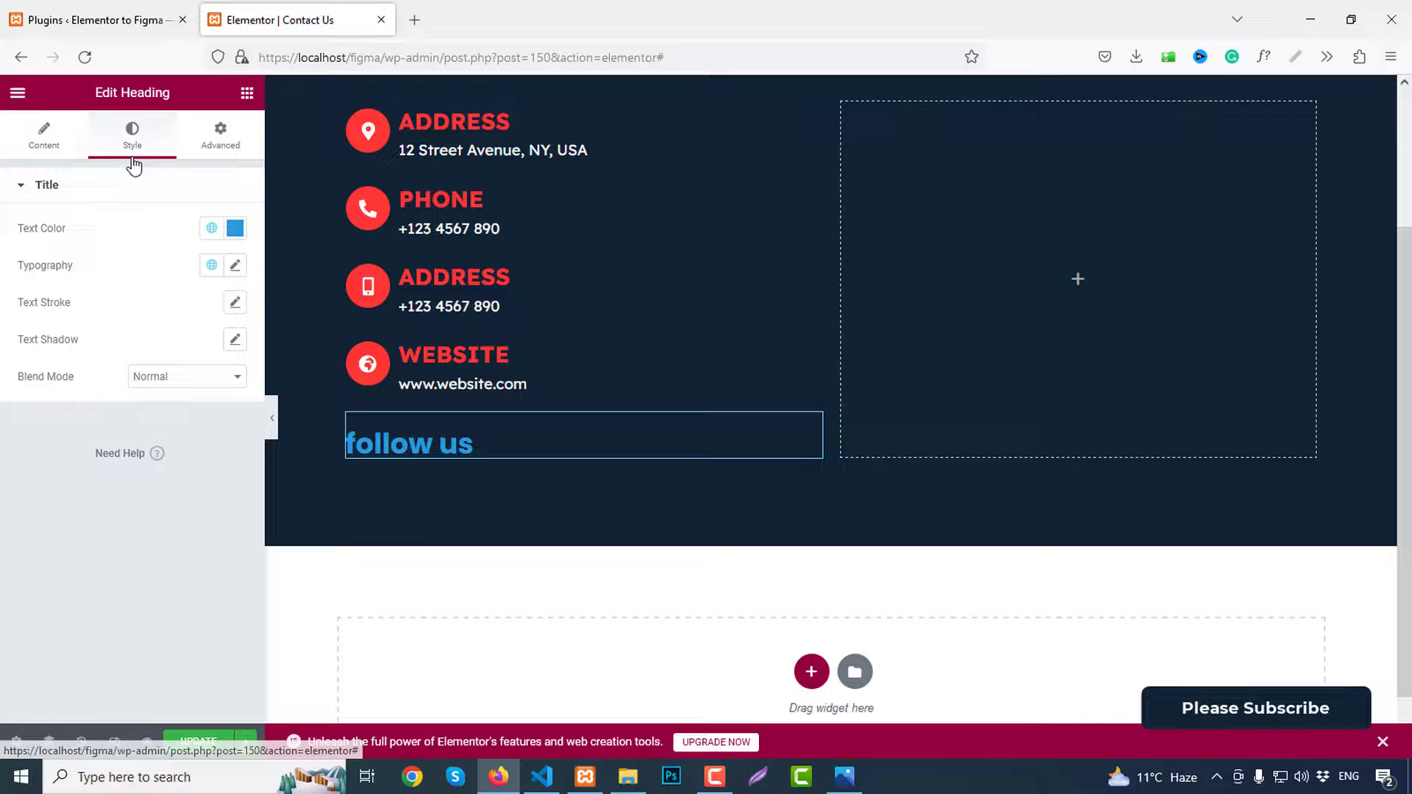
click(234, 228)
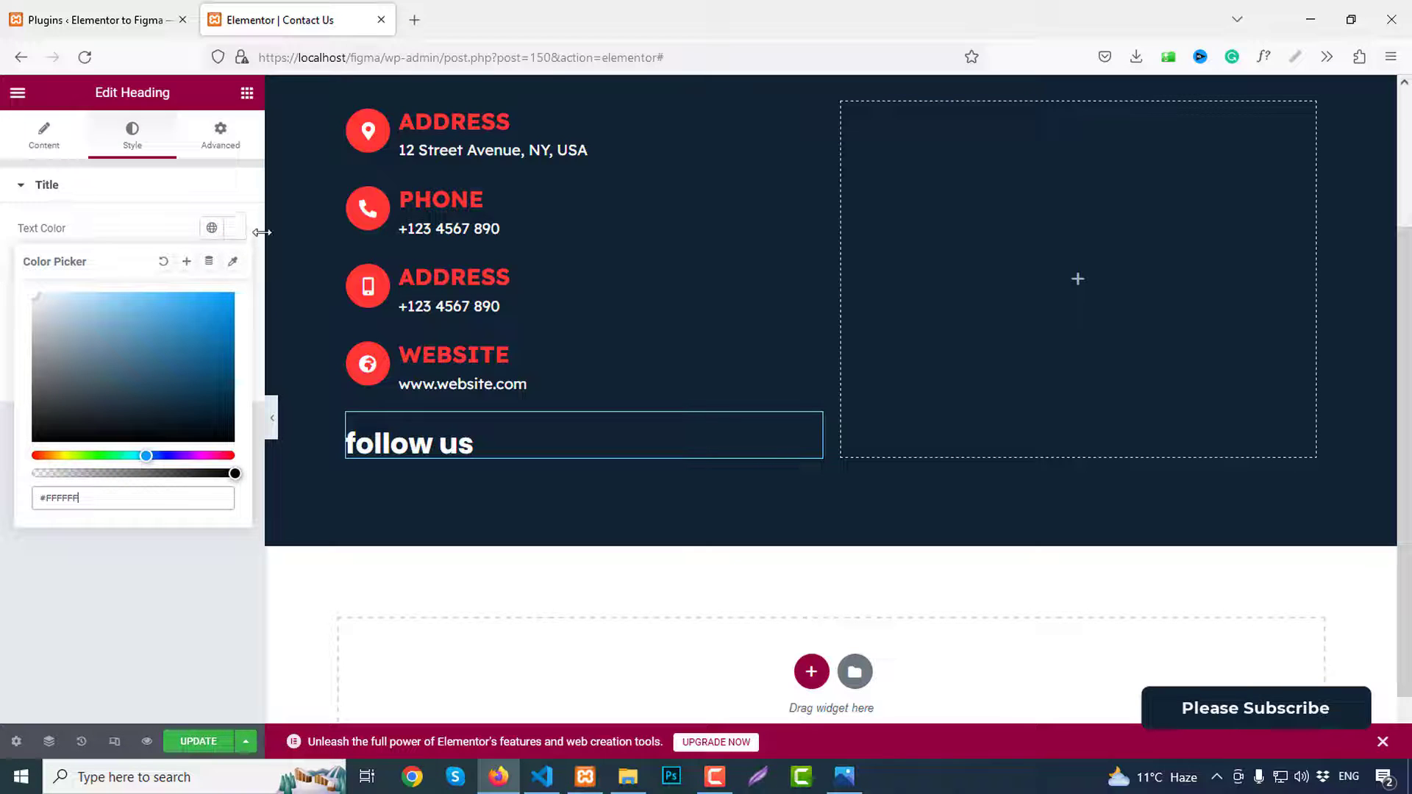
Step: Set the heading typography to Lexend at about 26px
click(234, 265)
text(lexend)
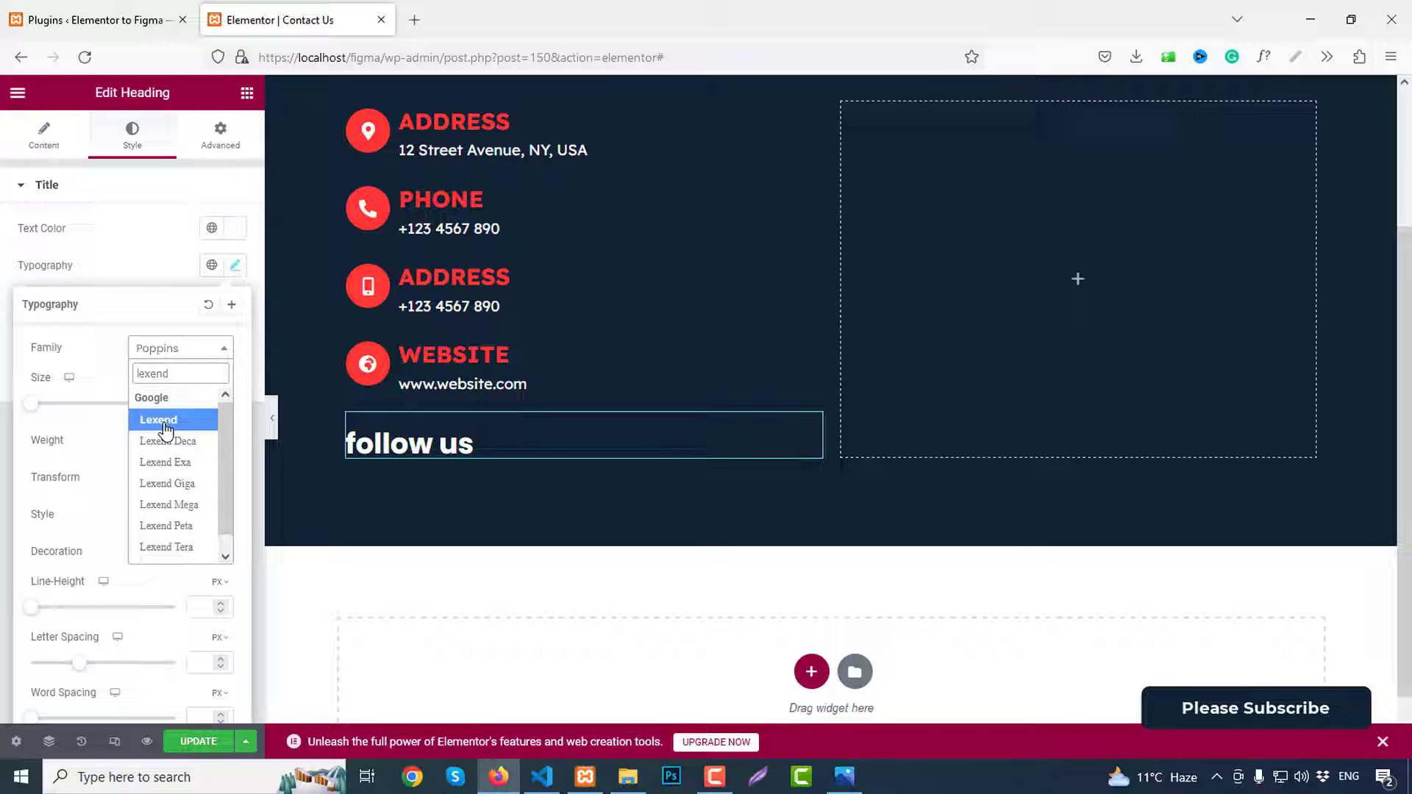
click(158, 419)
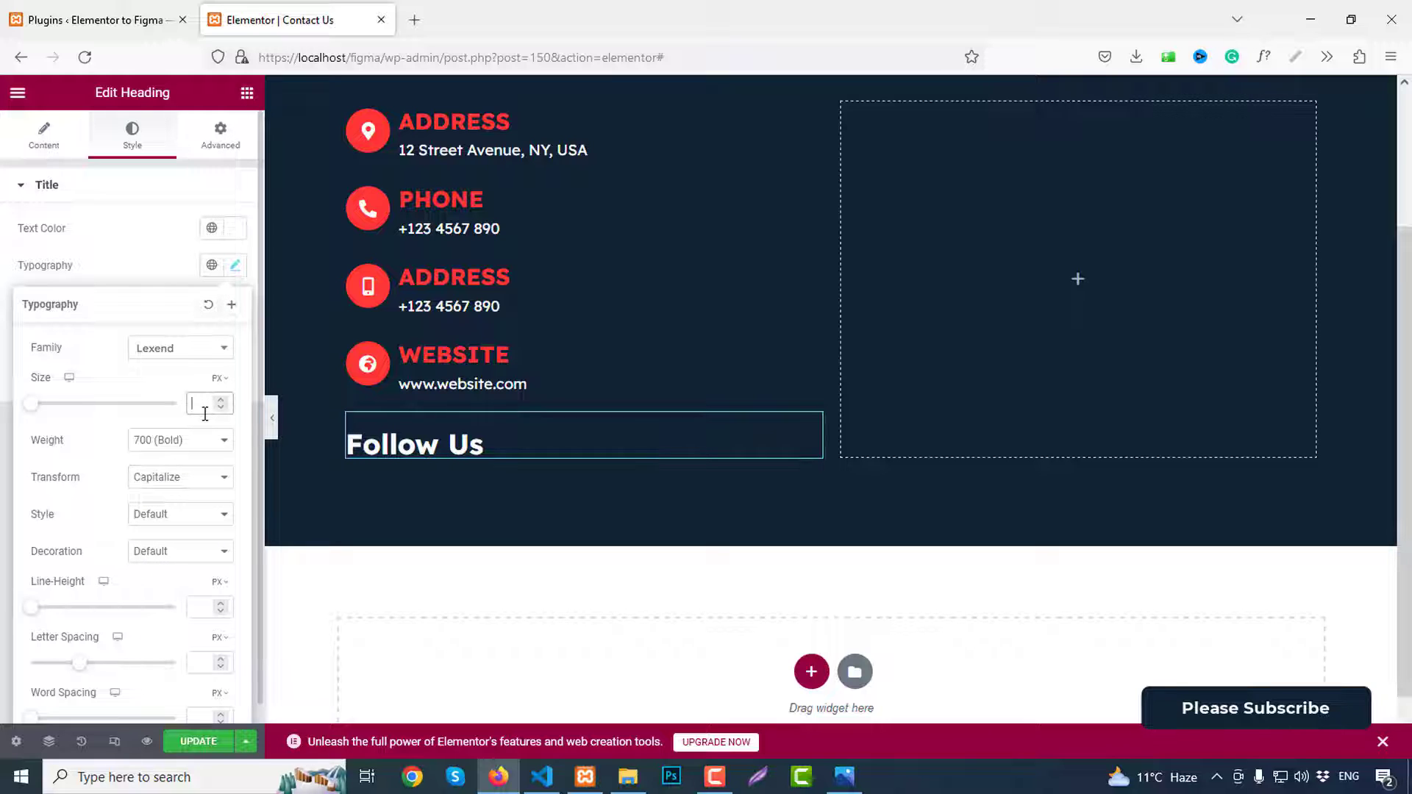
text(24)
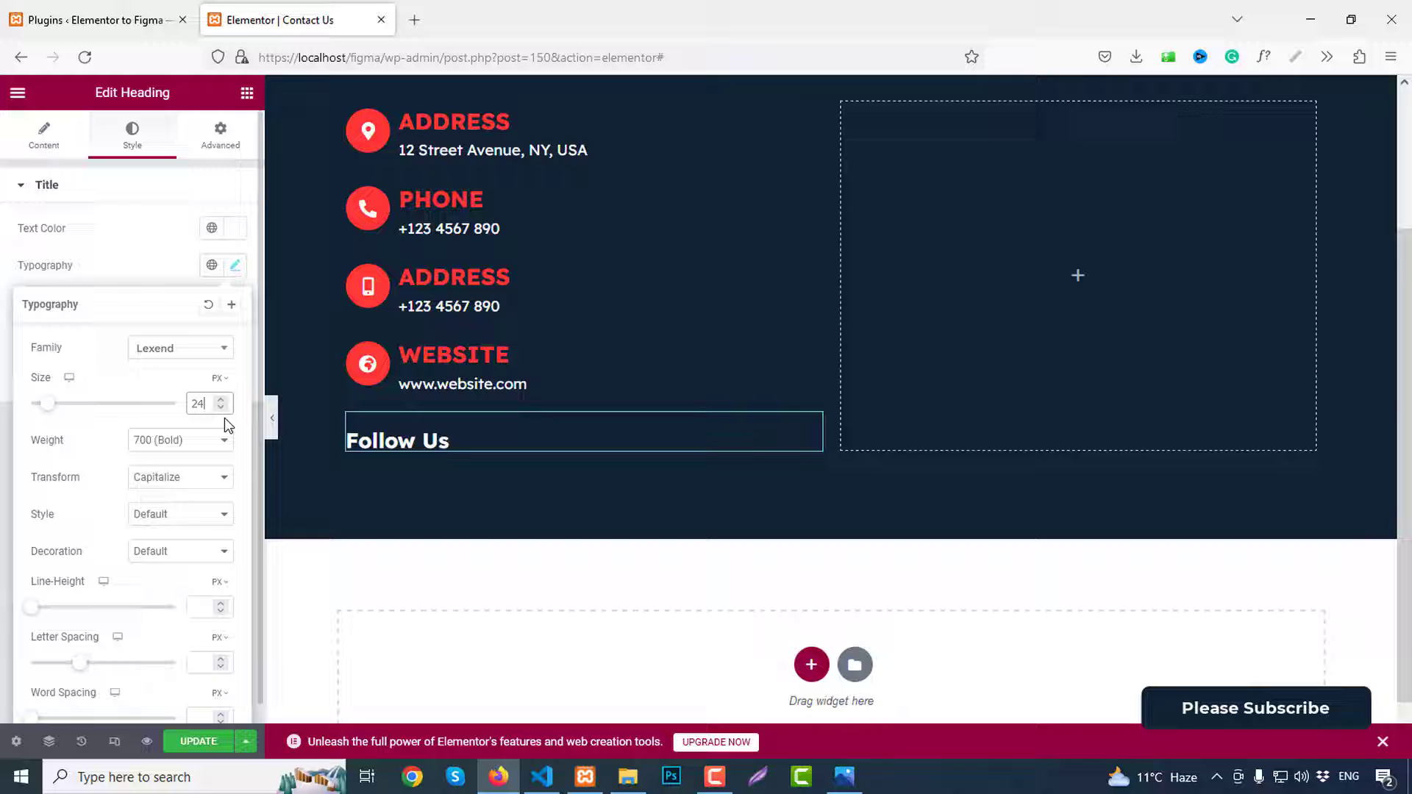
click(219, 399)
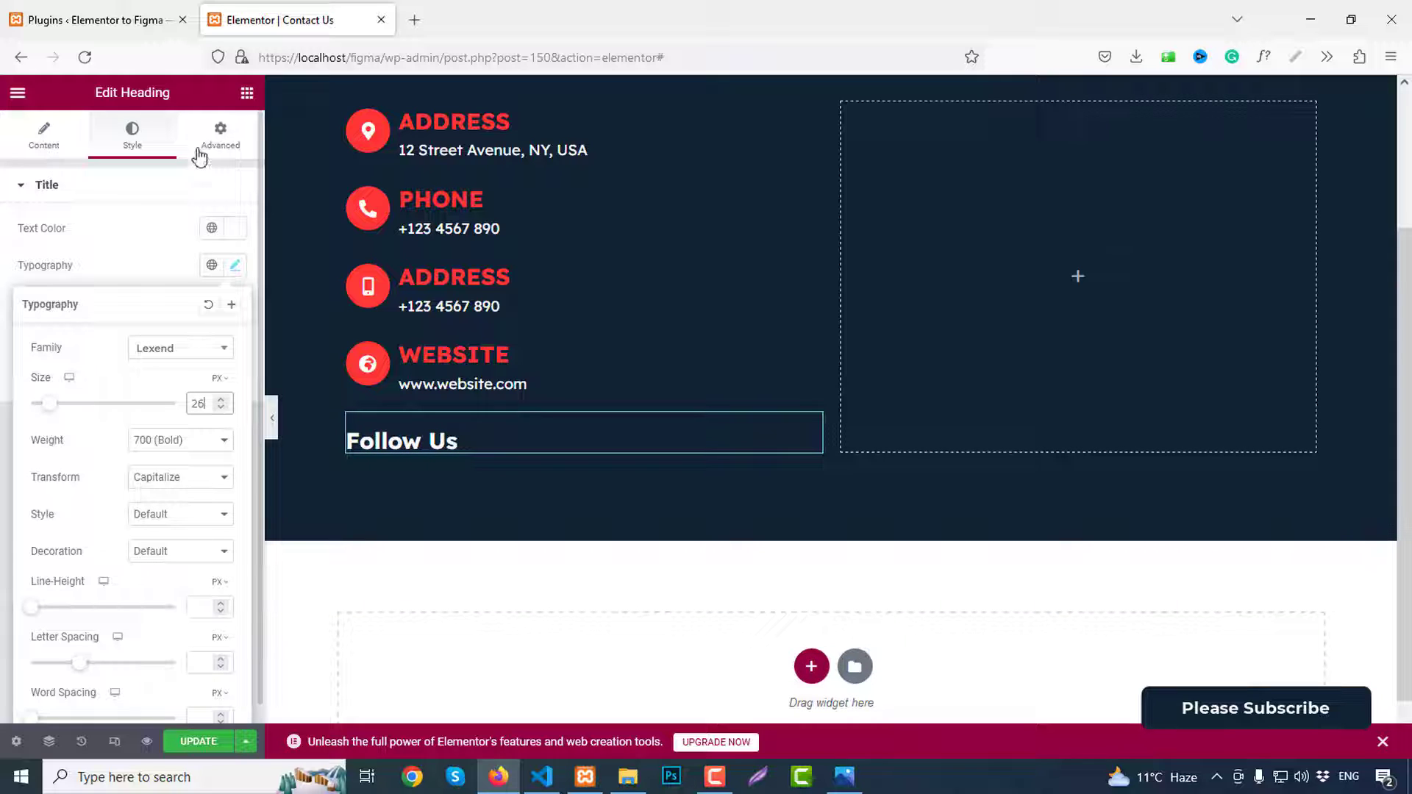
click(16, 91)
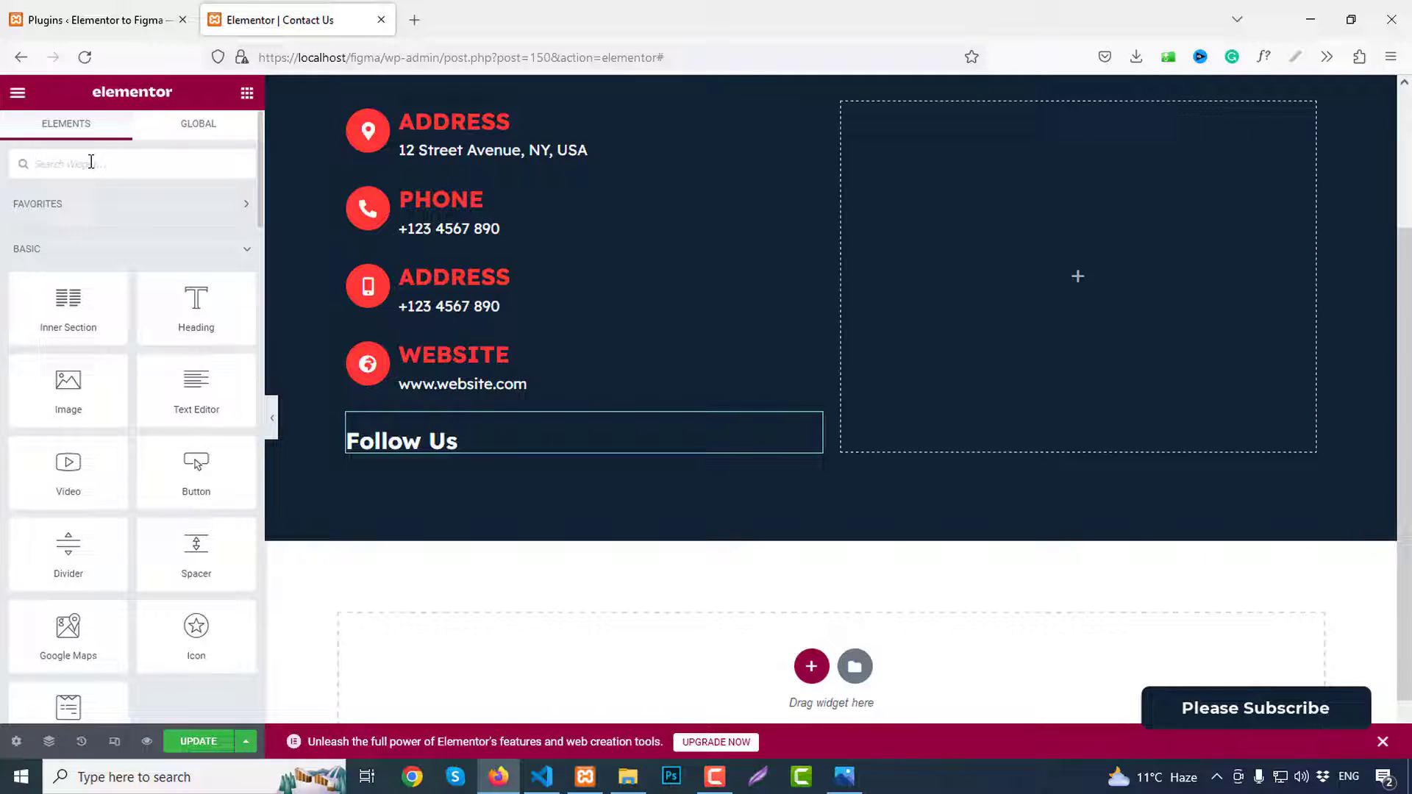
Step: Add an Icon List below the heading with a Facebook icon item and duplicate it
text(list)
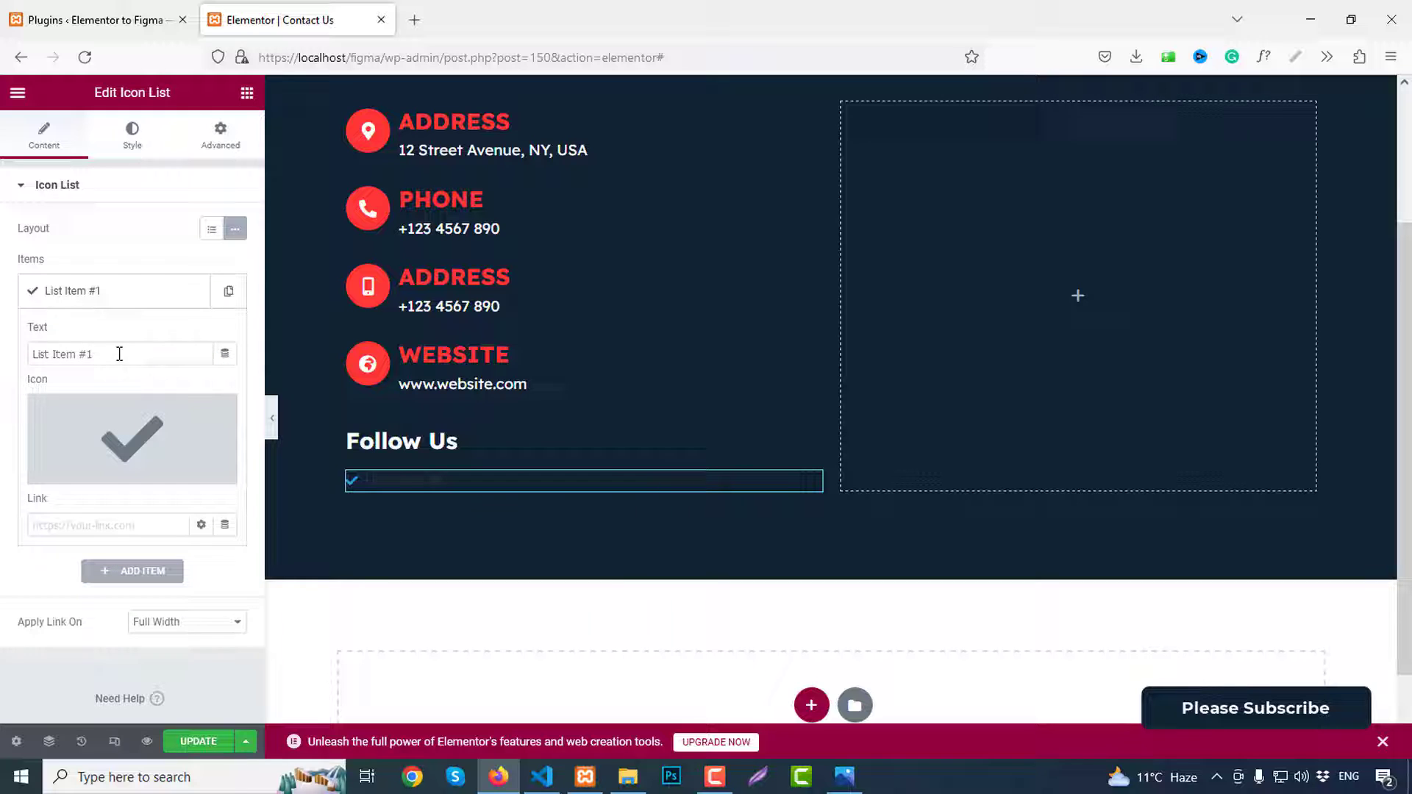
click(131, 438)
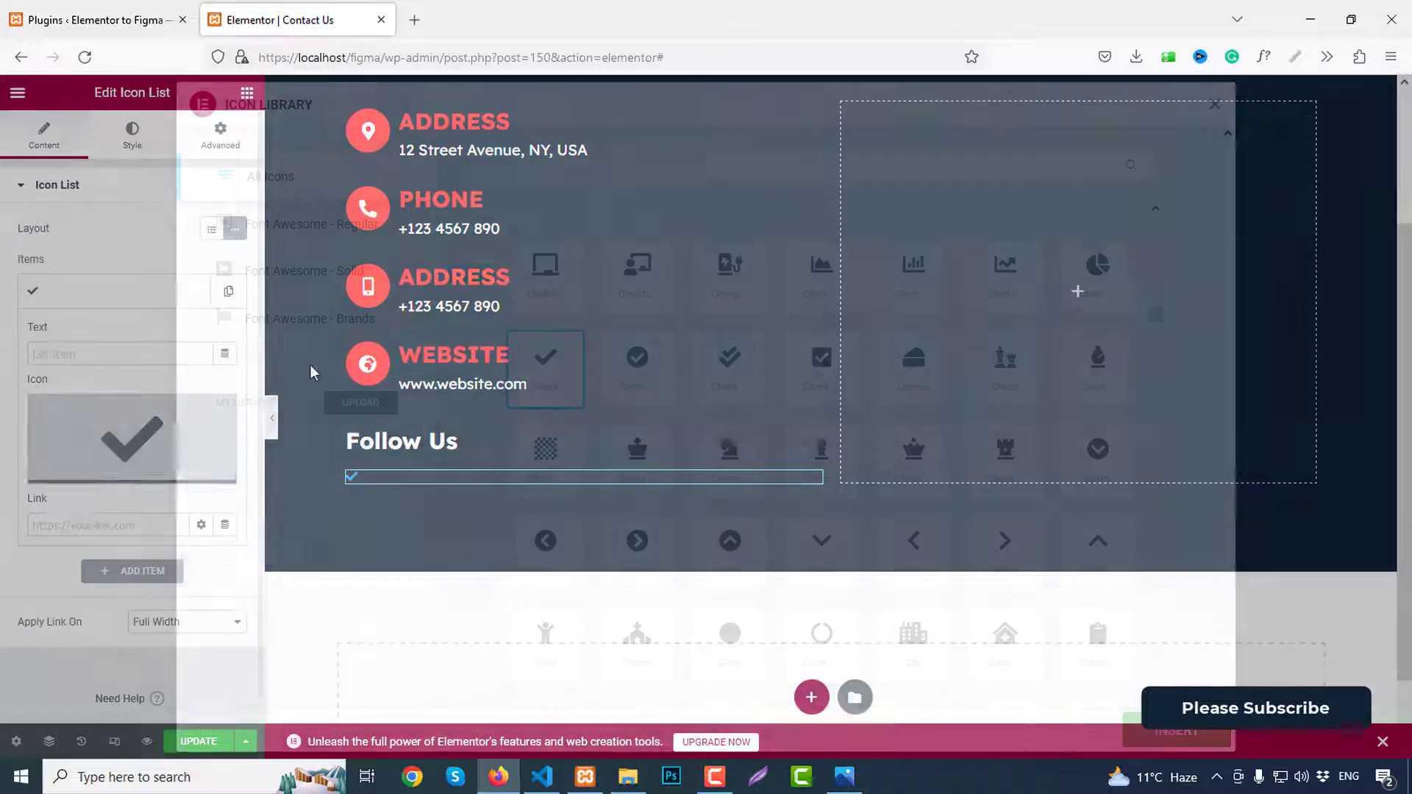
text(fad)
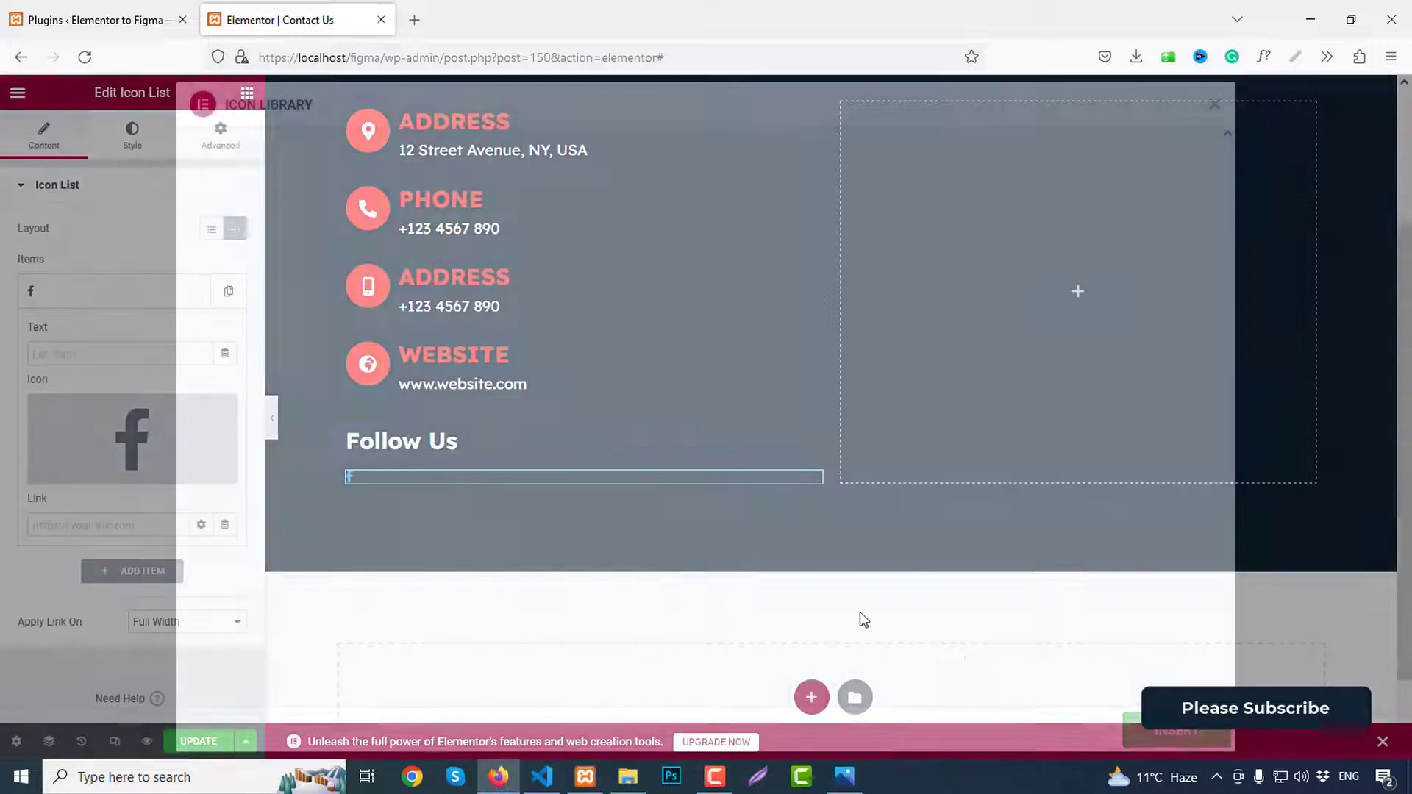
click(227, 291)
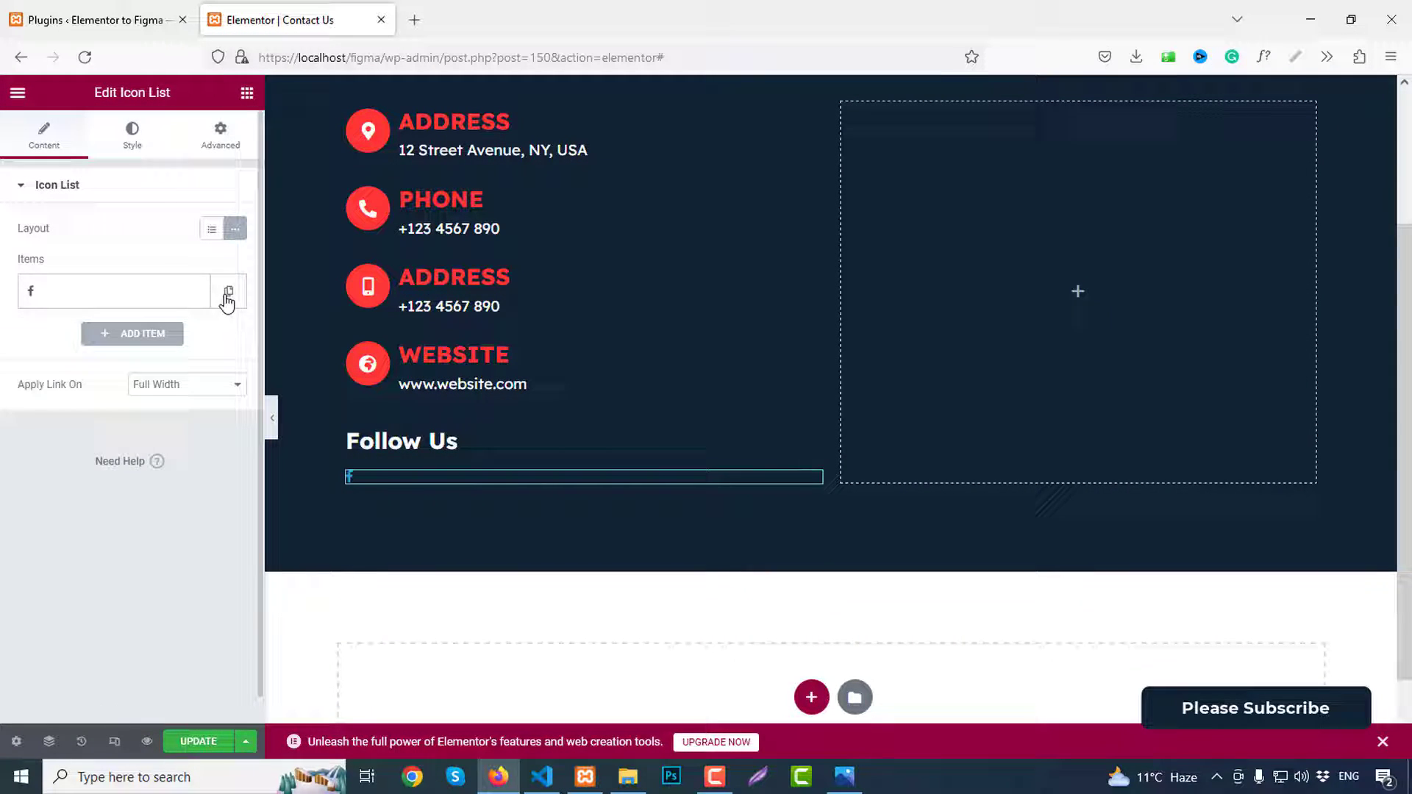
click(226, 291)
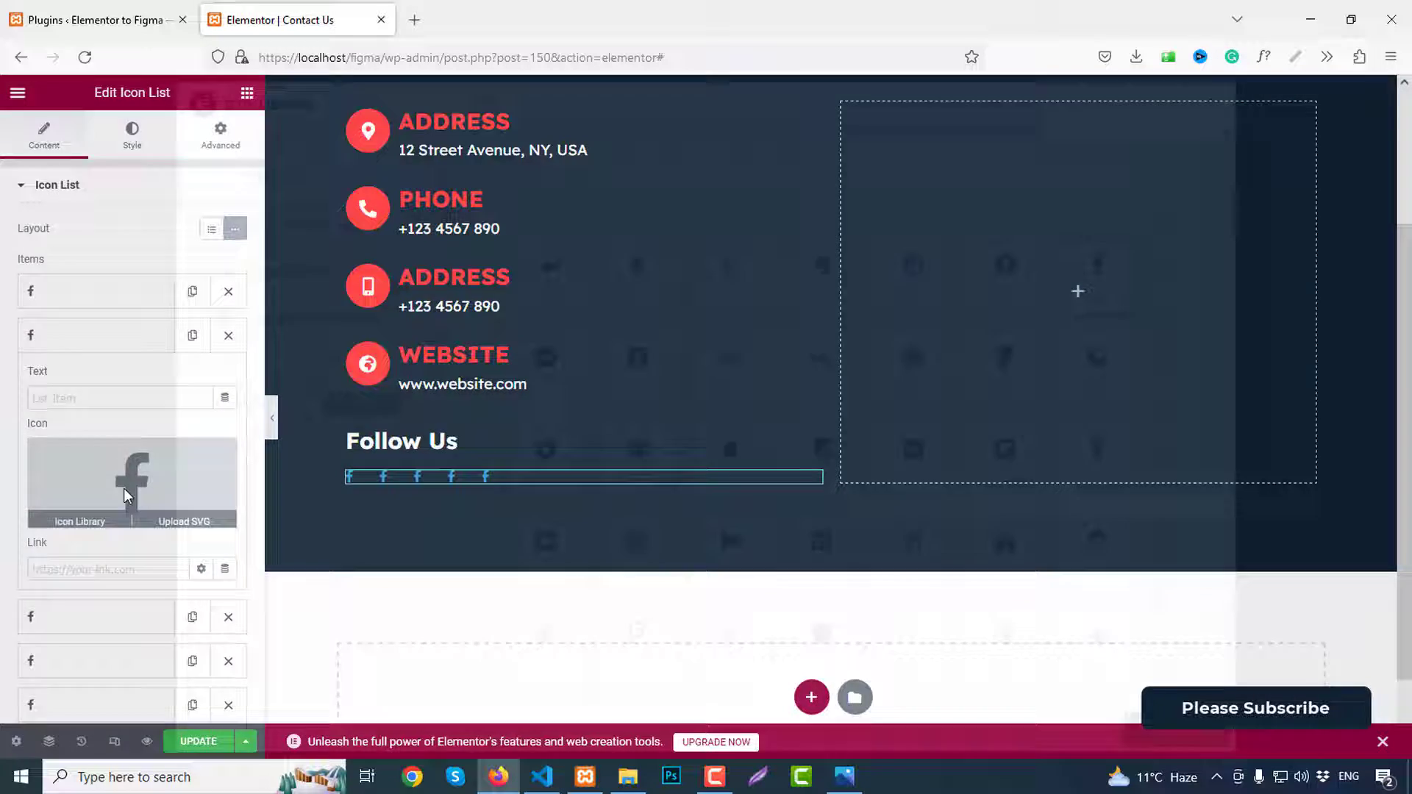
Step: Set the second to fourth social items to Twitter, Instagram and LinkedIn icons
click(78, 520)
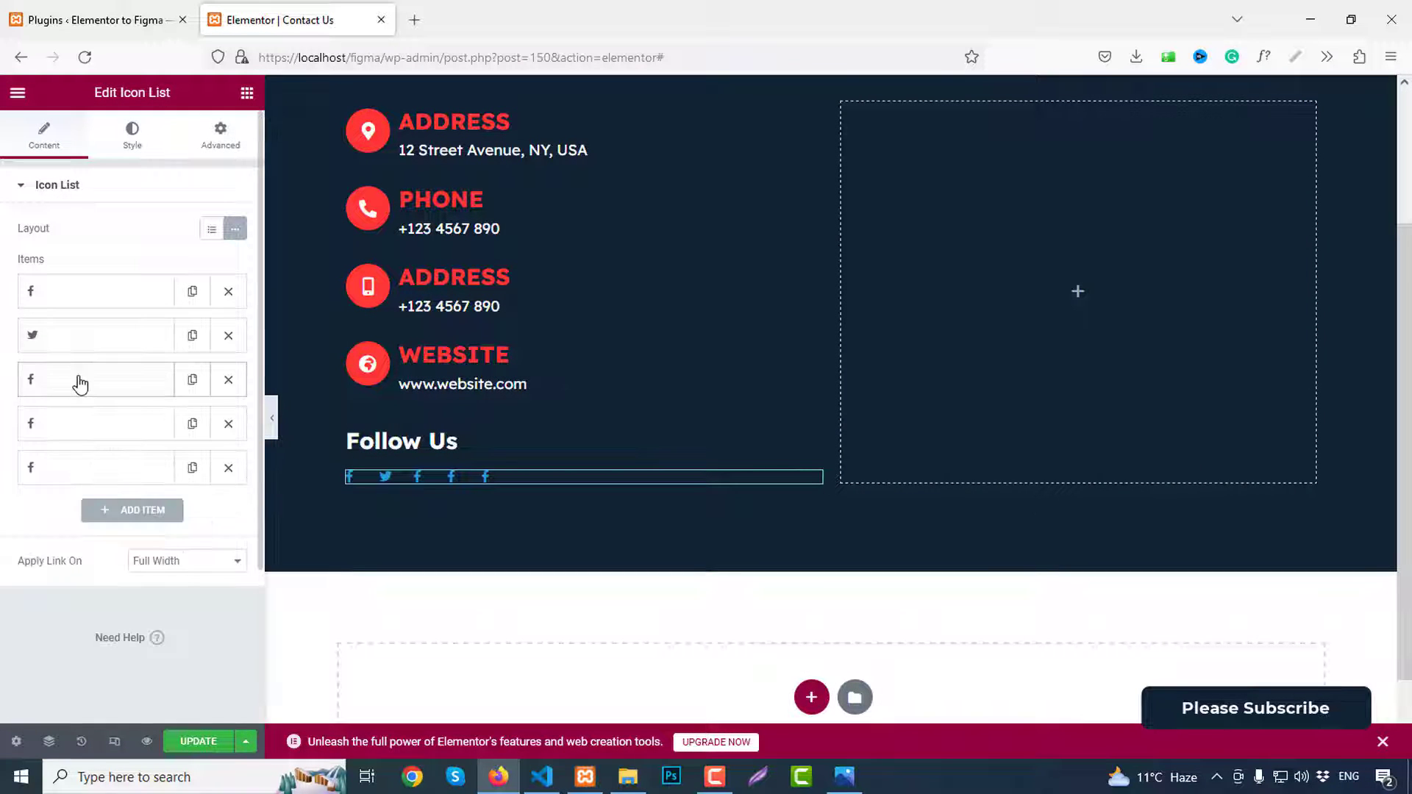
click(31, 380)
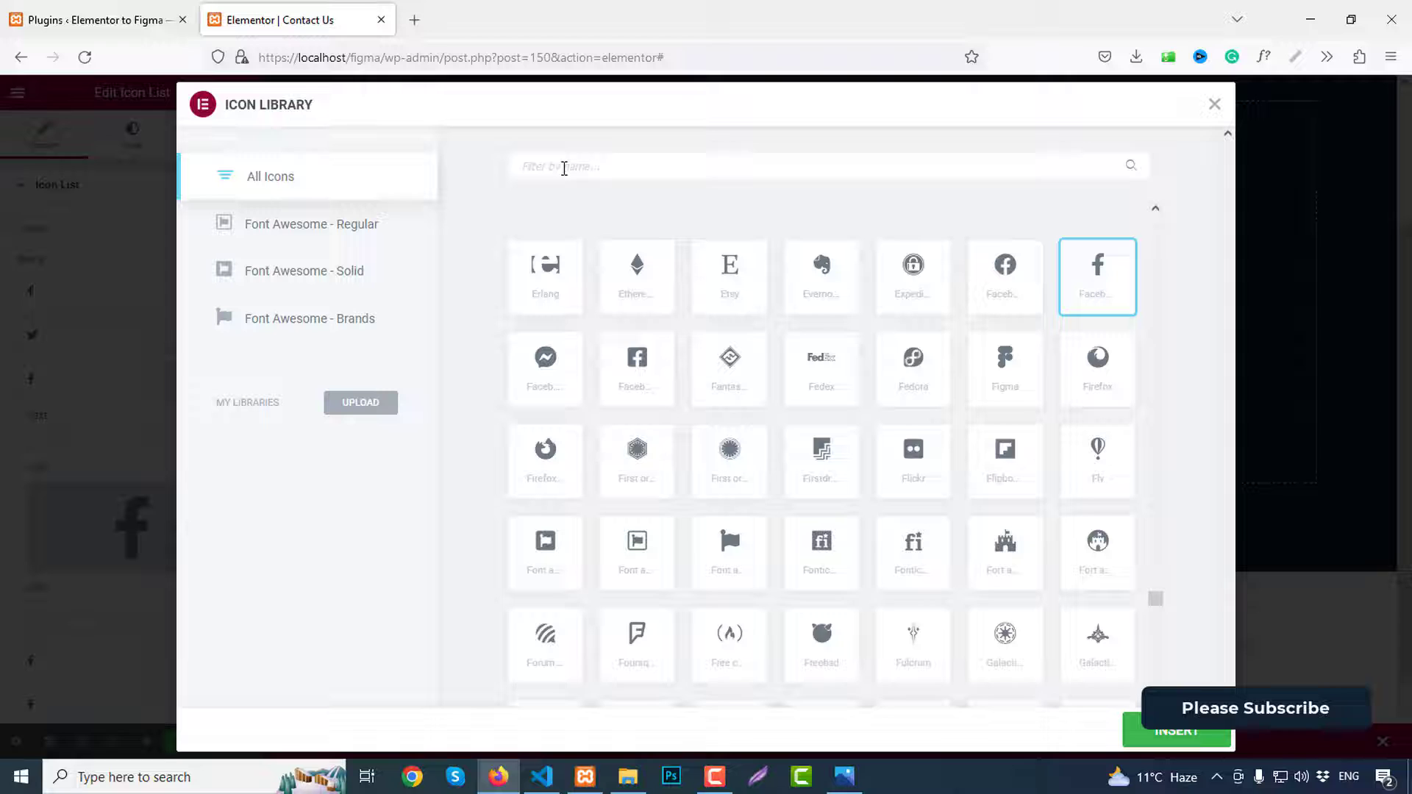
text(insta)
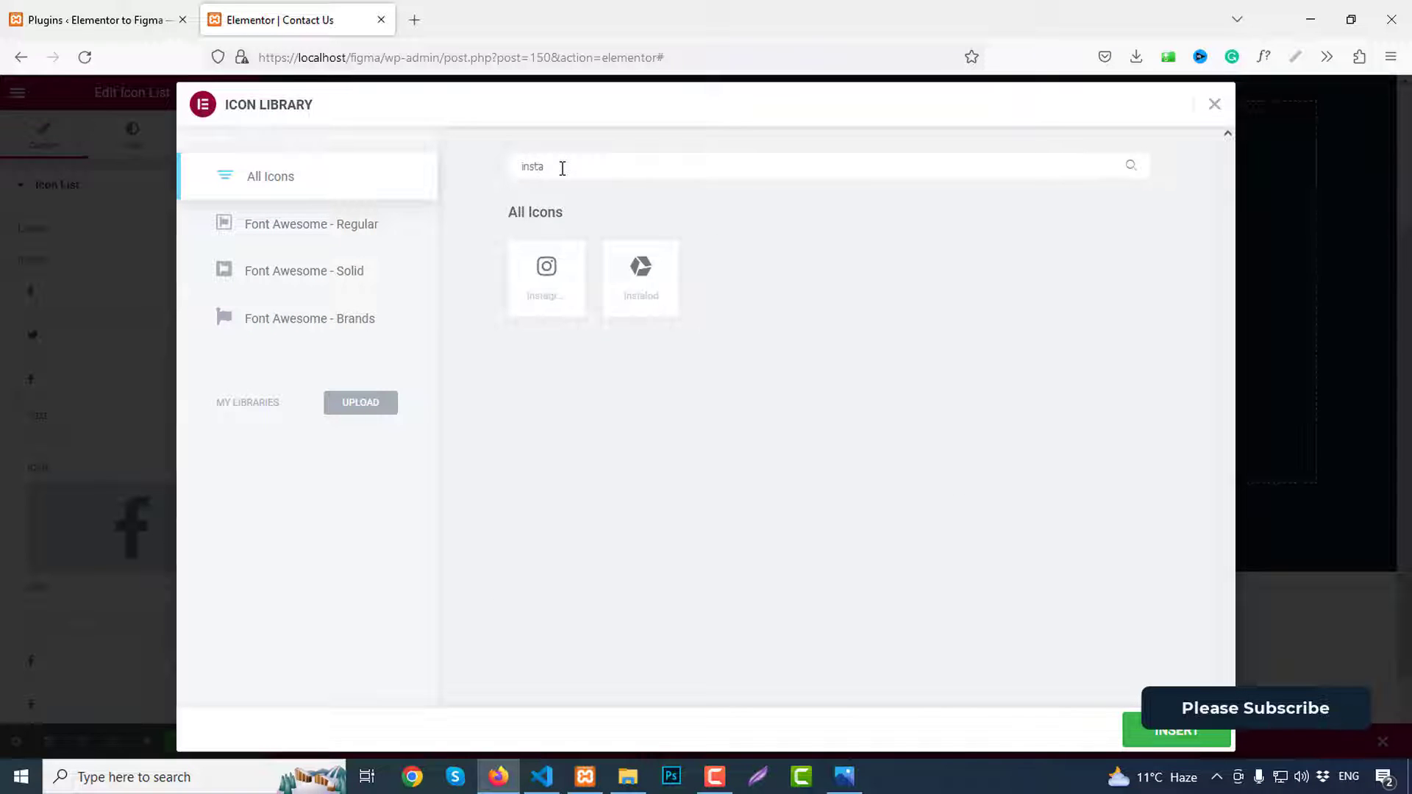
click(1175, 731)
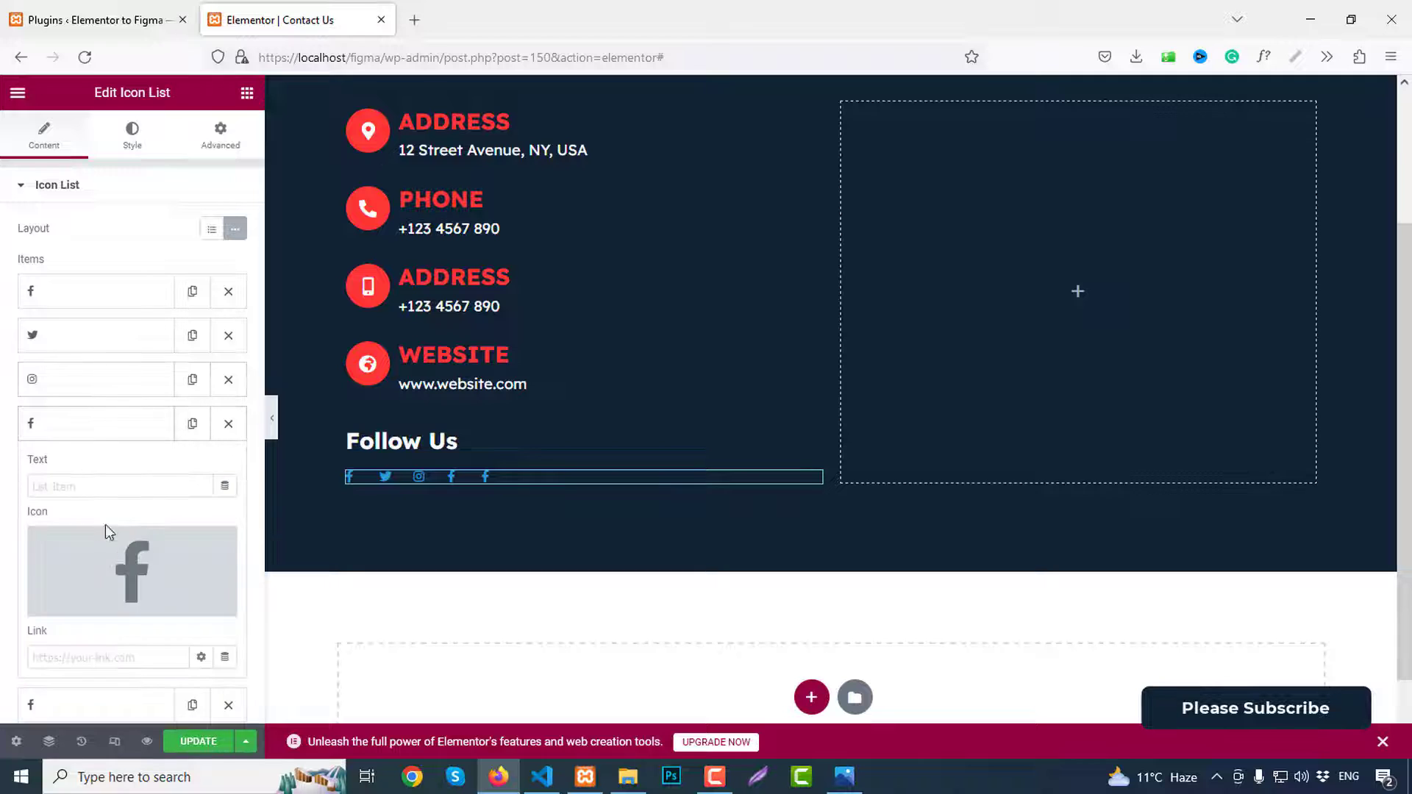
click(131, 571)
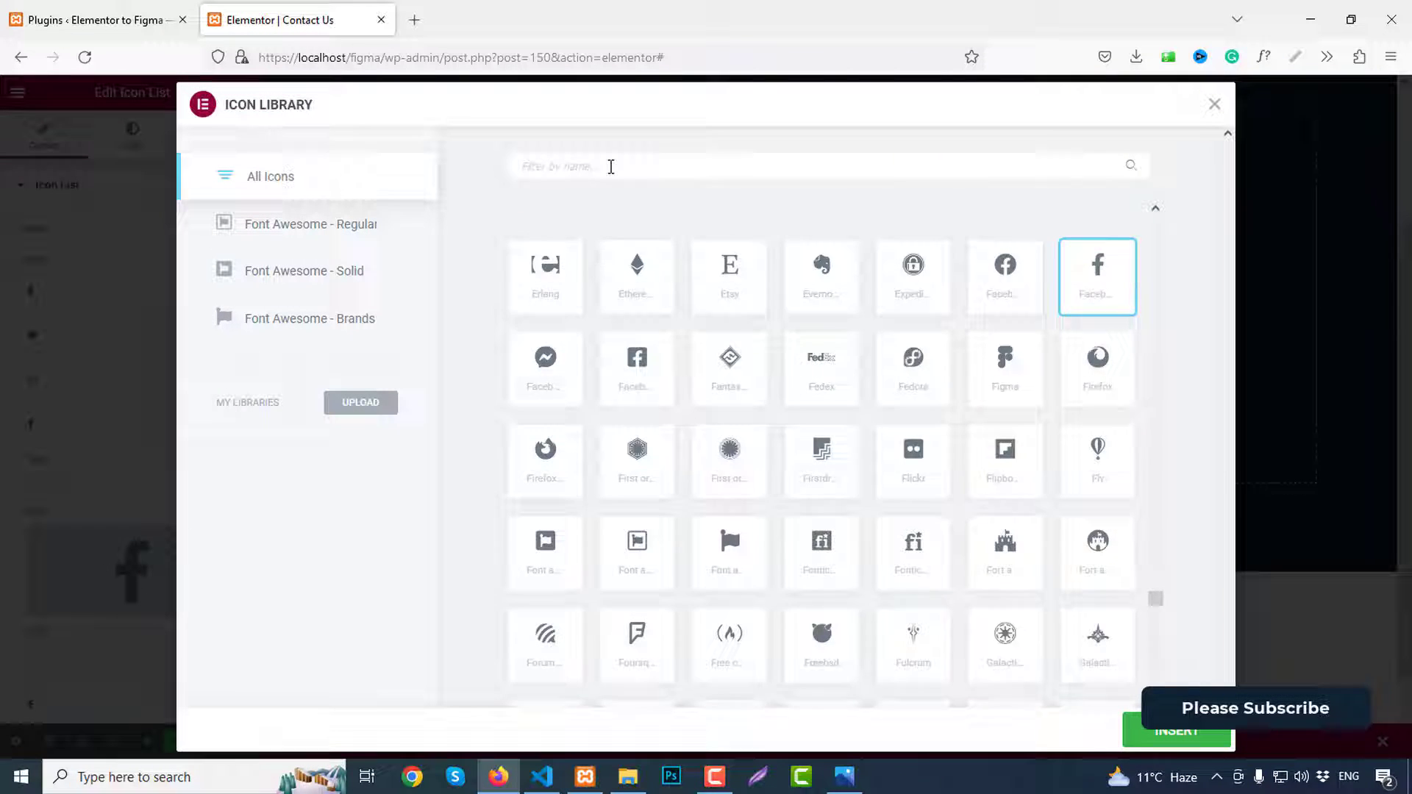
text(link)
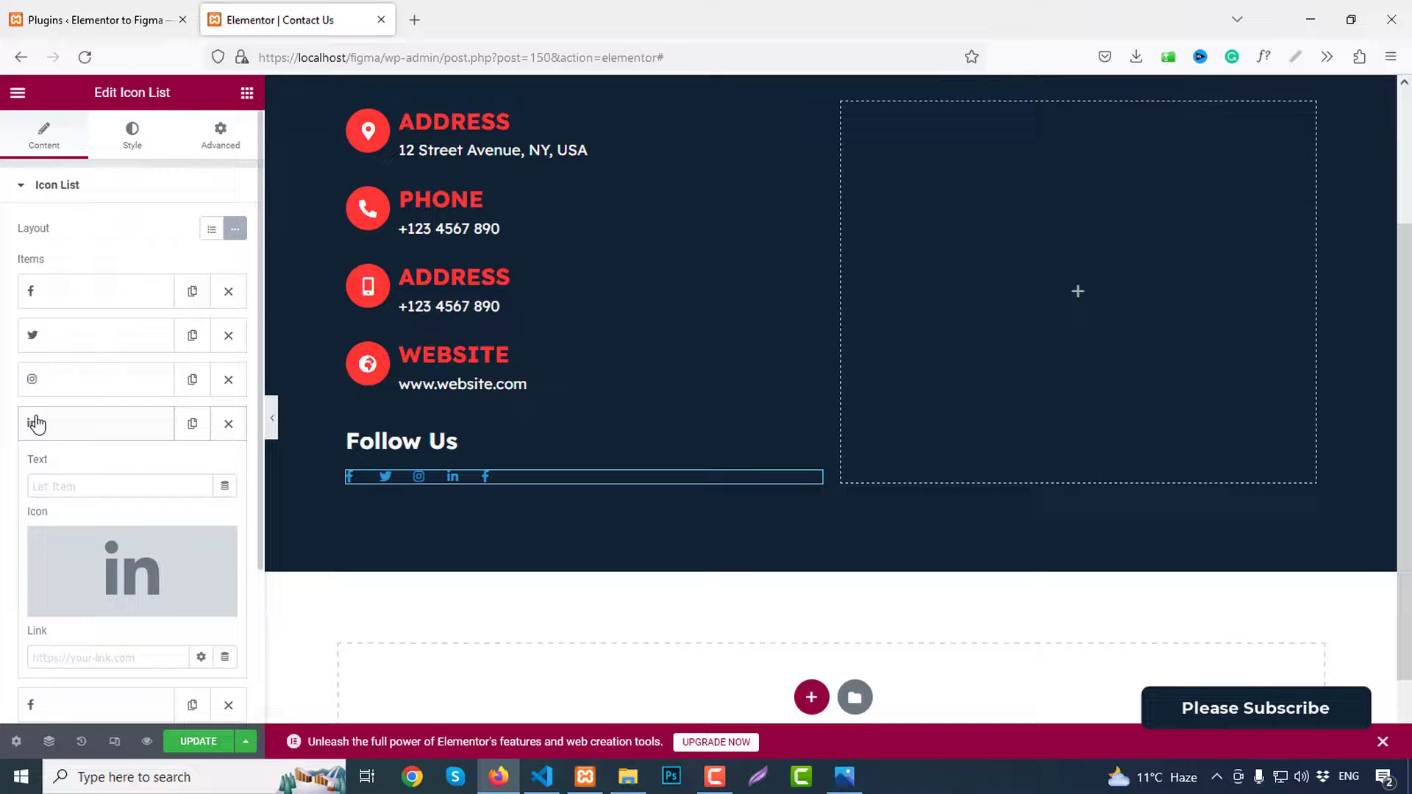
Step: Make the last social item a YouTube icon
click(130, 570)
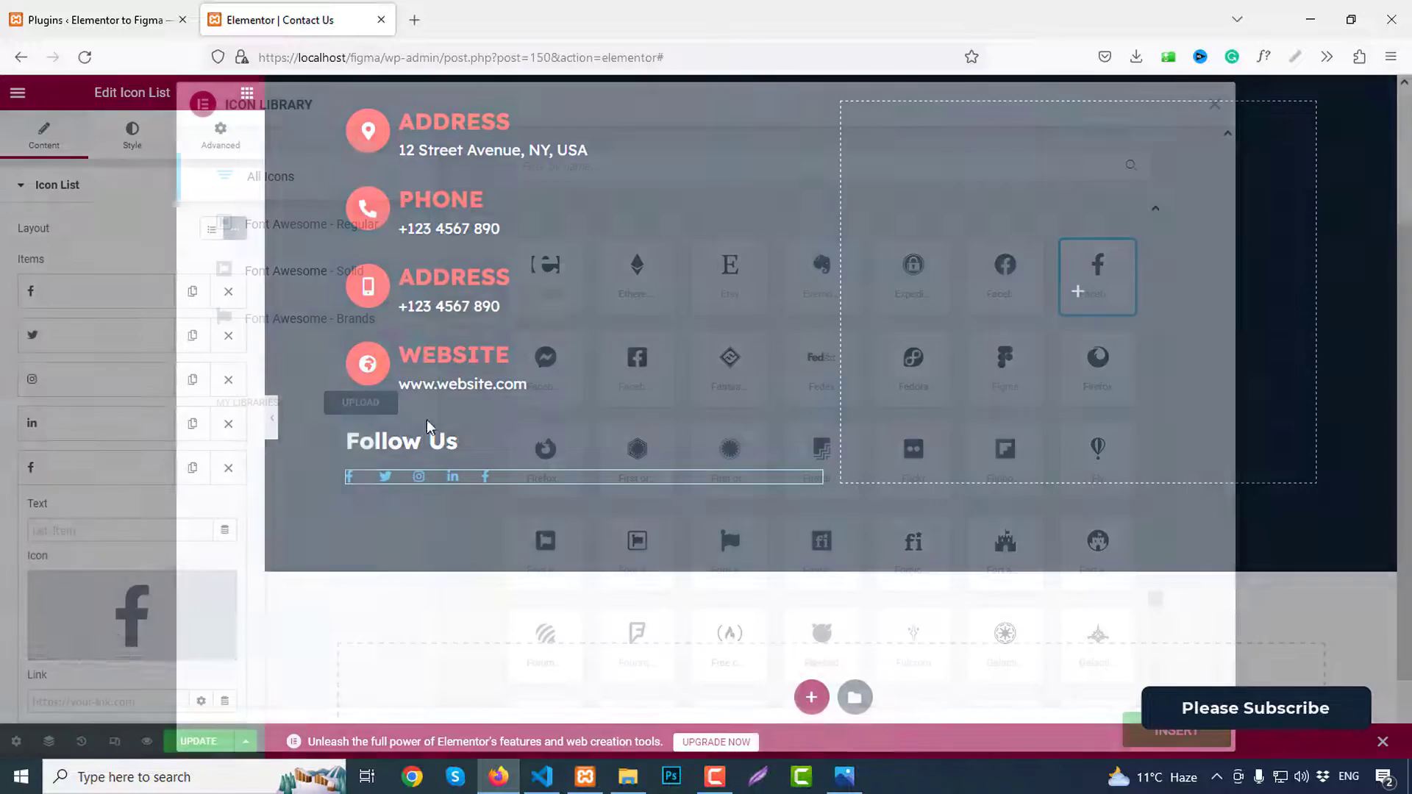
text(youtu)
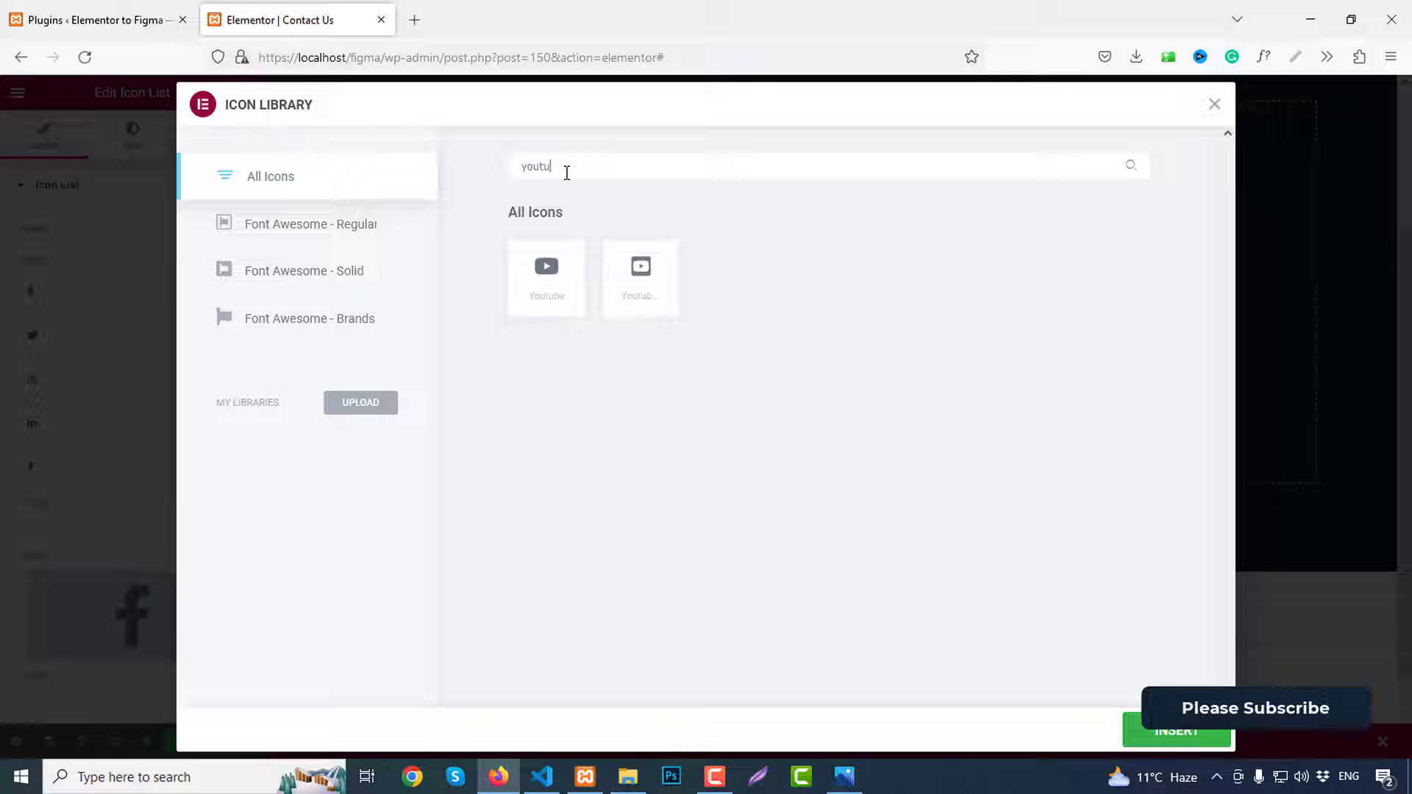
click(547, 278)
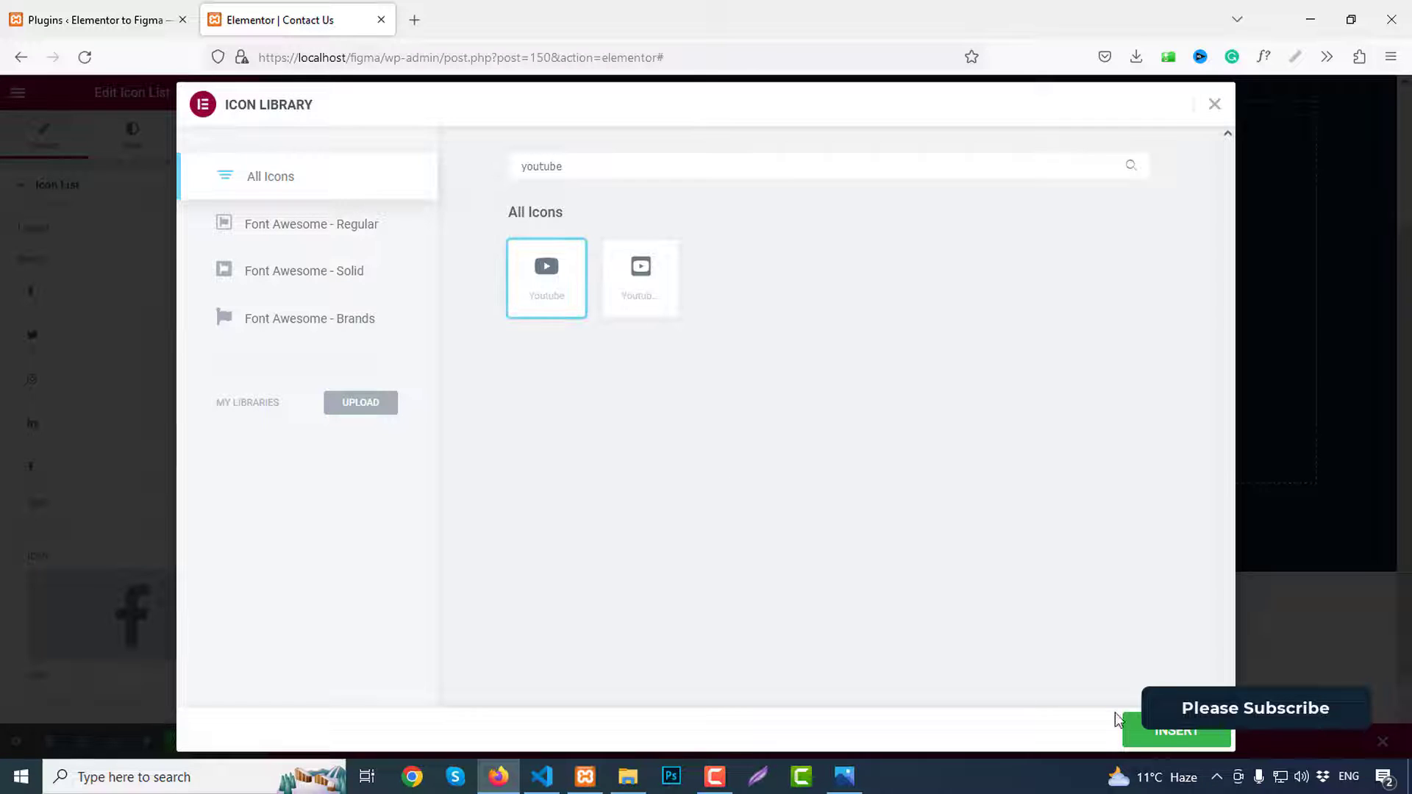
click(1174, 731)
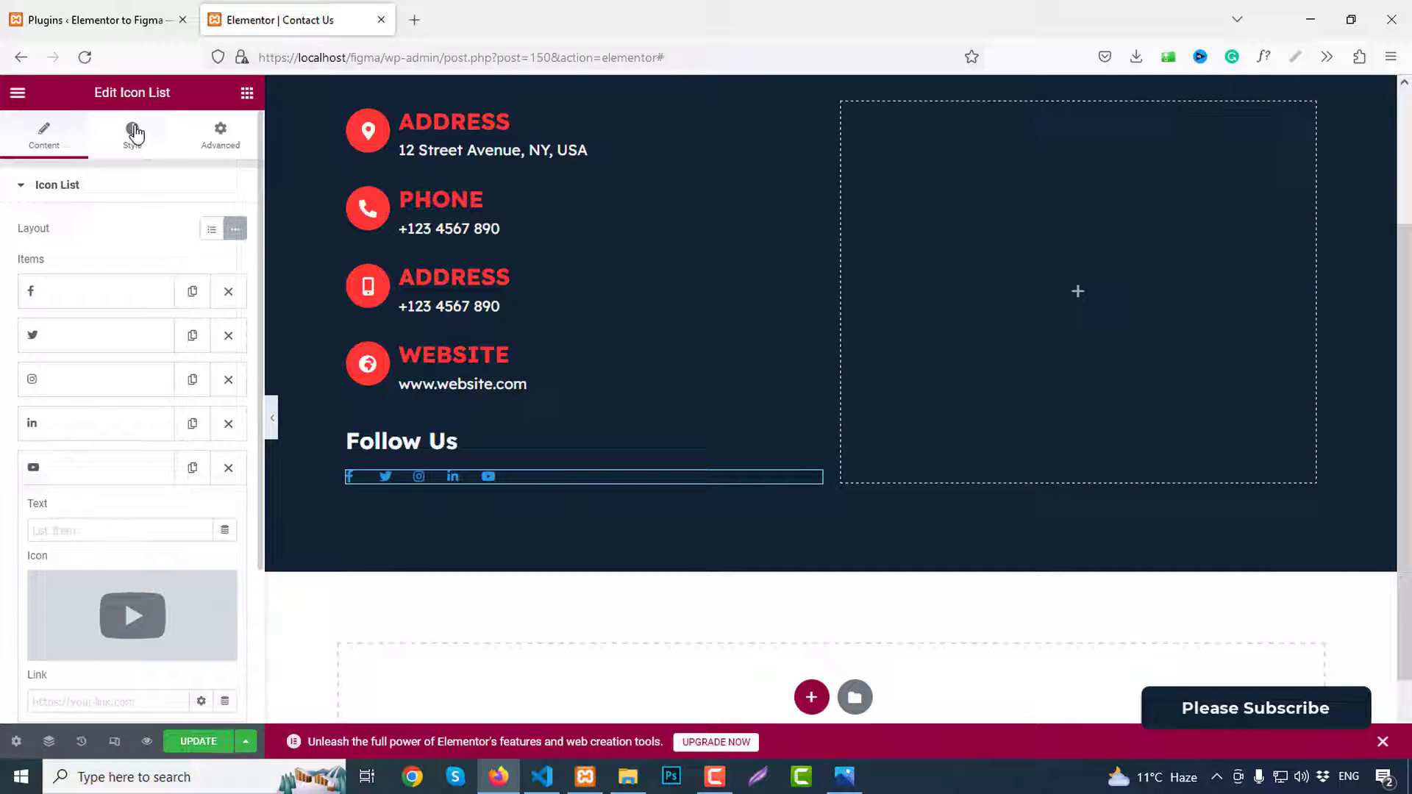
Step: Style the social icons with space between 5, size 18 and red #ff3636 hover colour
click(131, 136)
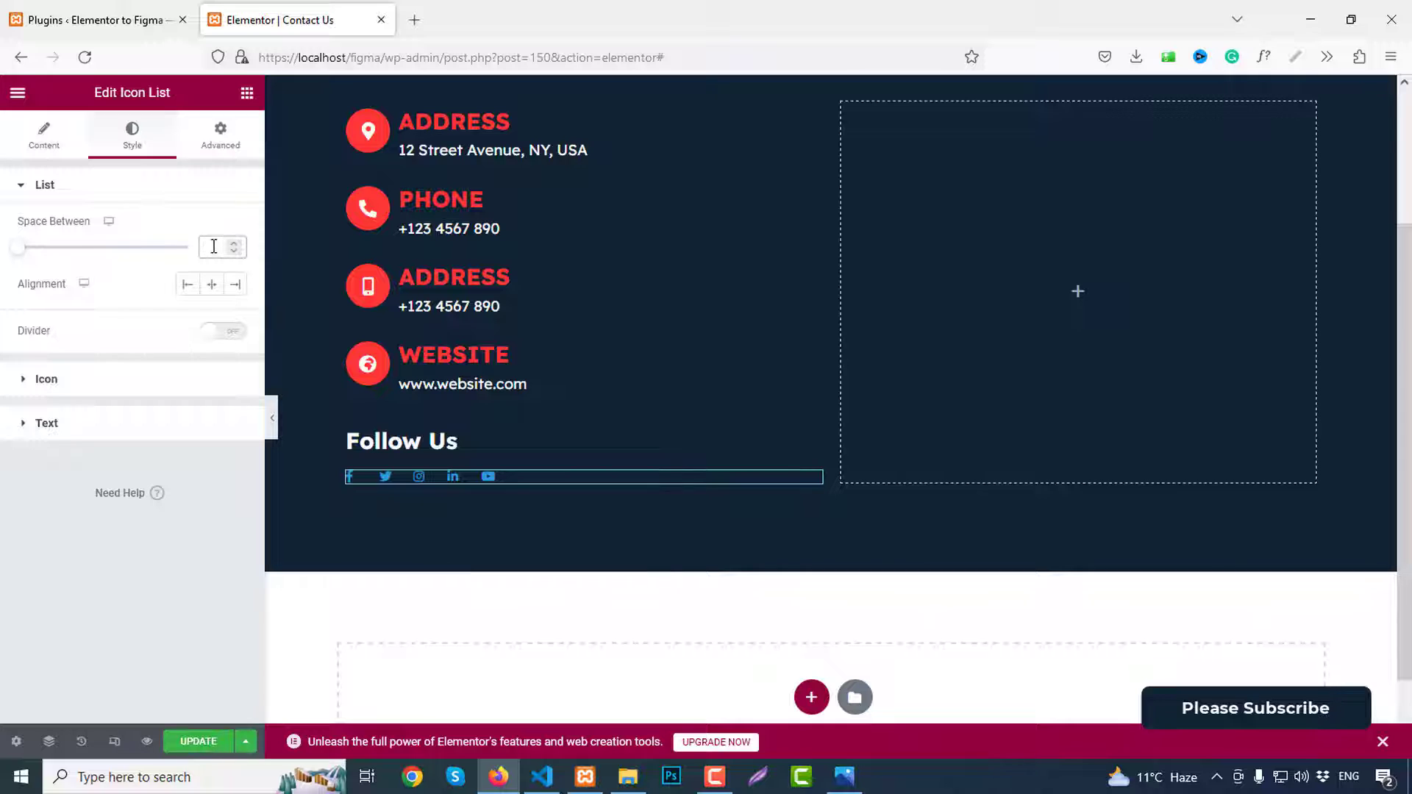
text(5)
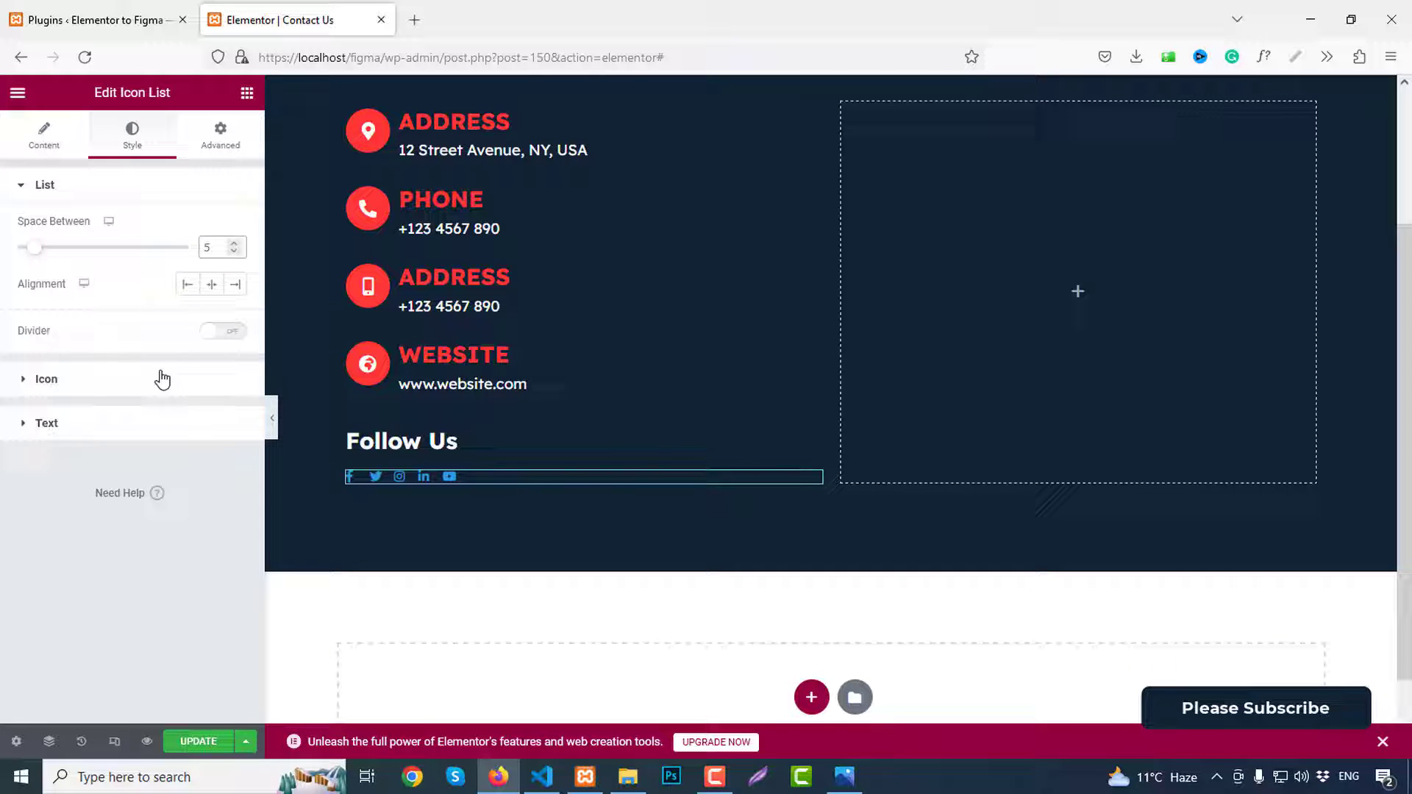
click(46, 379)
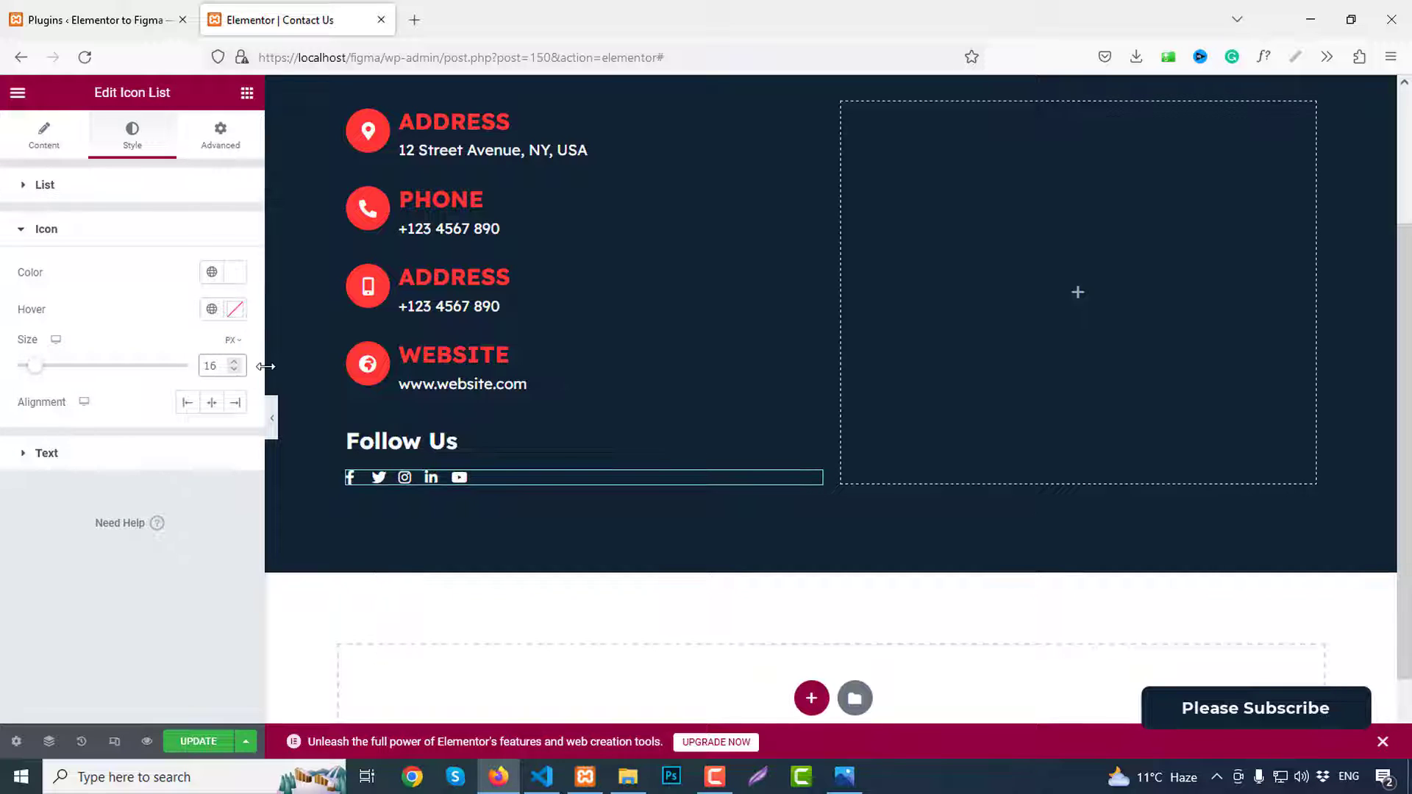
click(232, 362)
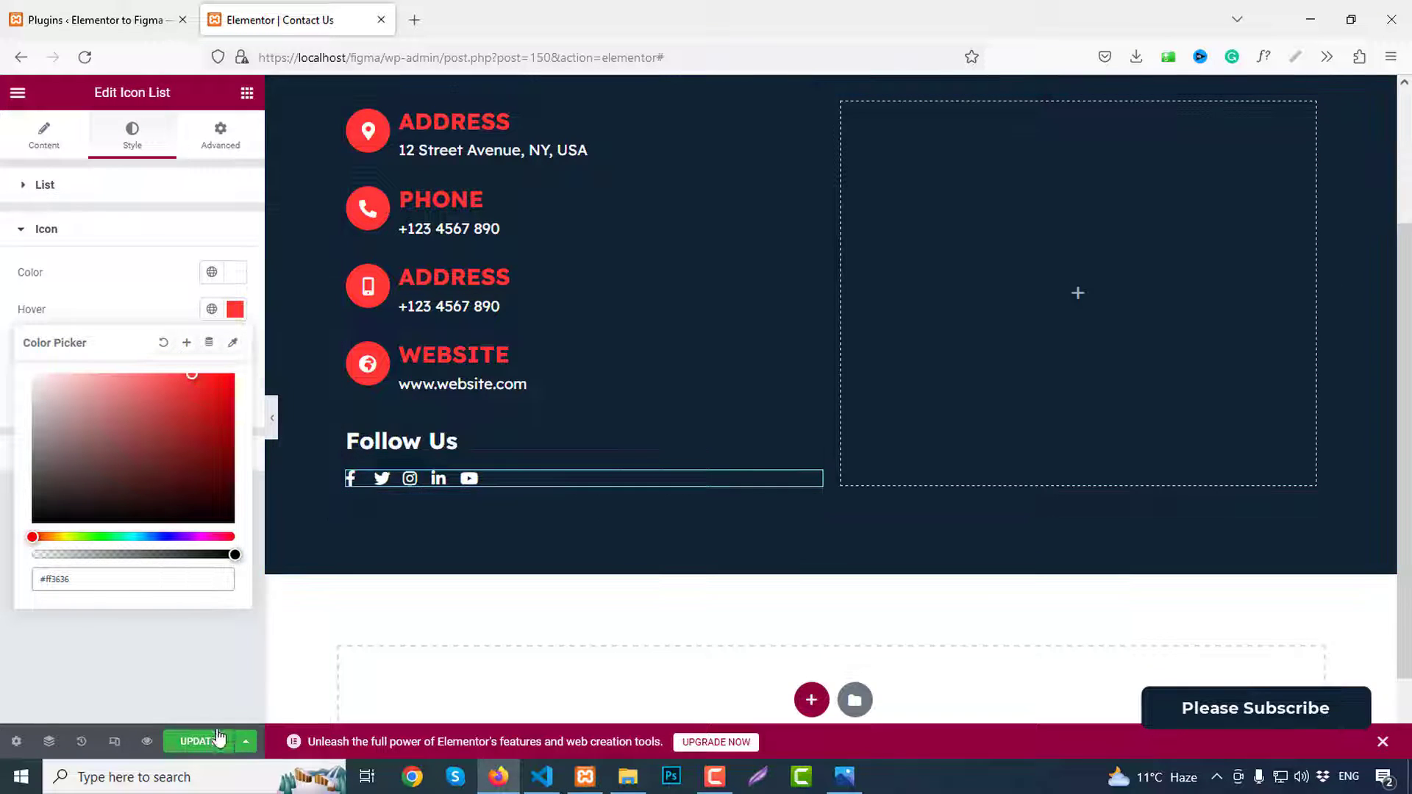
click(416, 600)
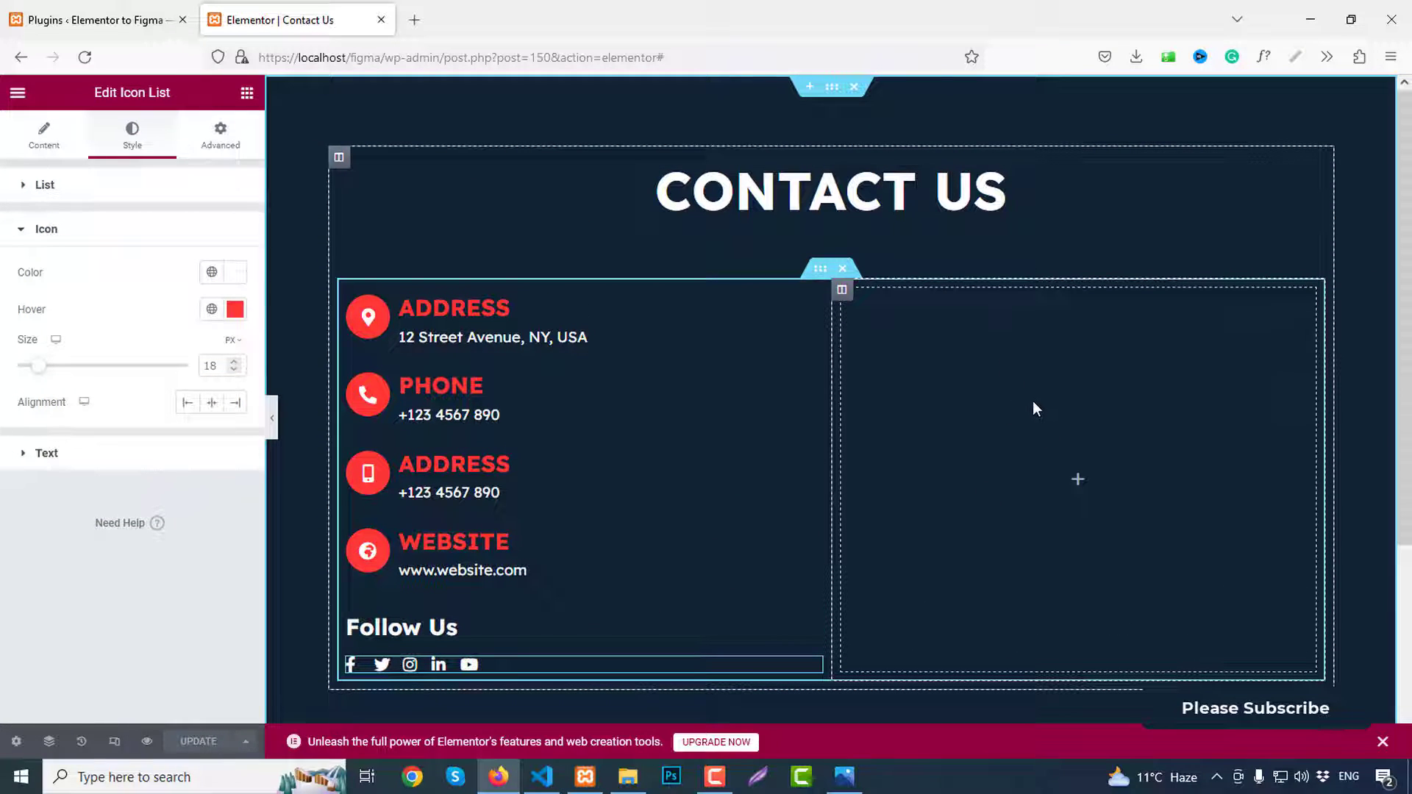
click(90, 19)
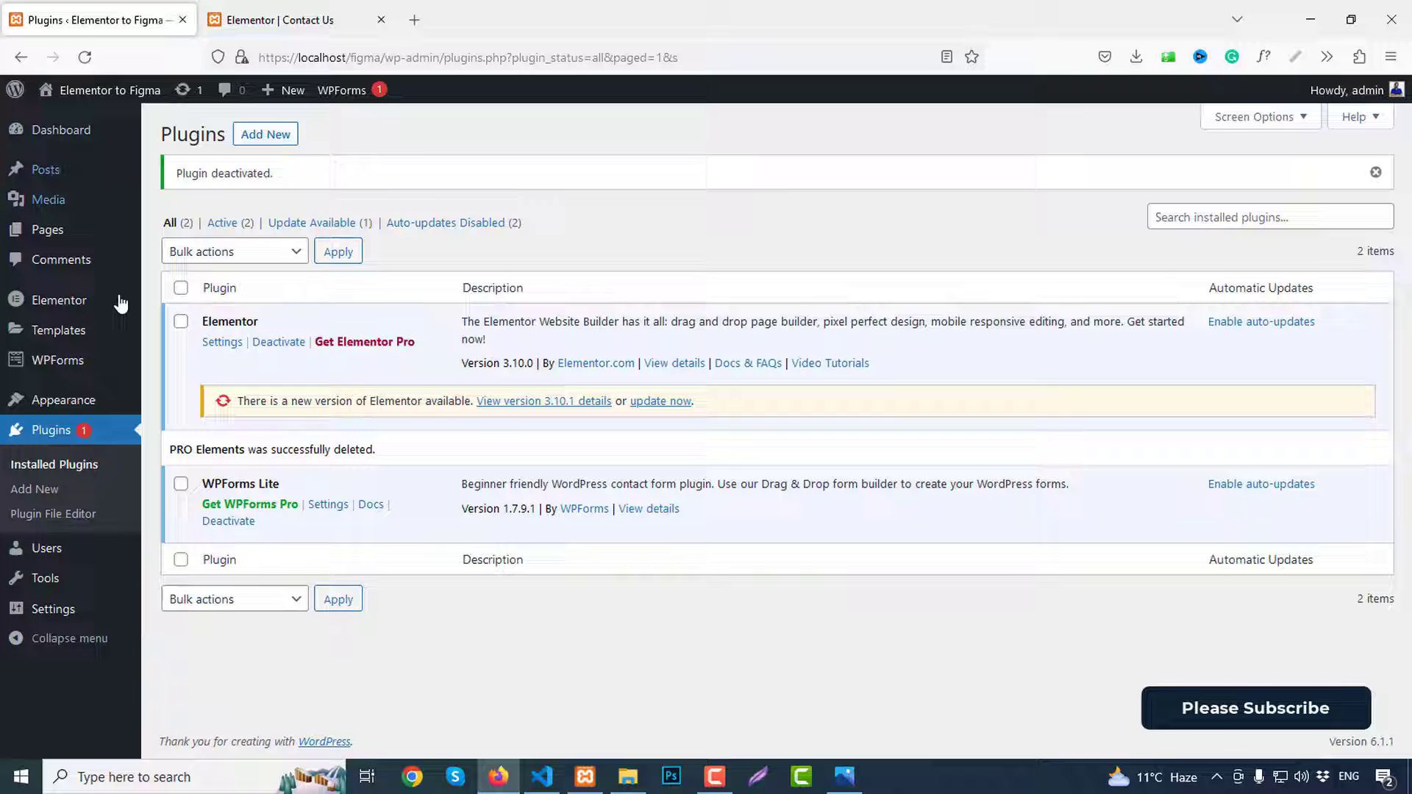
mouse_move(288, 488)
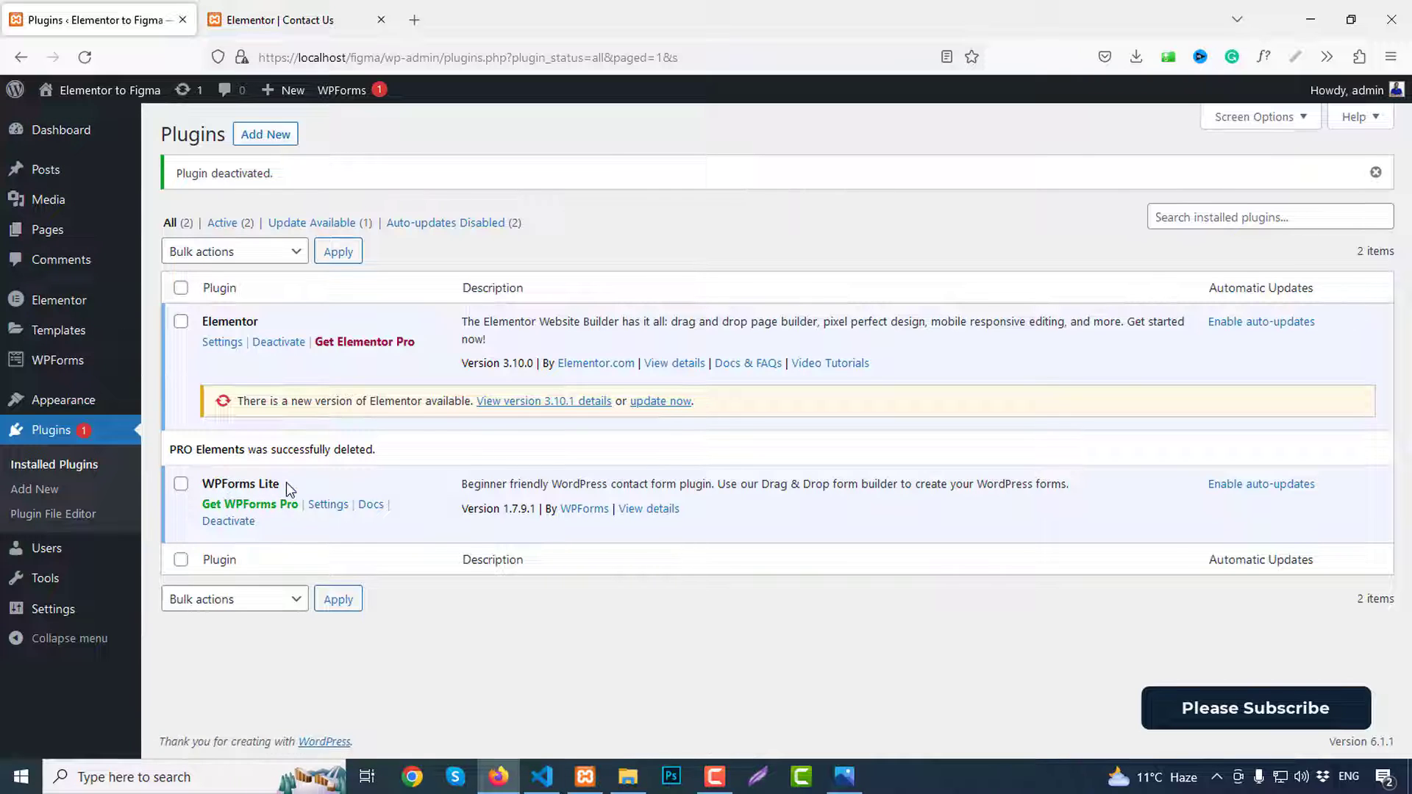
mouse_move(584, 509)
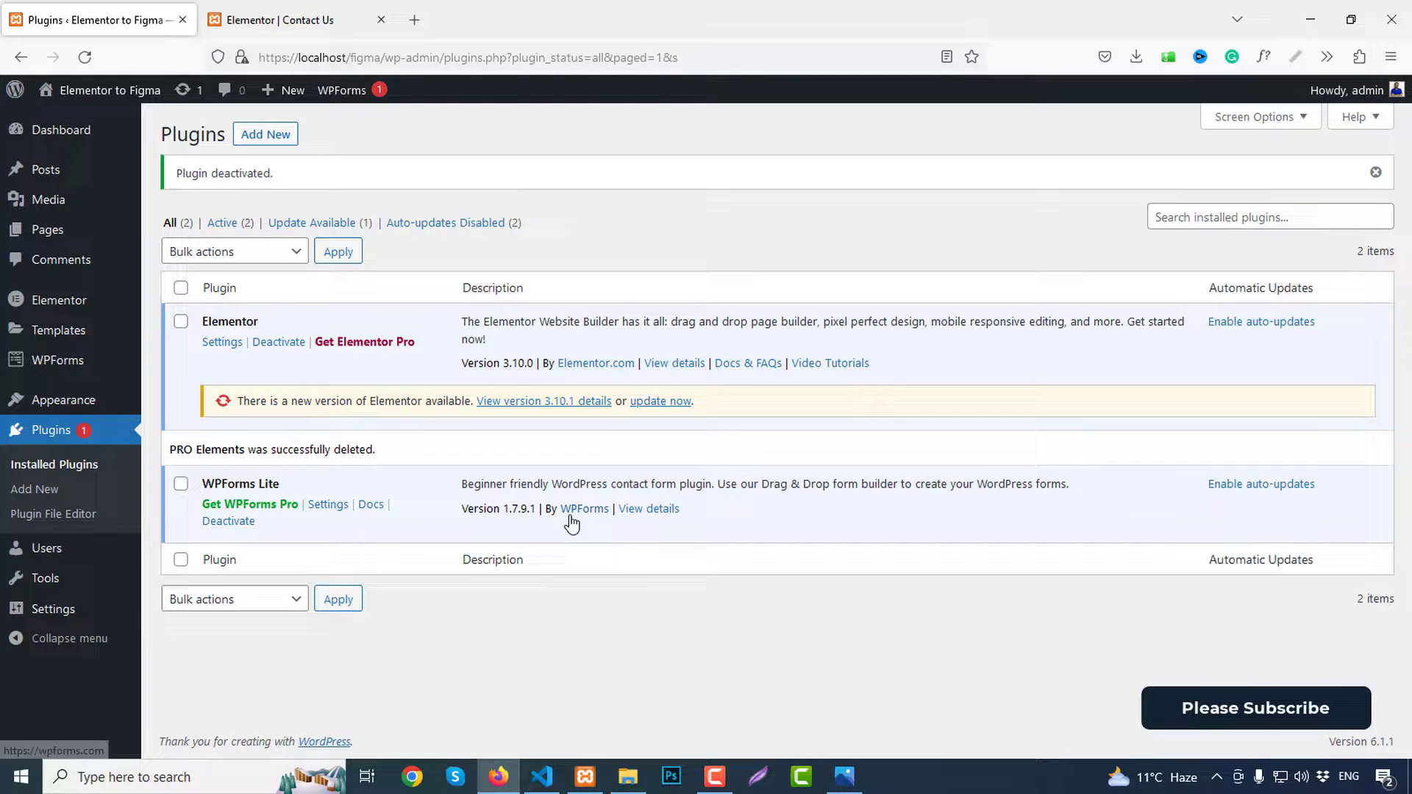
mouse_move(111, 447)
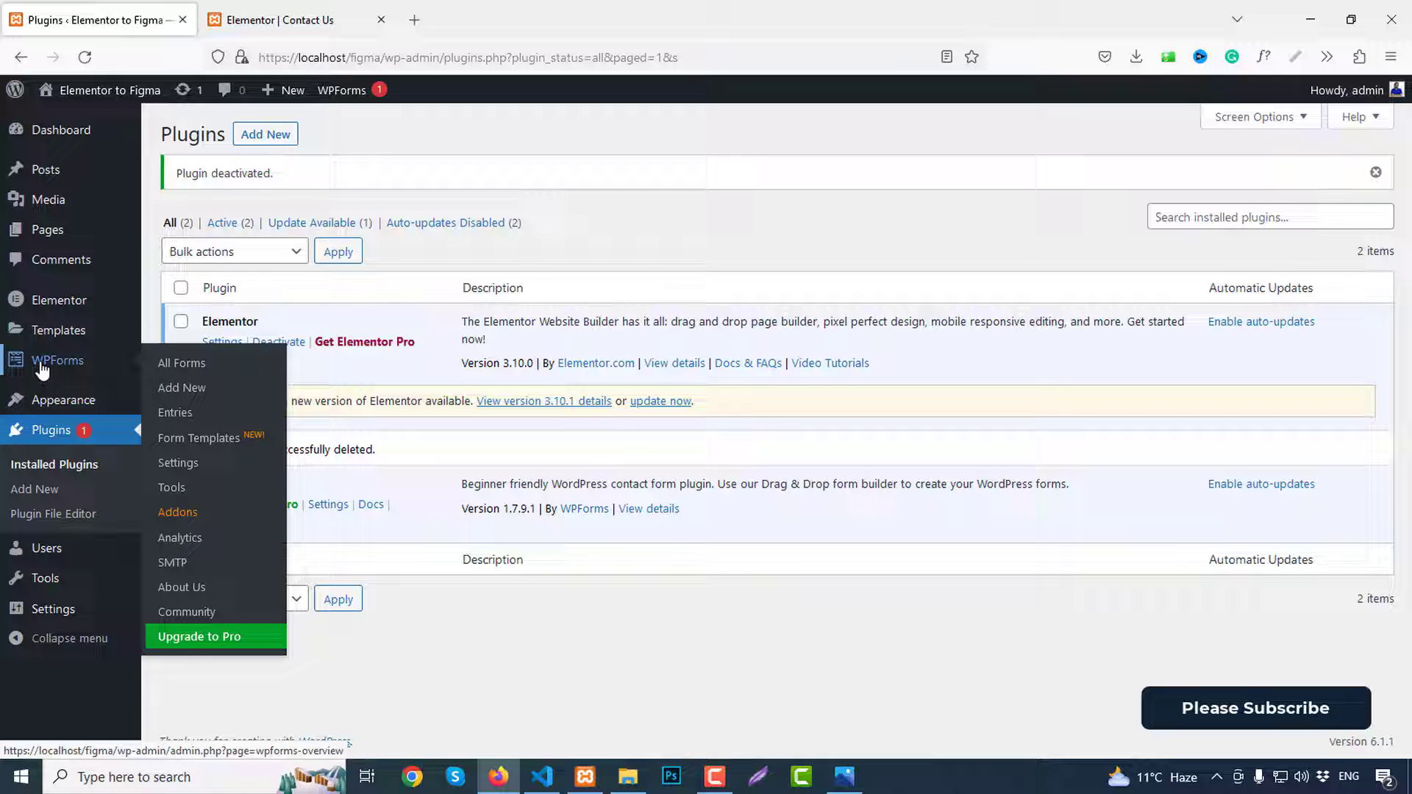
mouse_move(182, 363)
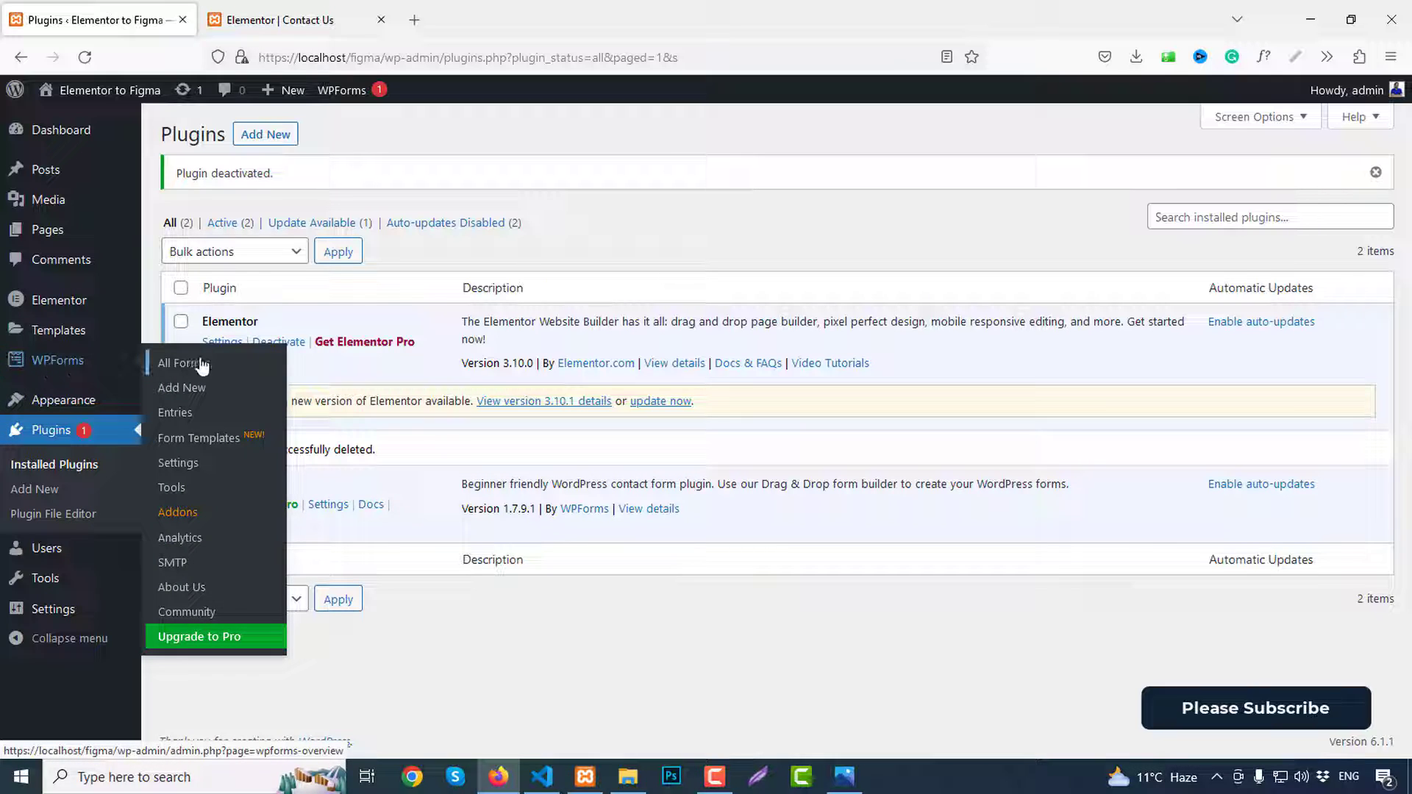
Step: Open the WPForms overview and start a new form
click(178, 363)
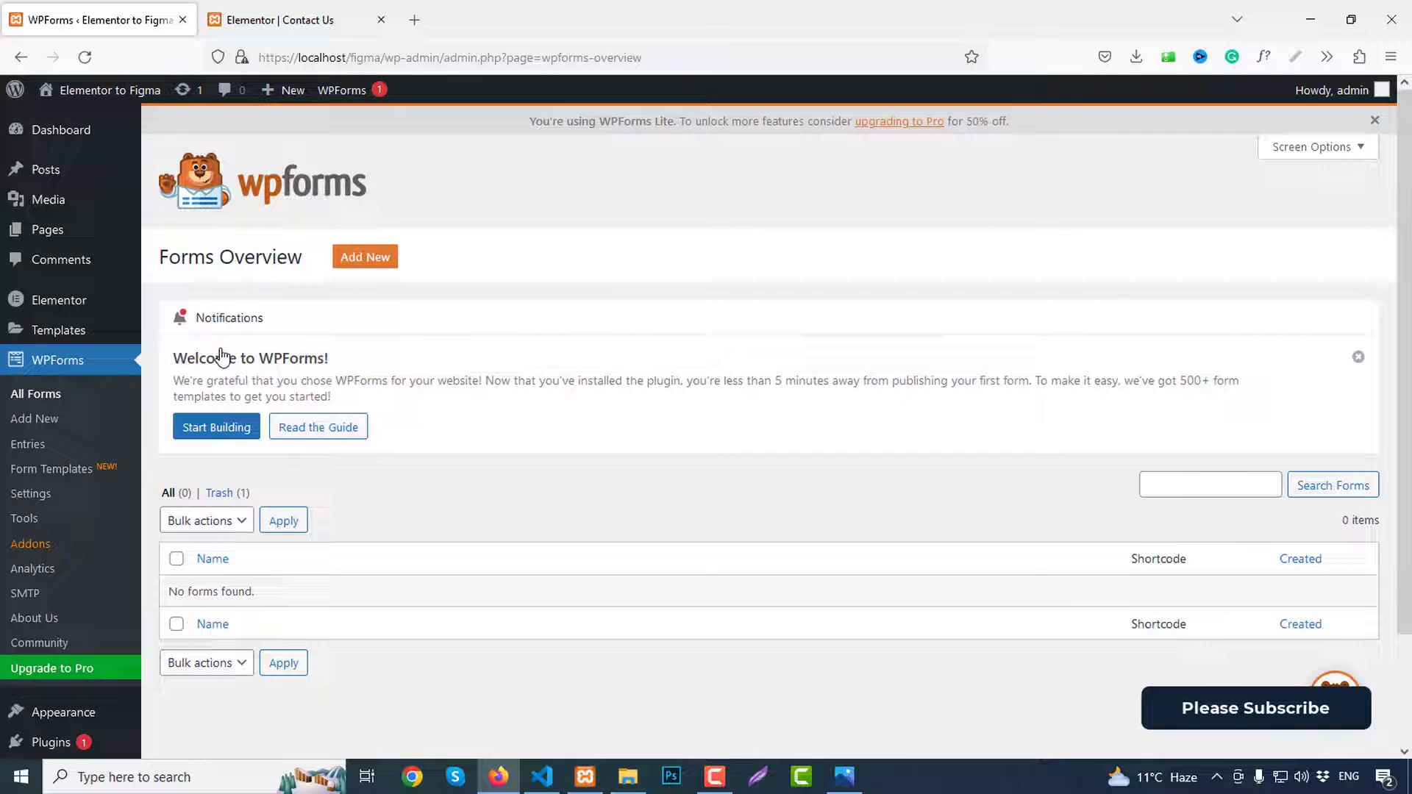
mouse_move(166, 350)
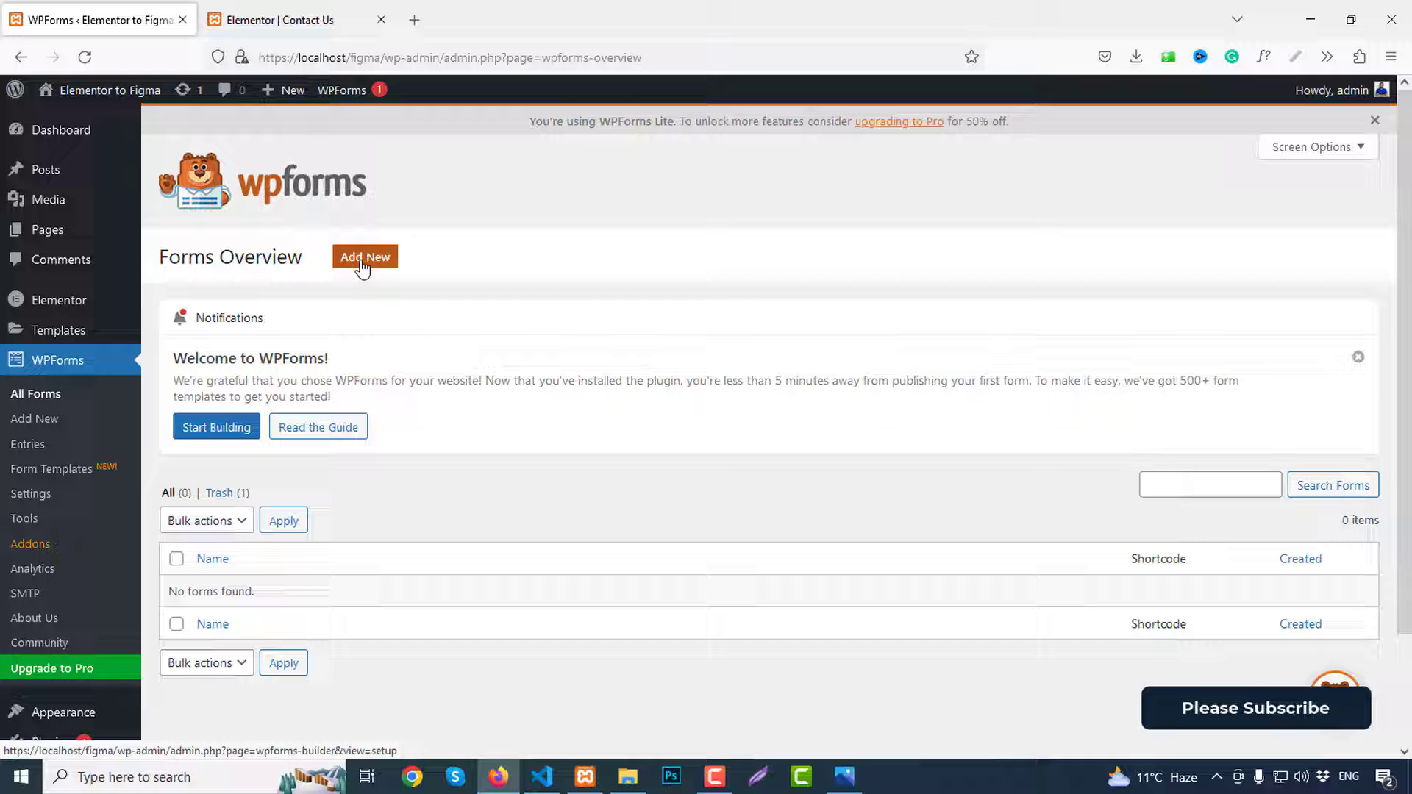
click(363, 256)
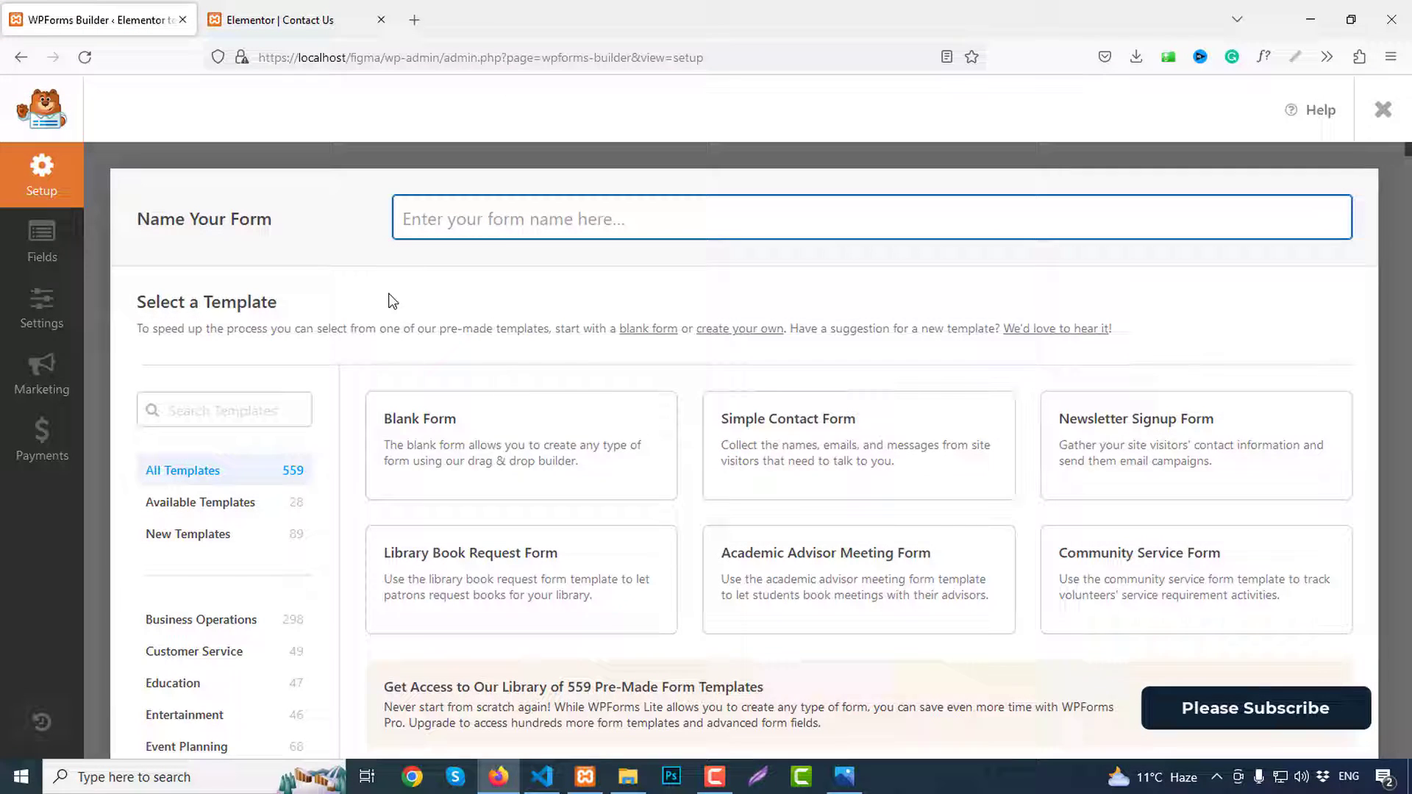
Step: Browse the templates, name the form 'Send Message' and create it from the Blank Form template
scroll(down, 3)
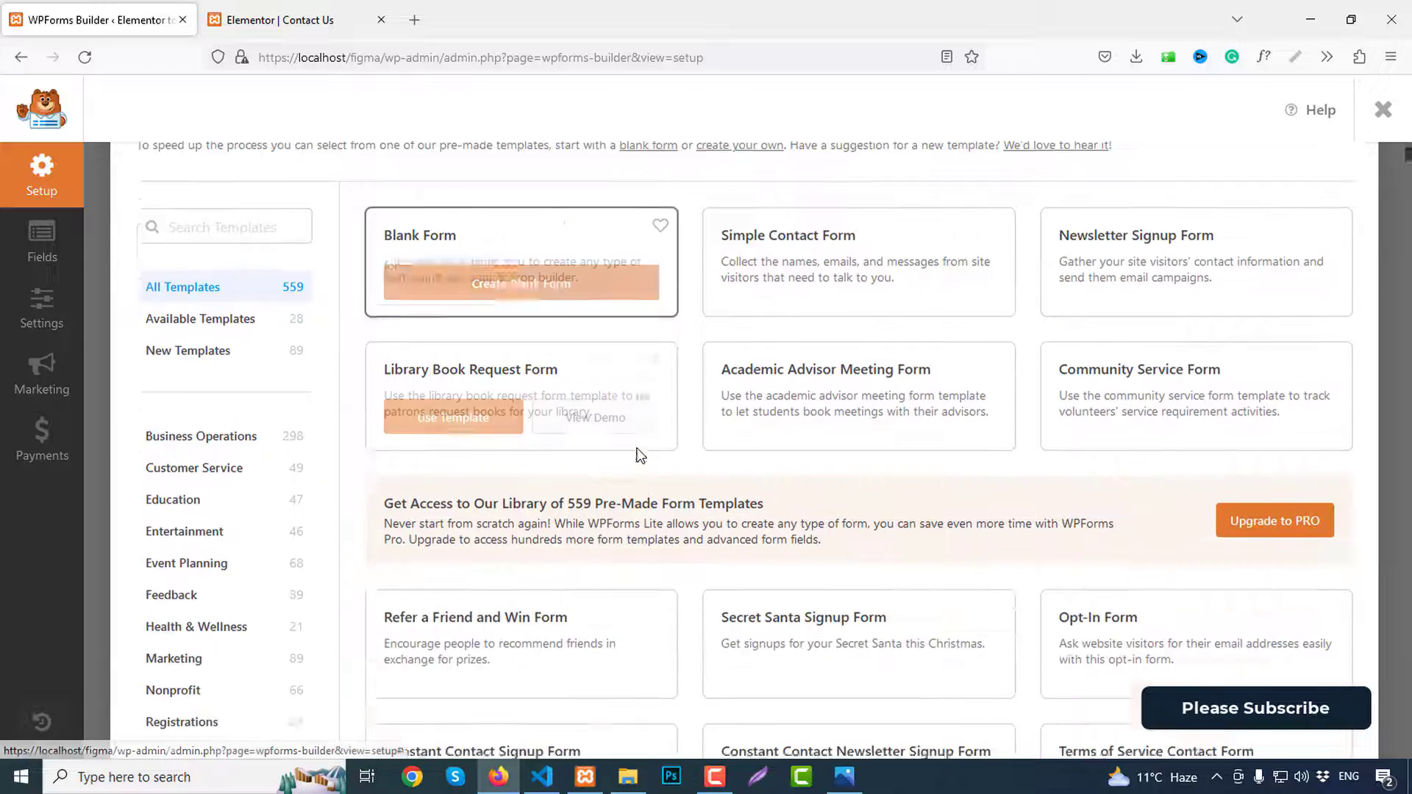
scroll(down, 3)
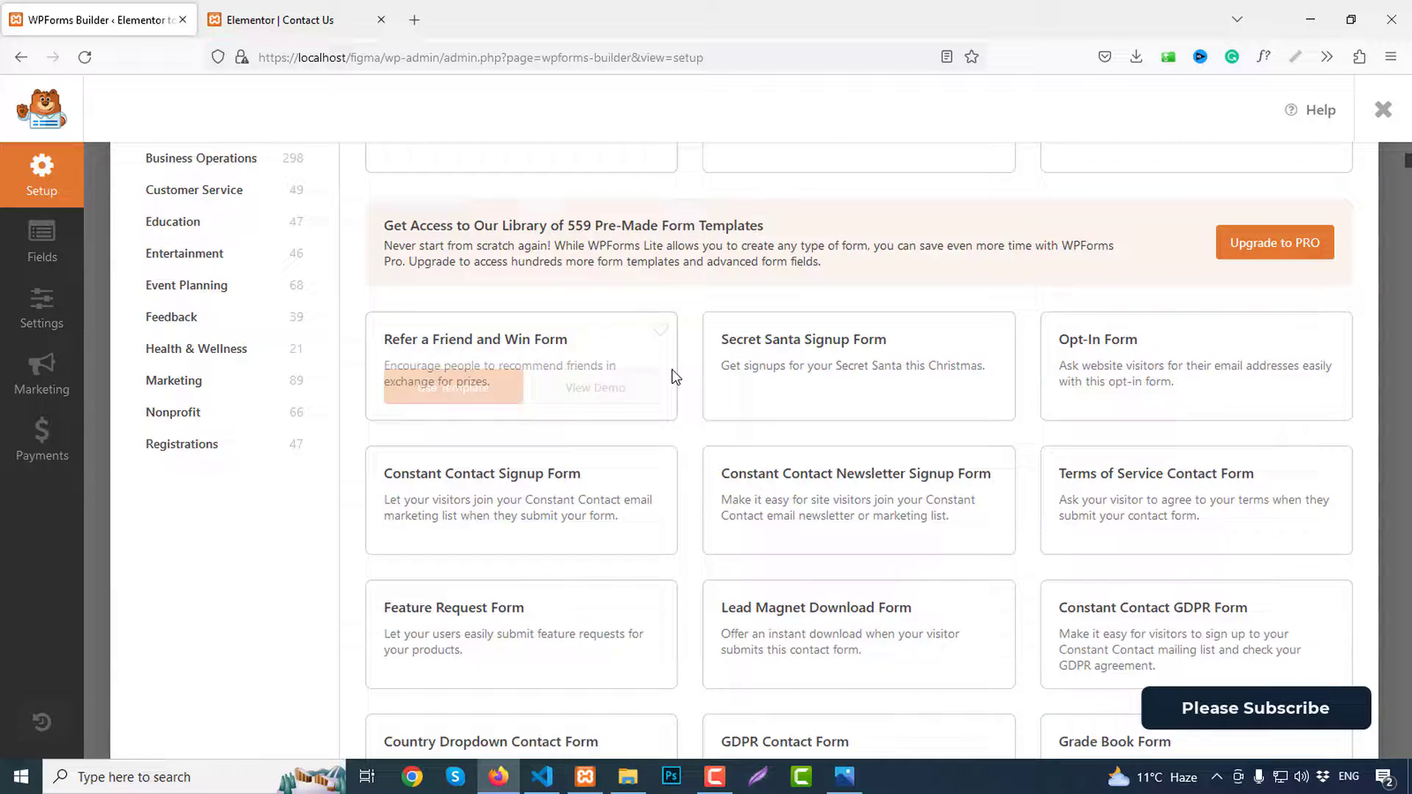
scroll(up, 3)
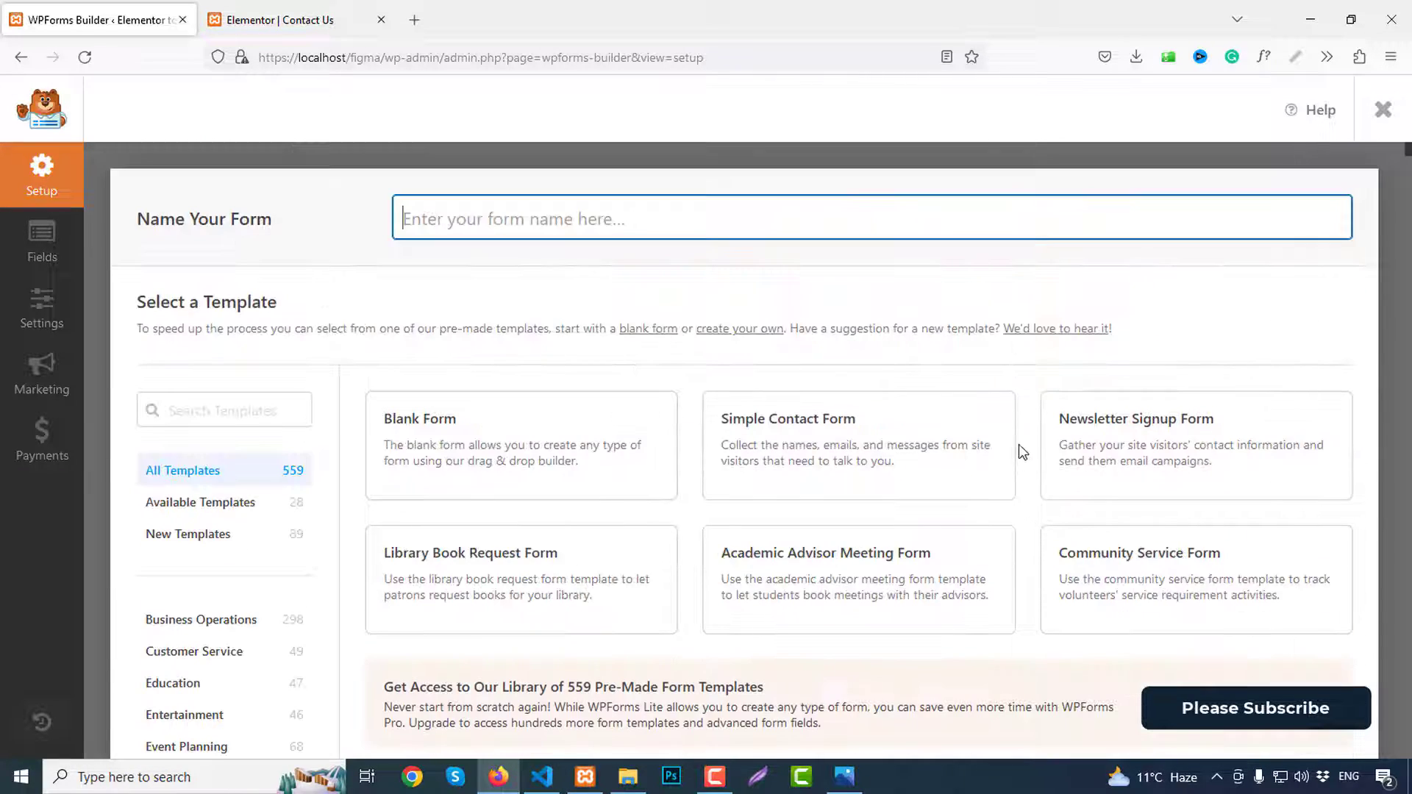
scroll(down, 3)
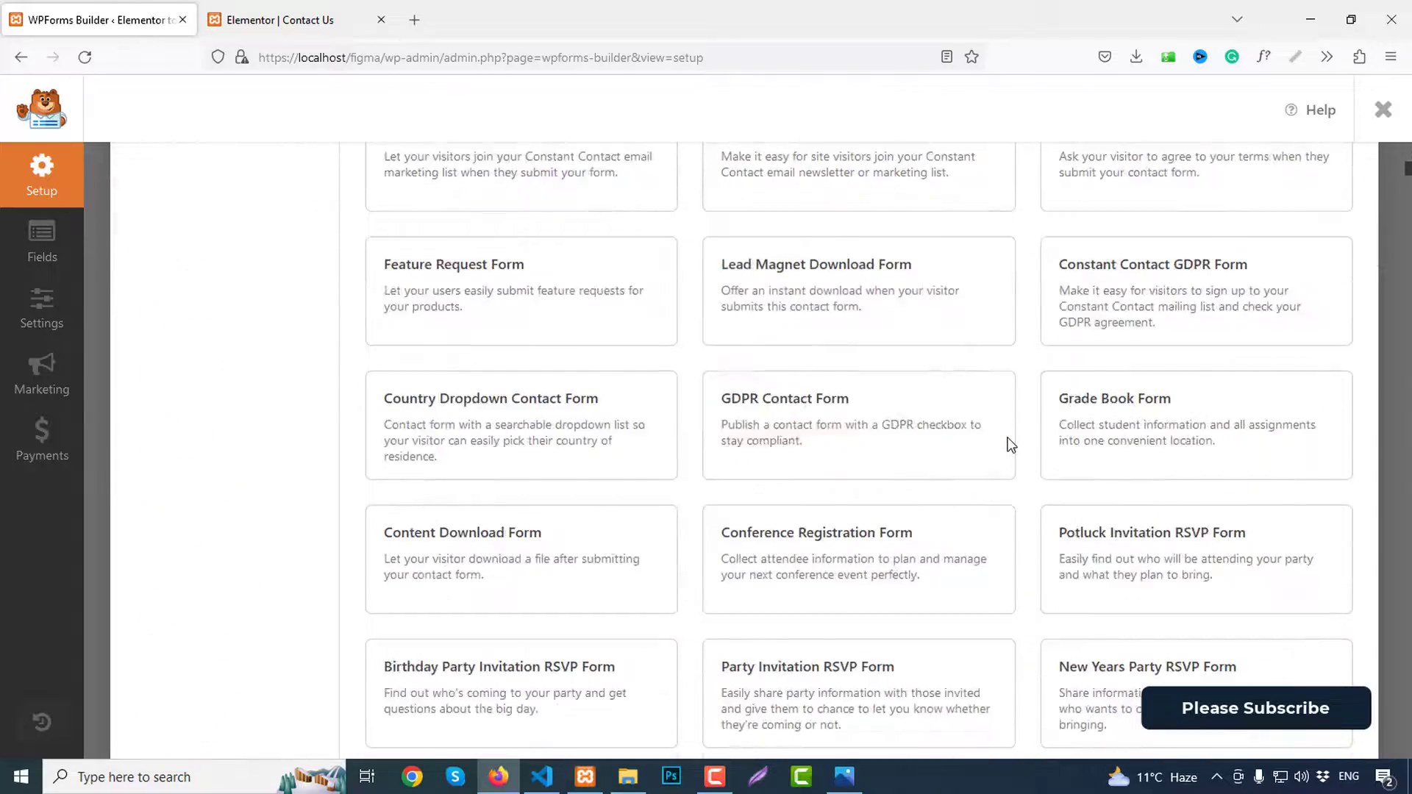
scroll(down, 3)
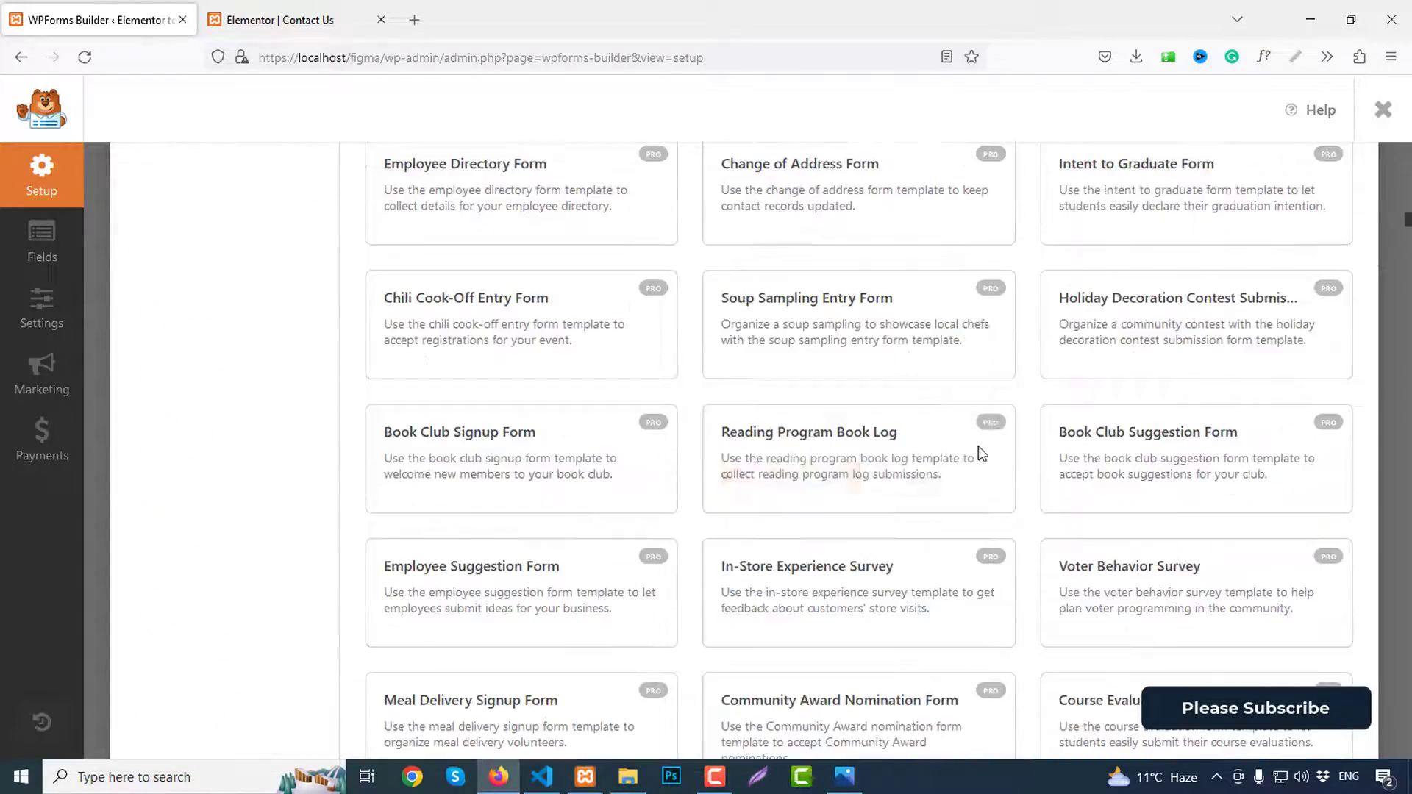
scroll(up, 3)
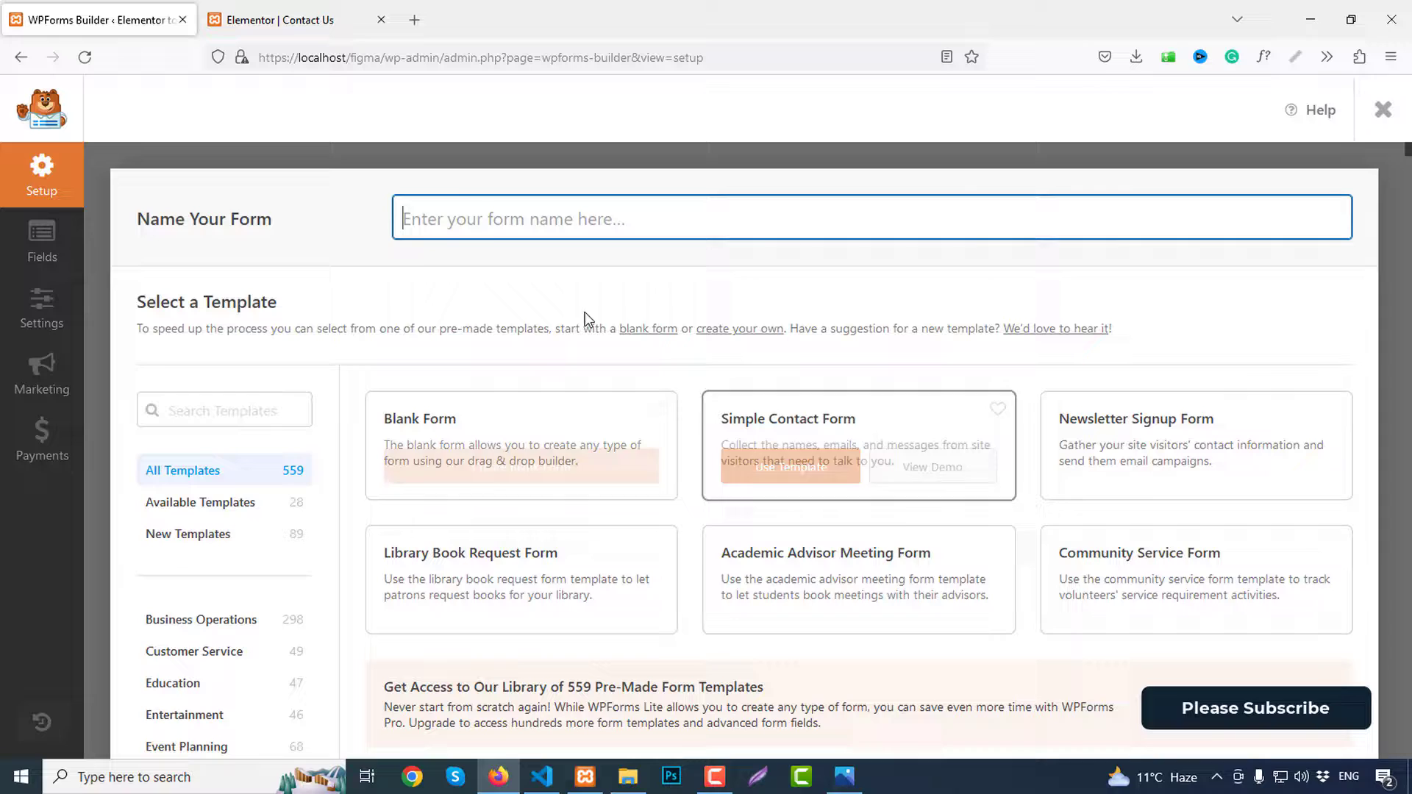
mouse_move(433, 224)
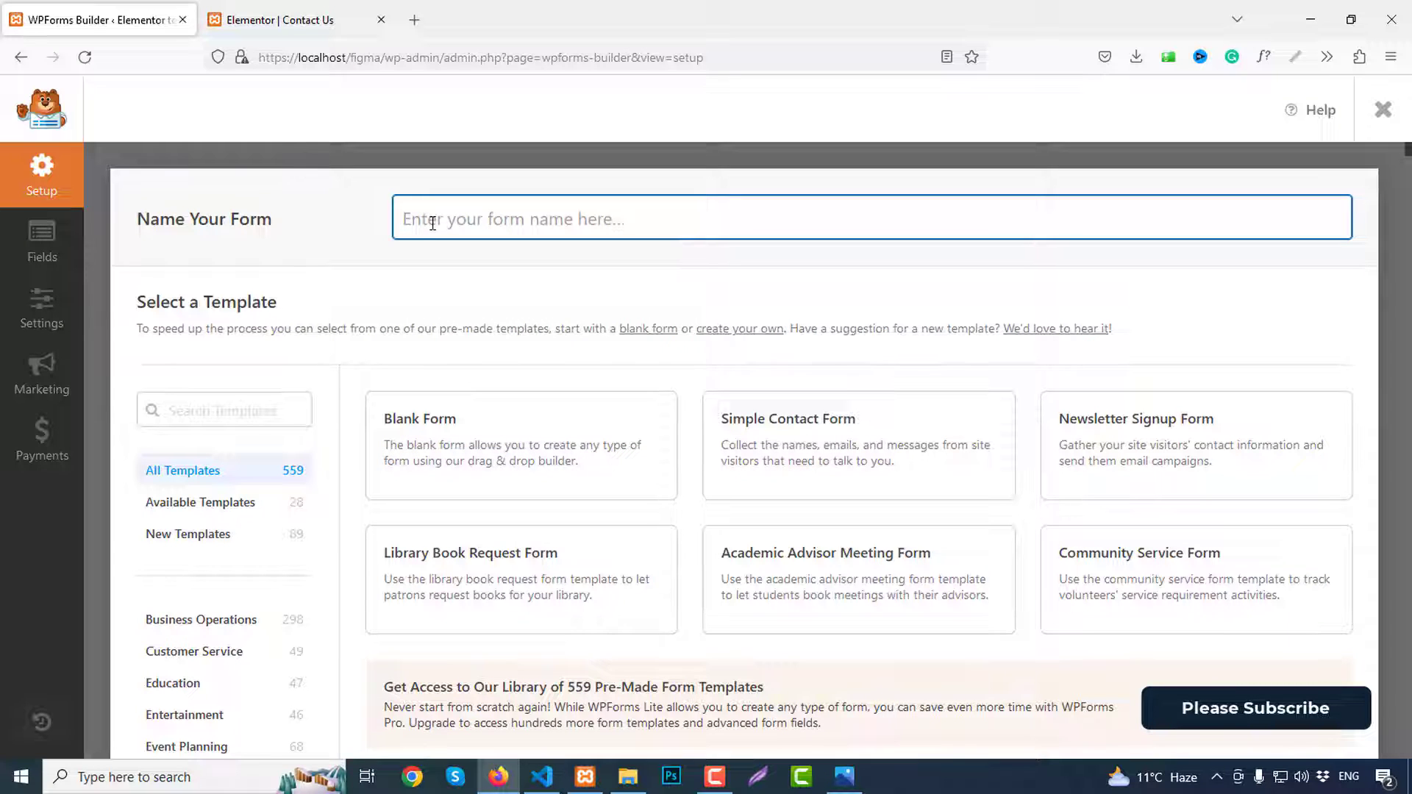
text(Send Message)
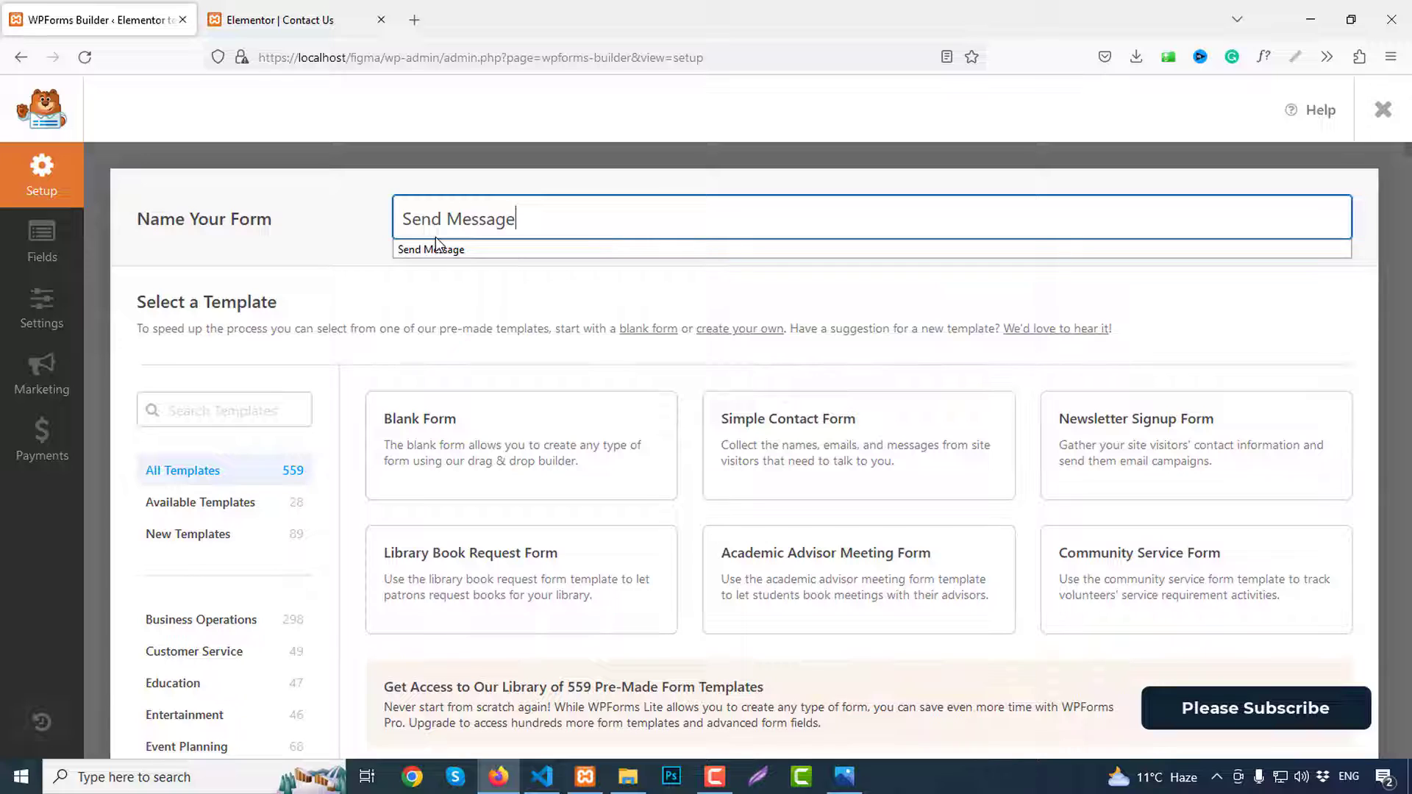
mouse_move(450, 450)
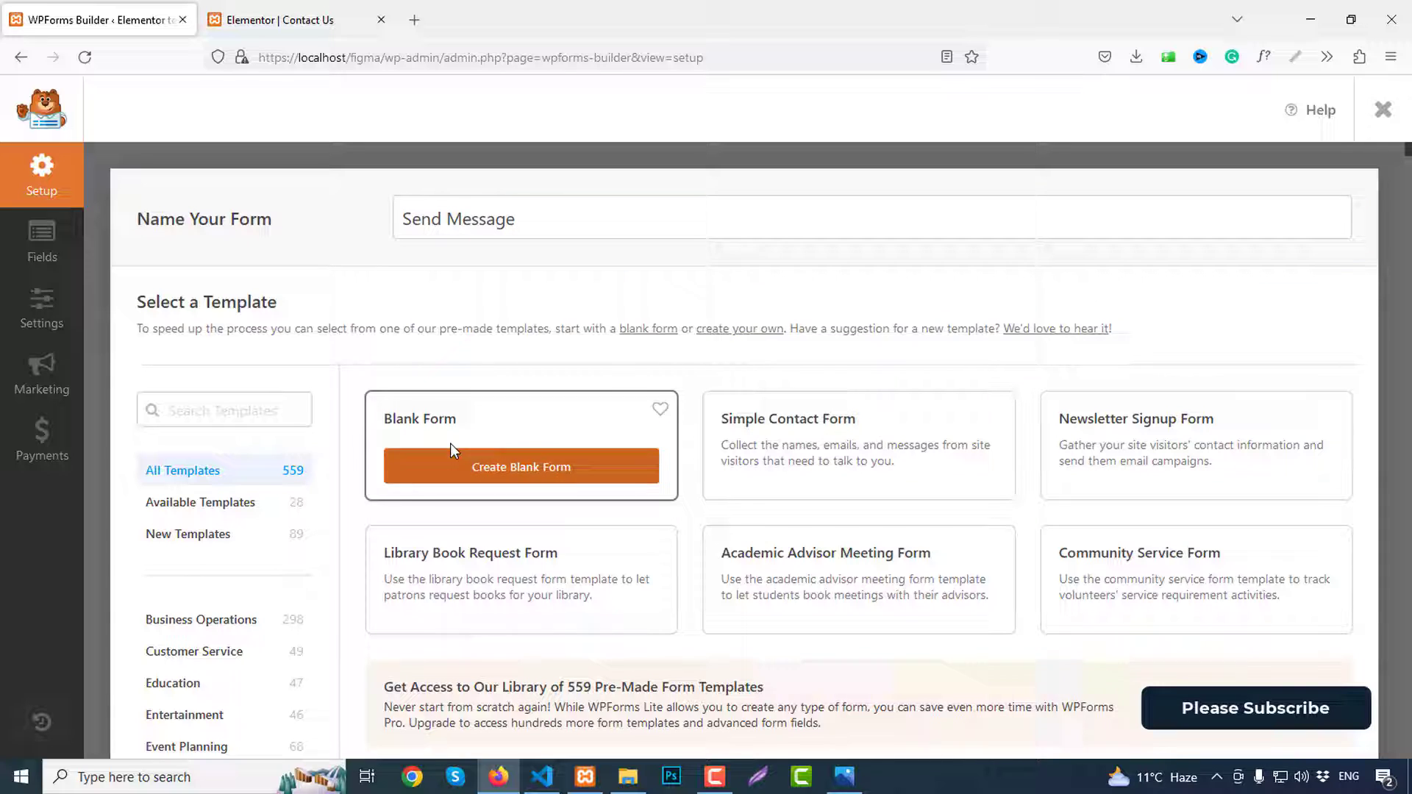
click(520, 466)
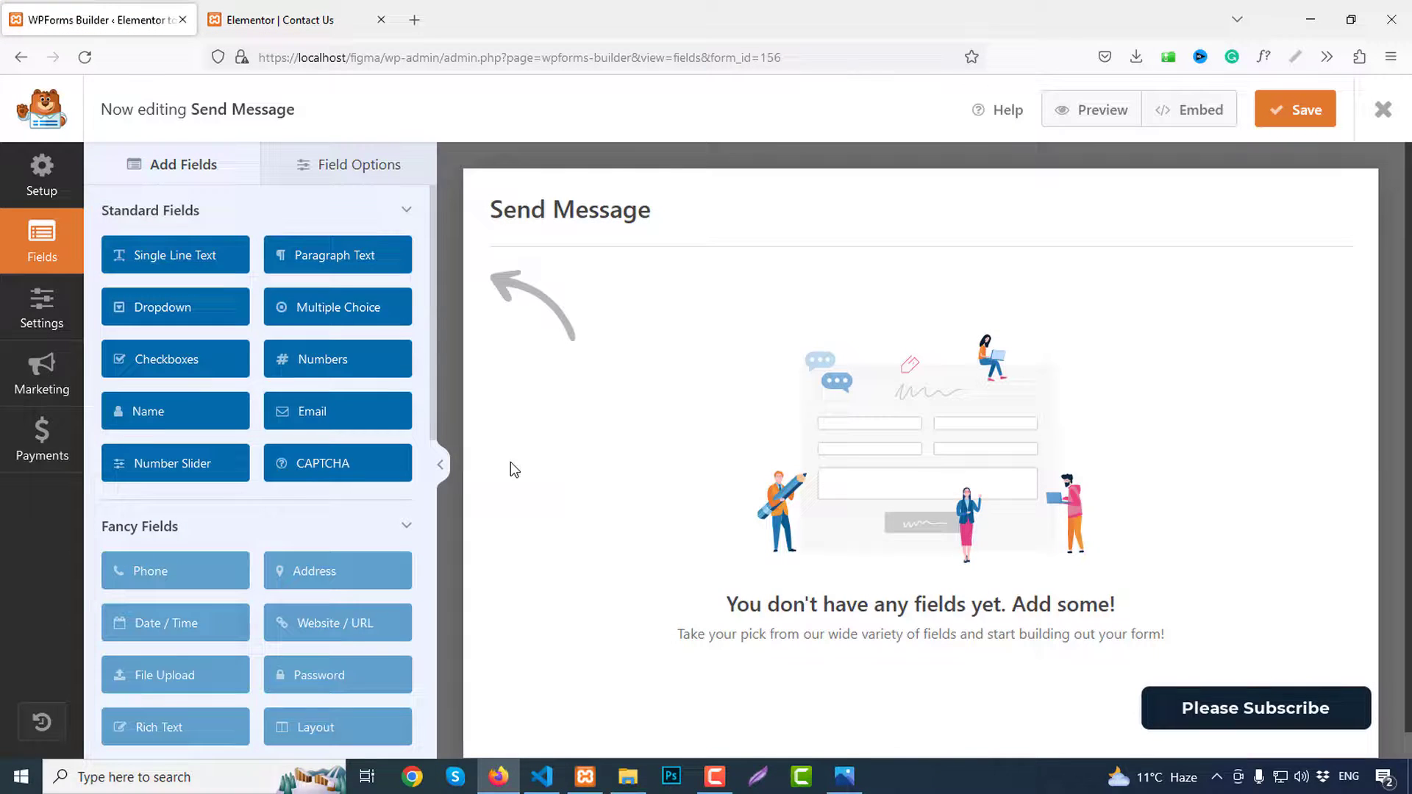
mouse_move(641, 210)
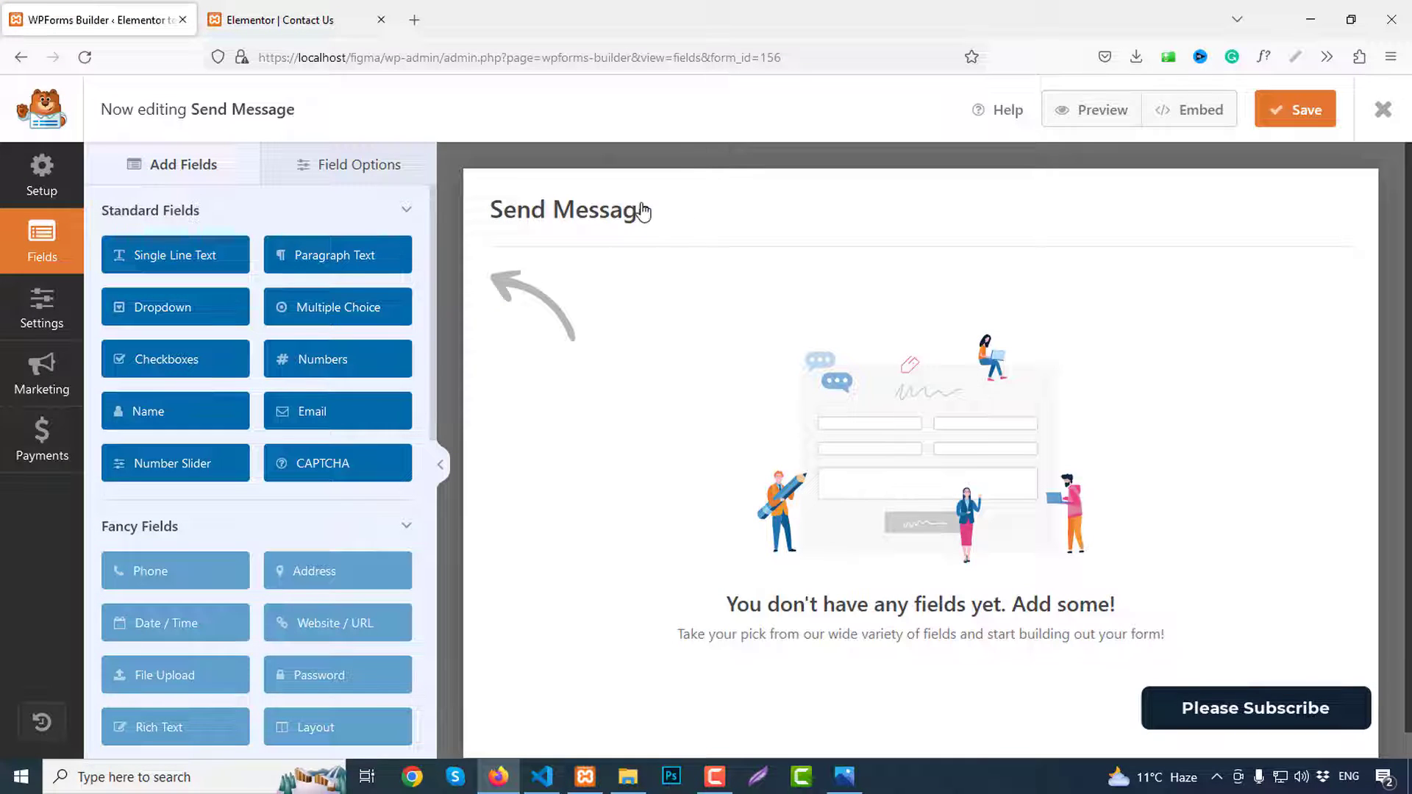
Step: Add a Name field to the form and set its Field Size to Large
click(175, 412)
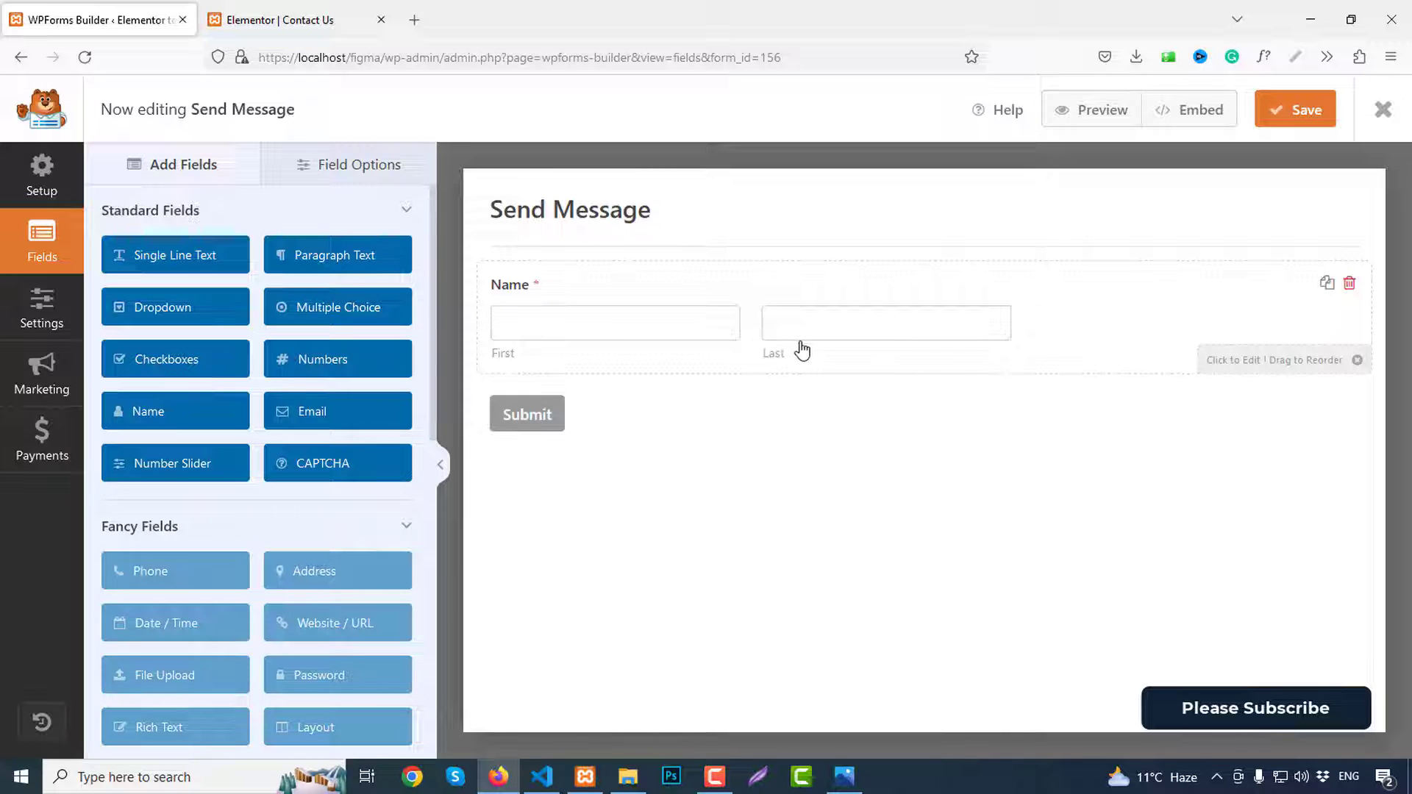
click(615, 323)
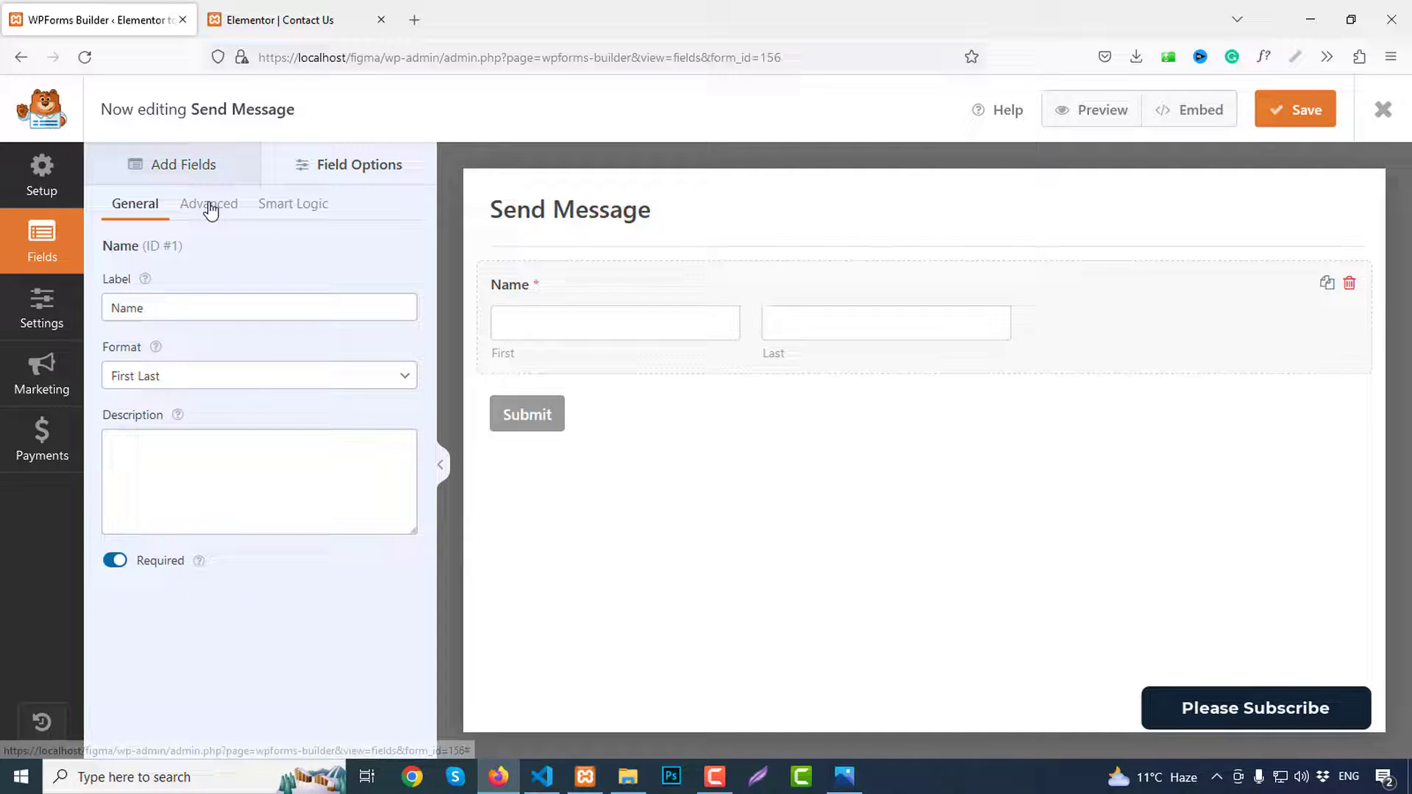
click(209, 203)
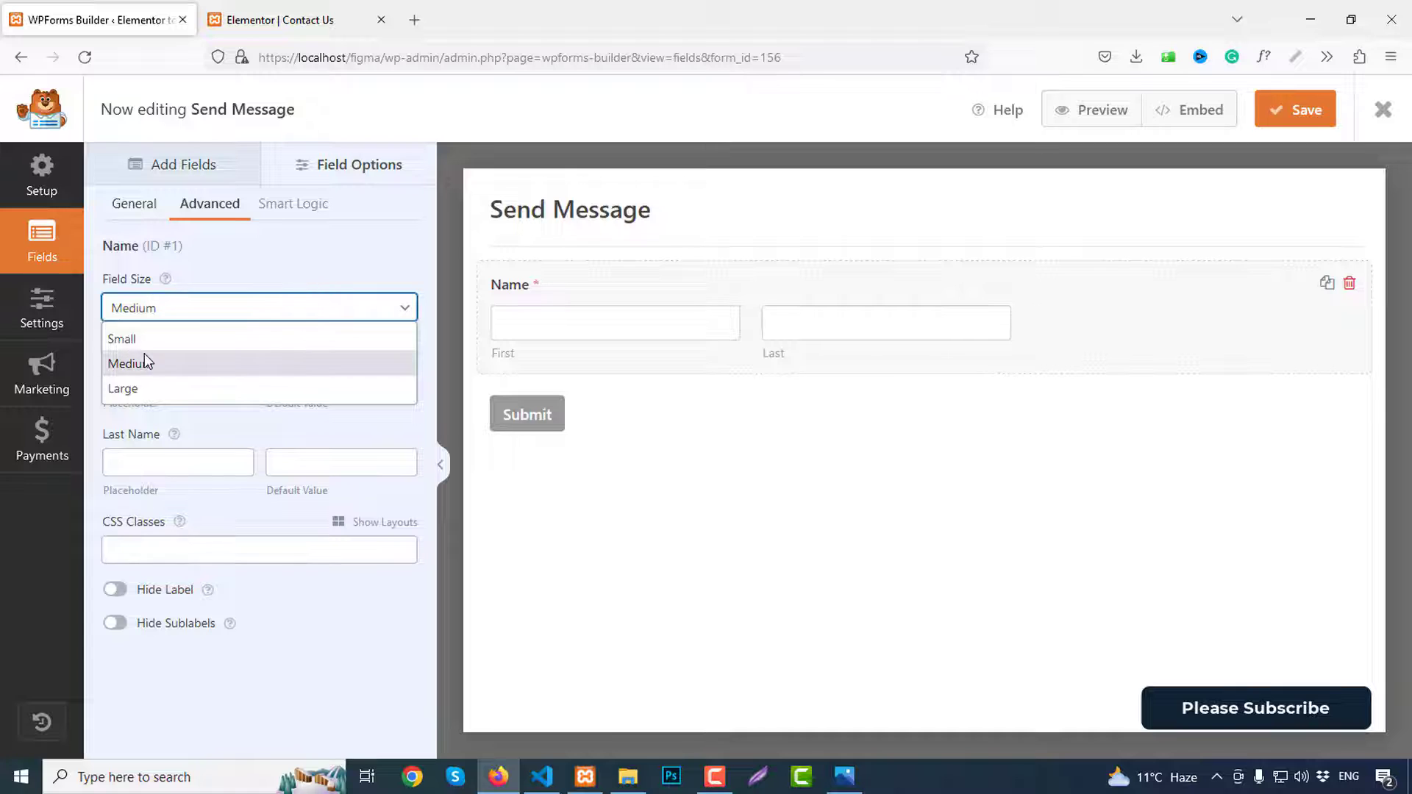
click(123, 388)
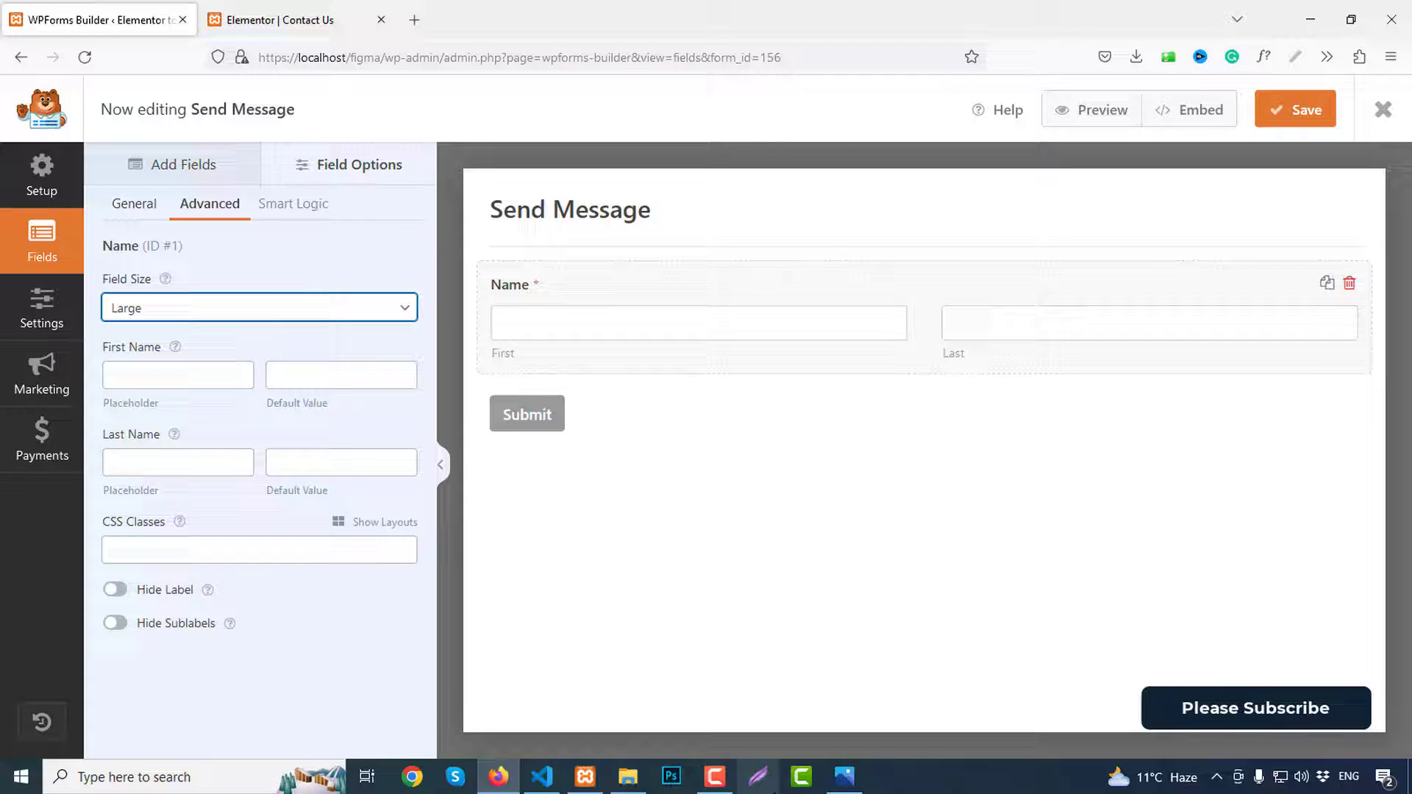
mouse_move(499, 324)
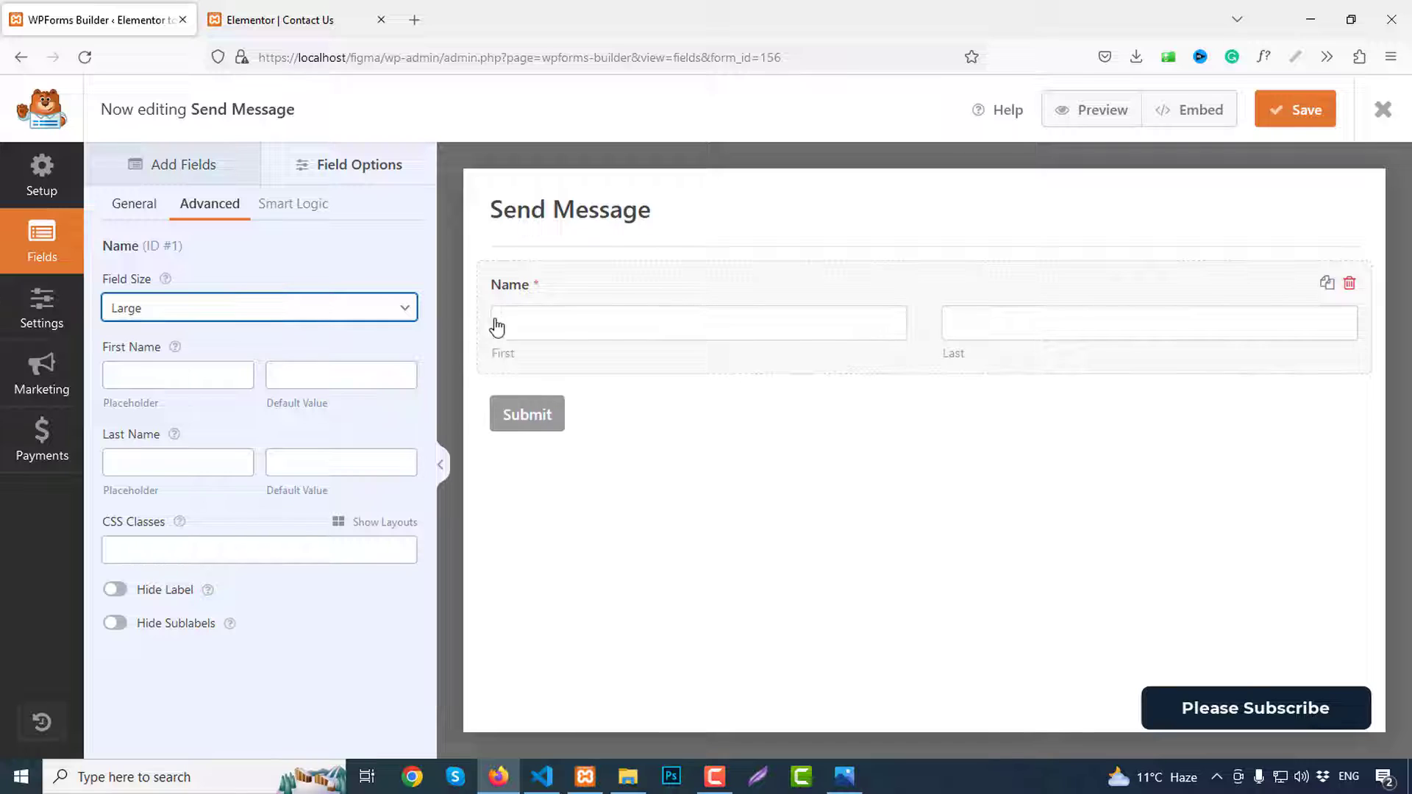
mouse_move(531, 300)
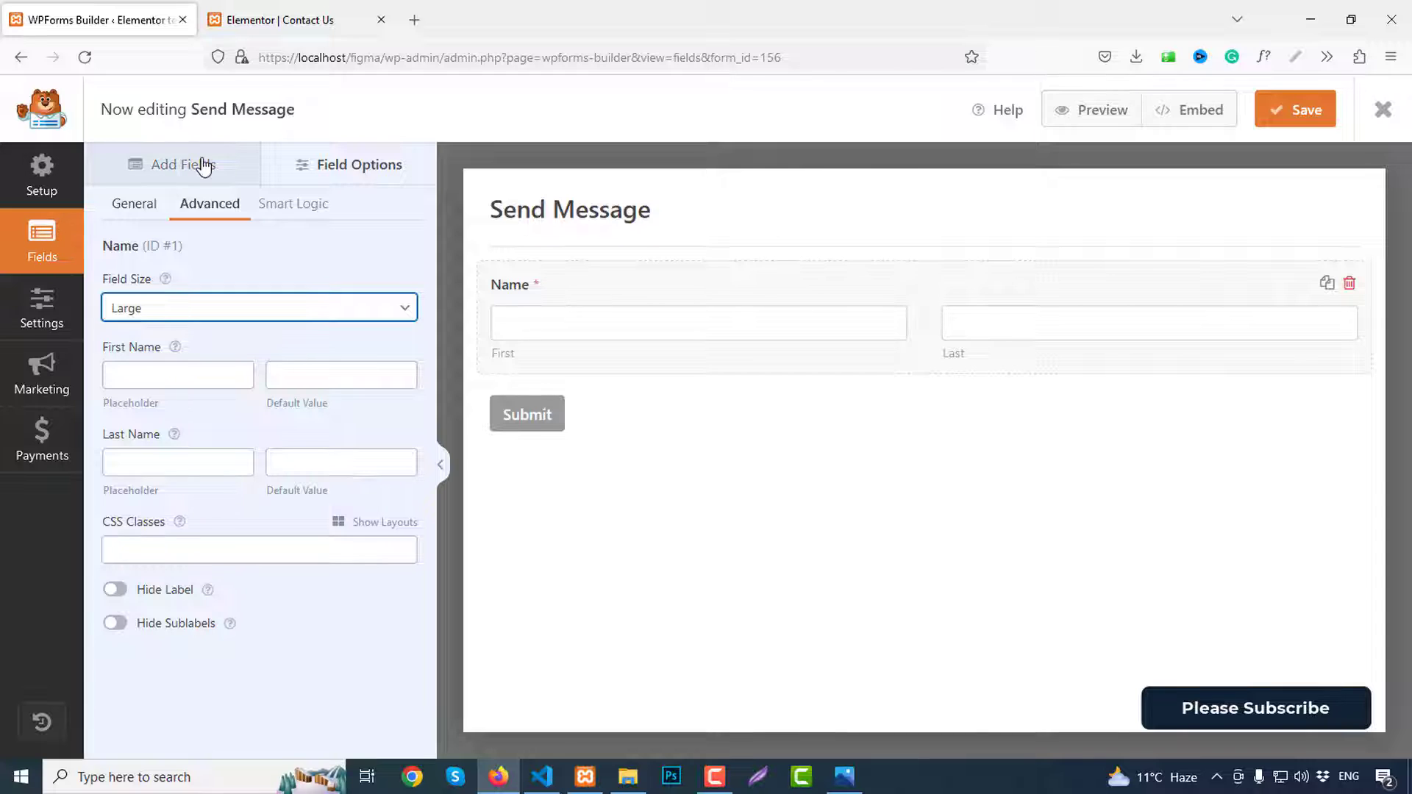
click(178, 163)
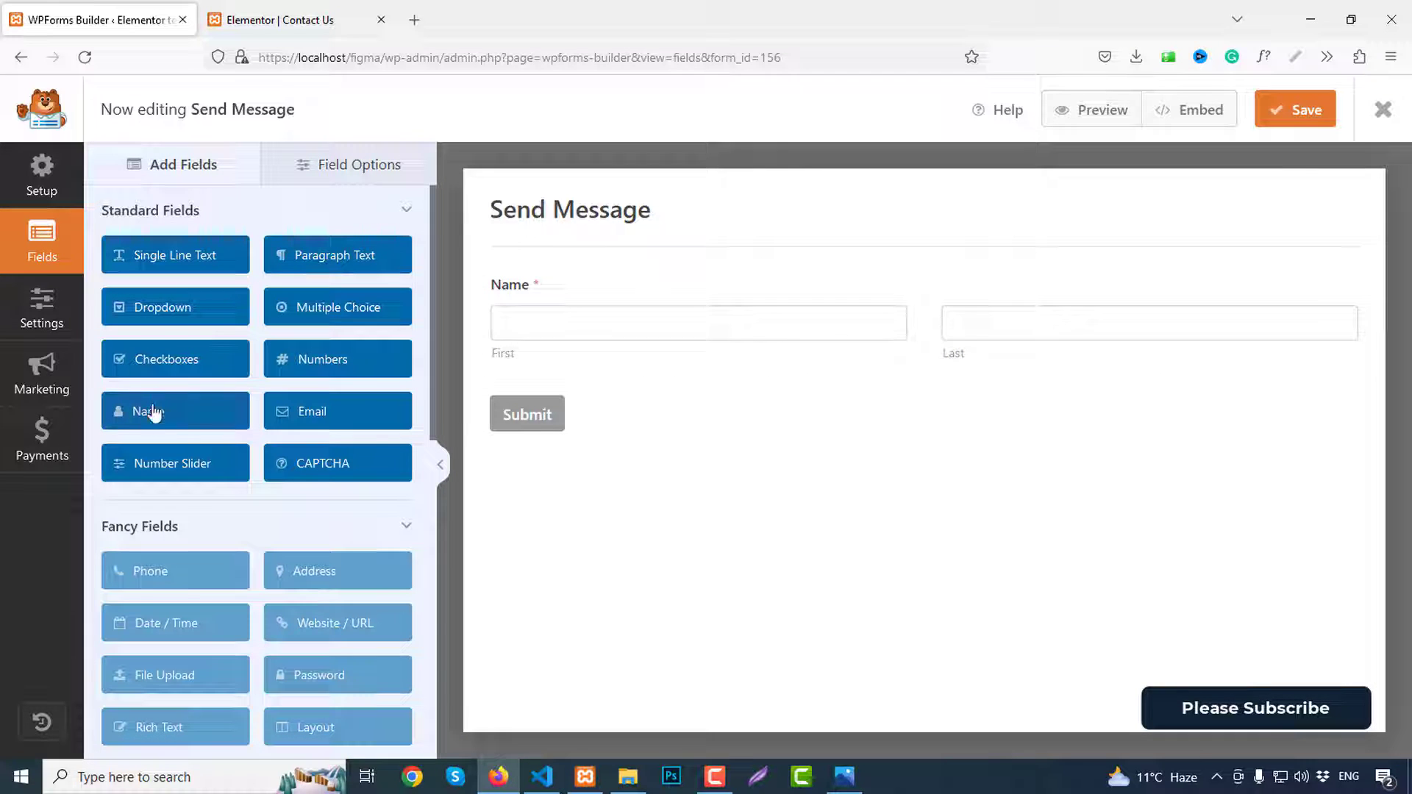
Step: Add an Email field below Name and set its field size to Large
click(312, 411)
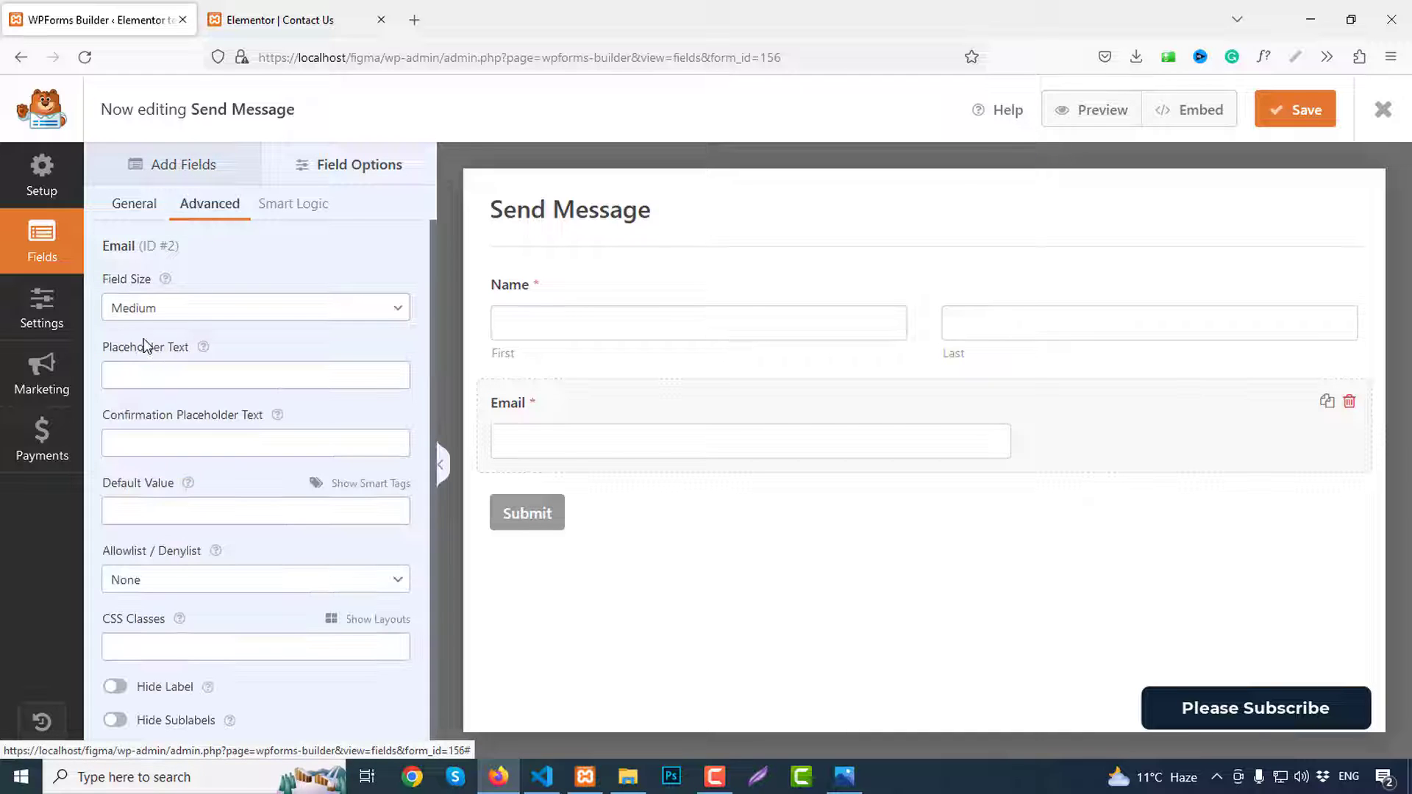
click(254, 308)
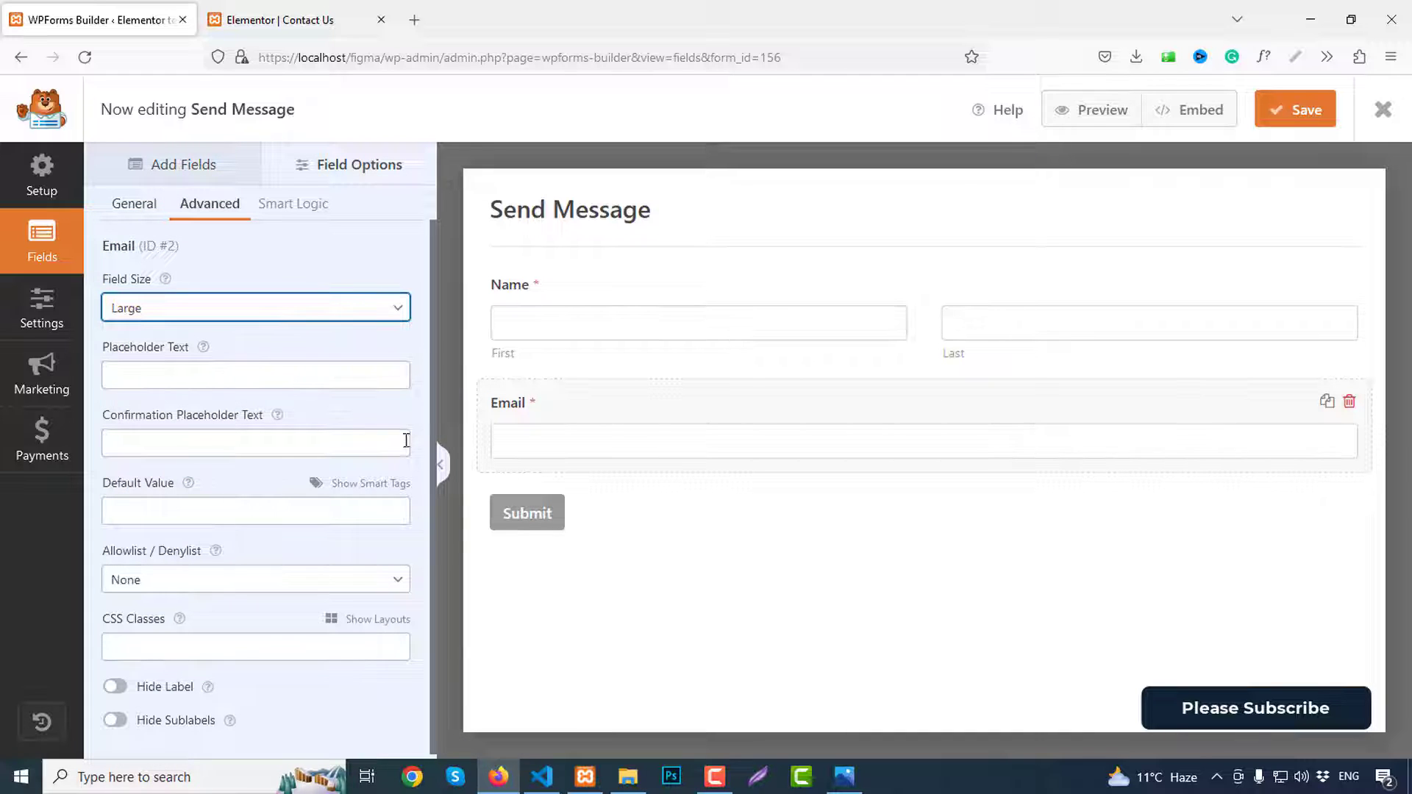
mouse_move(535, 293)
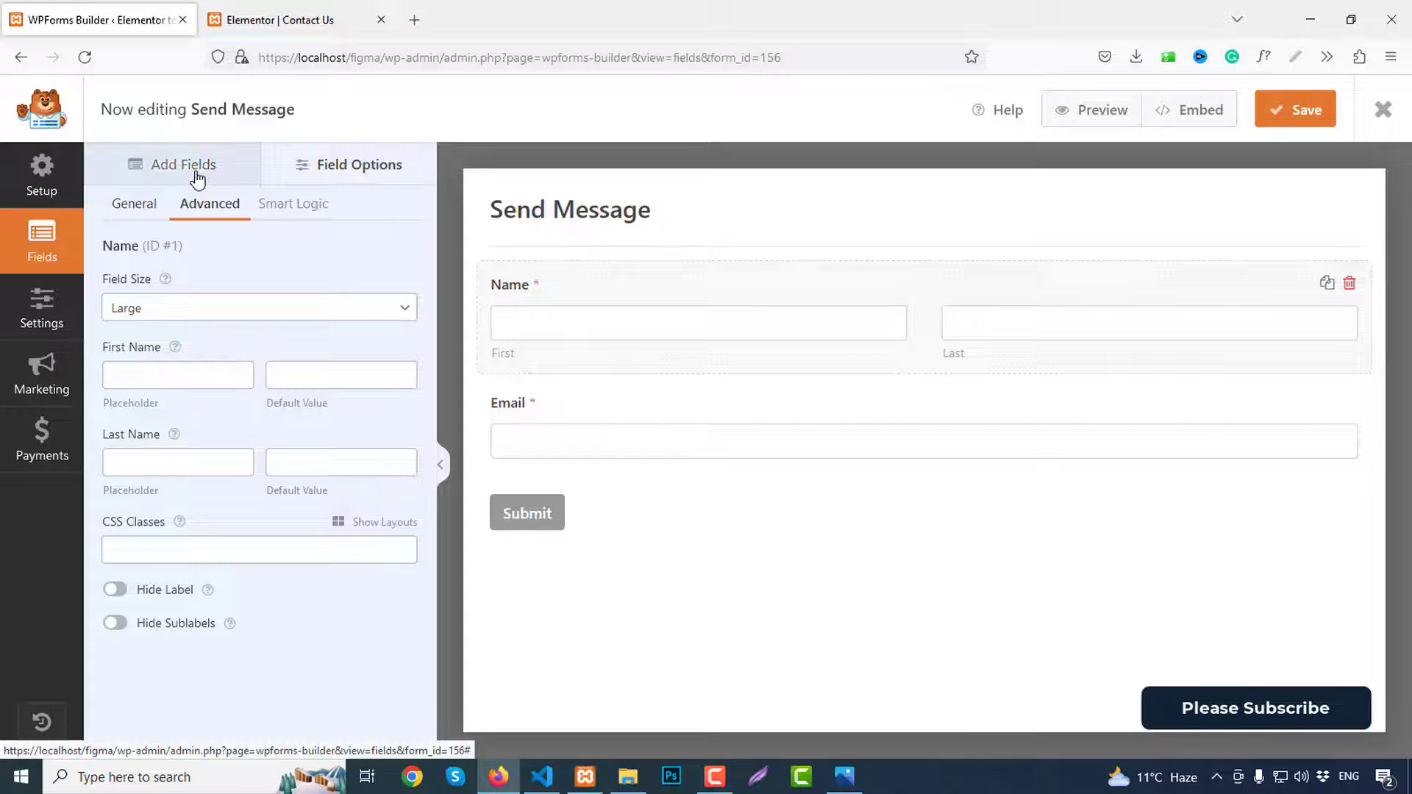
Step: Add a Paragraph Text field labelled Message and make it required
click(181, 164)
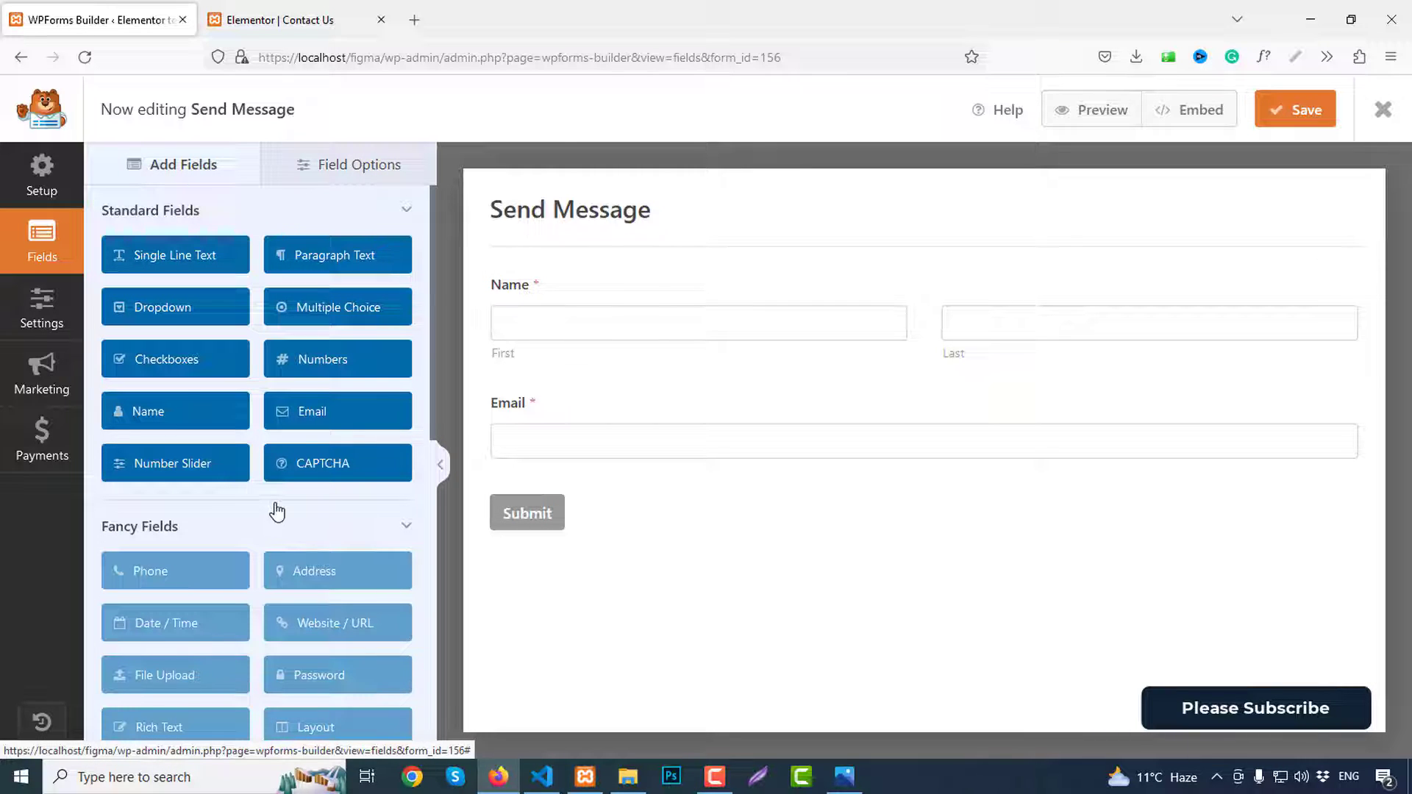
click(335, 254)
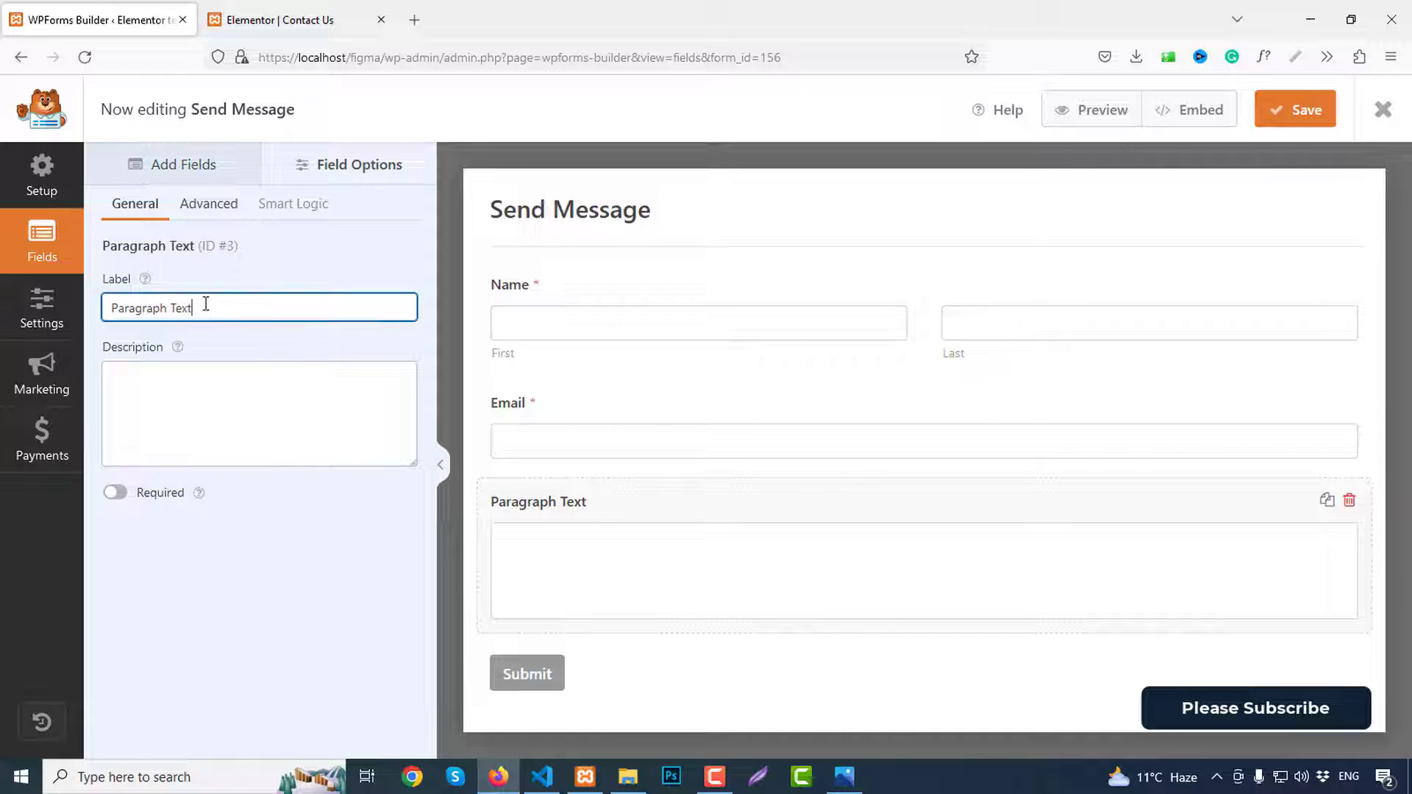
text(Message)
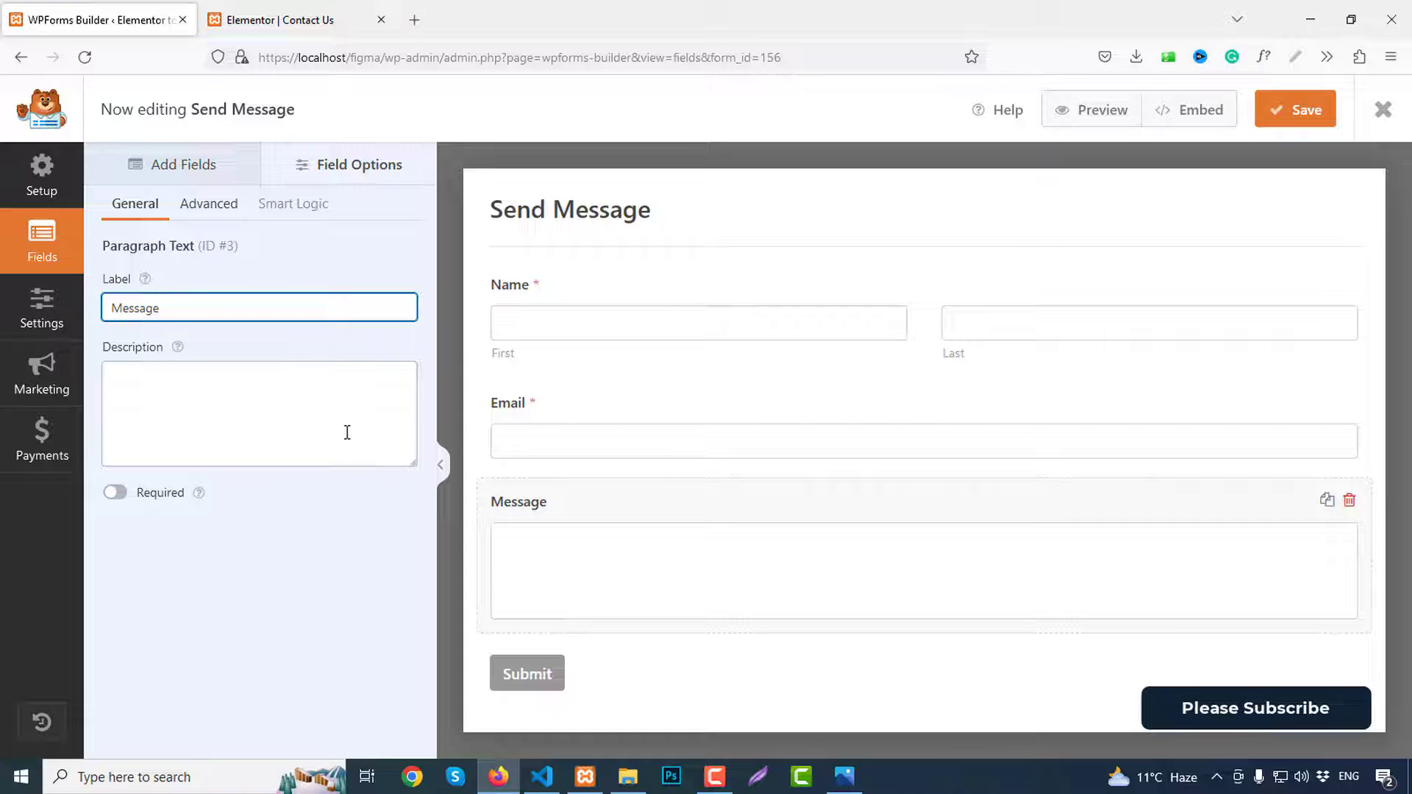
click(114, 493)
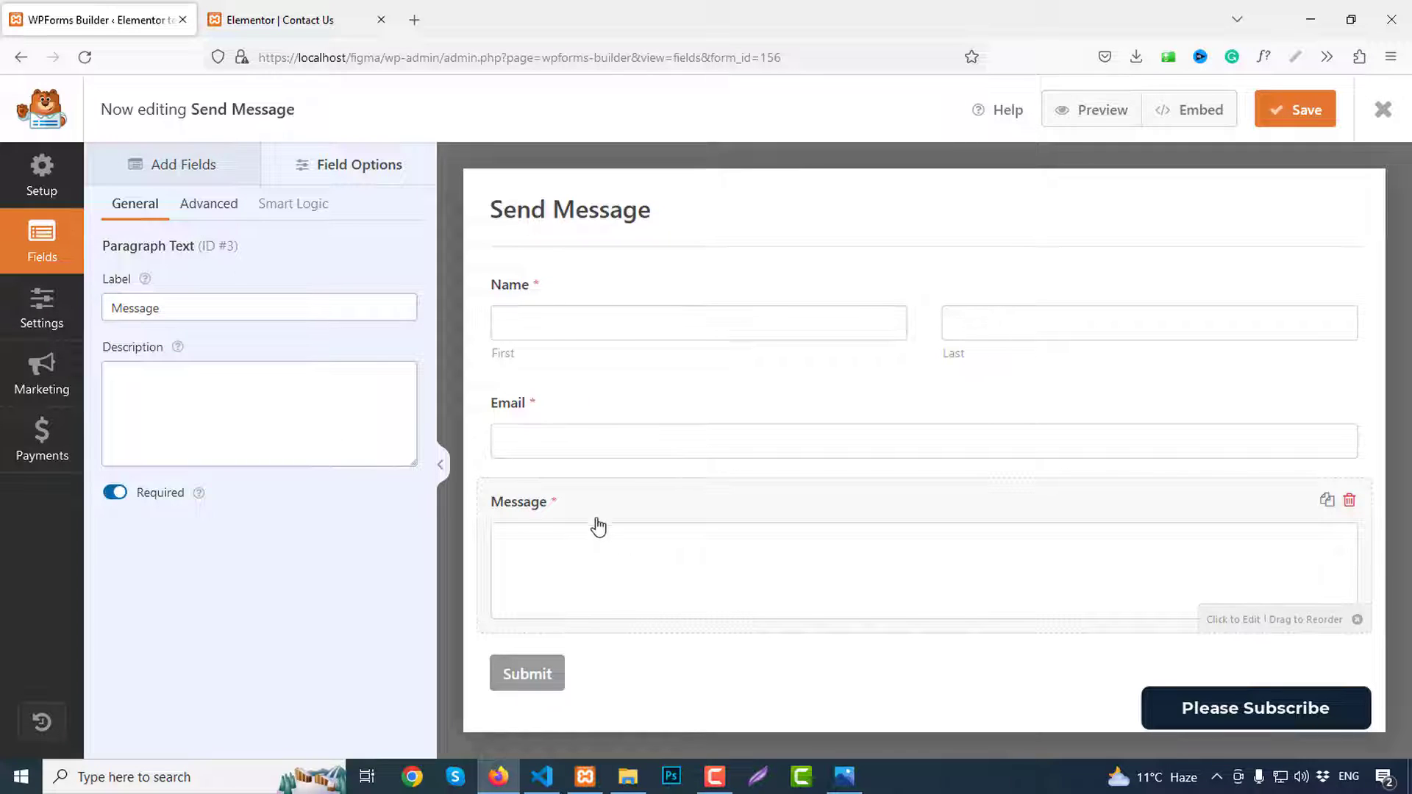
mouse_move(534, 641)
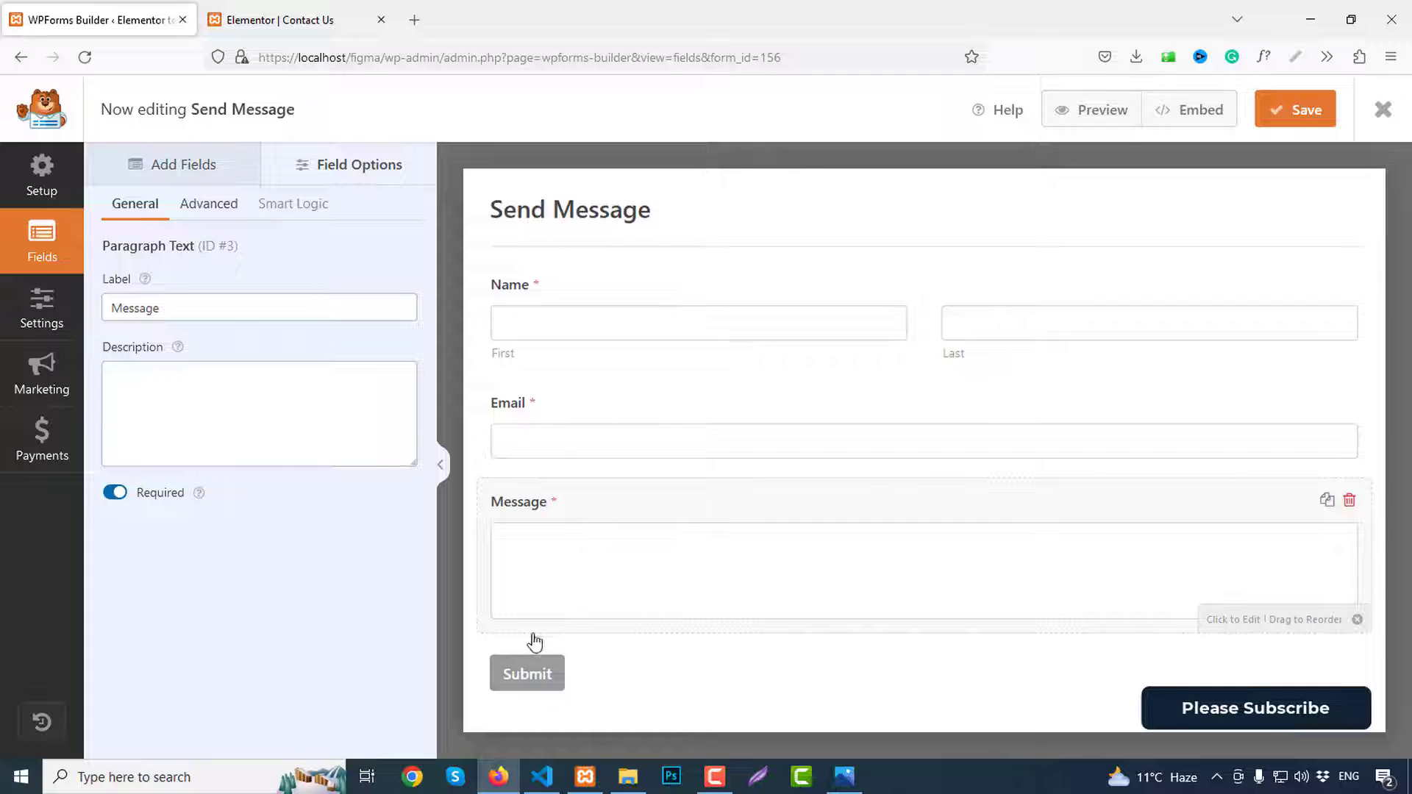
mouse_move(575, 680)
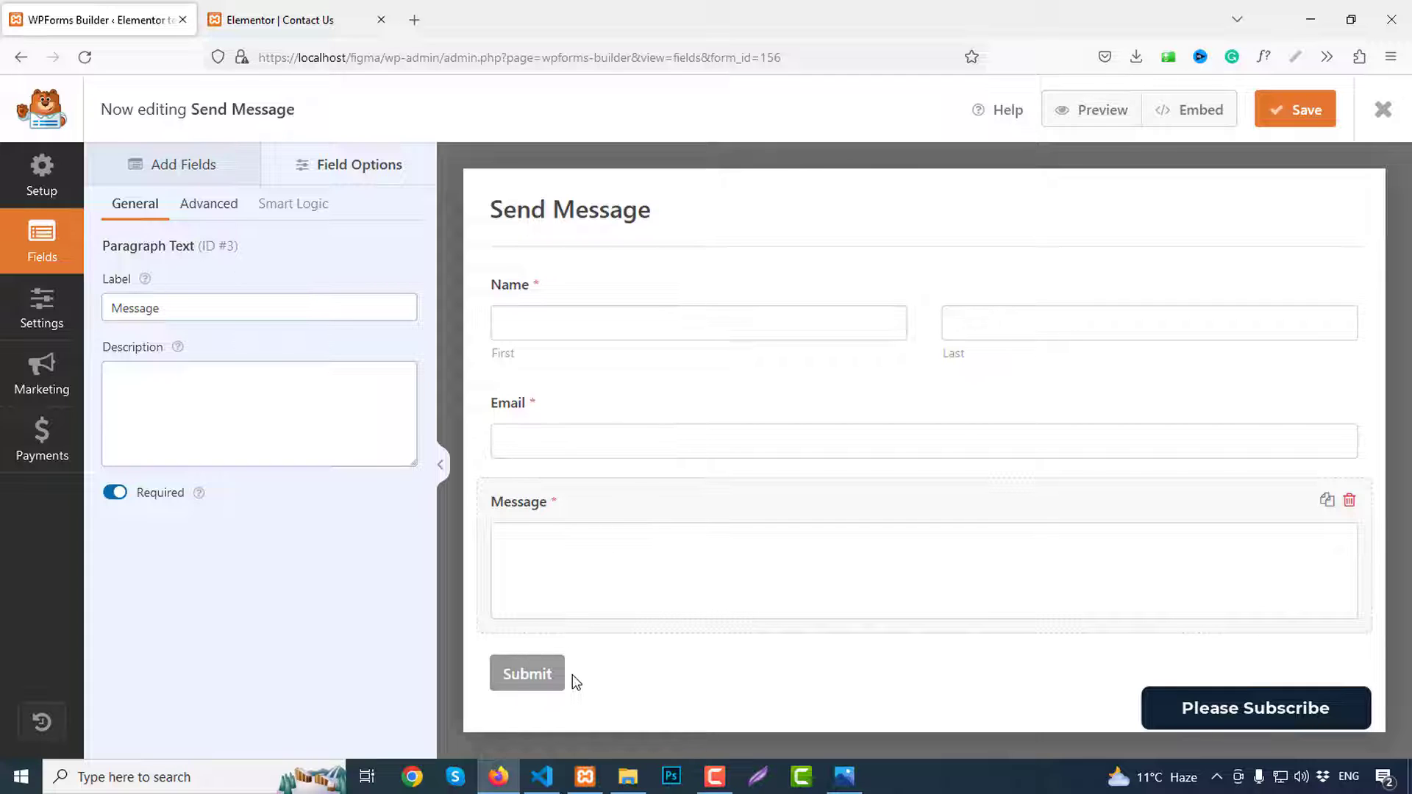
Step: In General settings, set the Submit Button Text to Send Message
click(41, 307)
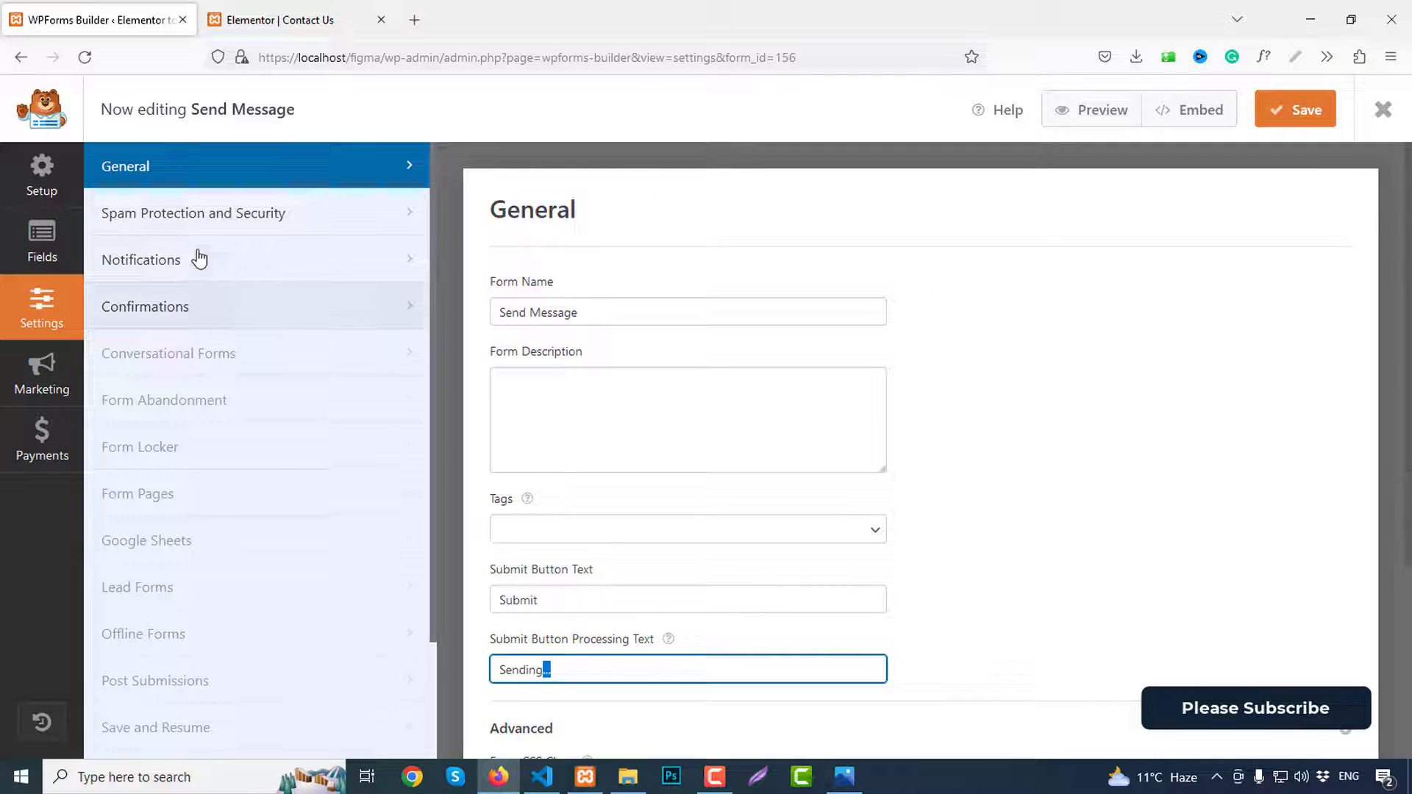
scroll(down, 3)
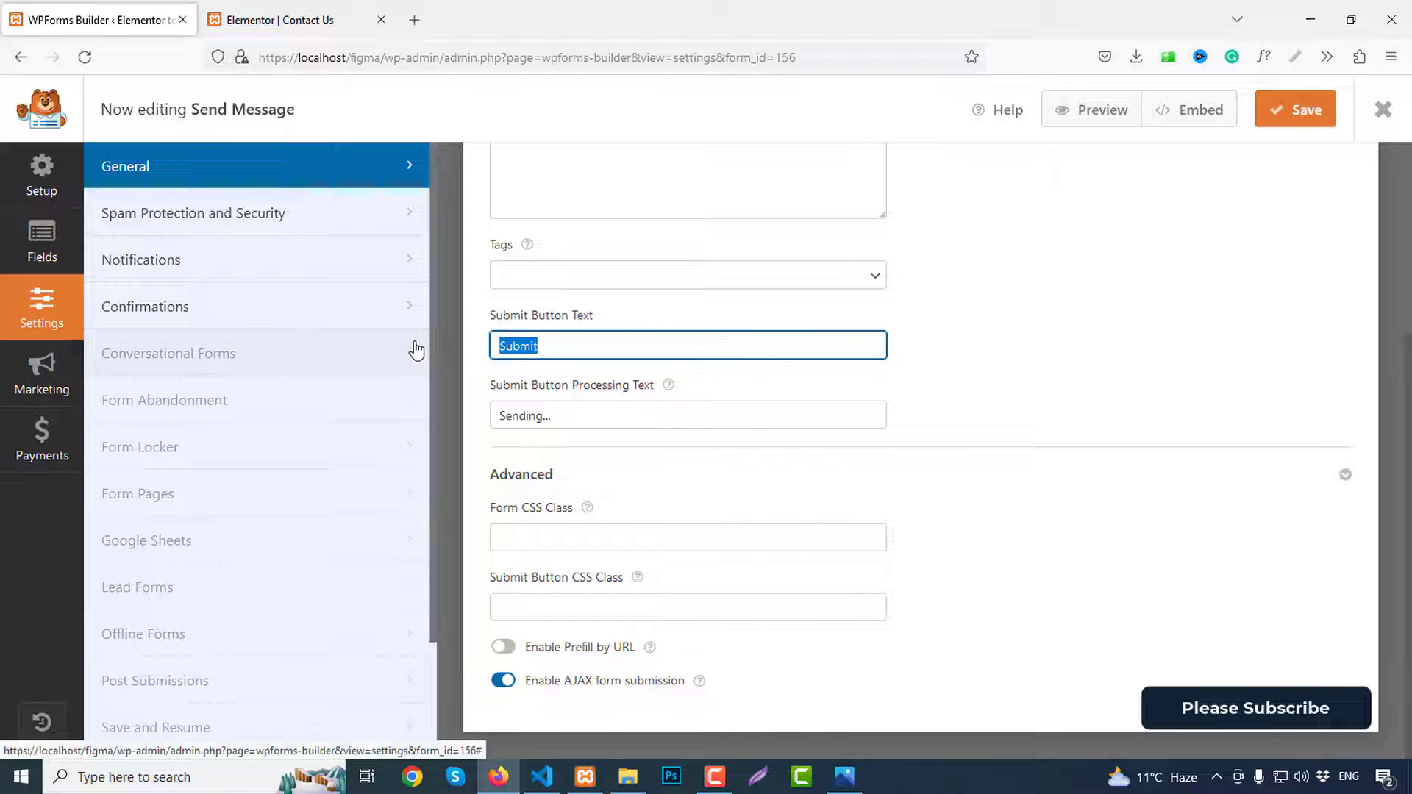
text(Send Message)
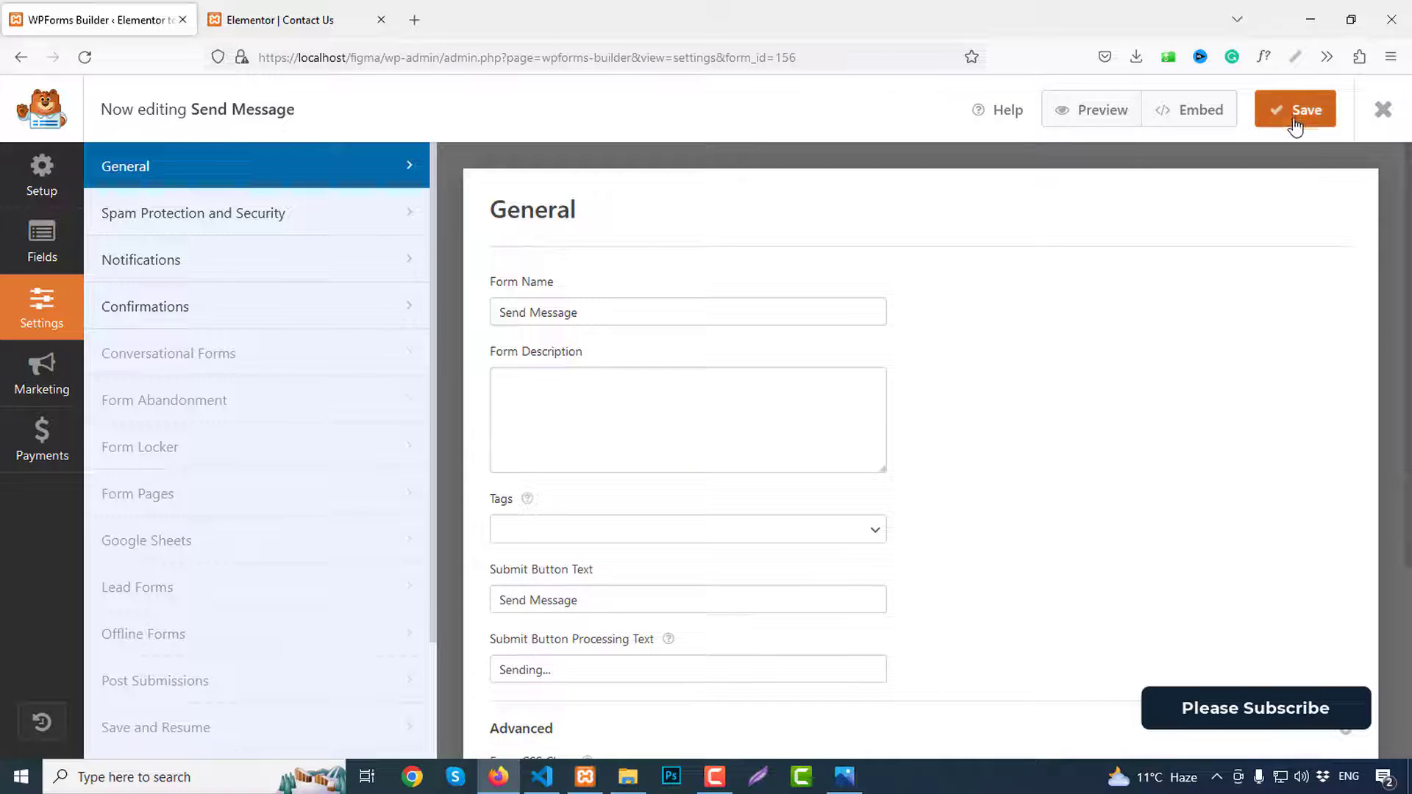
mouse_move(1256, 122)
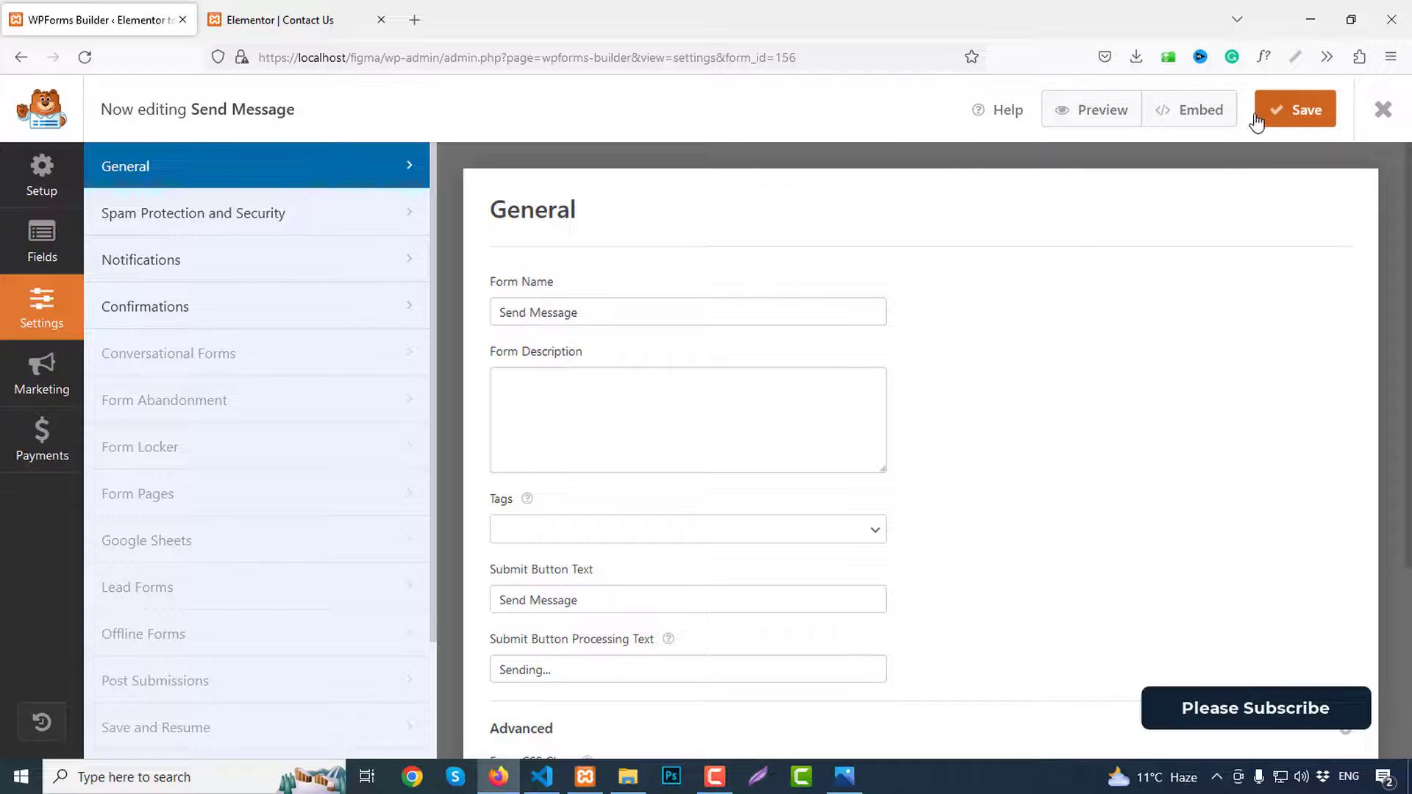
Step: Bring up the Embed in a Page dialog for the Send Message form
click(1188, 109)
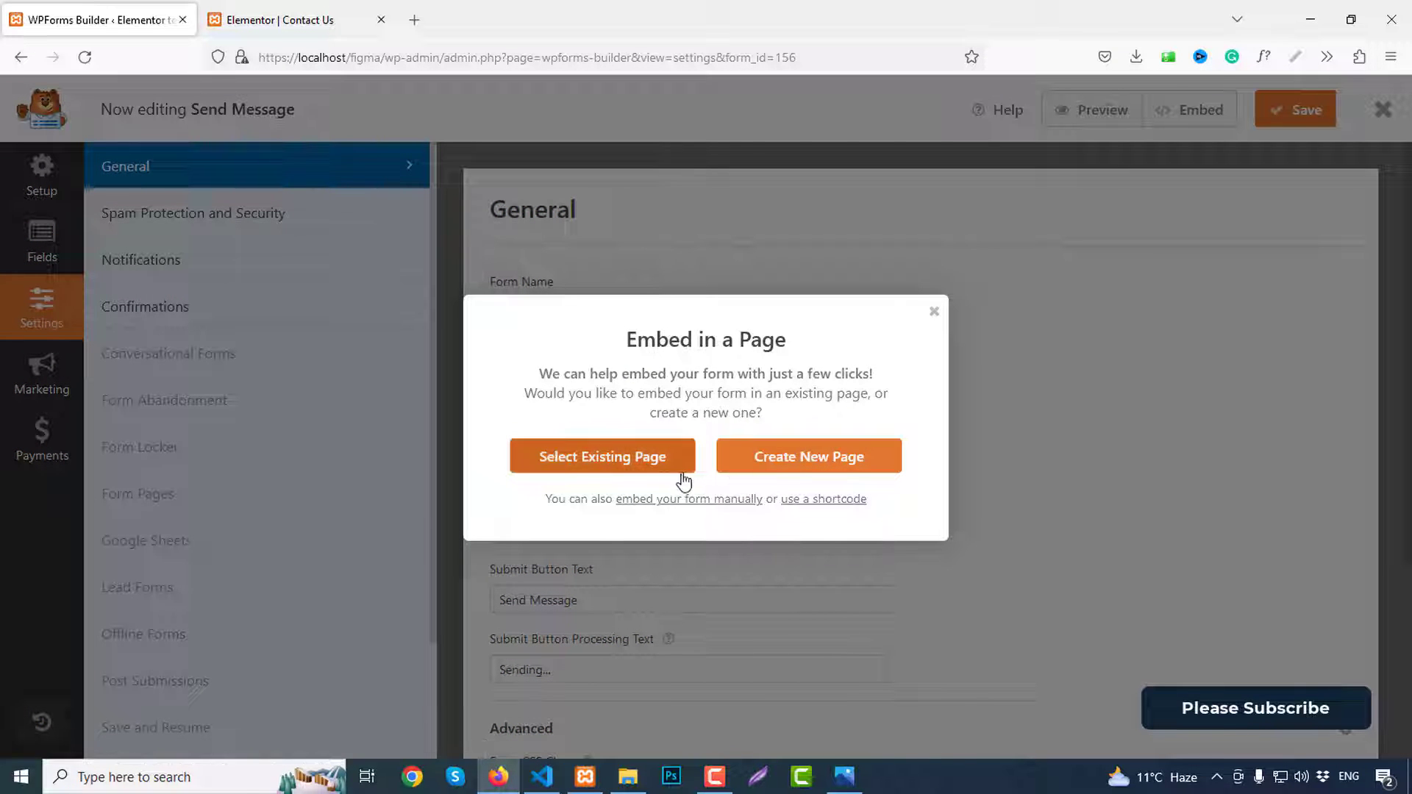
mouse_move(892, 353)
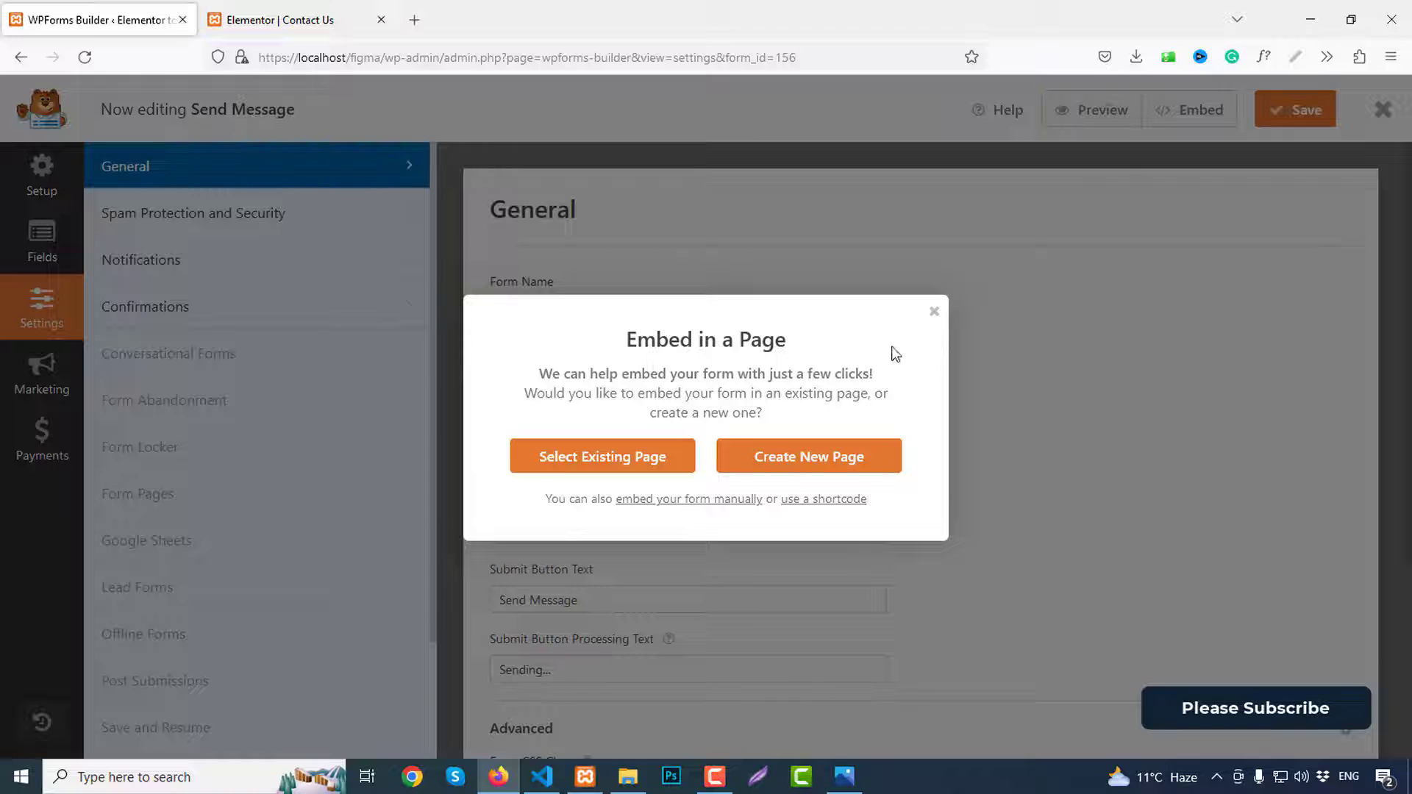
mouse_move(665, 409)
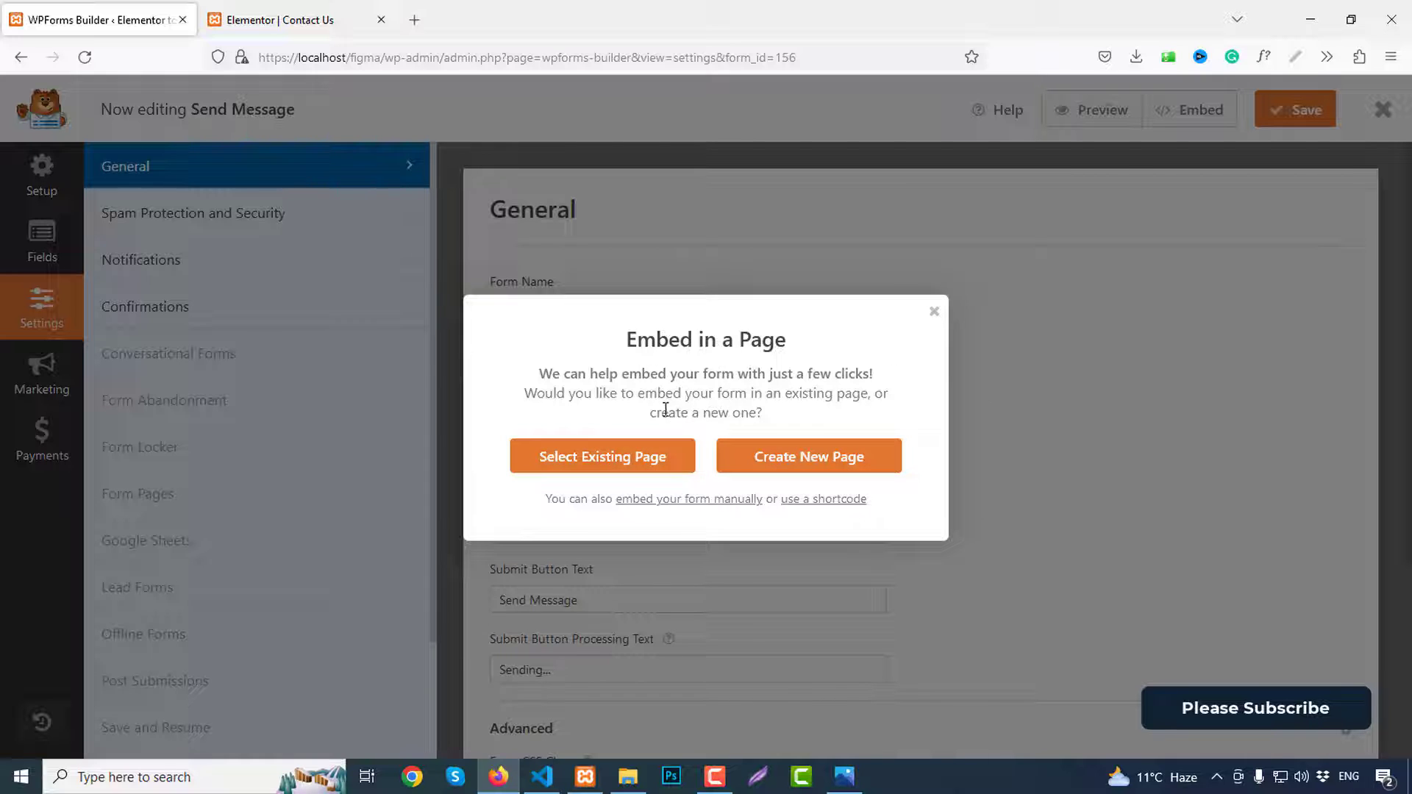
Step: In the Contact Us editor, search the widgets panel for 'wp' to find WPForms
click(297, 19)
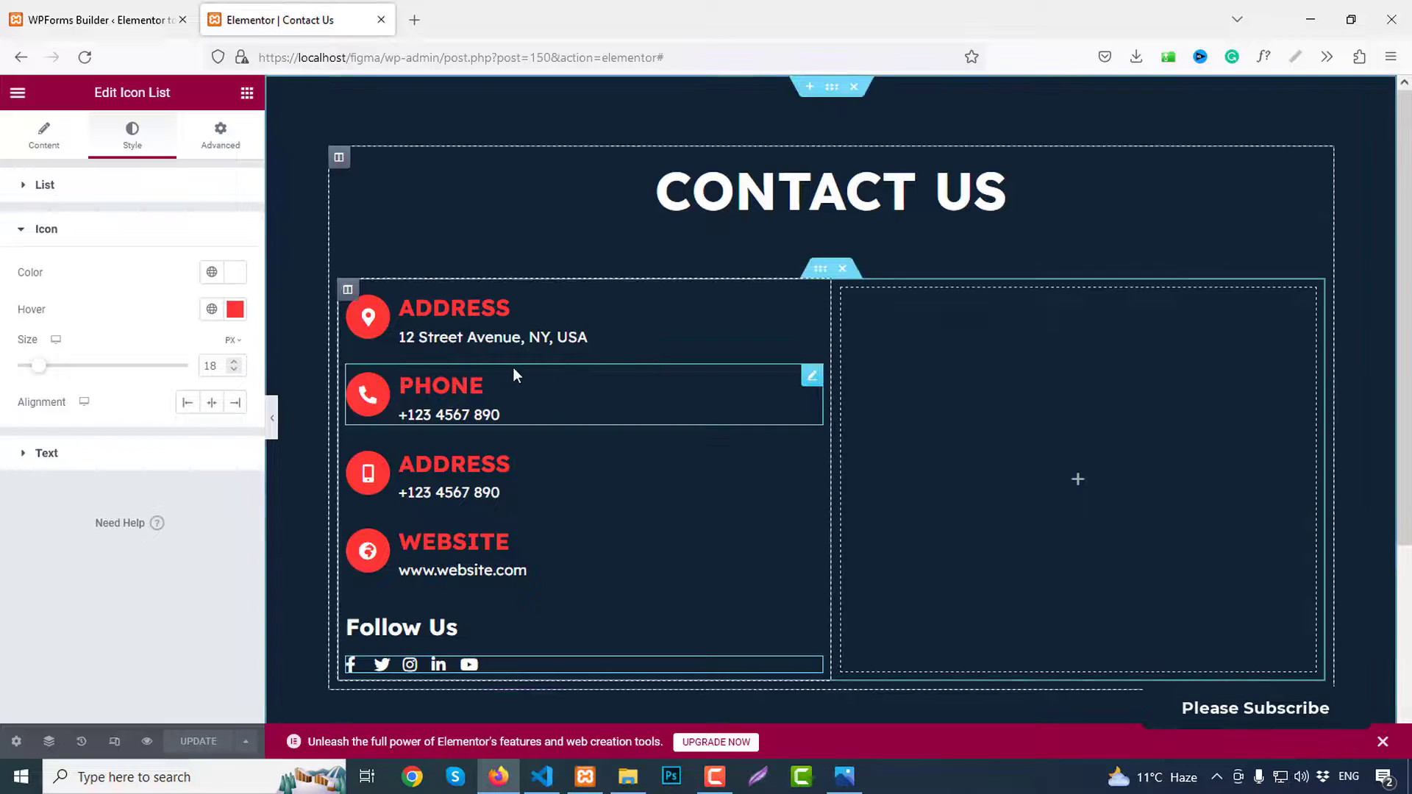
click(247, 93)
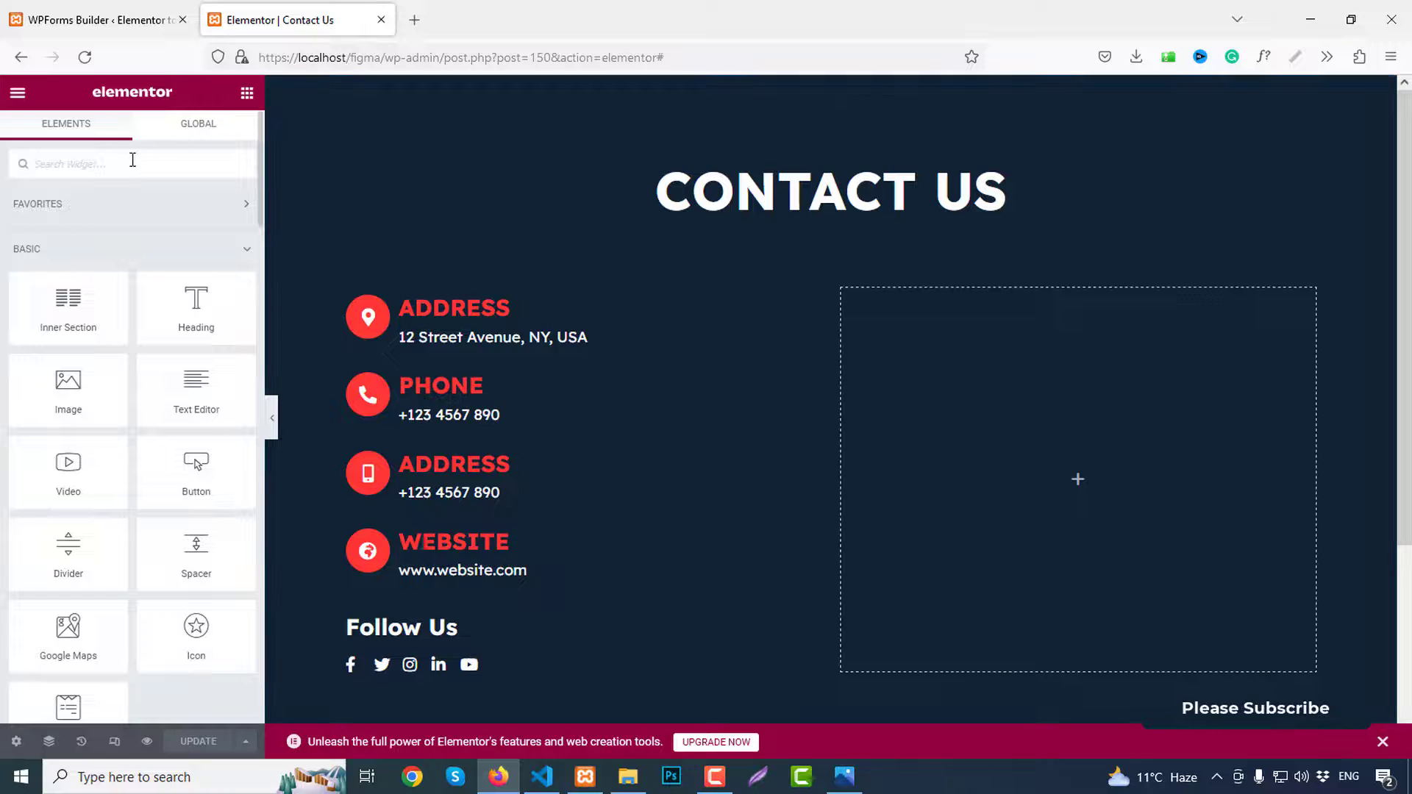
text(wp)
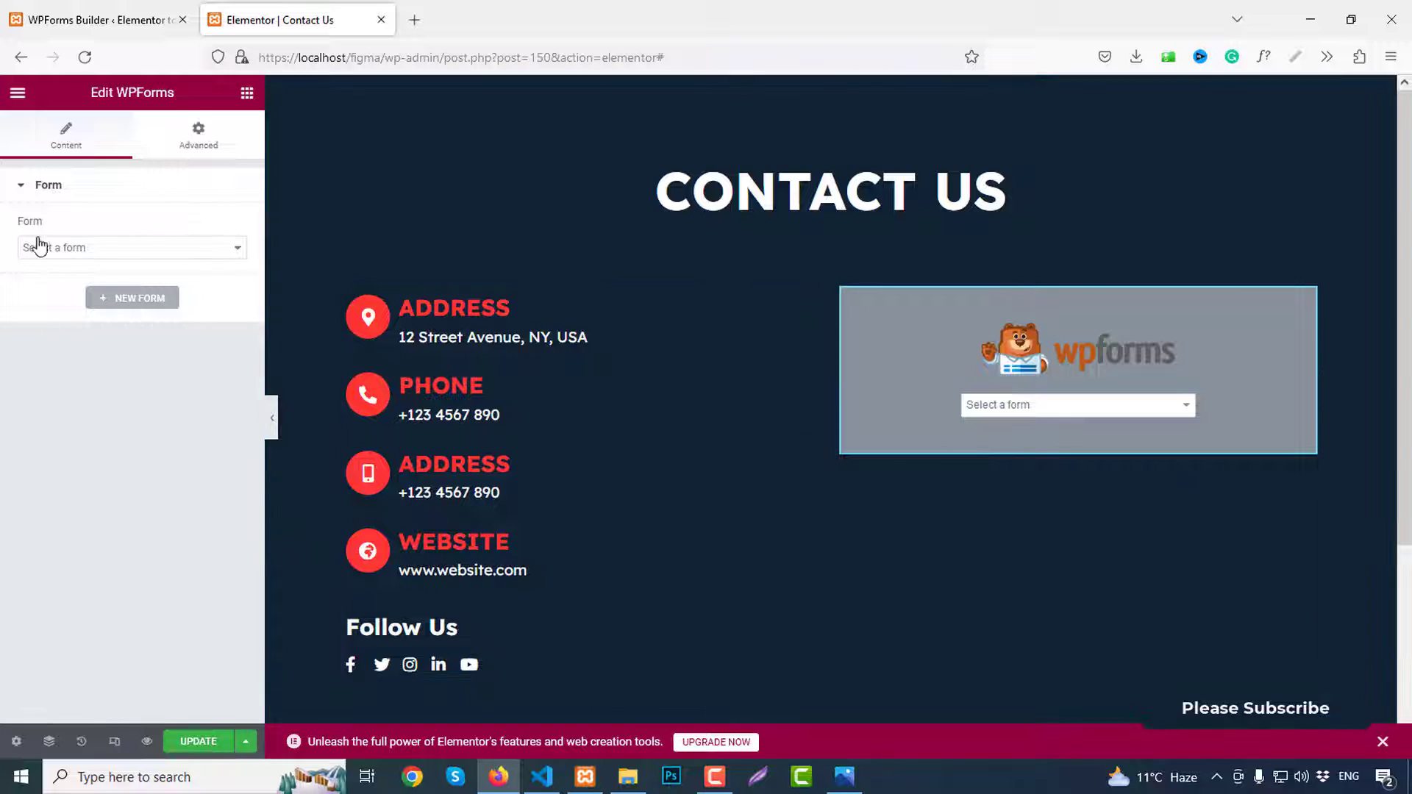
Step: Find no form listed yet, so dismiss the embed prompt and exit the WPForms builder
click(131, 247)
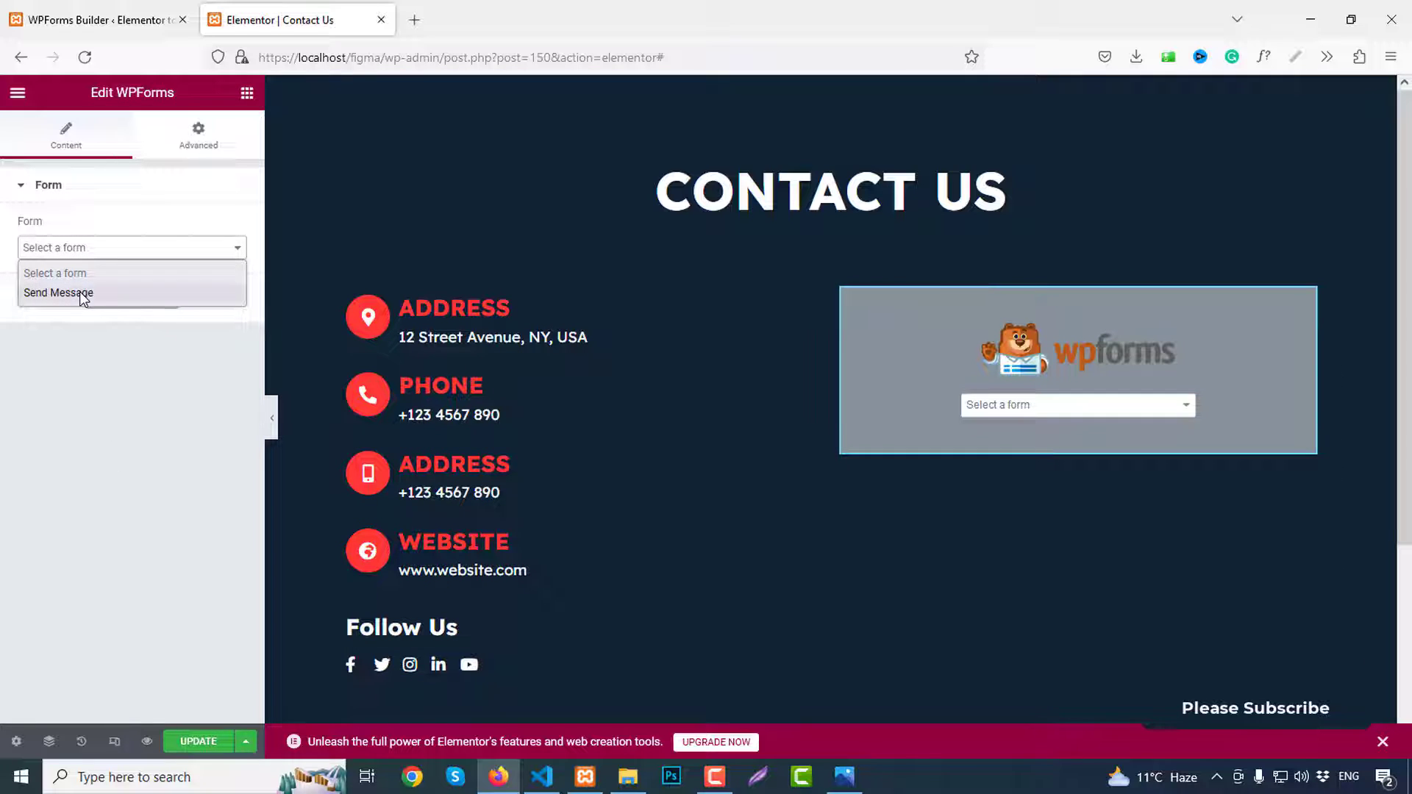
click(57, 293)
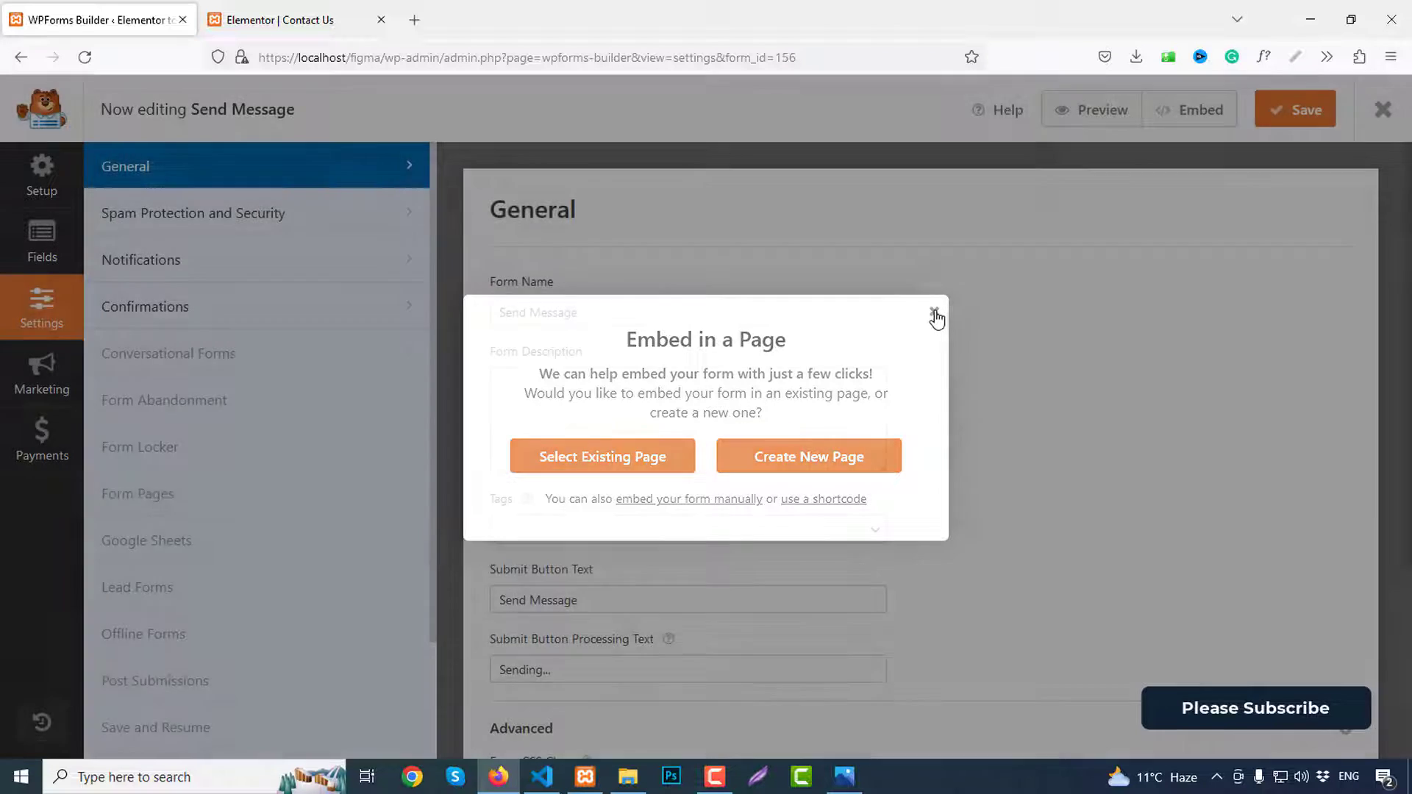
click(937, 318)
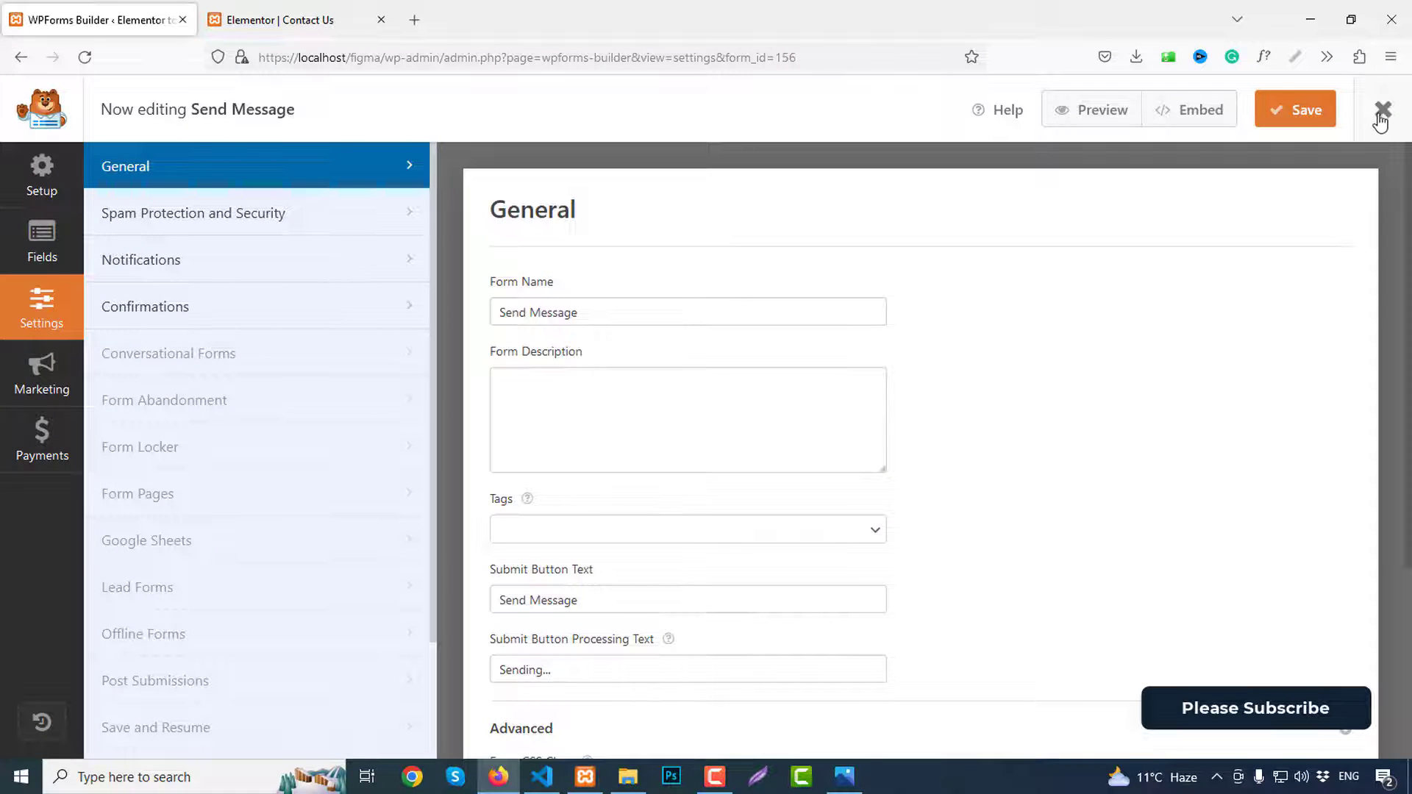
click(1385, 110)
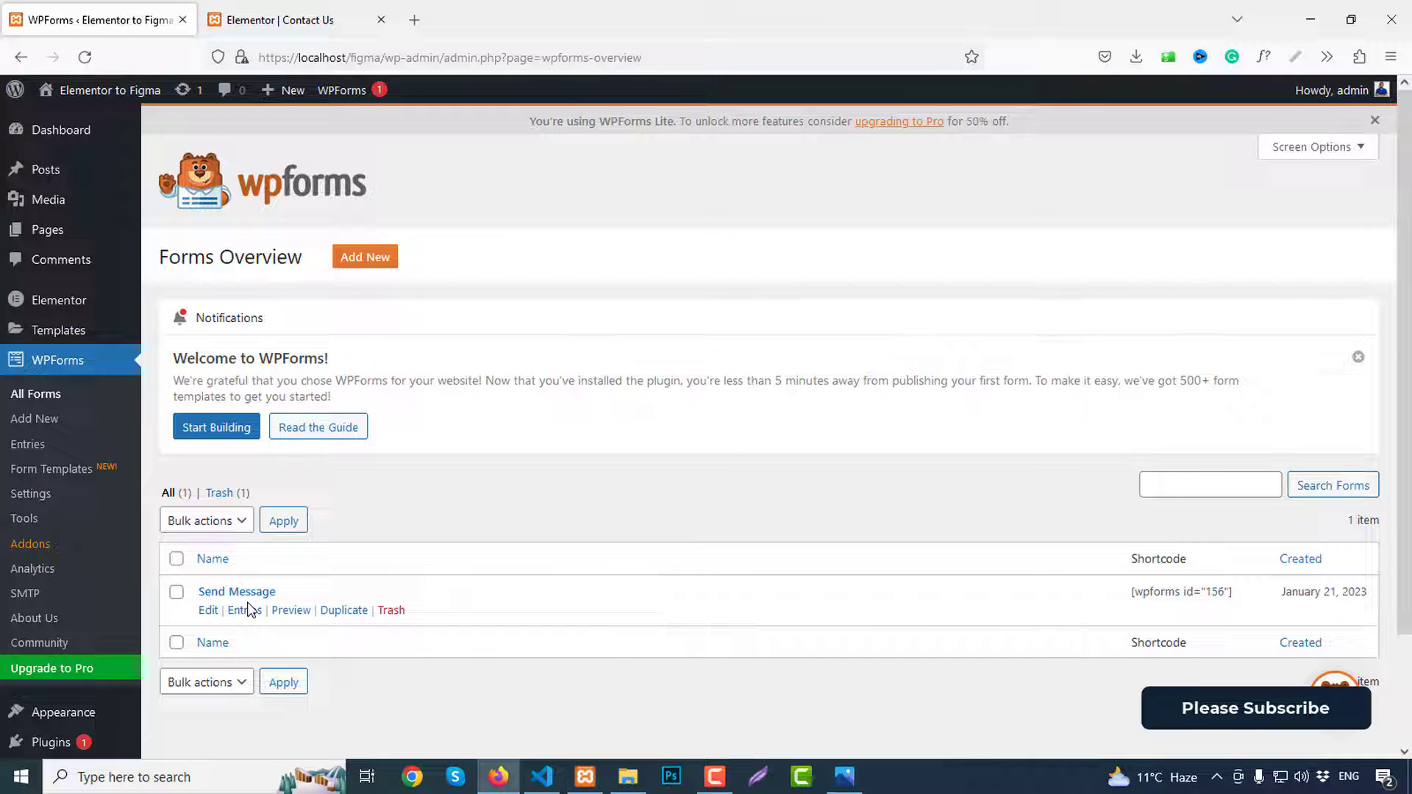
Step: Back in Elementor, choose the Send Message form in the WPForms widget's Form dropdown
click(297, 19)
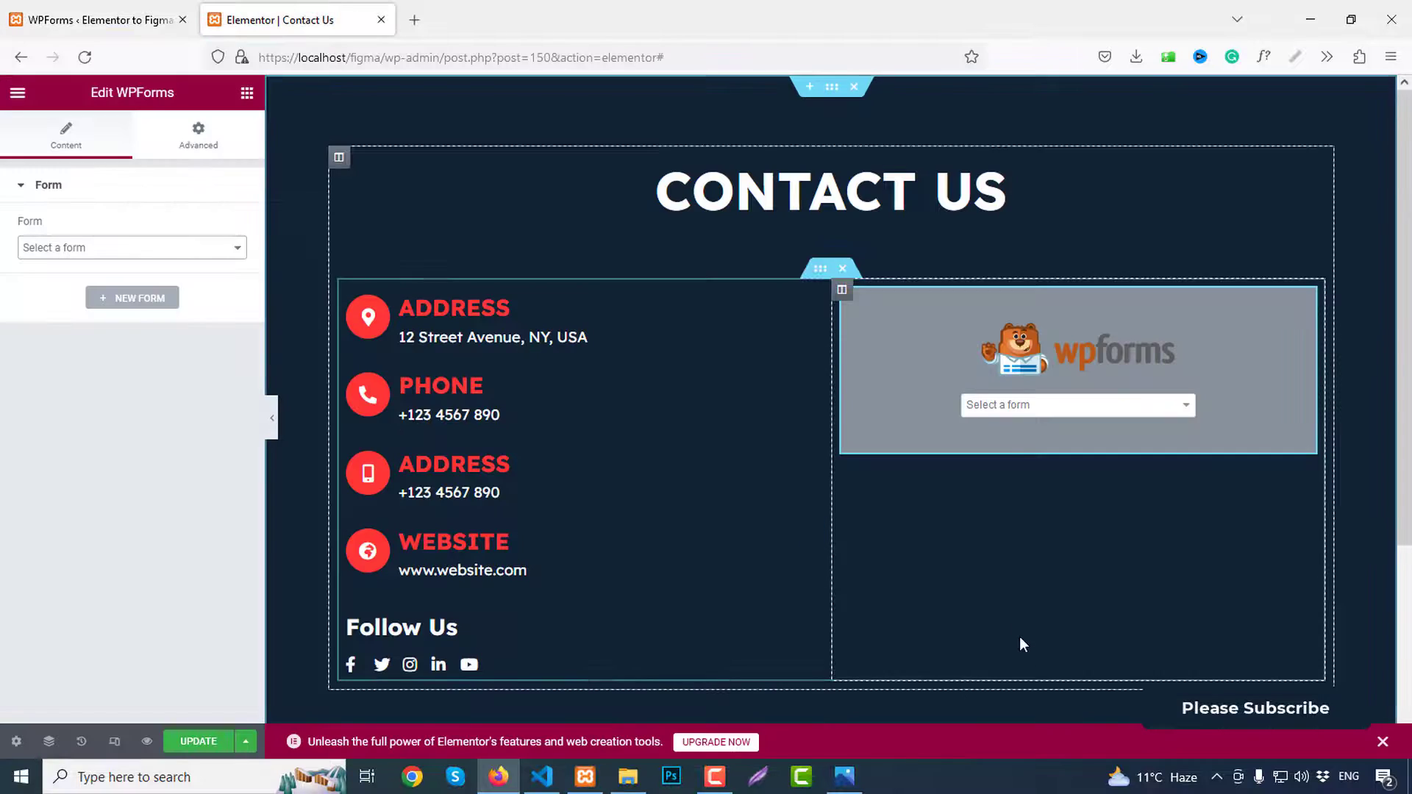
click(130, 247)
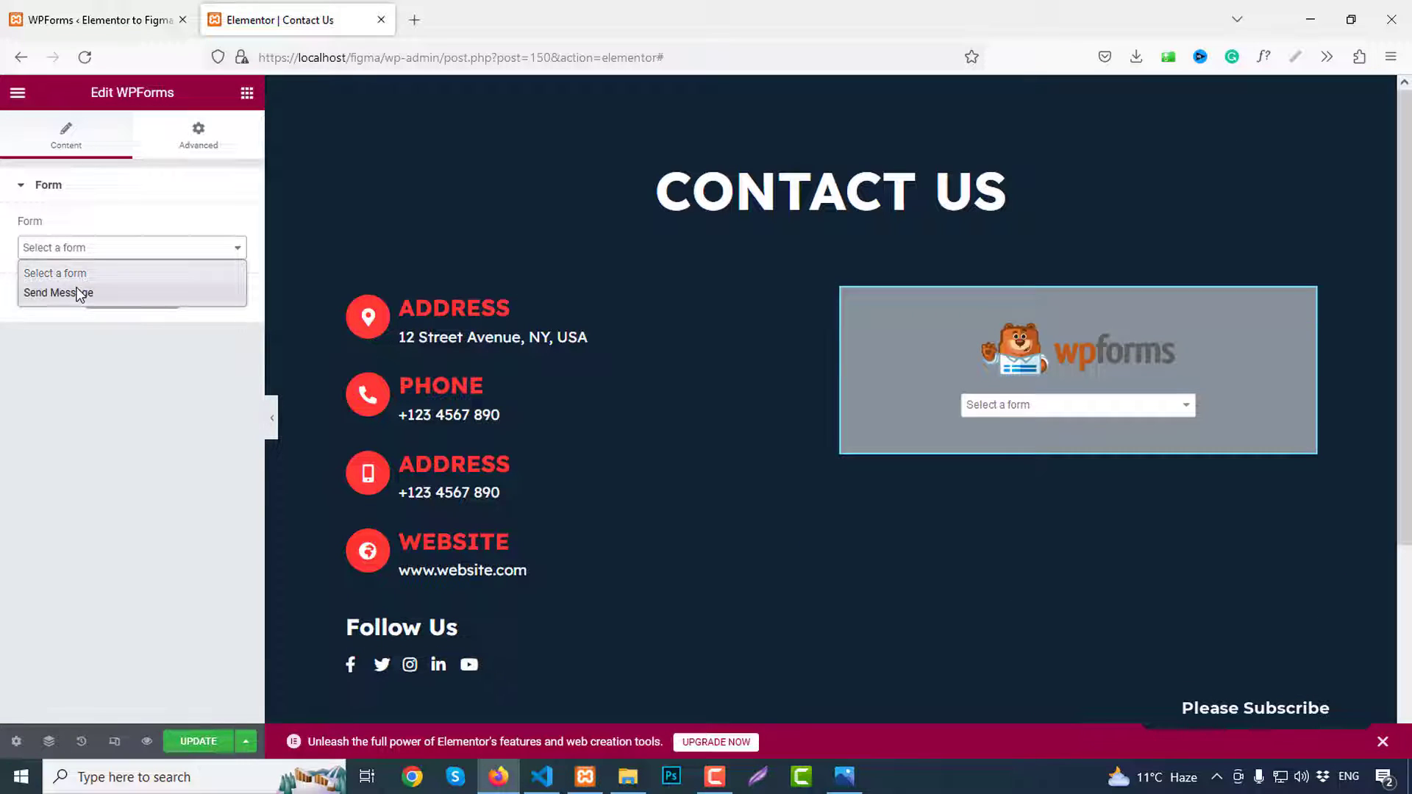
click(59, 293)
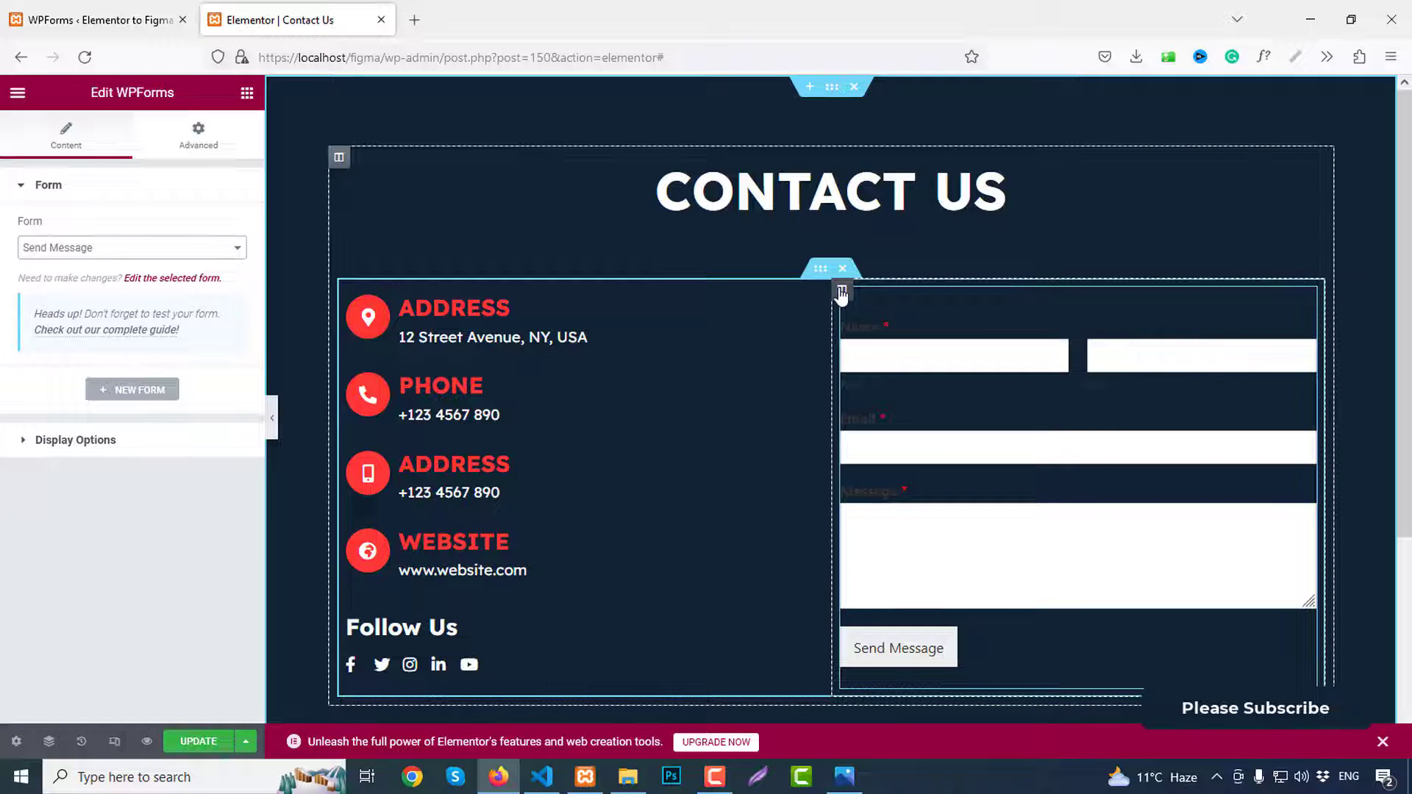
Step: Give the form column a classic white background, rounded border radius and 30px padding
click(841, 290)
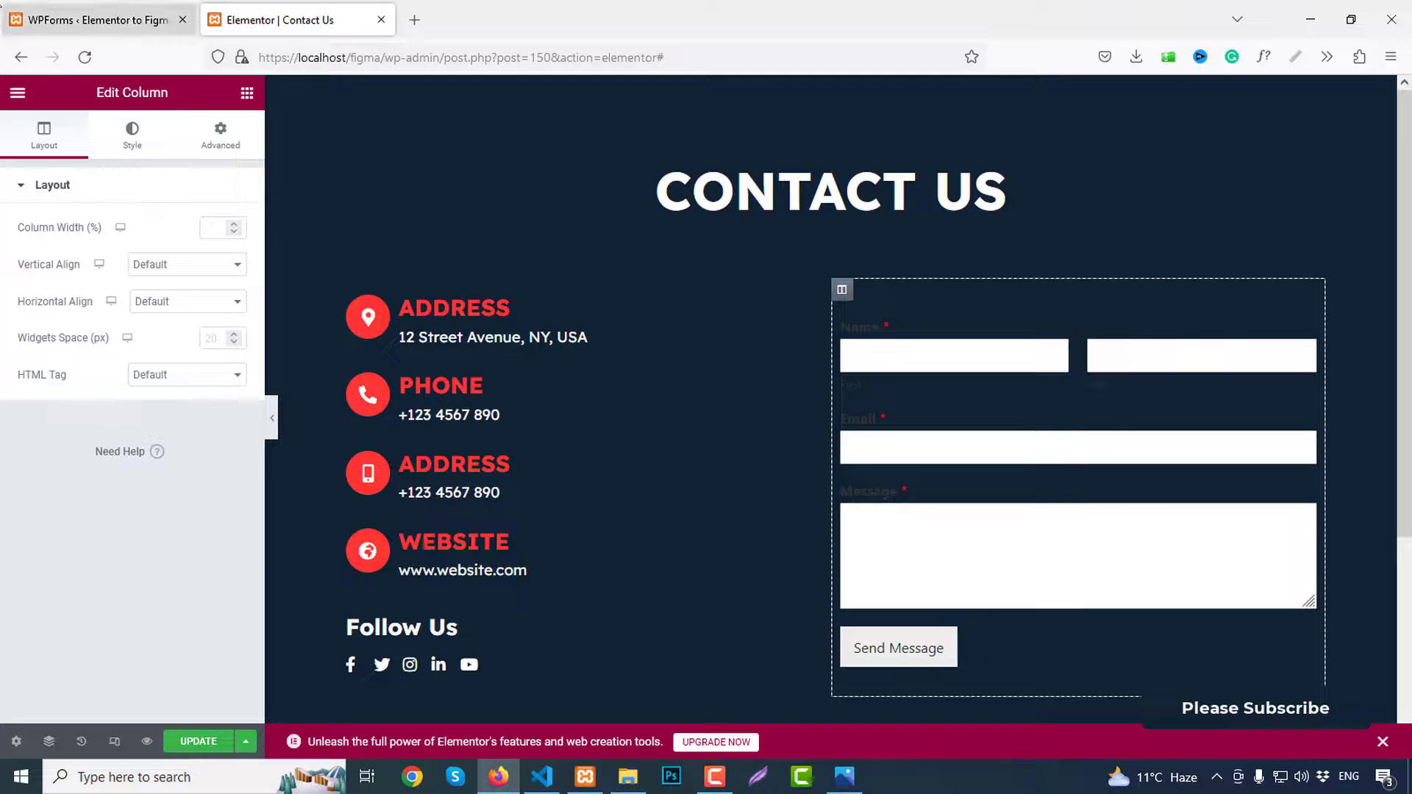
click(131, 135)
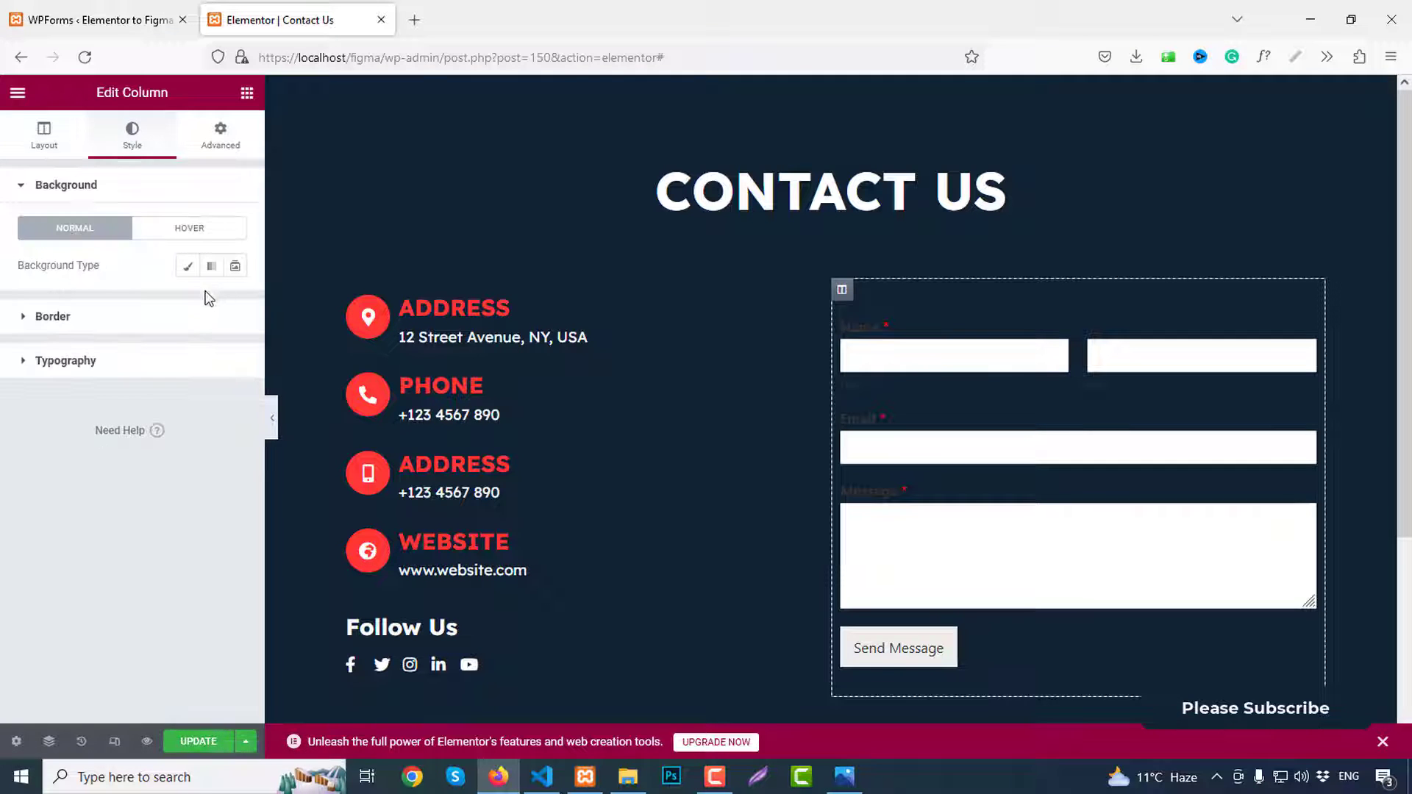
click(187, 267)
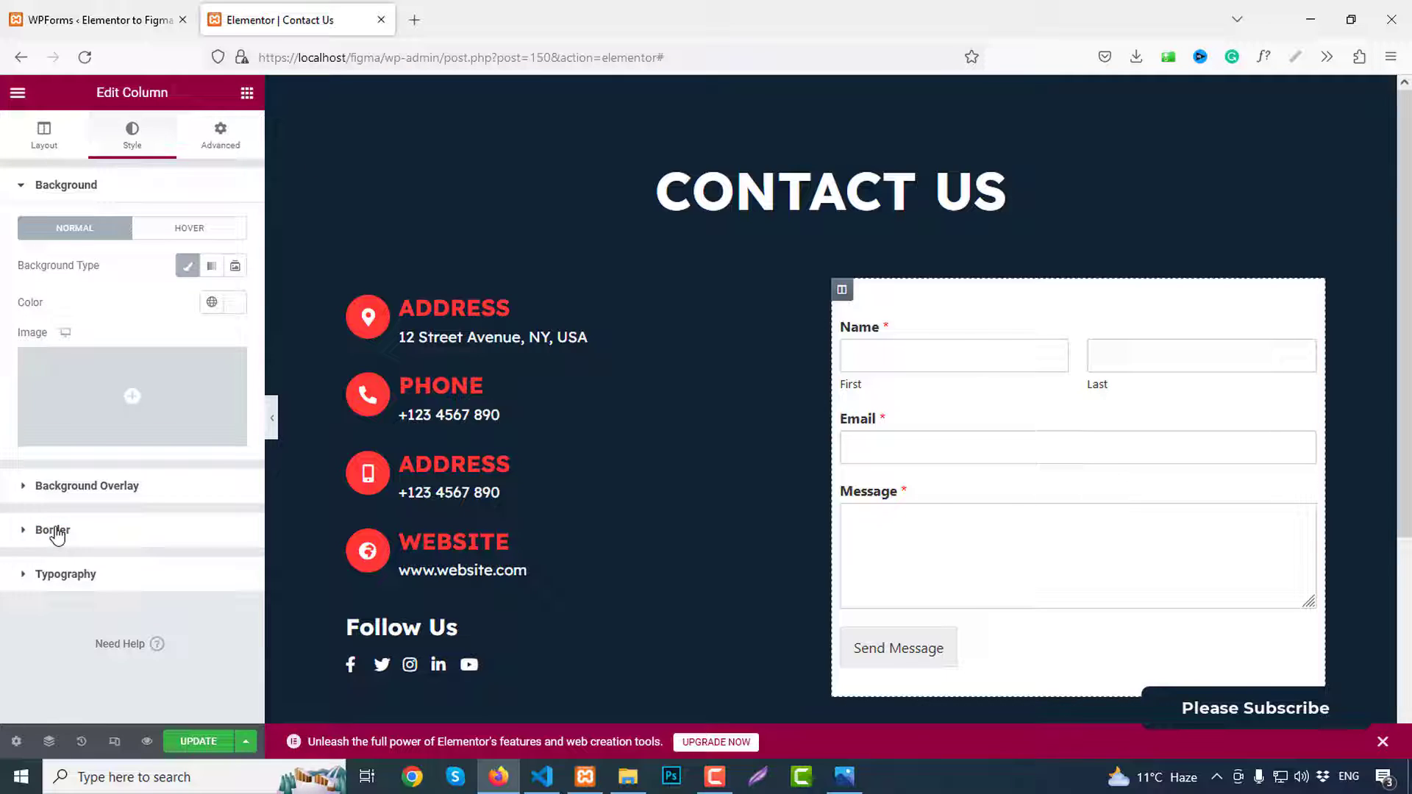
click(51, 531)
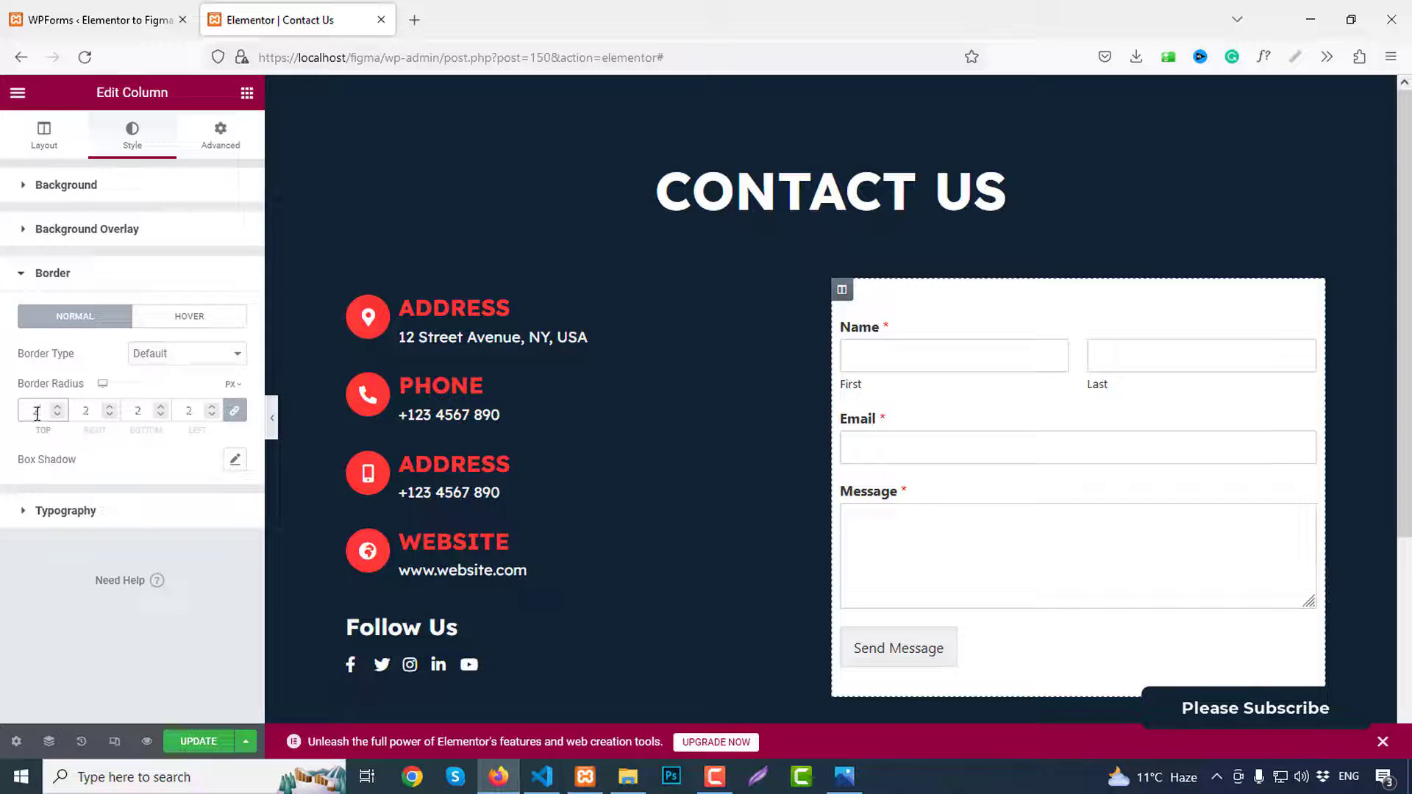
click(219, 136)
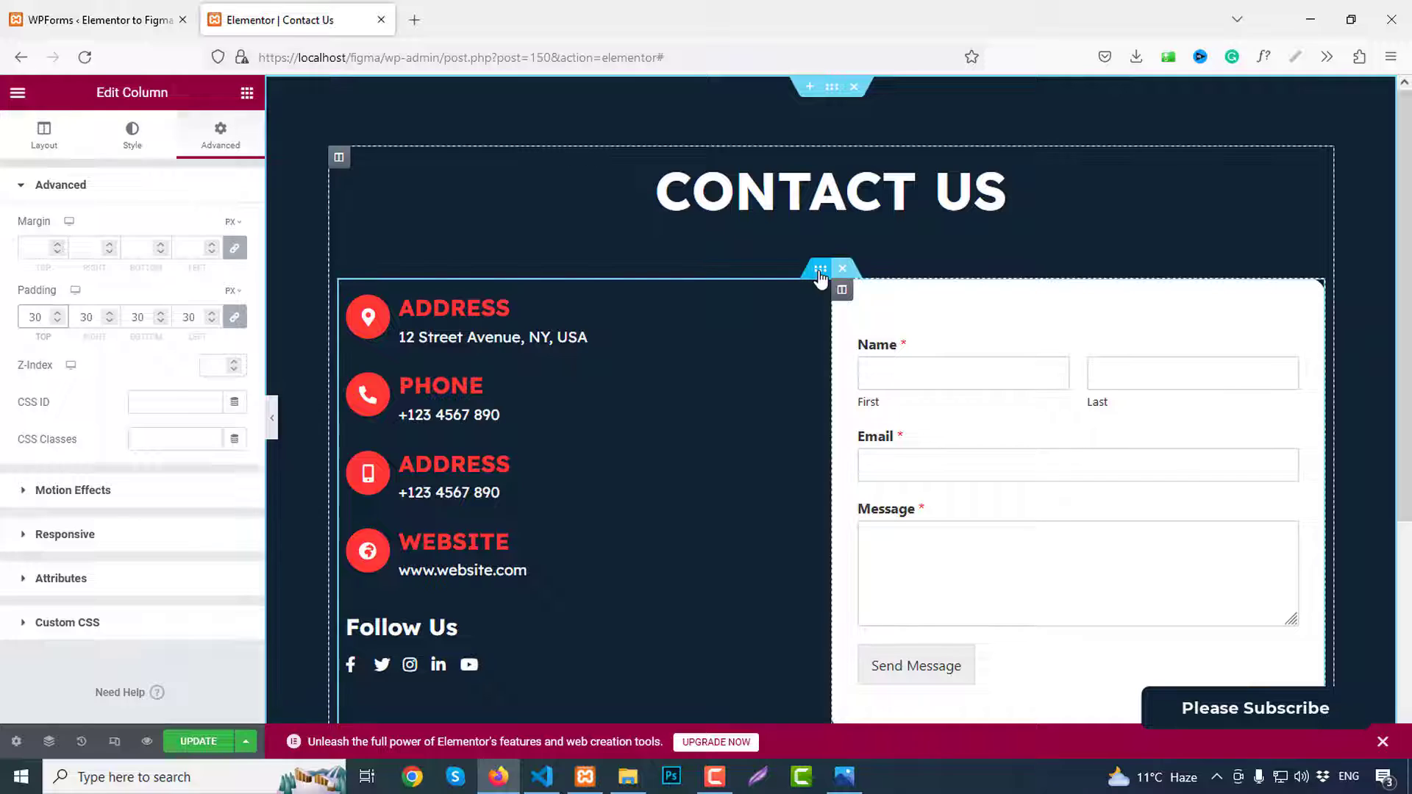
Step: Set the inner section's Vertical Align to Middle and preview the page
click(819, 269)
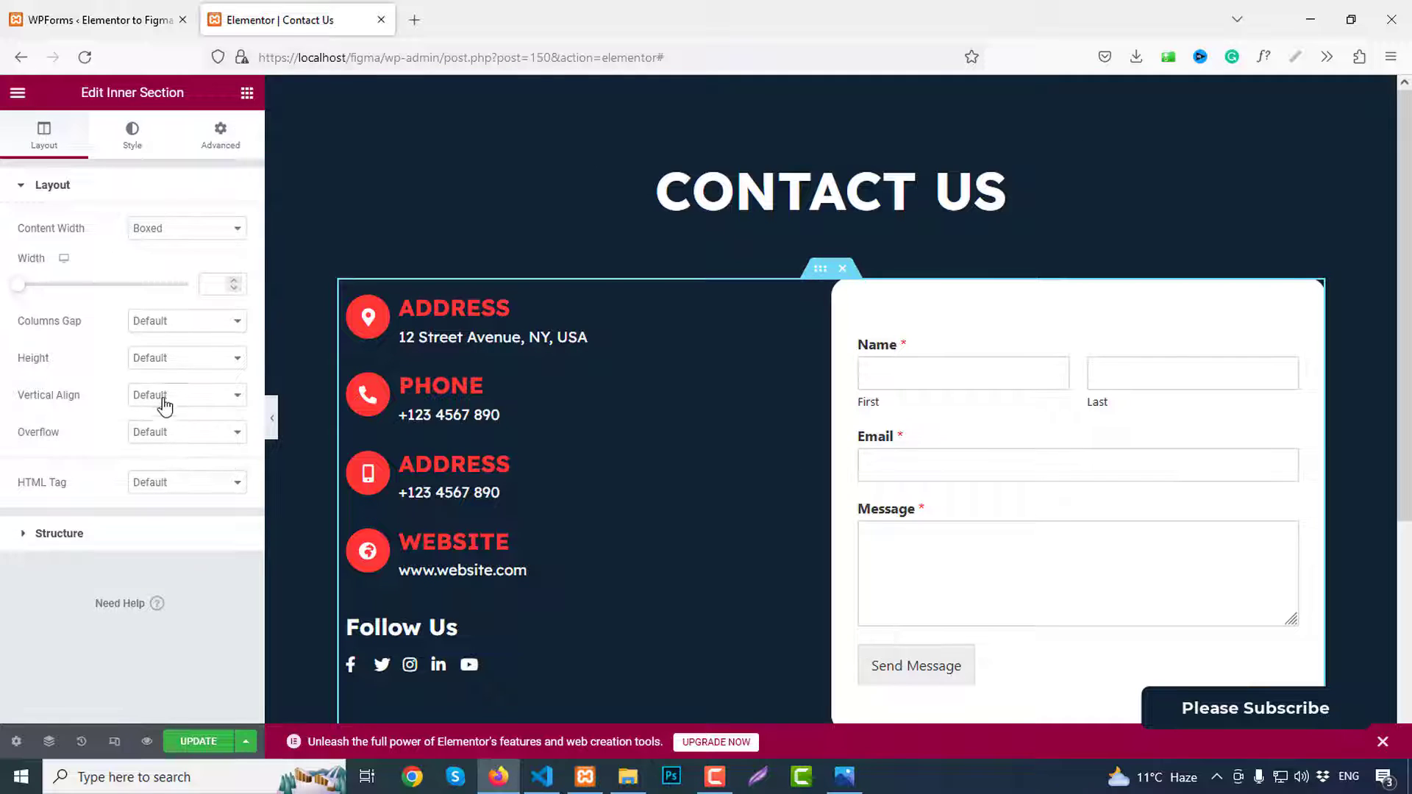
click(187, 395)
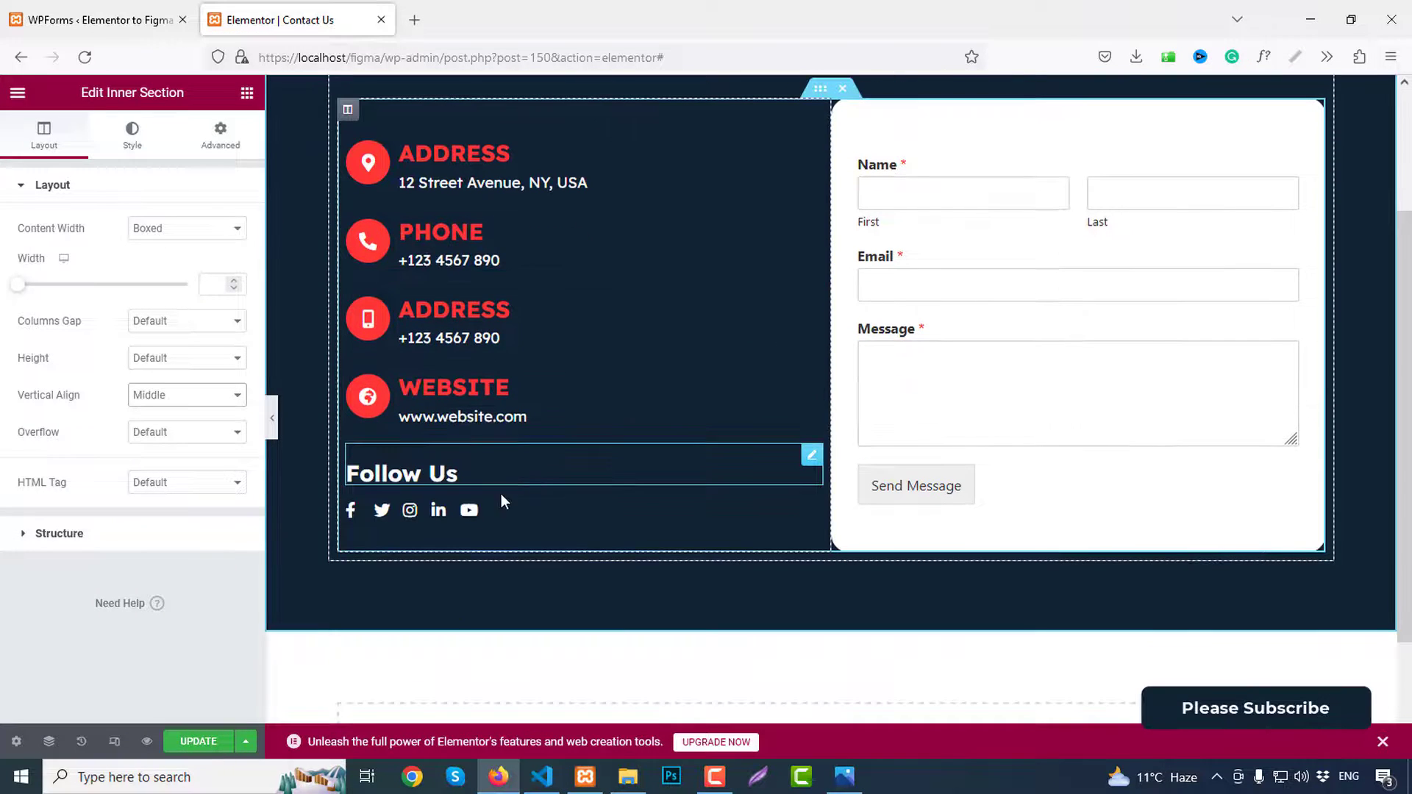
click(199, 741)
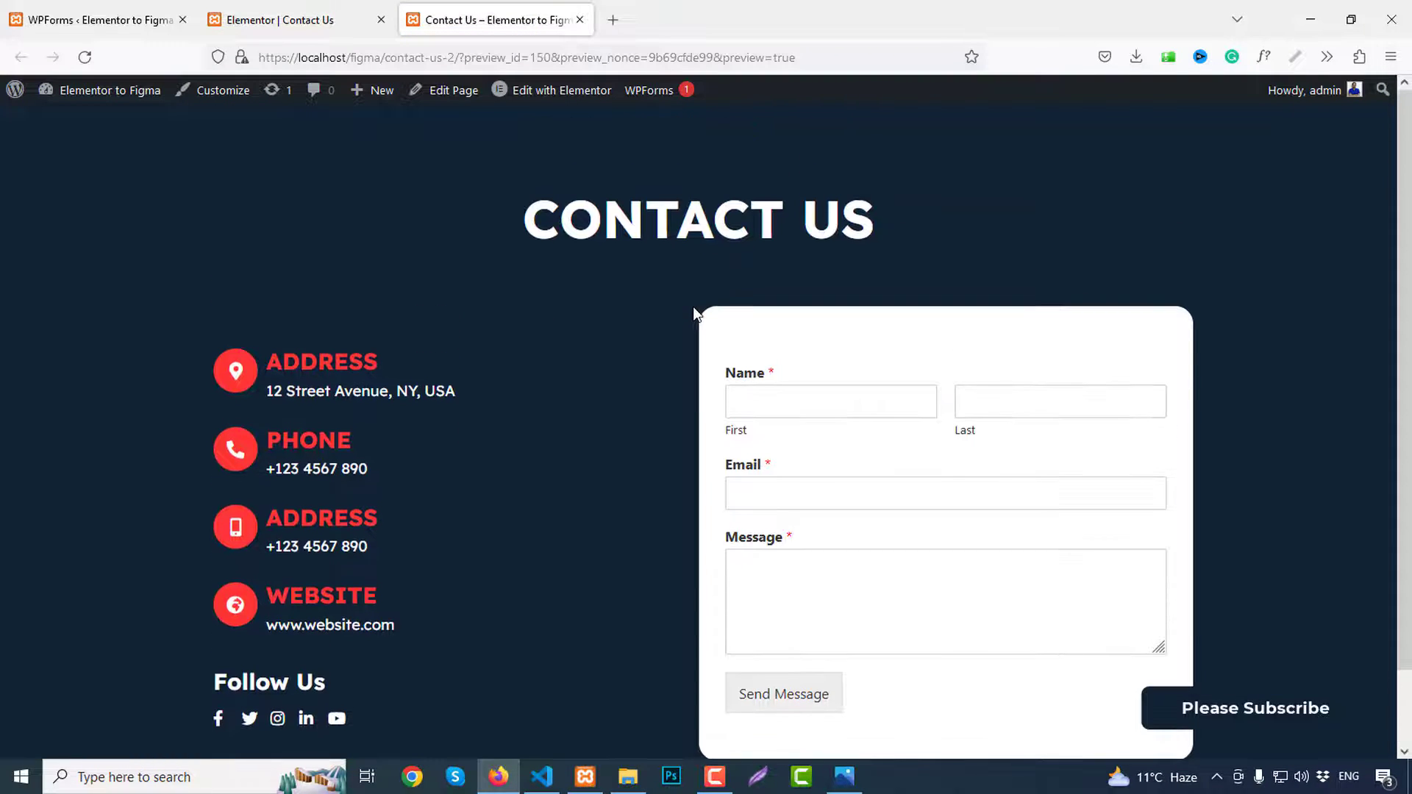
scroll(down, 3)
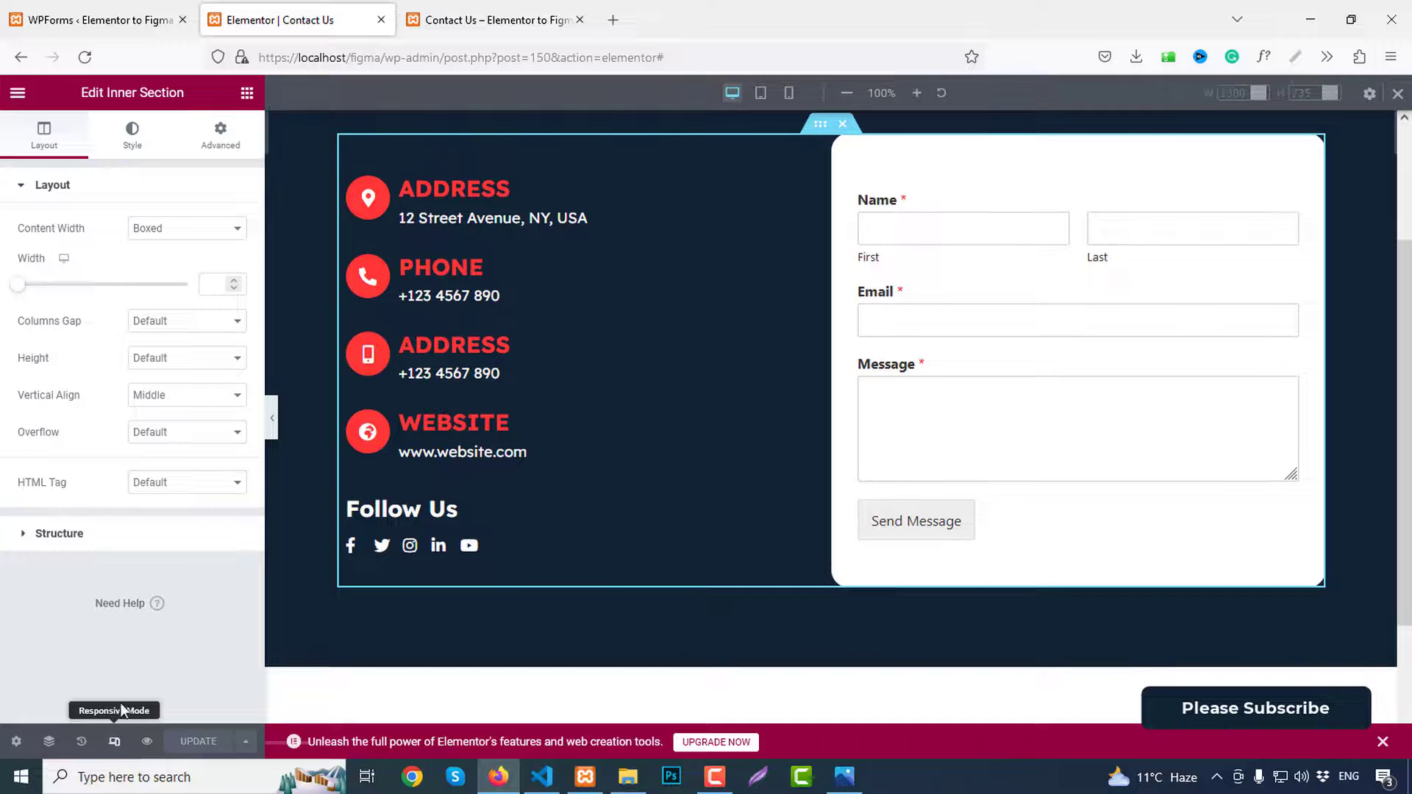
Step: Switch the responsive preview to tablet width and then mobile width
click(758, 93)
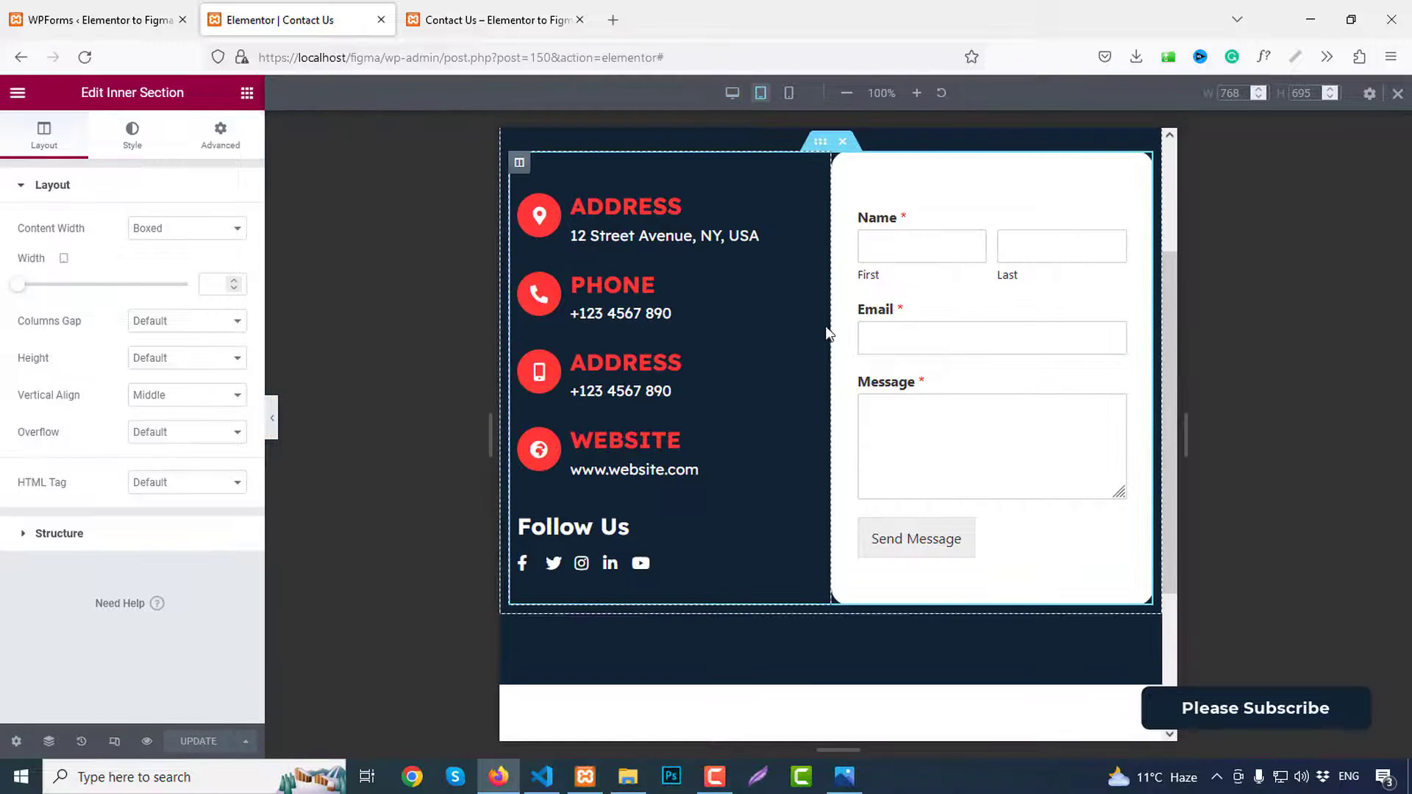
scroll(up, 3)
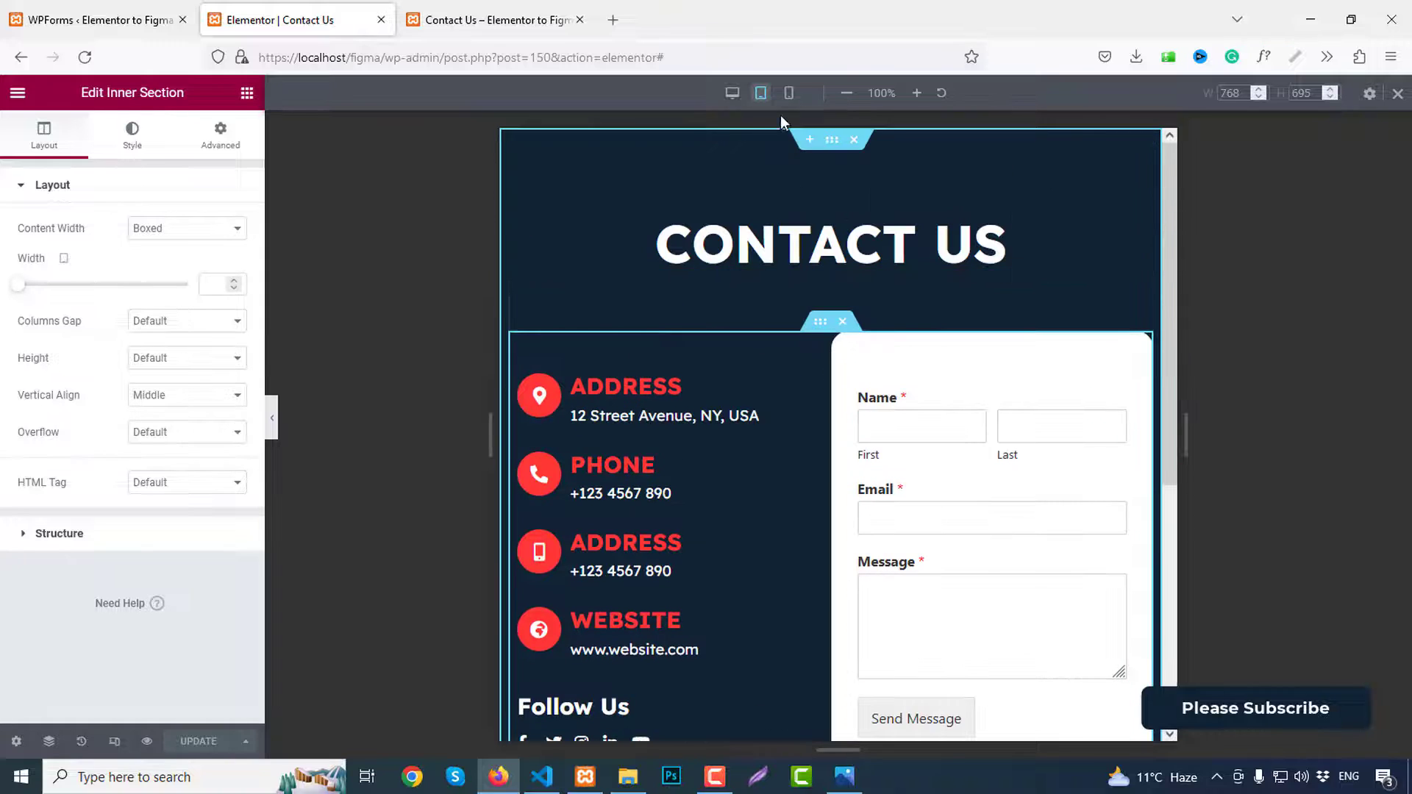
click(788, 93)
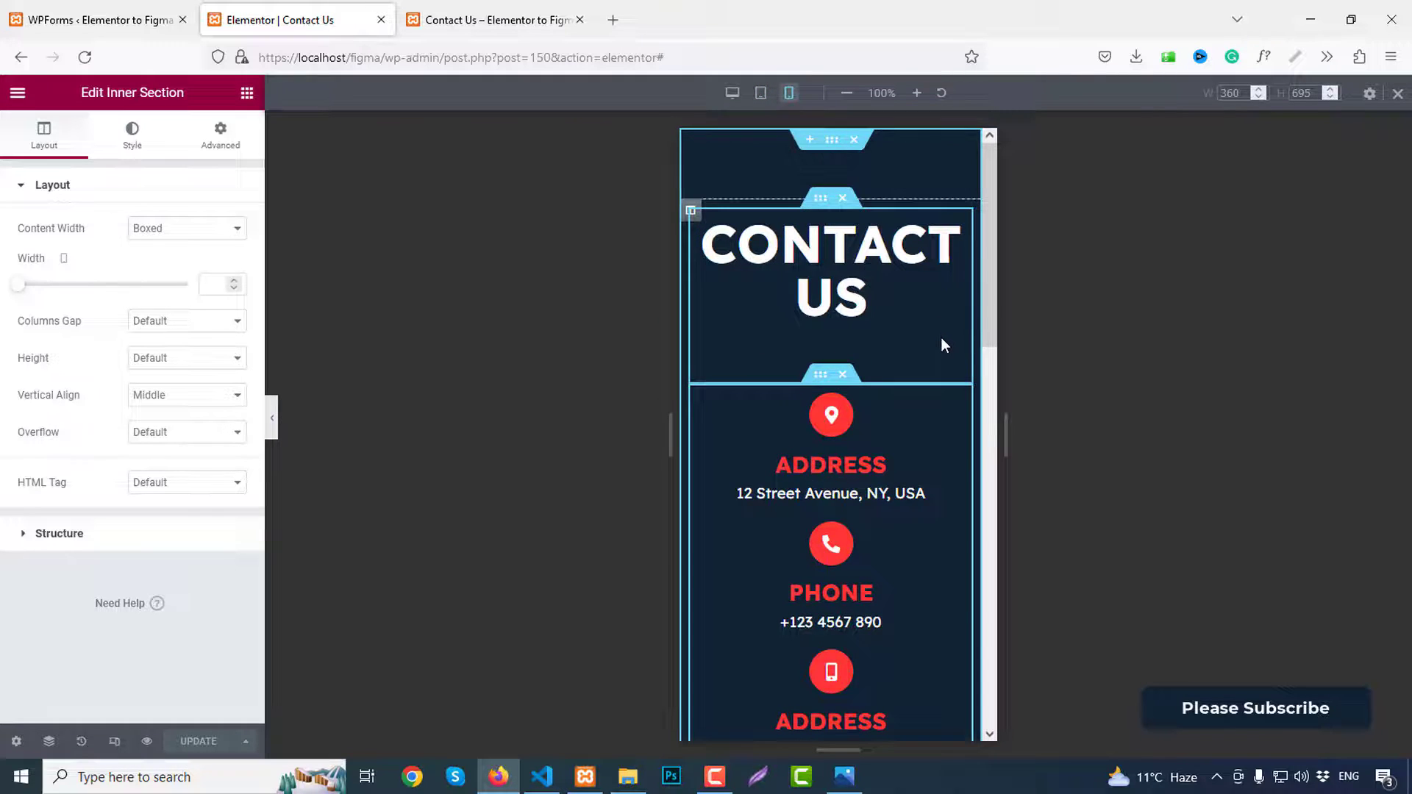
Step: Set the CONTACT US heading's mobile typography size to 40 so it fits one line
click(810, 262)
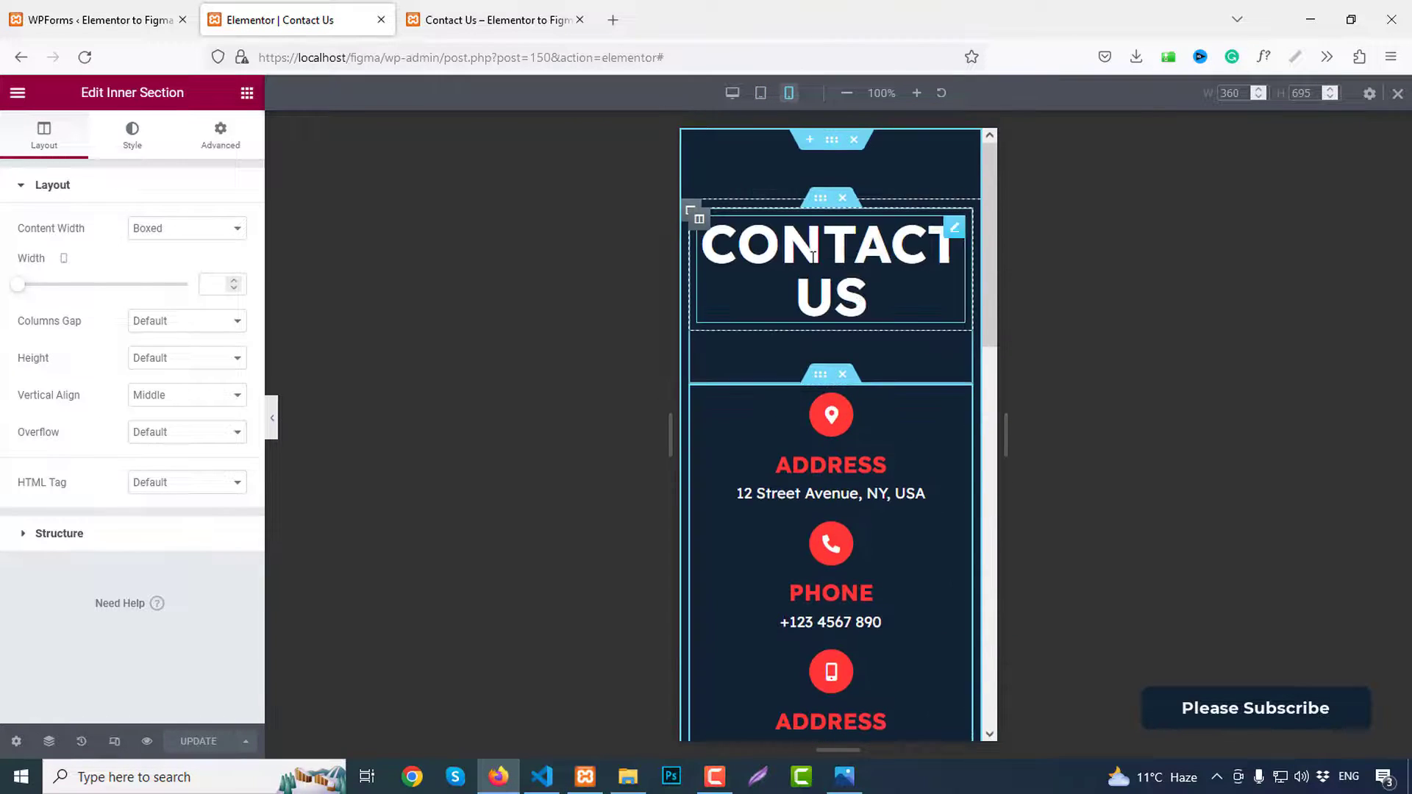
click(827, 268)
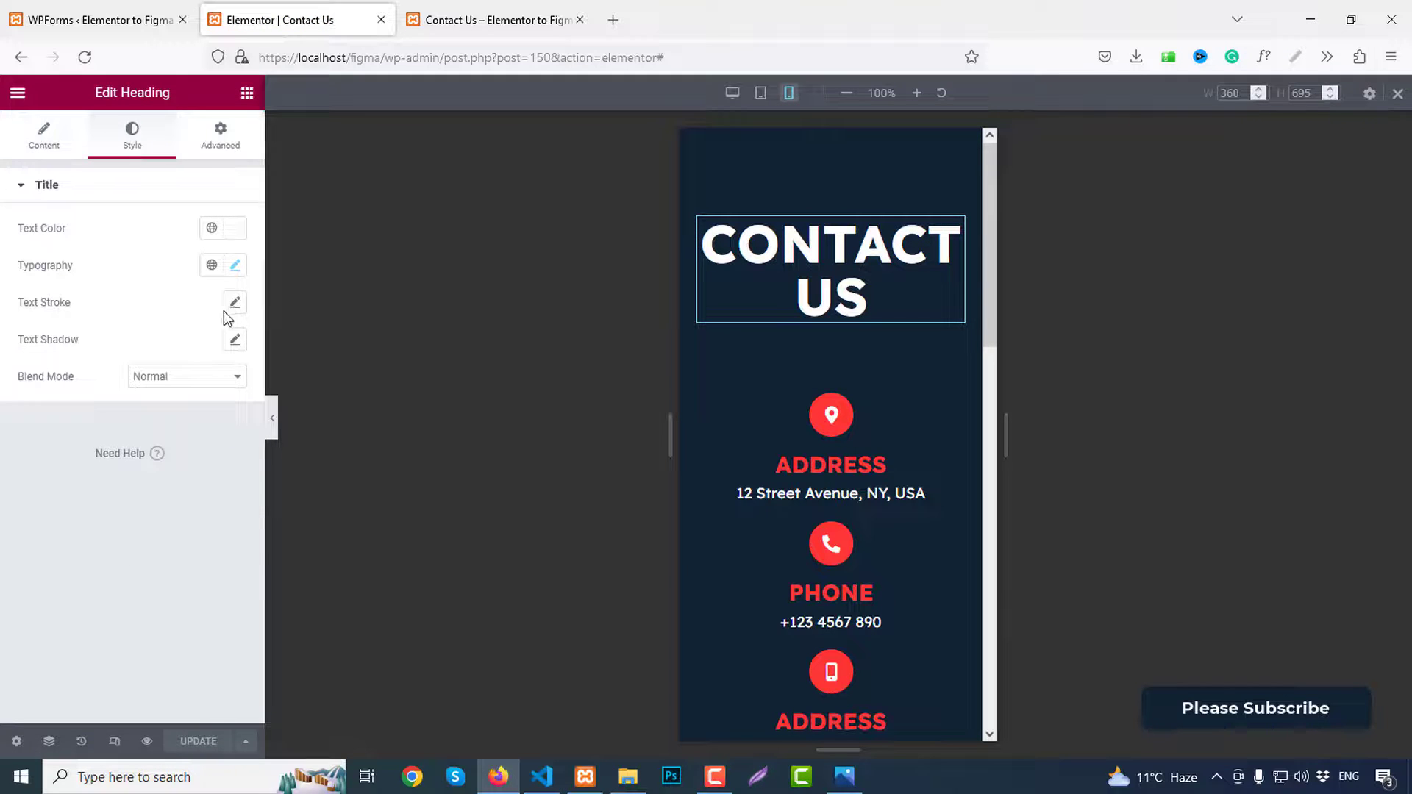
click(233, 265)
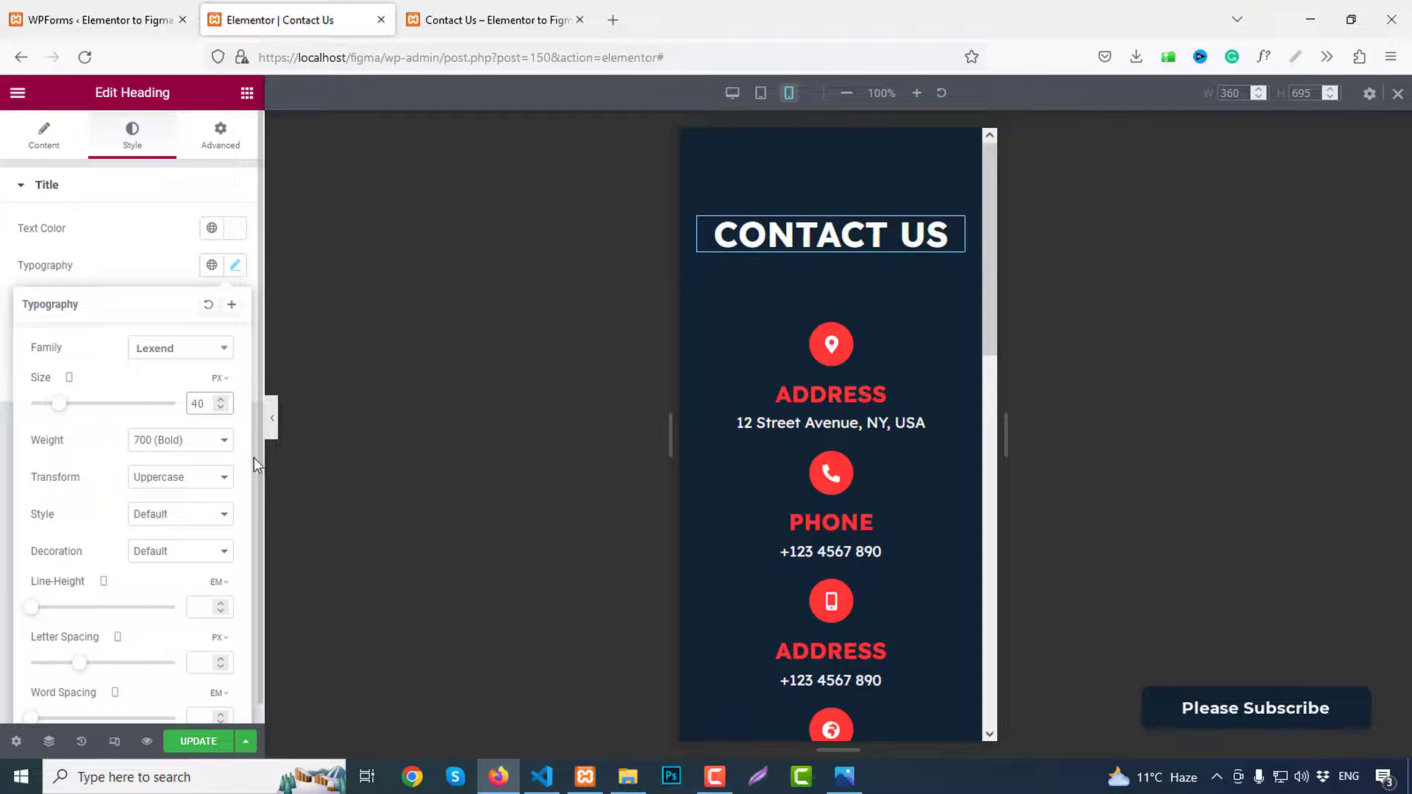
click(219, 135)
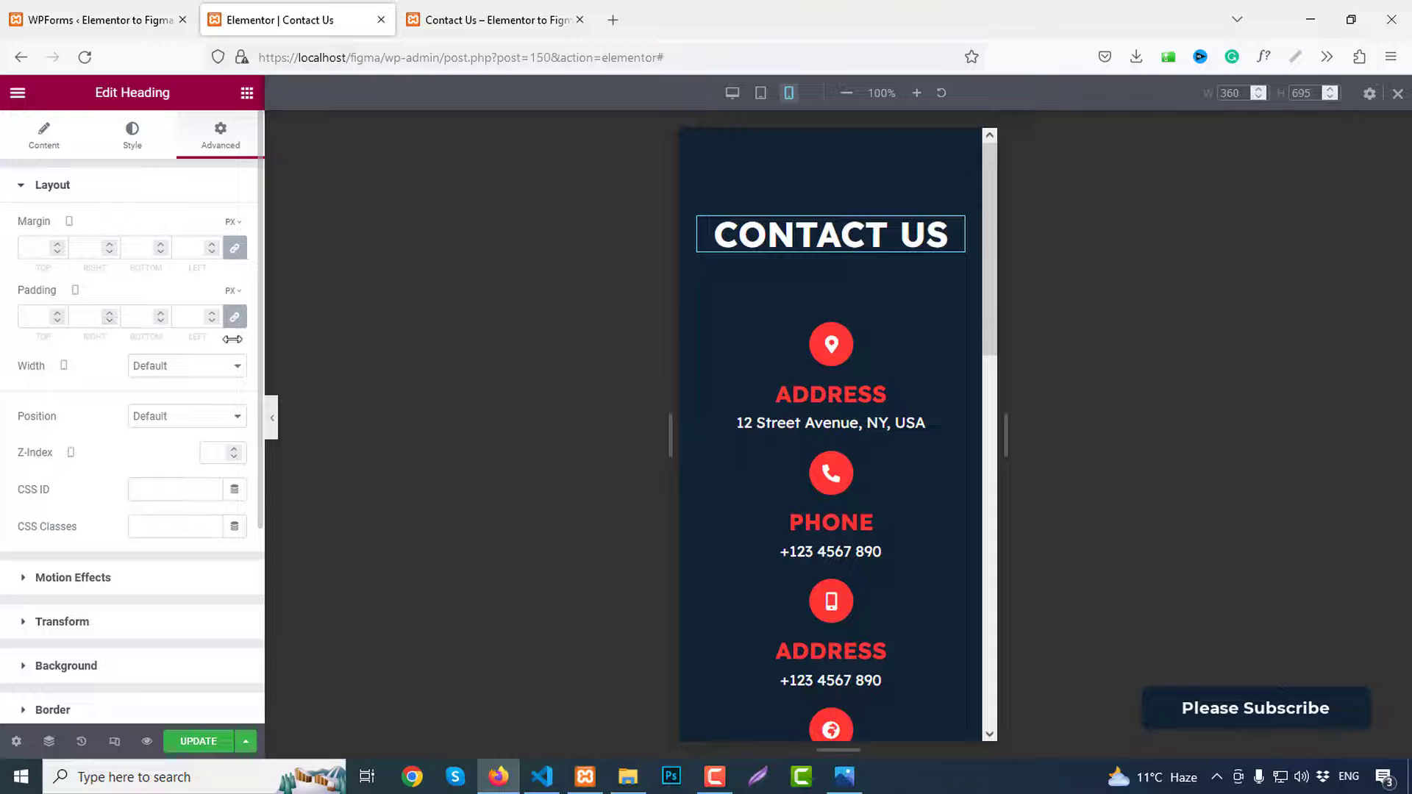
Step: Give the form column a 30px mobile top margin and update the page
click(830, 375)
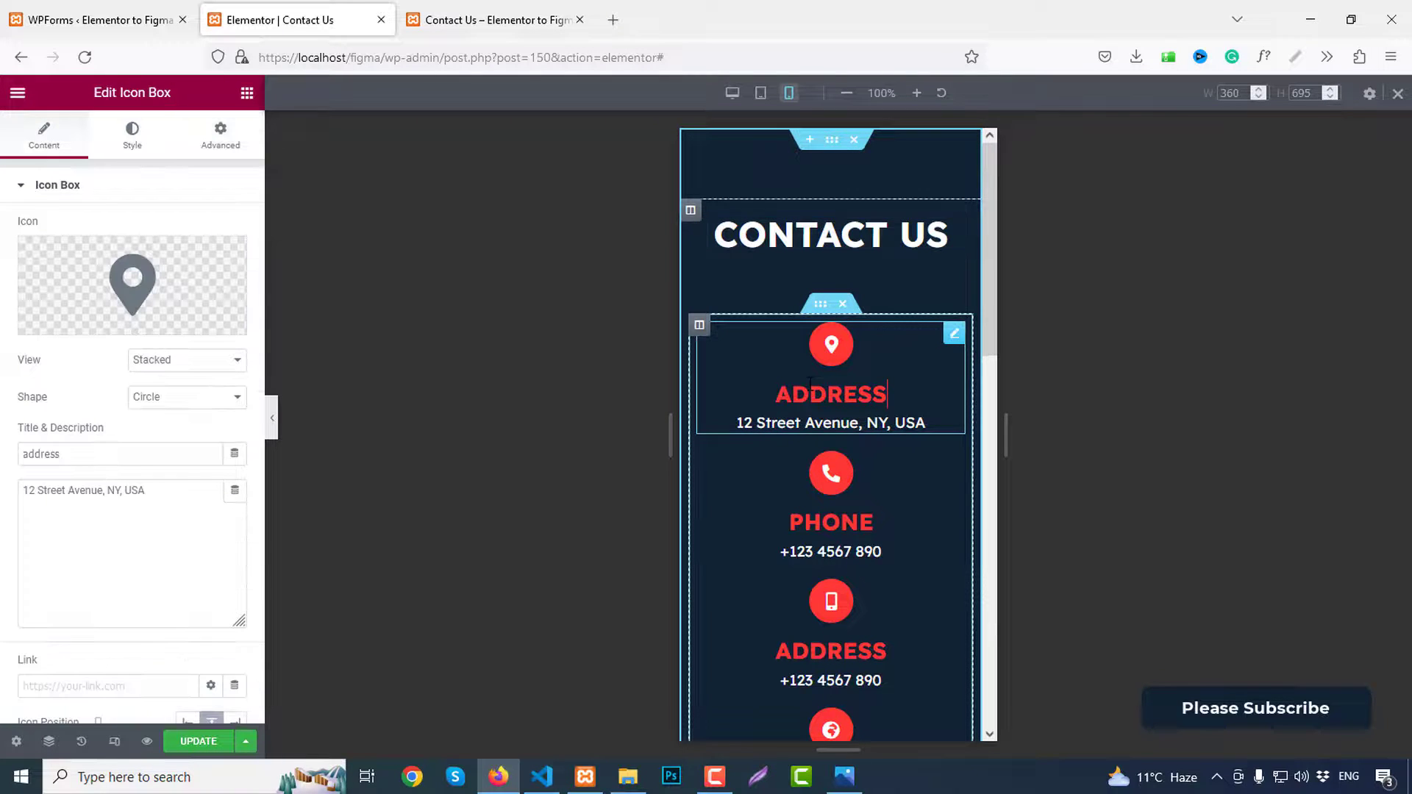
scroll(down, 3)
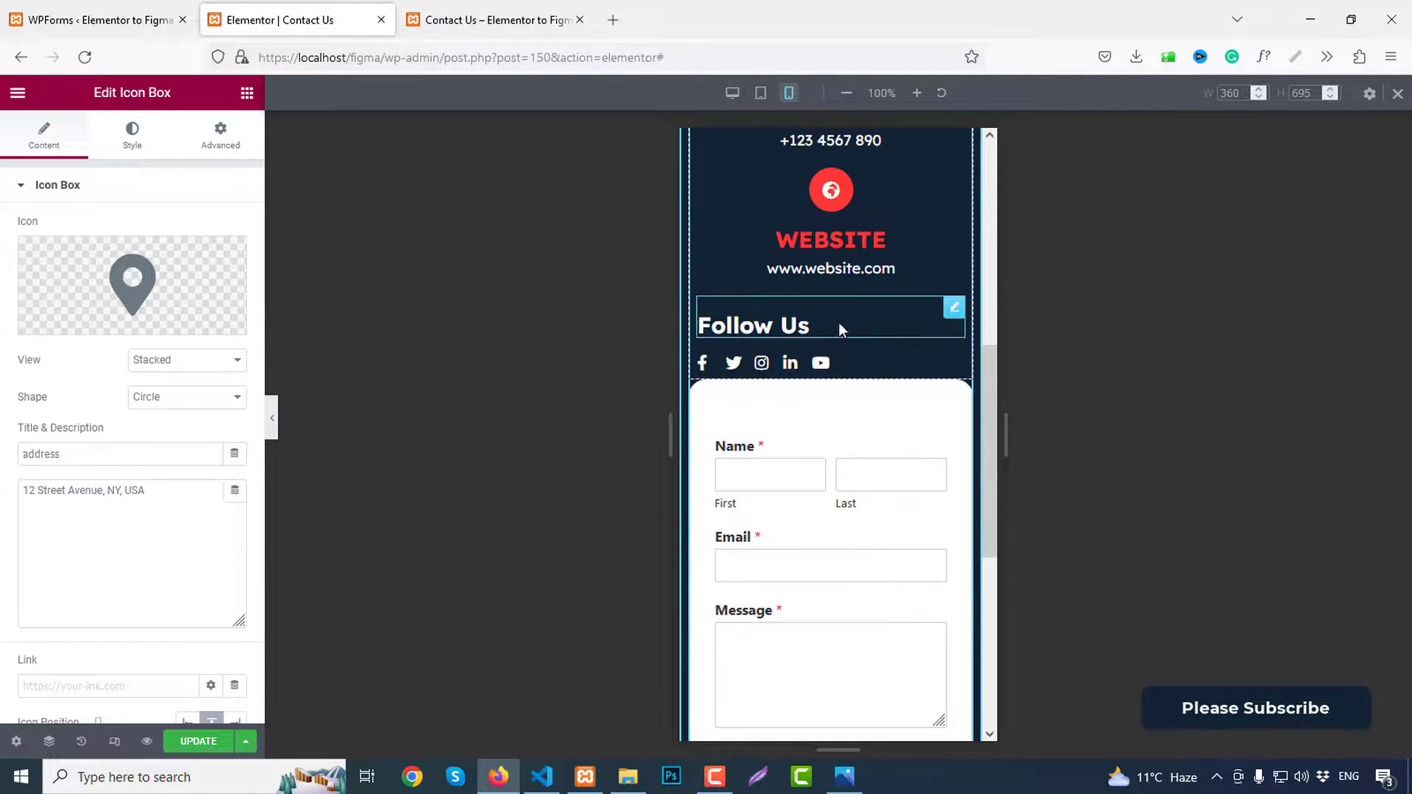
click(828, 540)
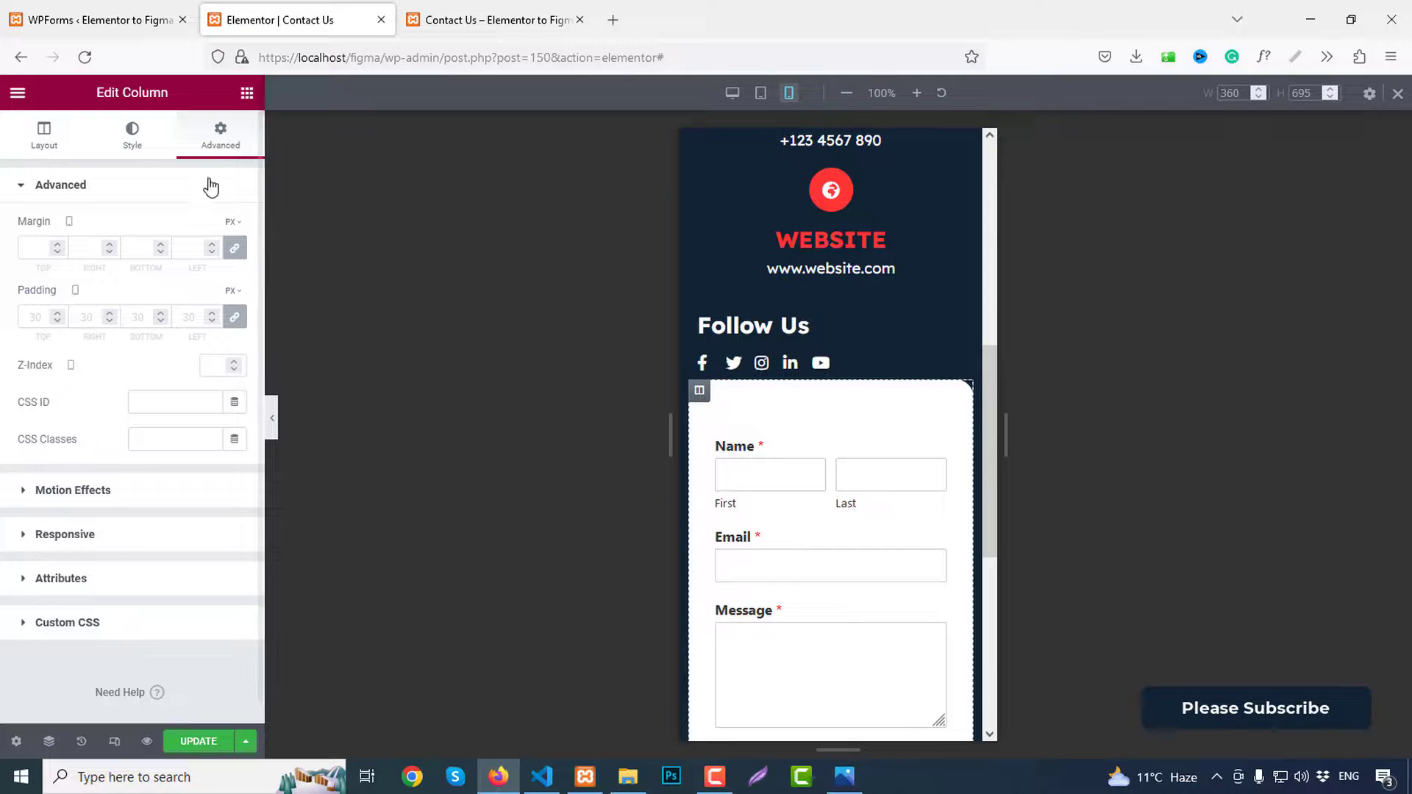
click(34, 247)
text(30)
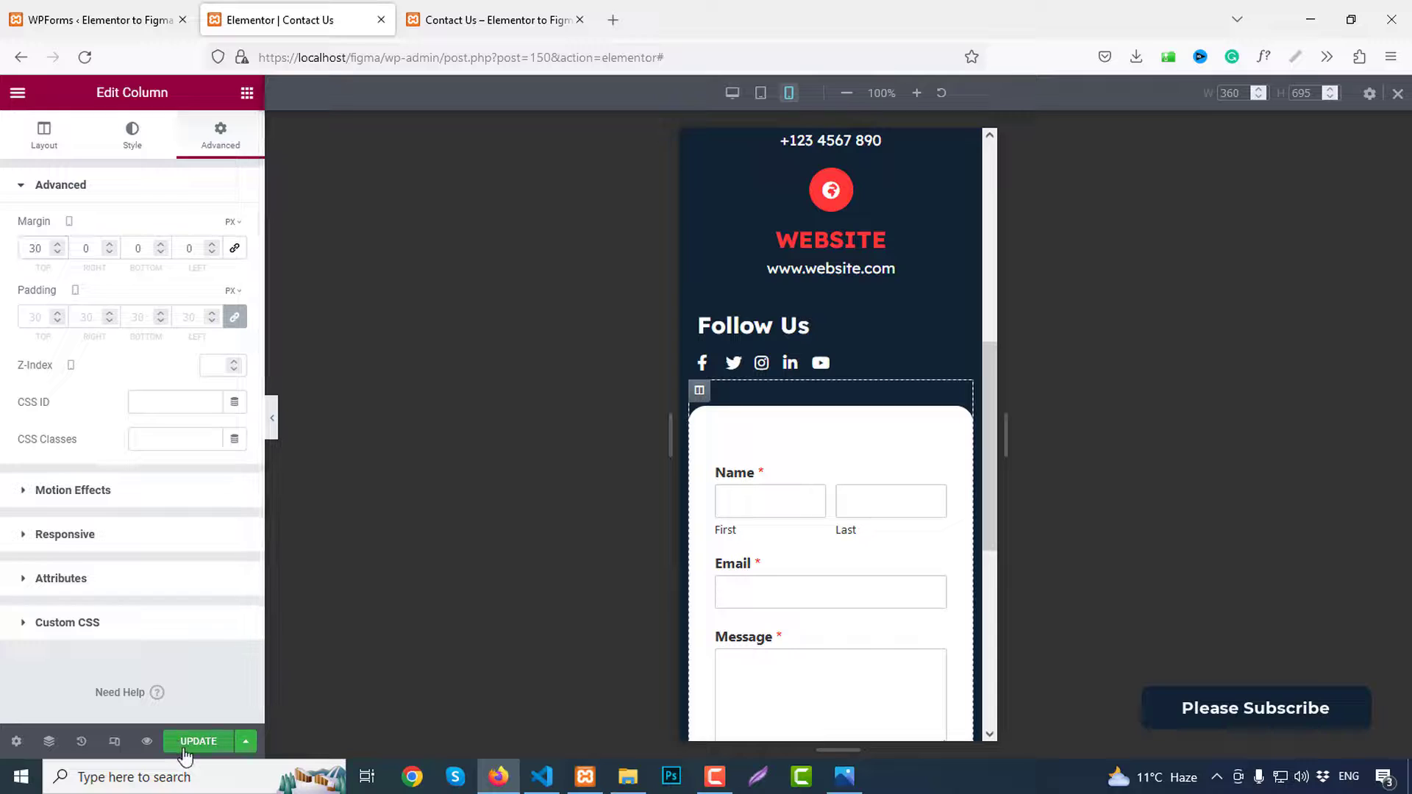
click(197, 741)
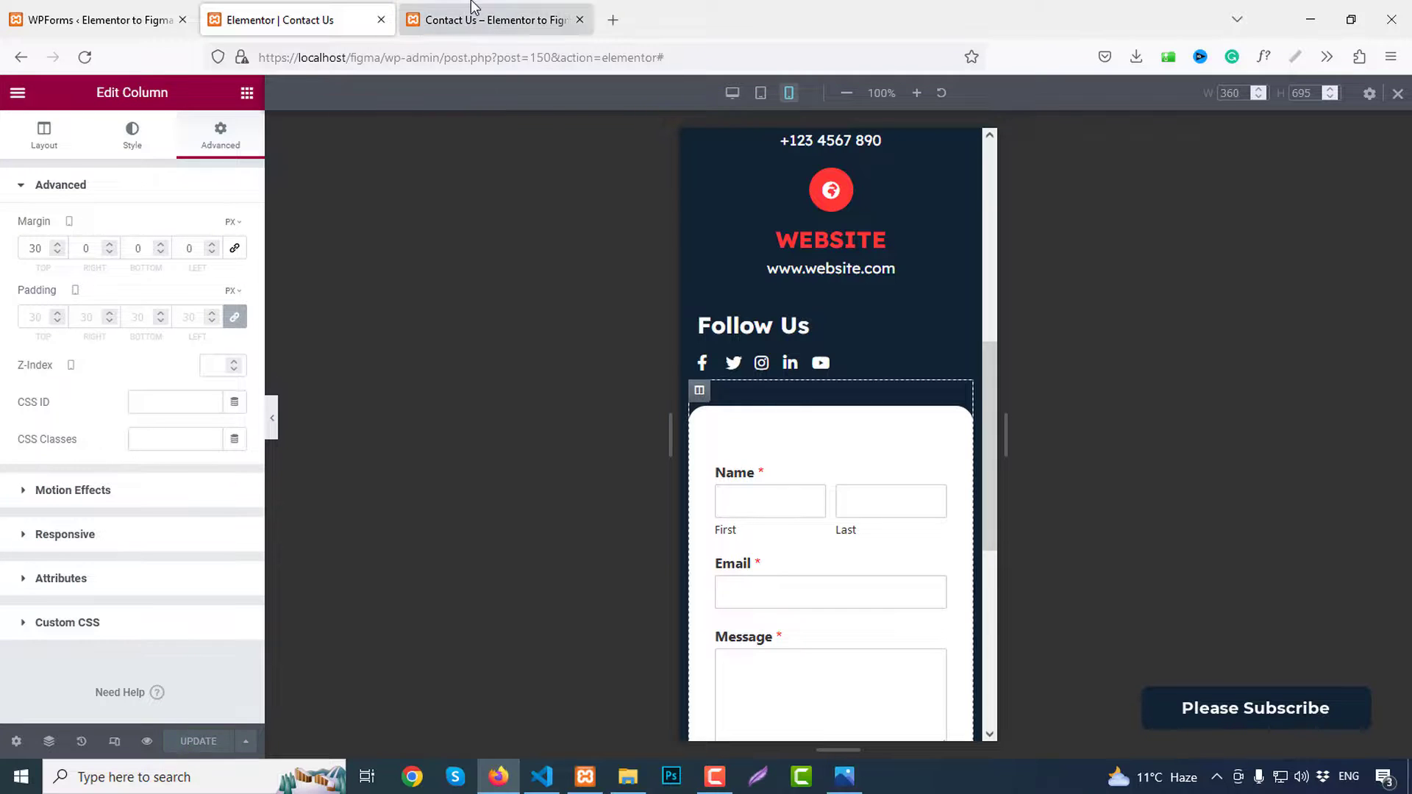
Step: Review the saved Contact Us section in the preview tab at desktop width
click(494, 19)
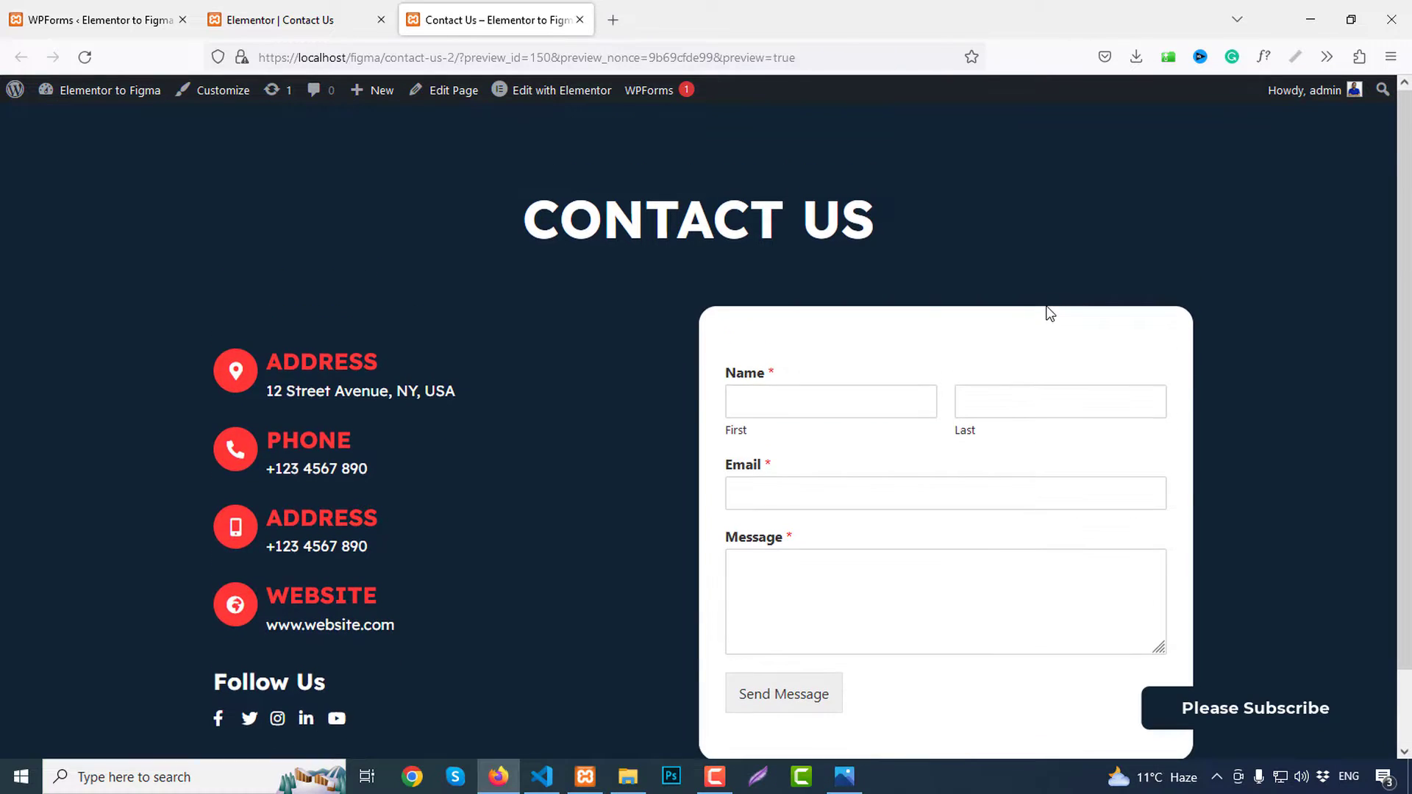
scroll(down, 3)
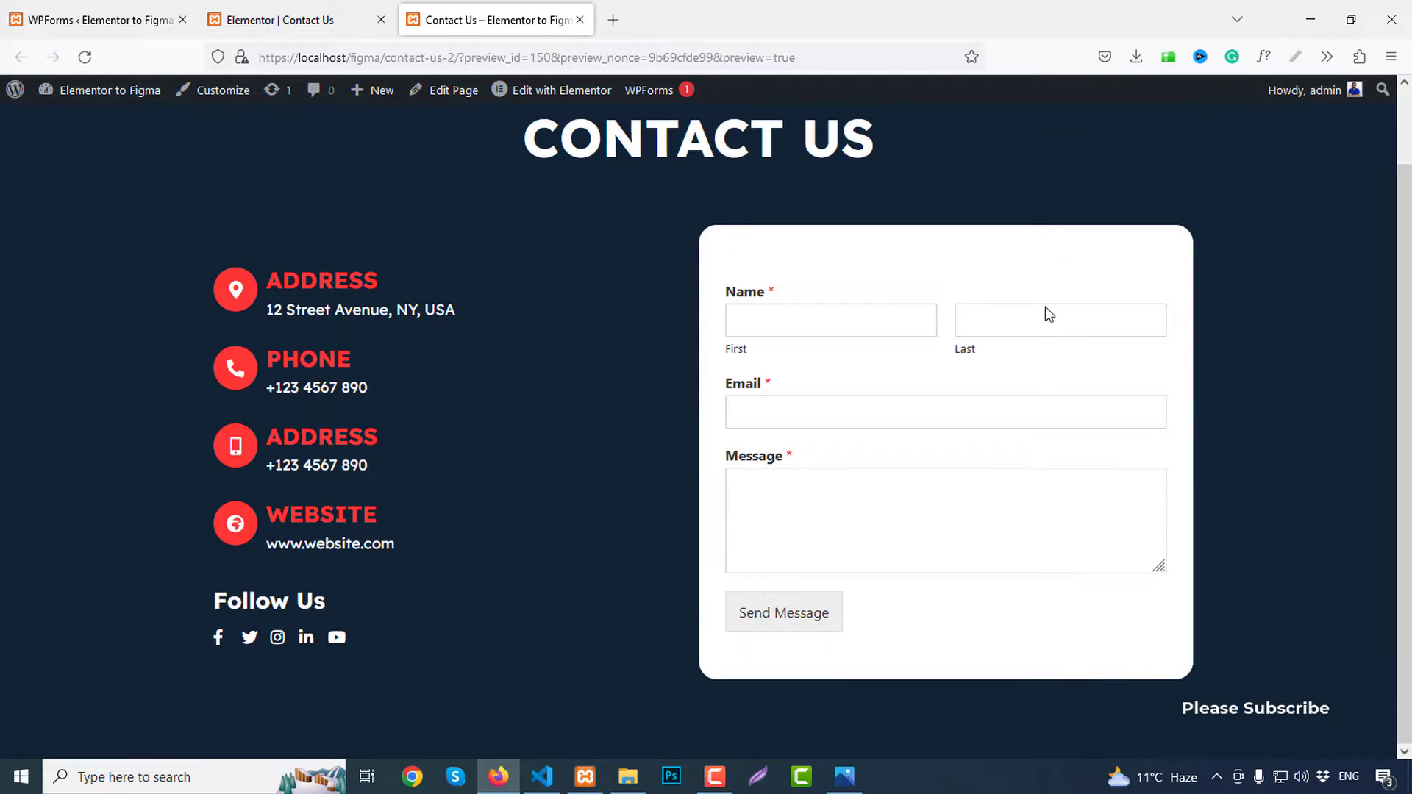
scroll(down, 3)
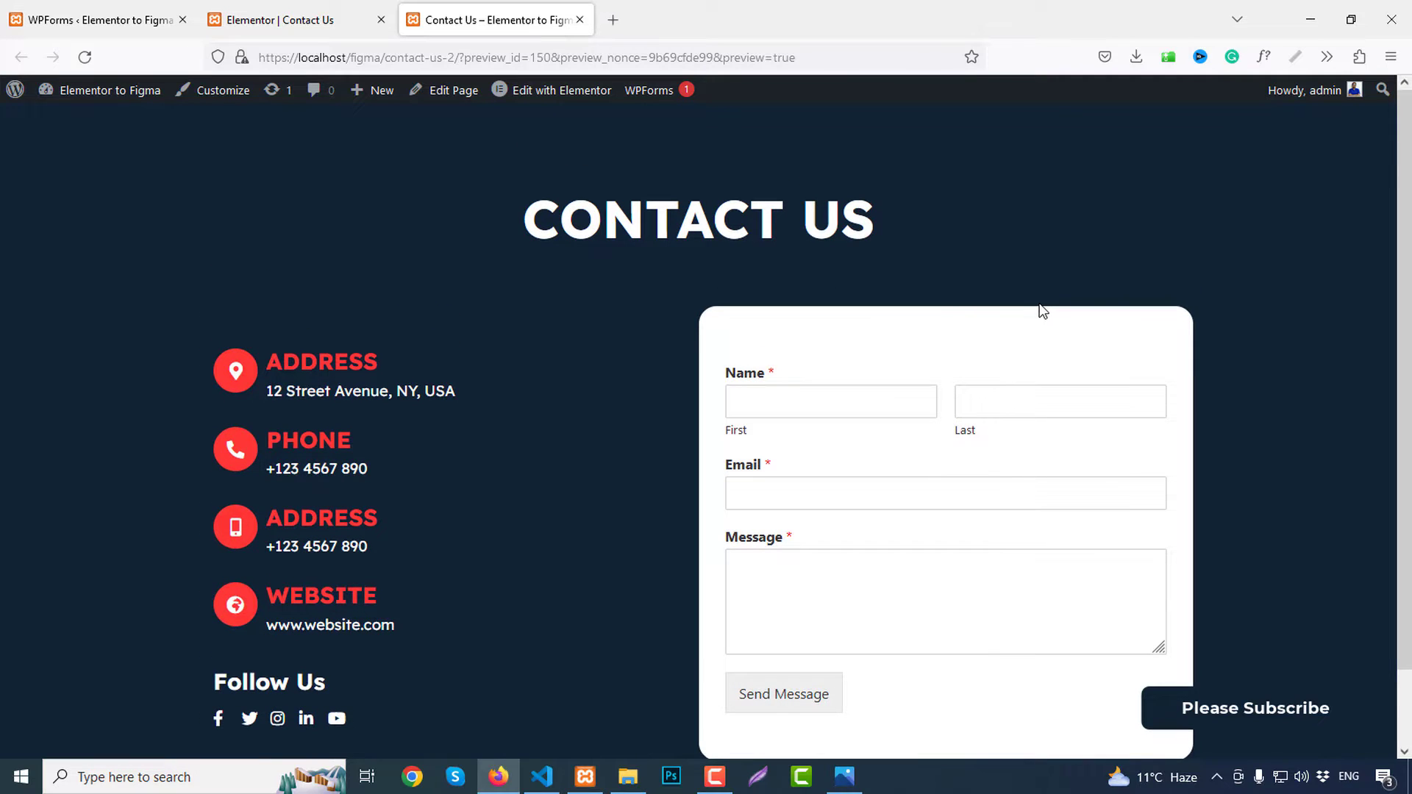